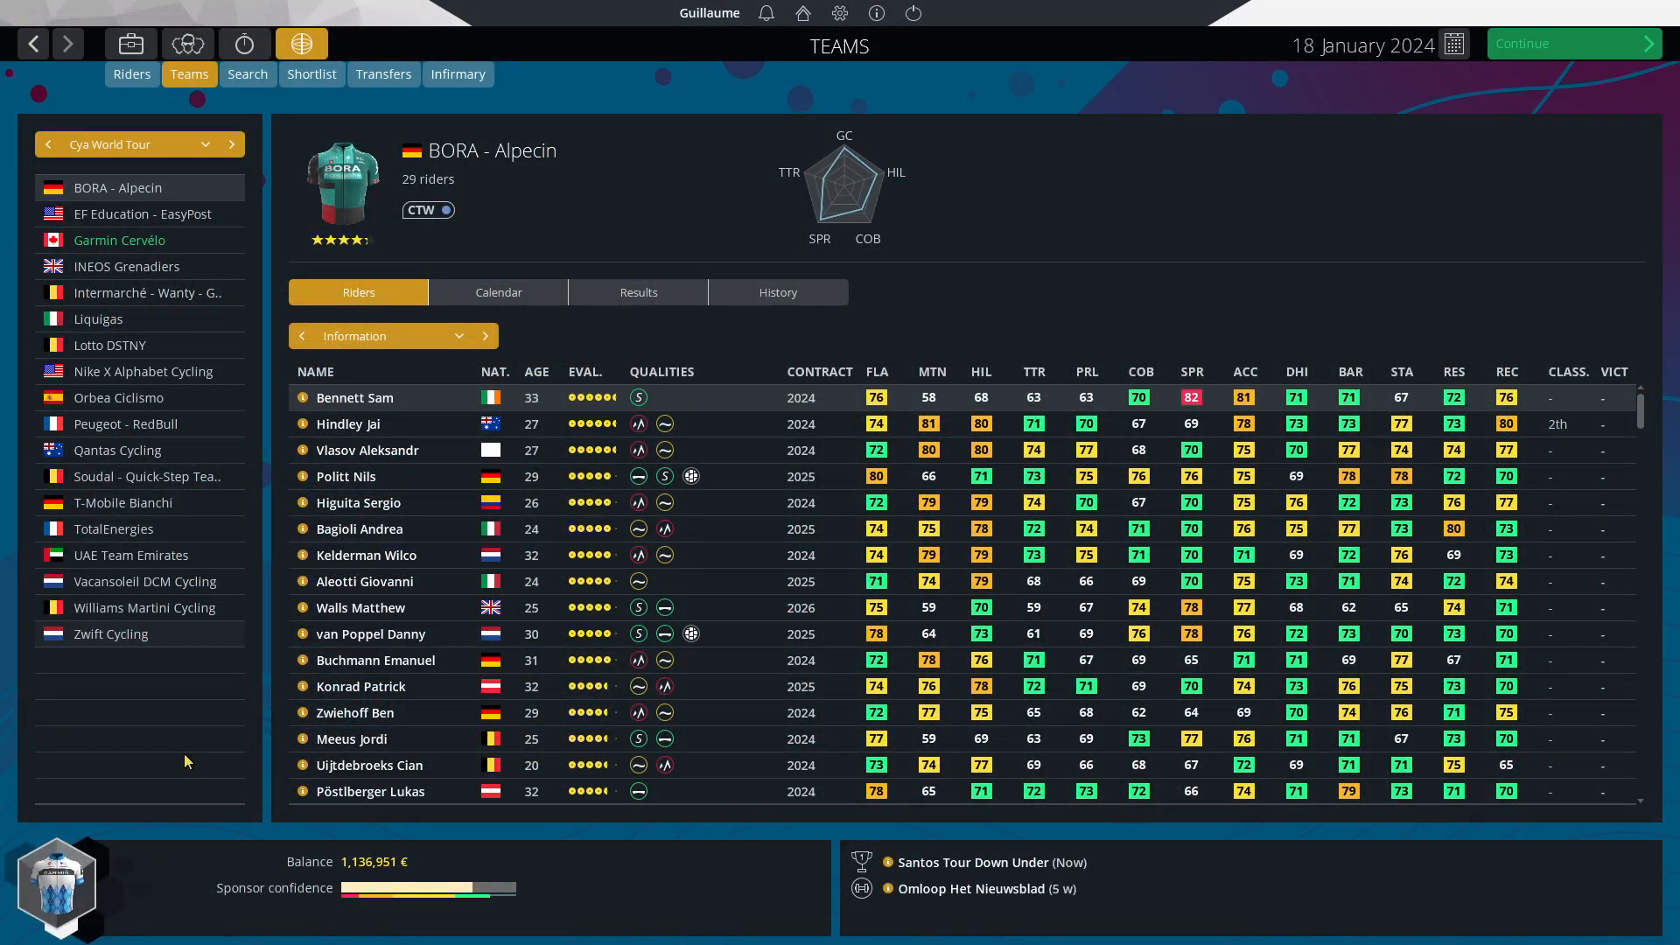
- Go back up to the 1767560 workshop folder holding the two mod folders
left_click(110, 634)
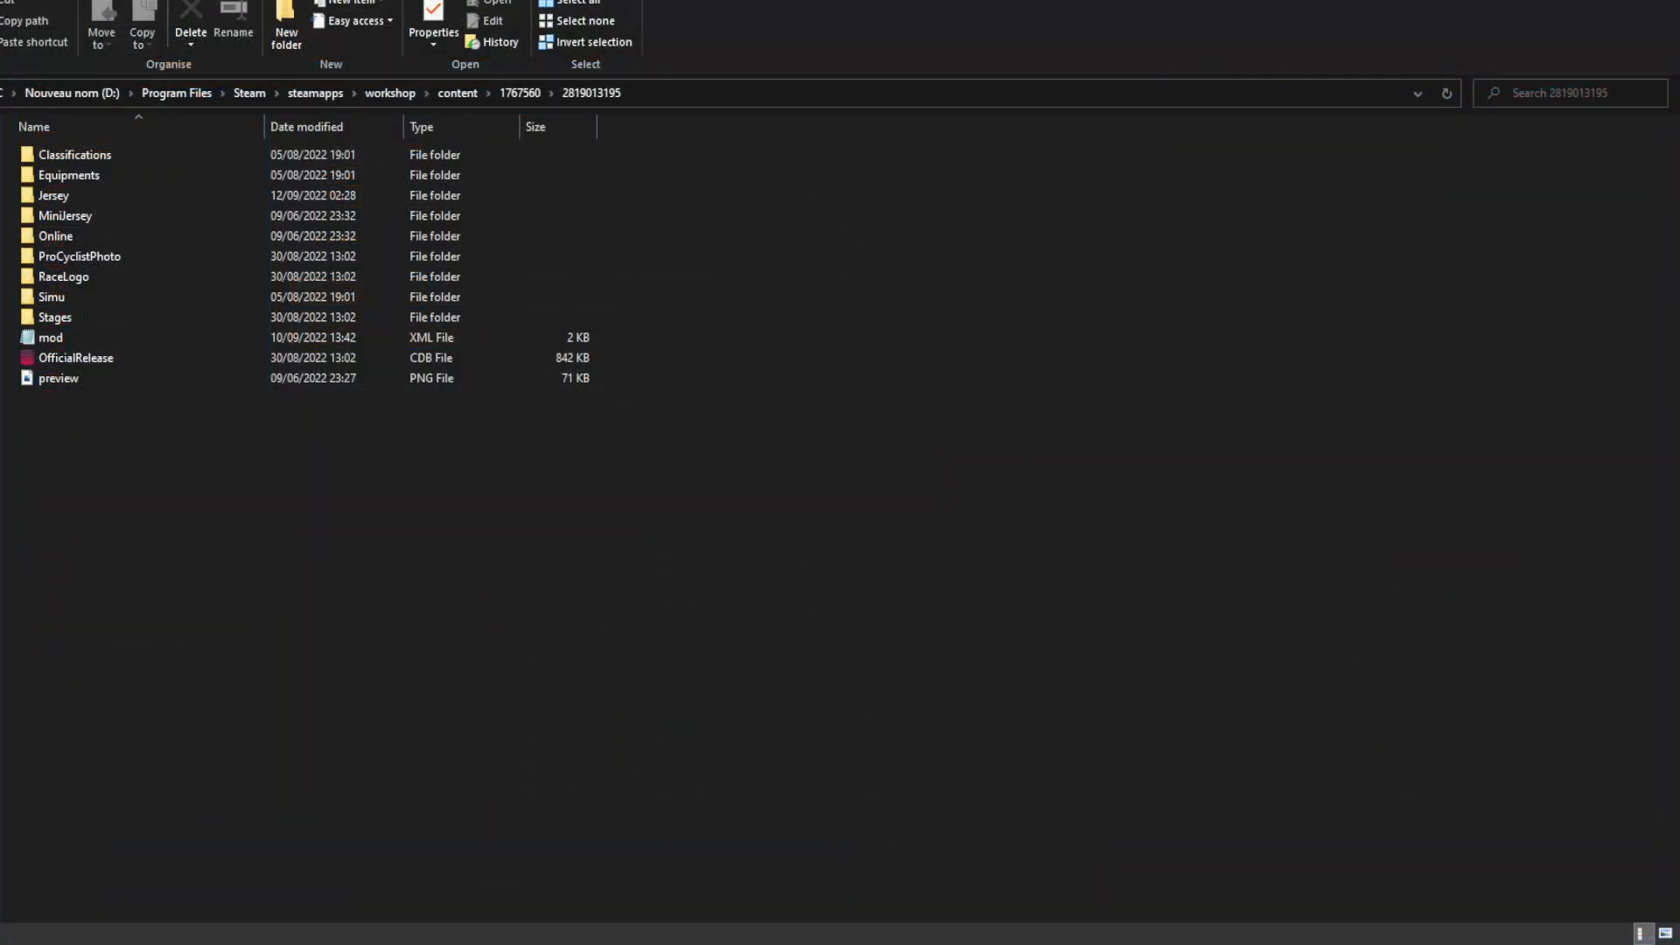
mouse_move(825, 421)
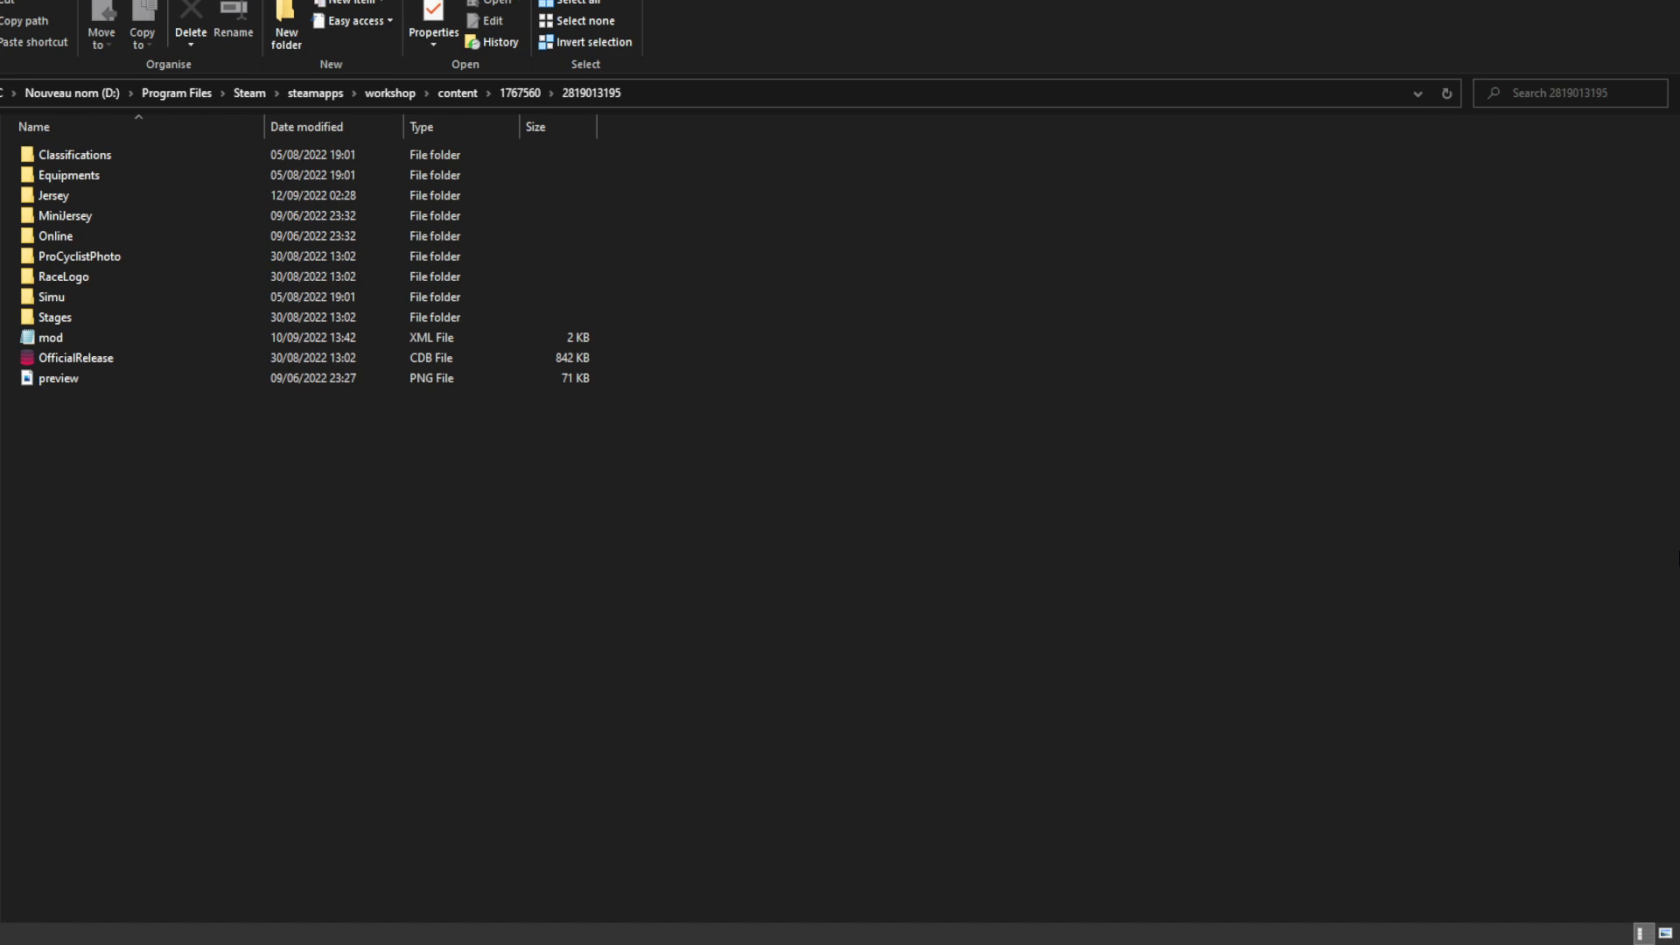
mouse_move(689, 139)
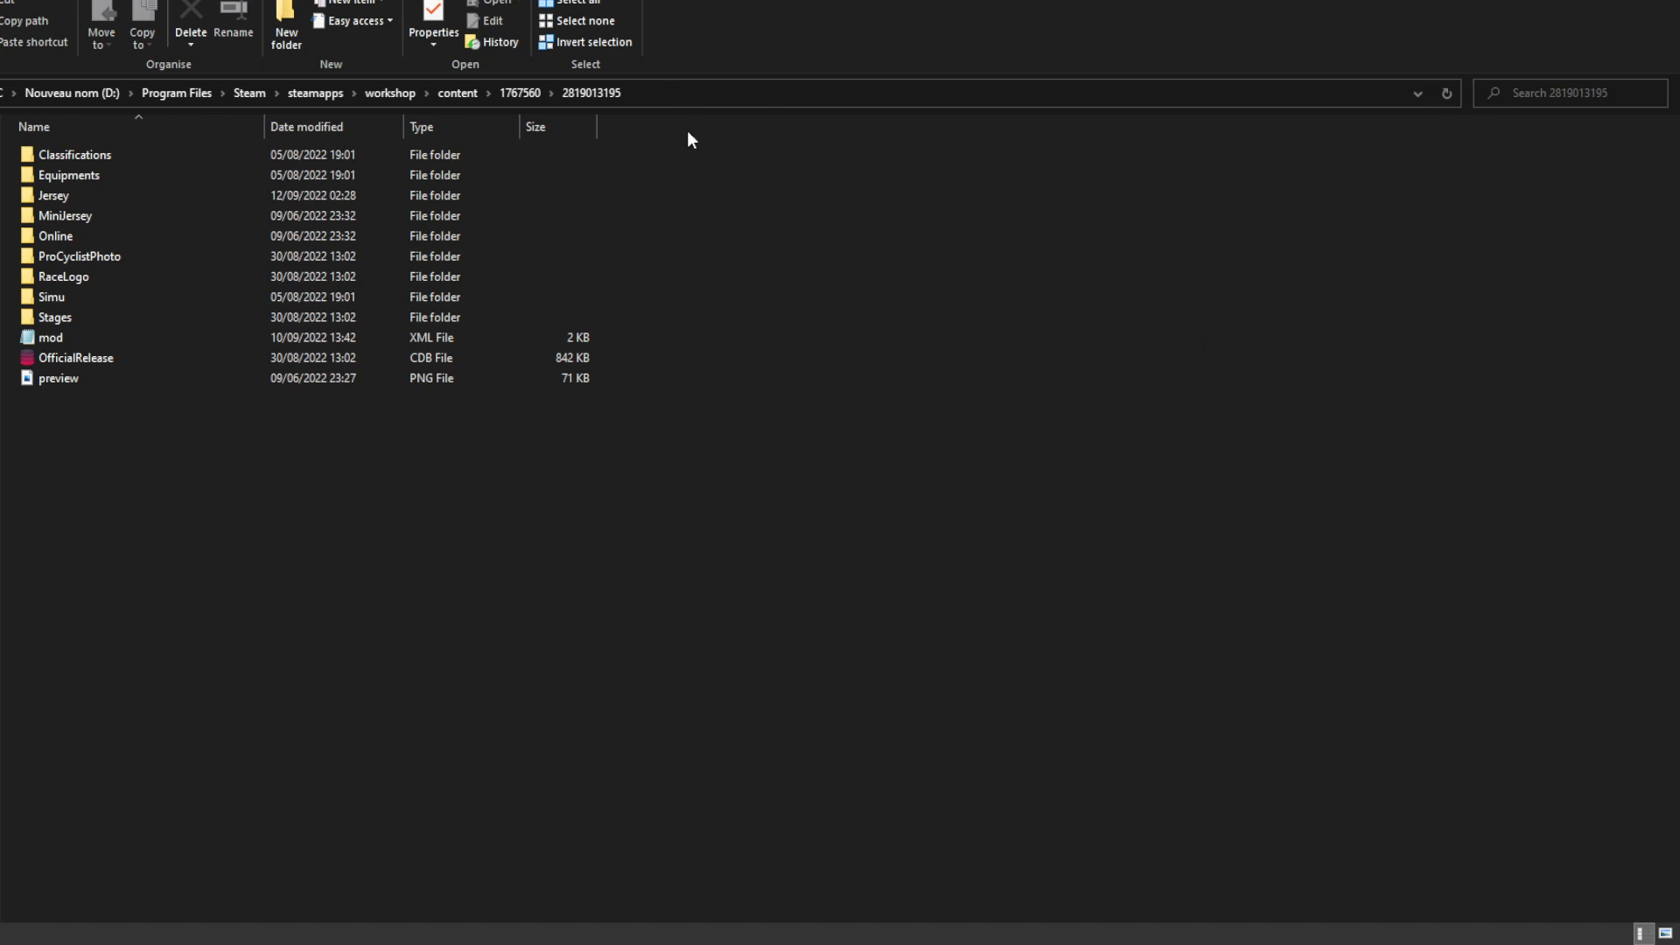
mouse_move(641, 259)
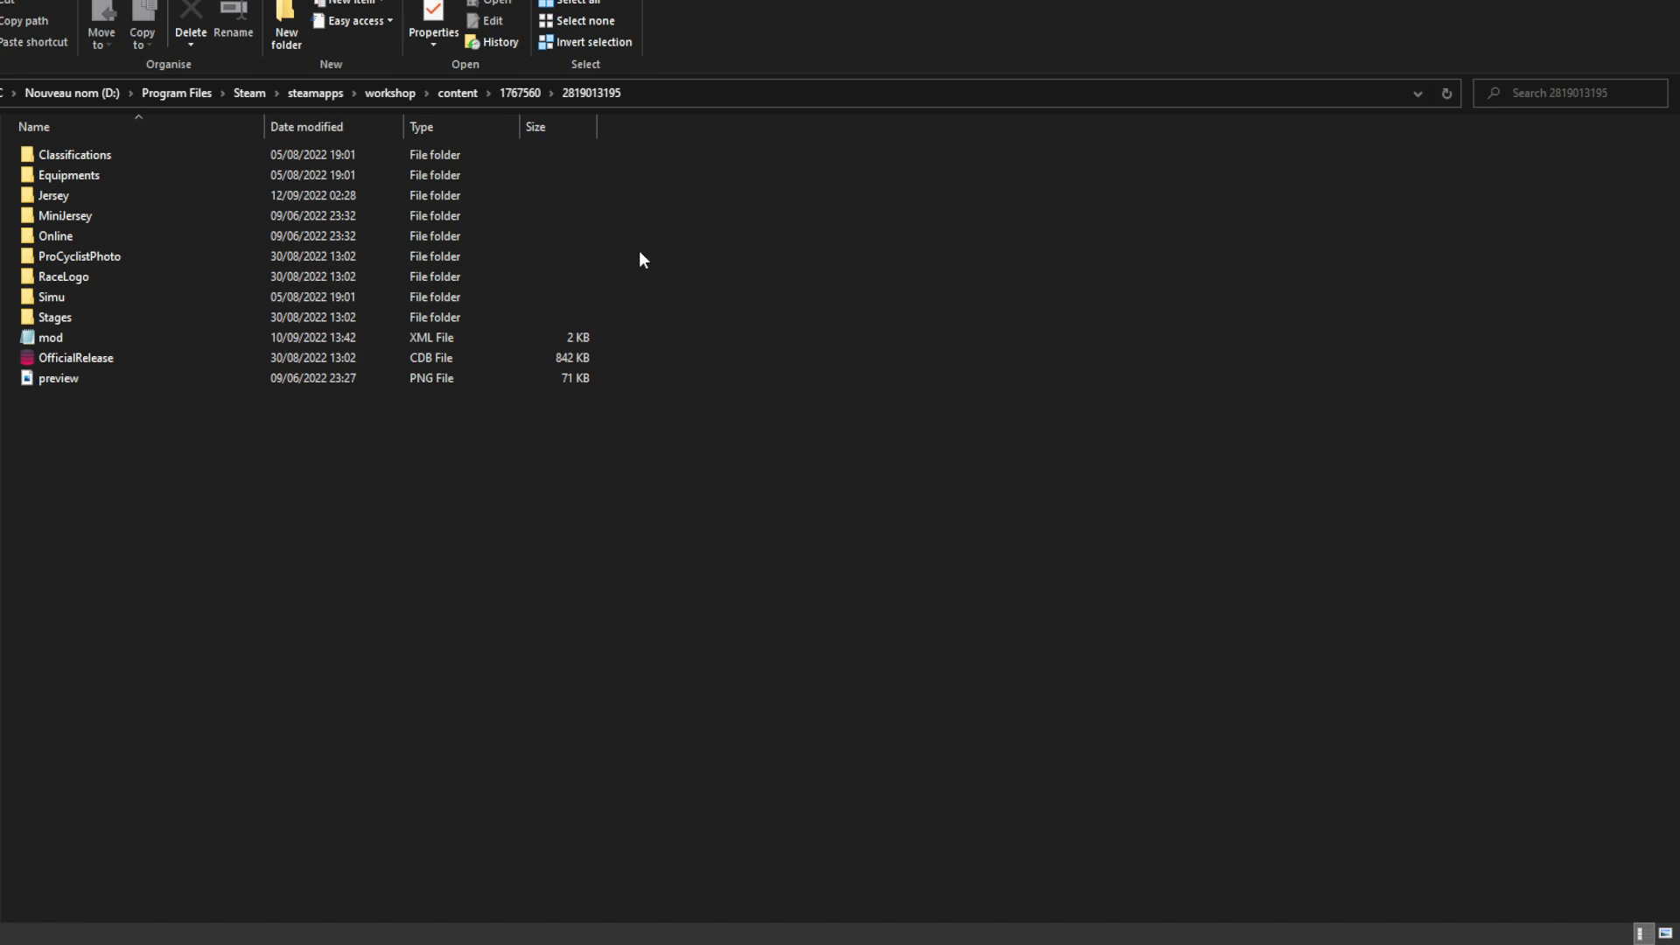
left_click(589, 92)
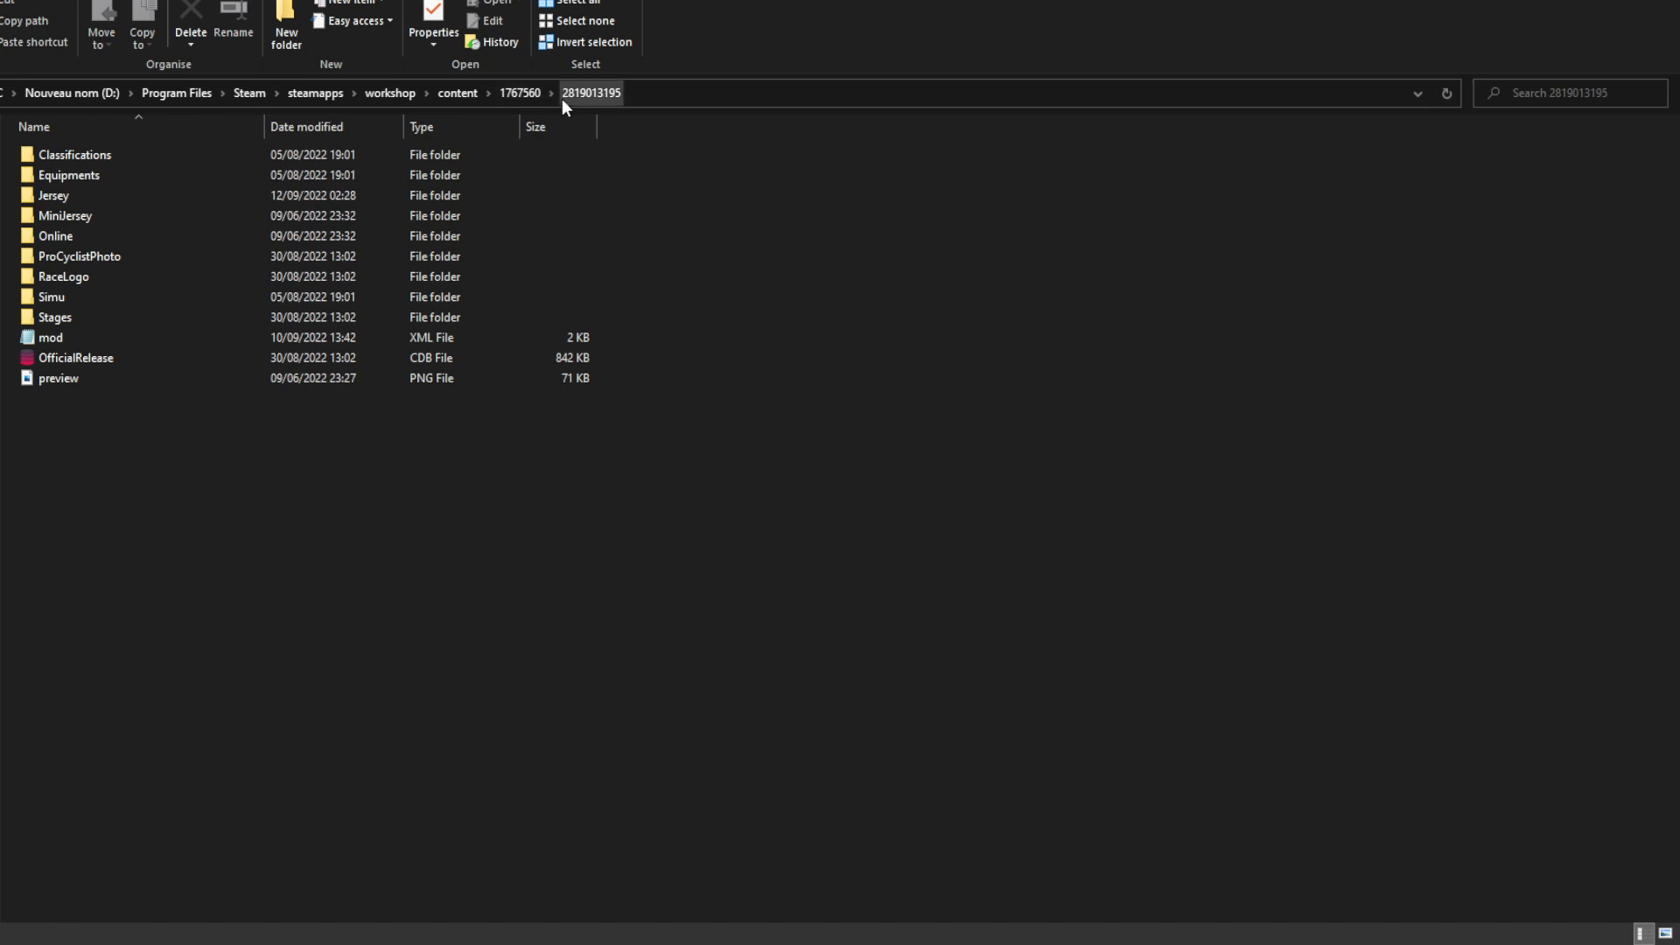
left_click(52, 195)
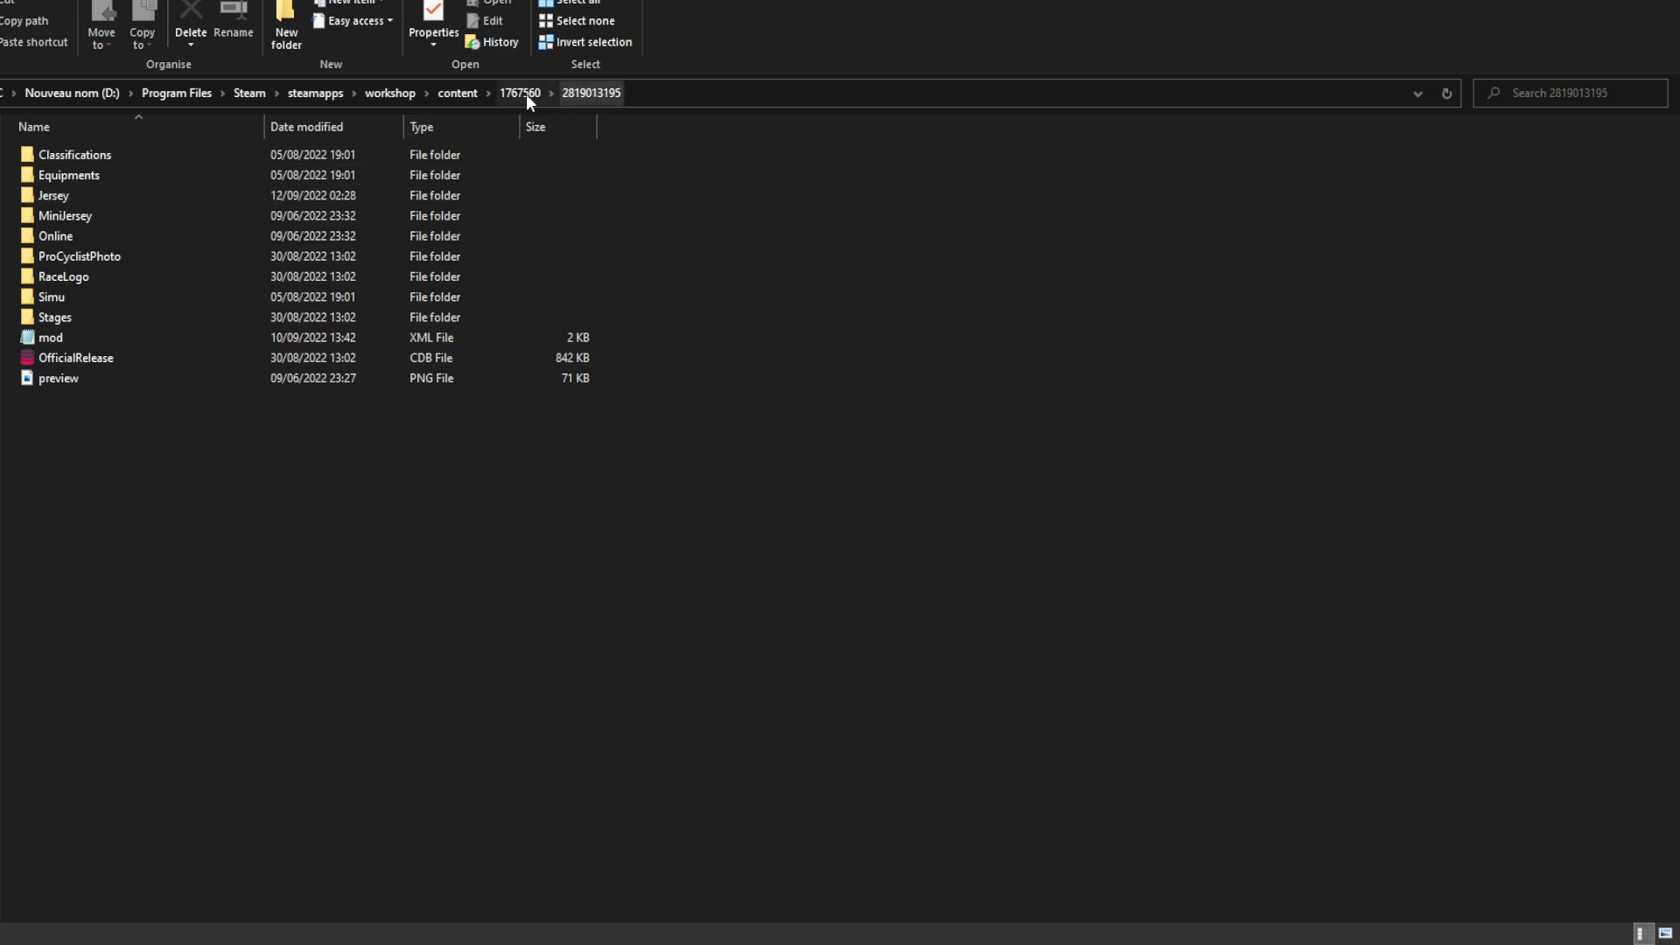
mouse_move(168, 95)
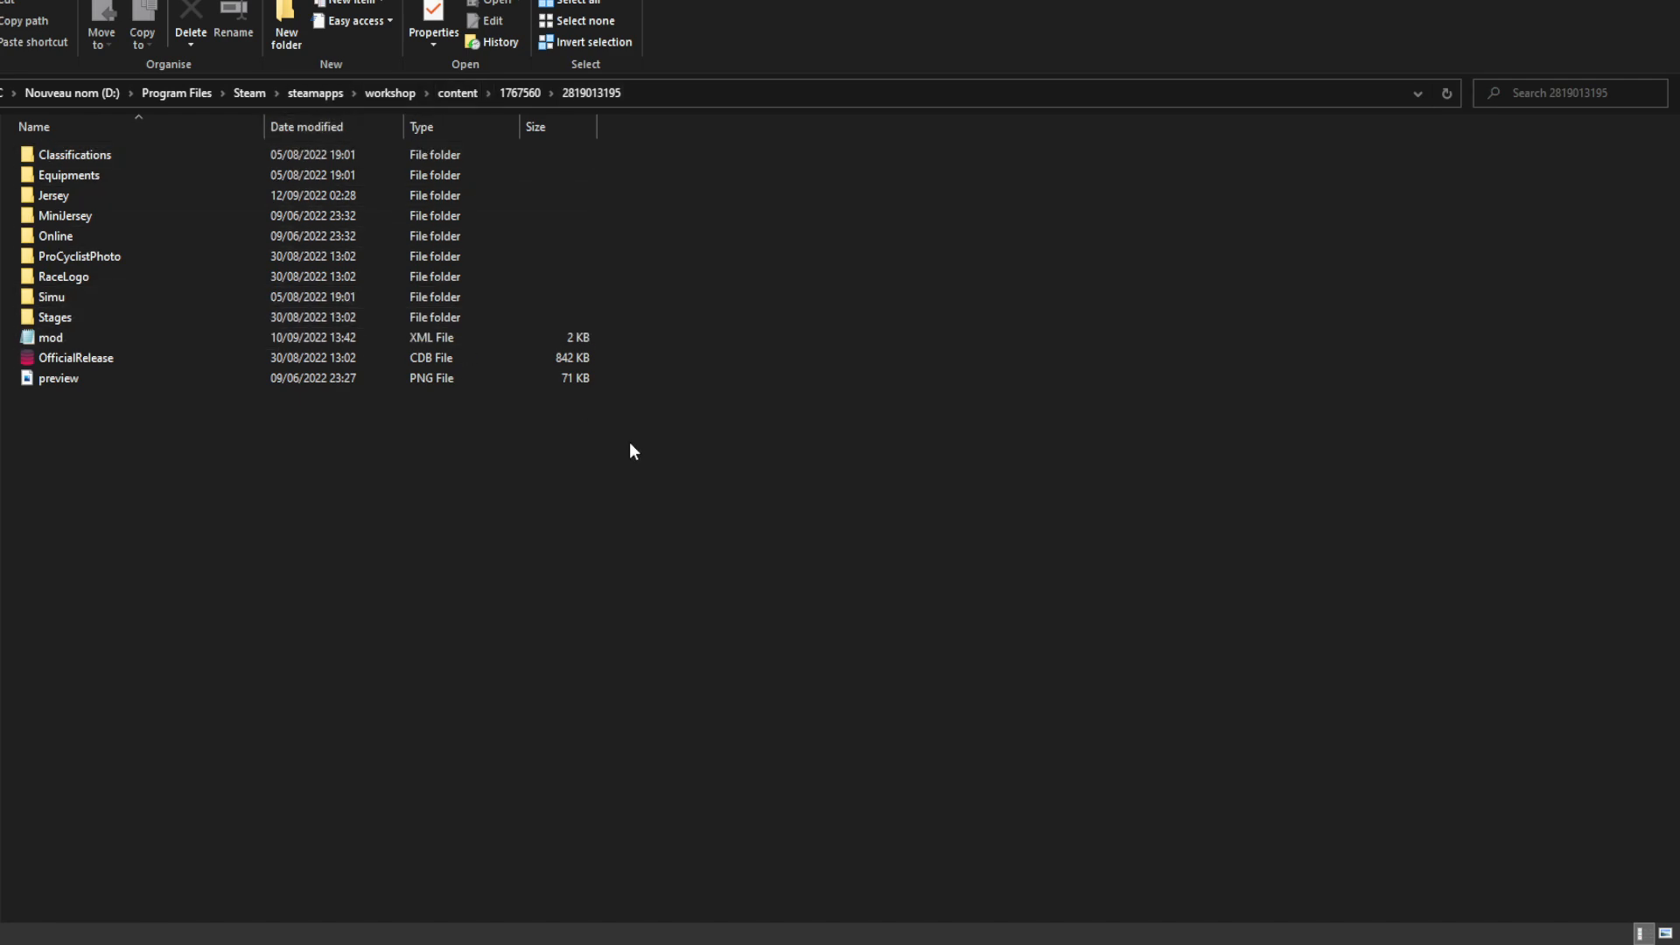
left_click(520, 92)
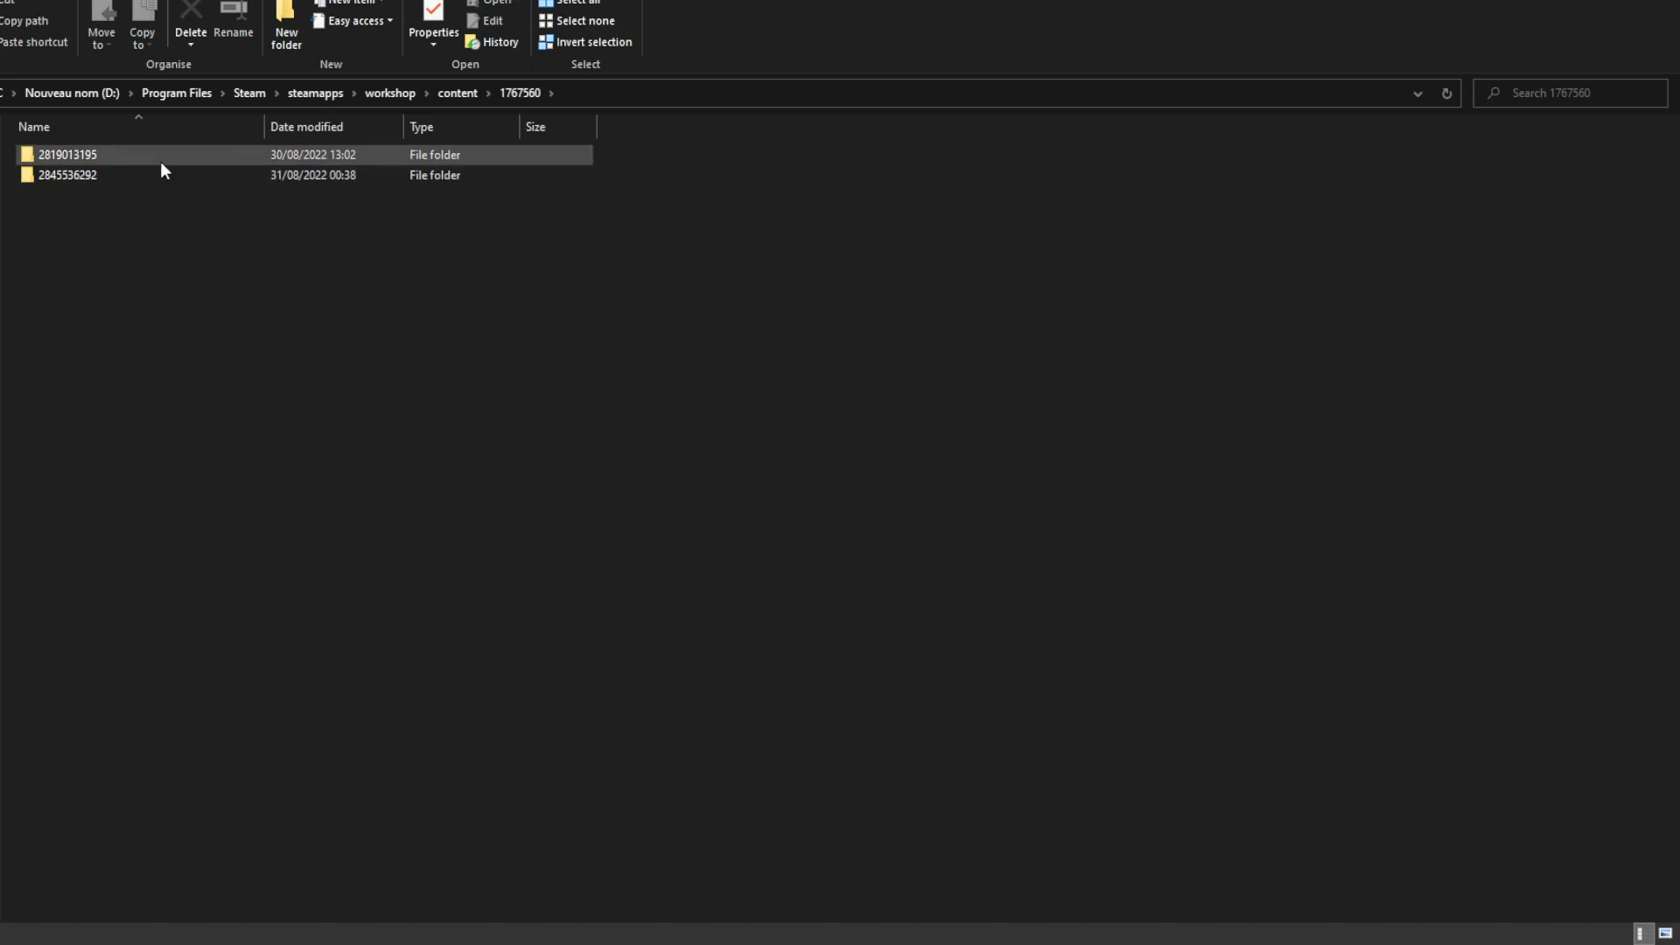
double_click(66, 154)
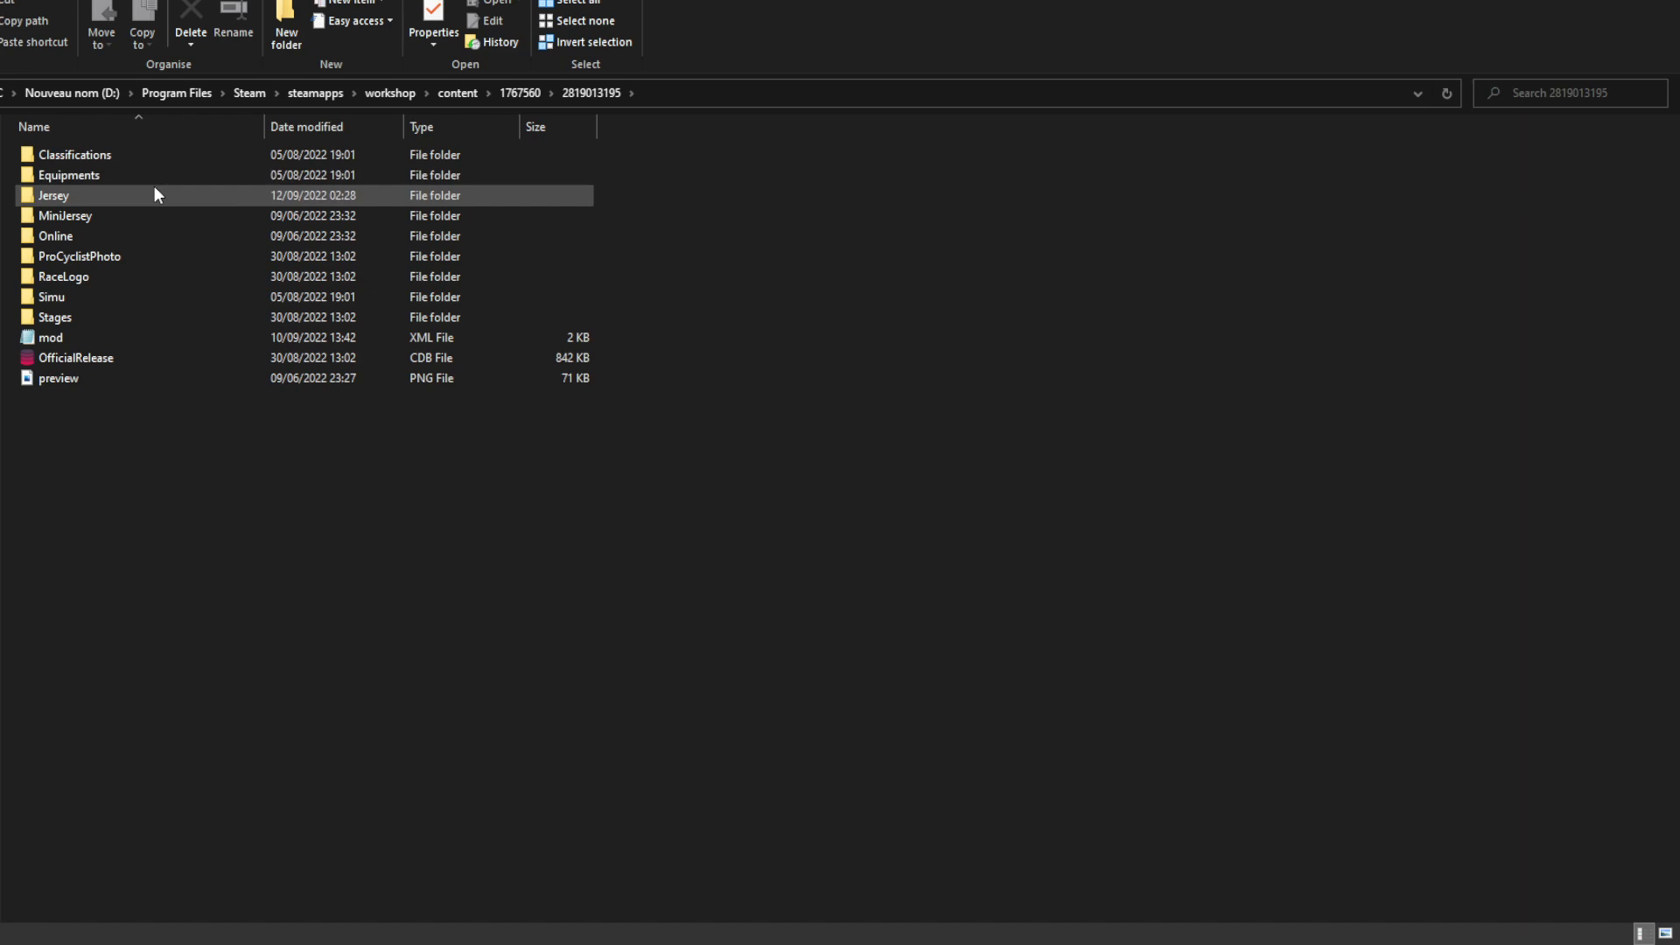
left_click(69, 175)
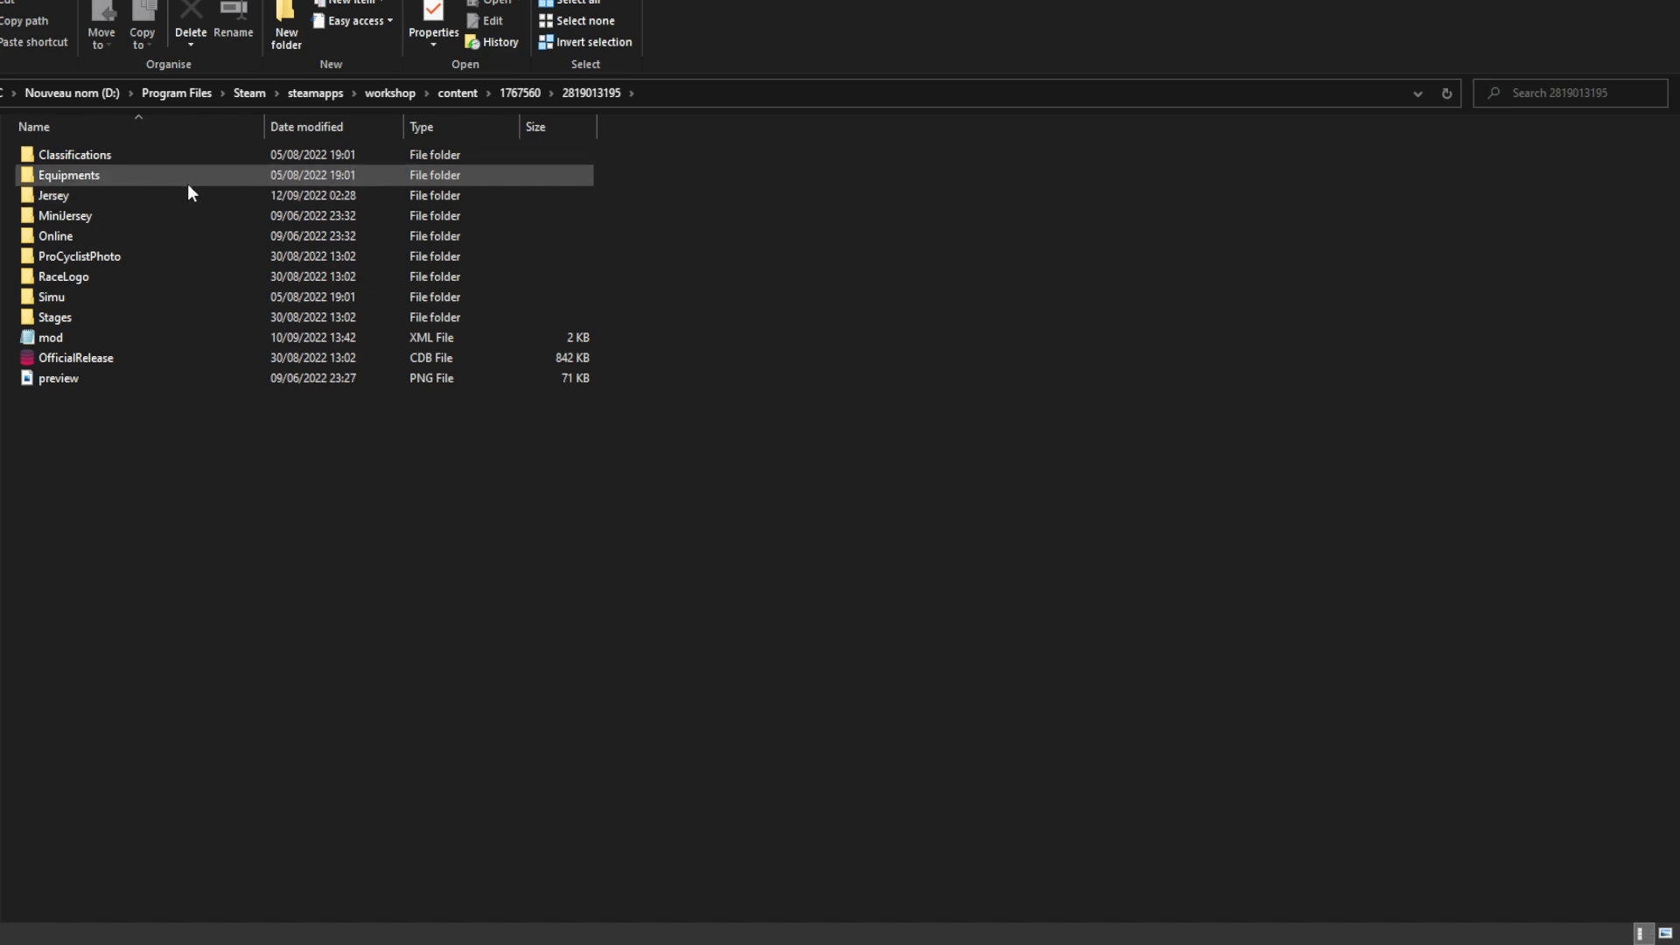
double_click(53, 195)
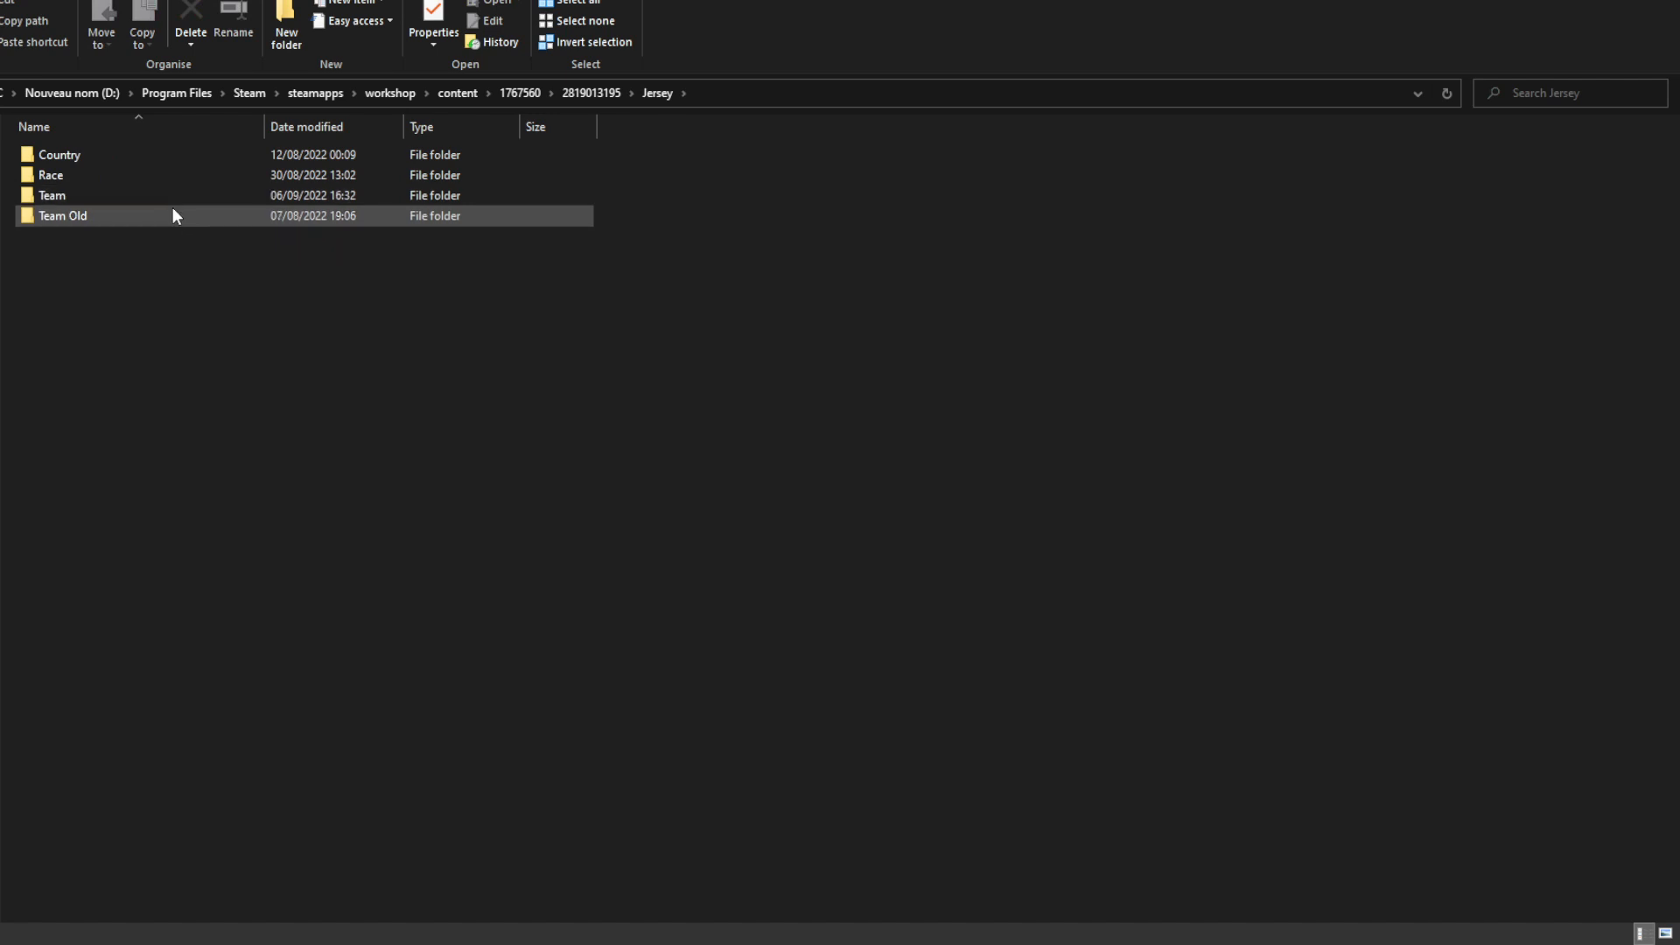
double_click(52, 195)
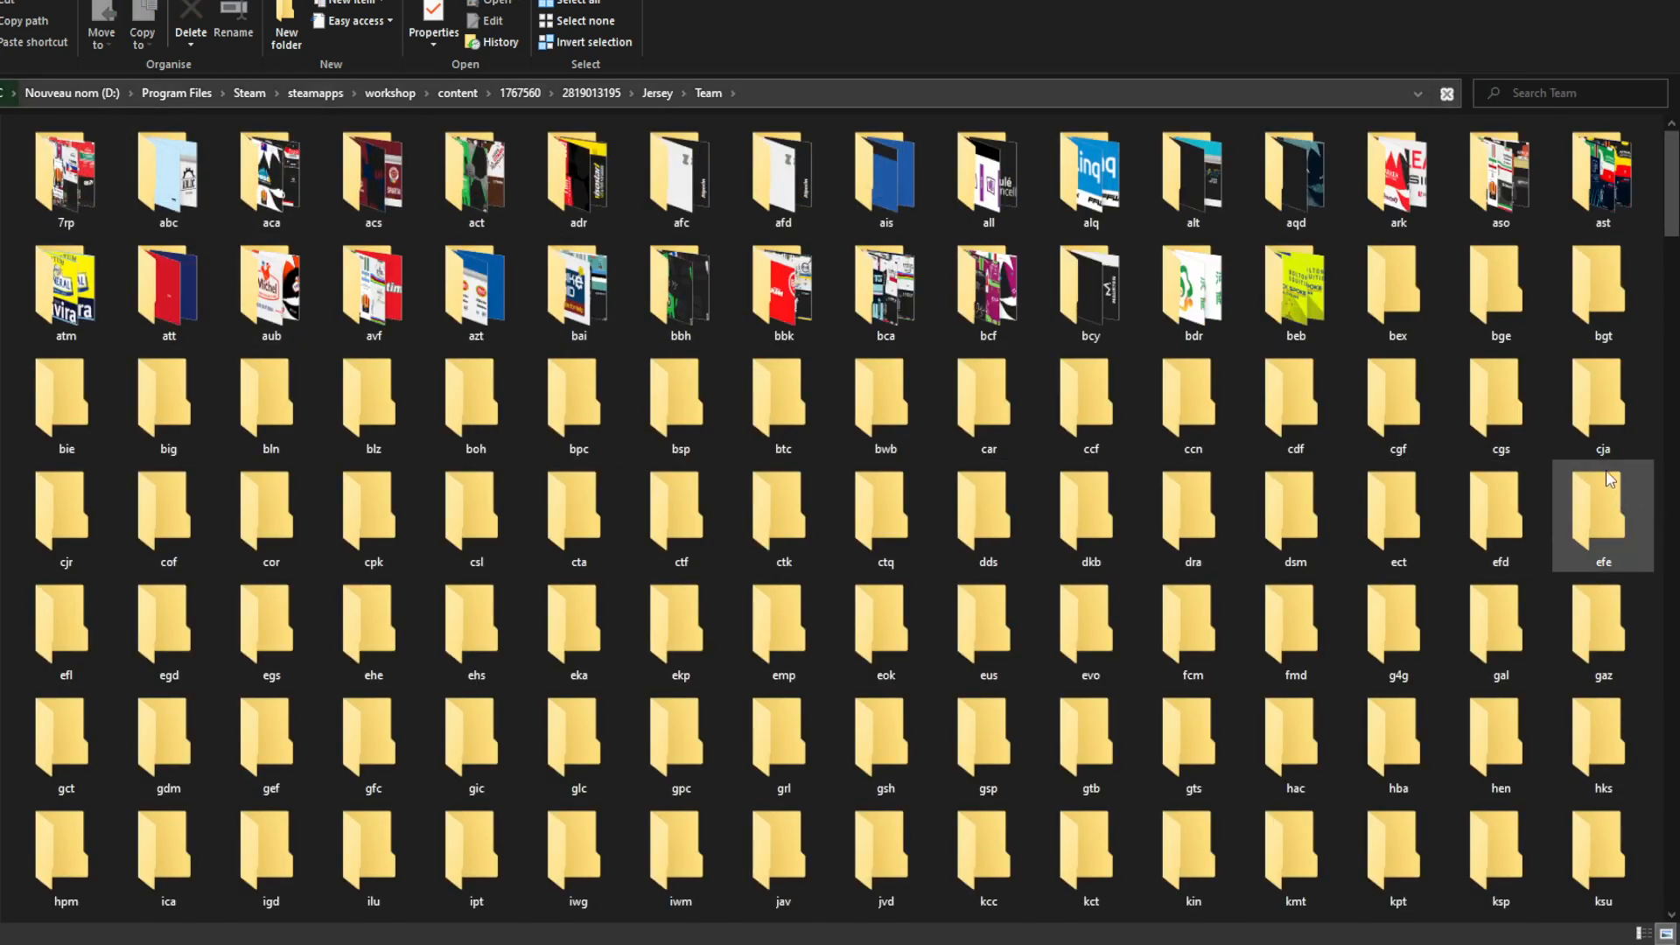
scroll("down", 3)
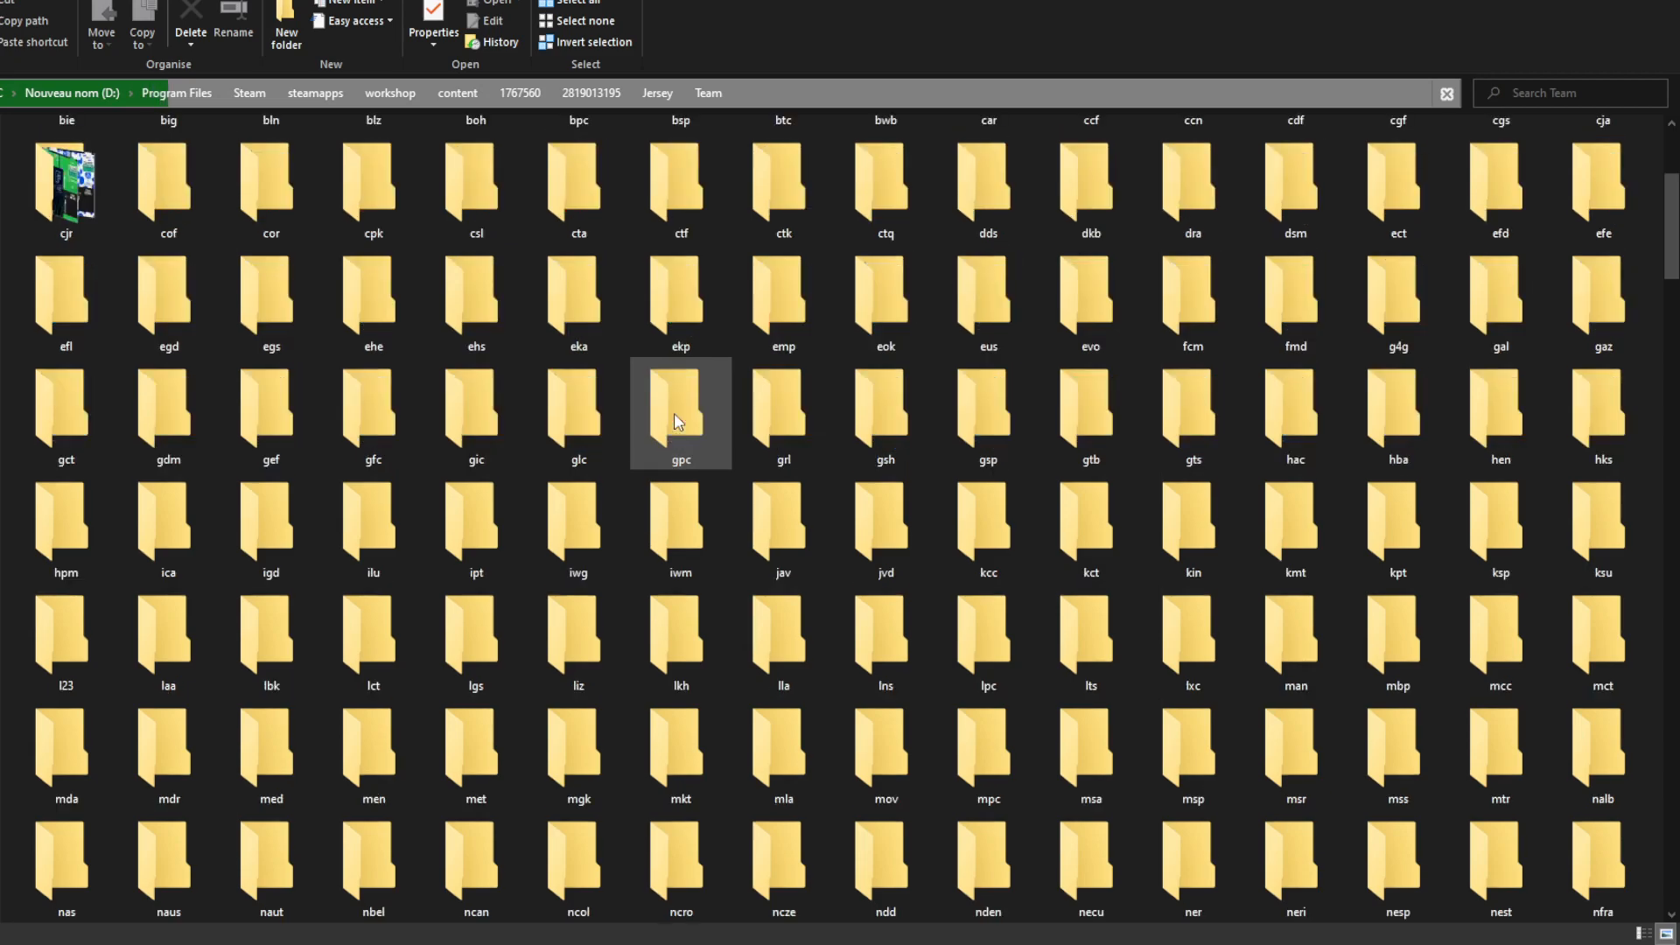
scroll("down", 3)
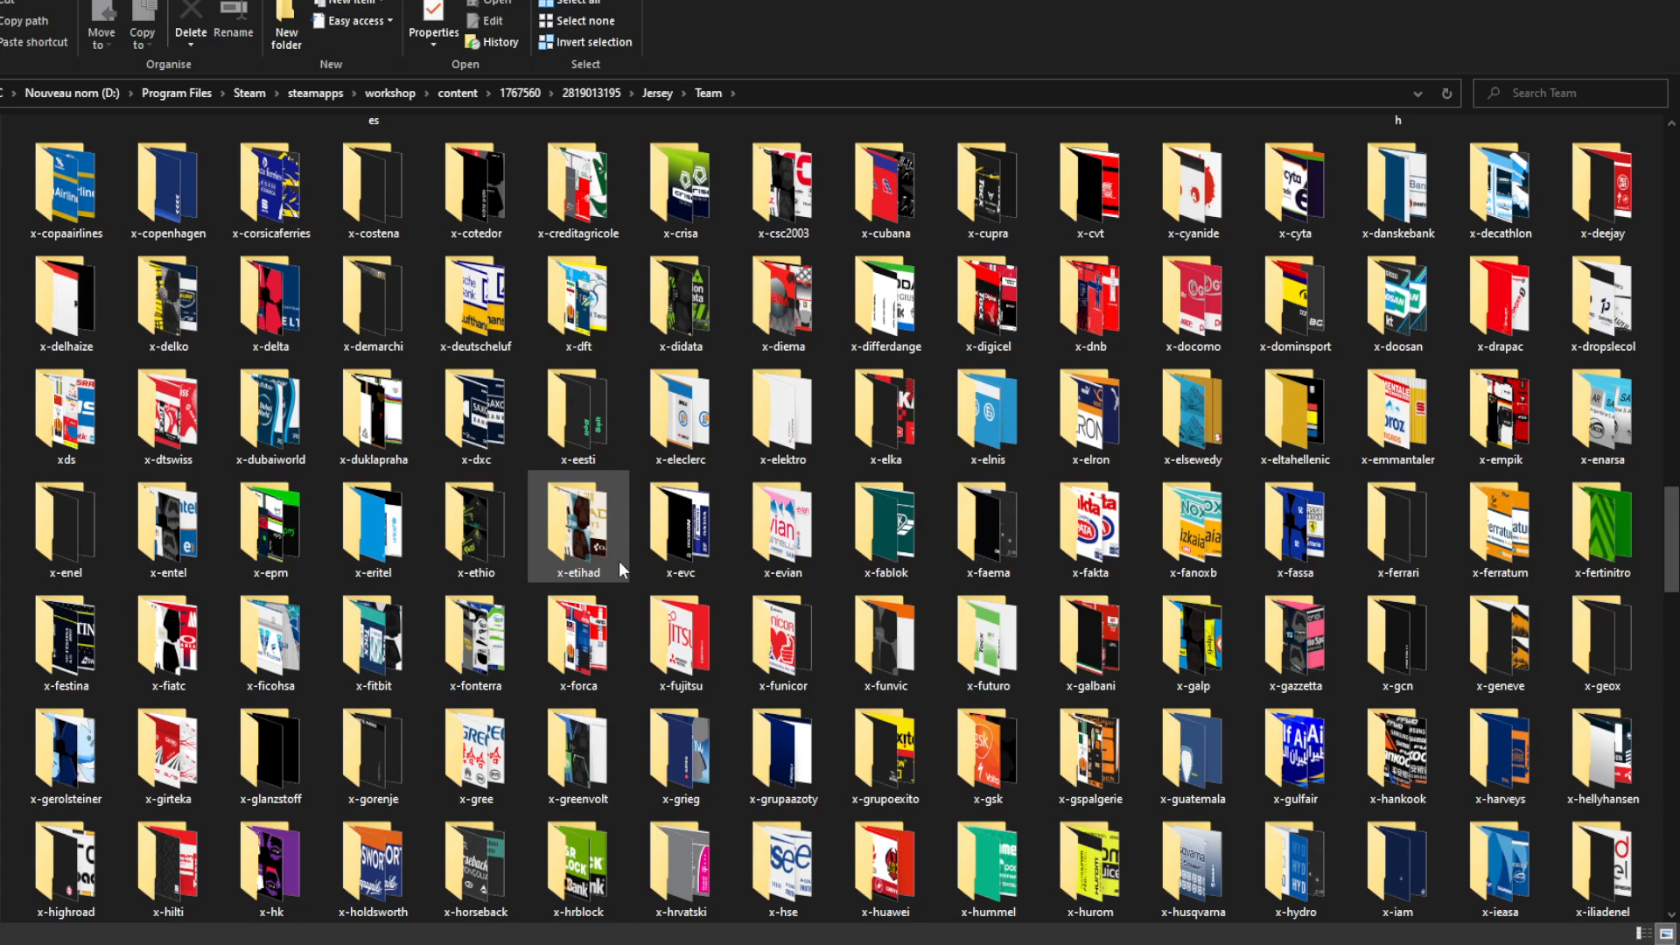
scroll("down", 3)
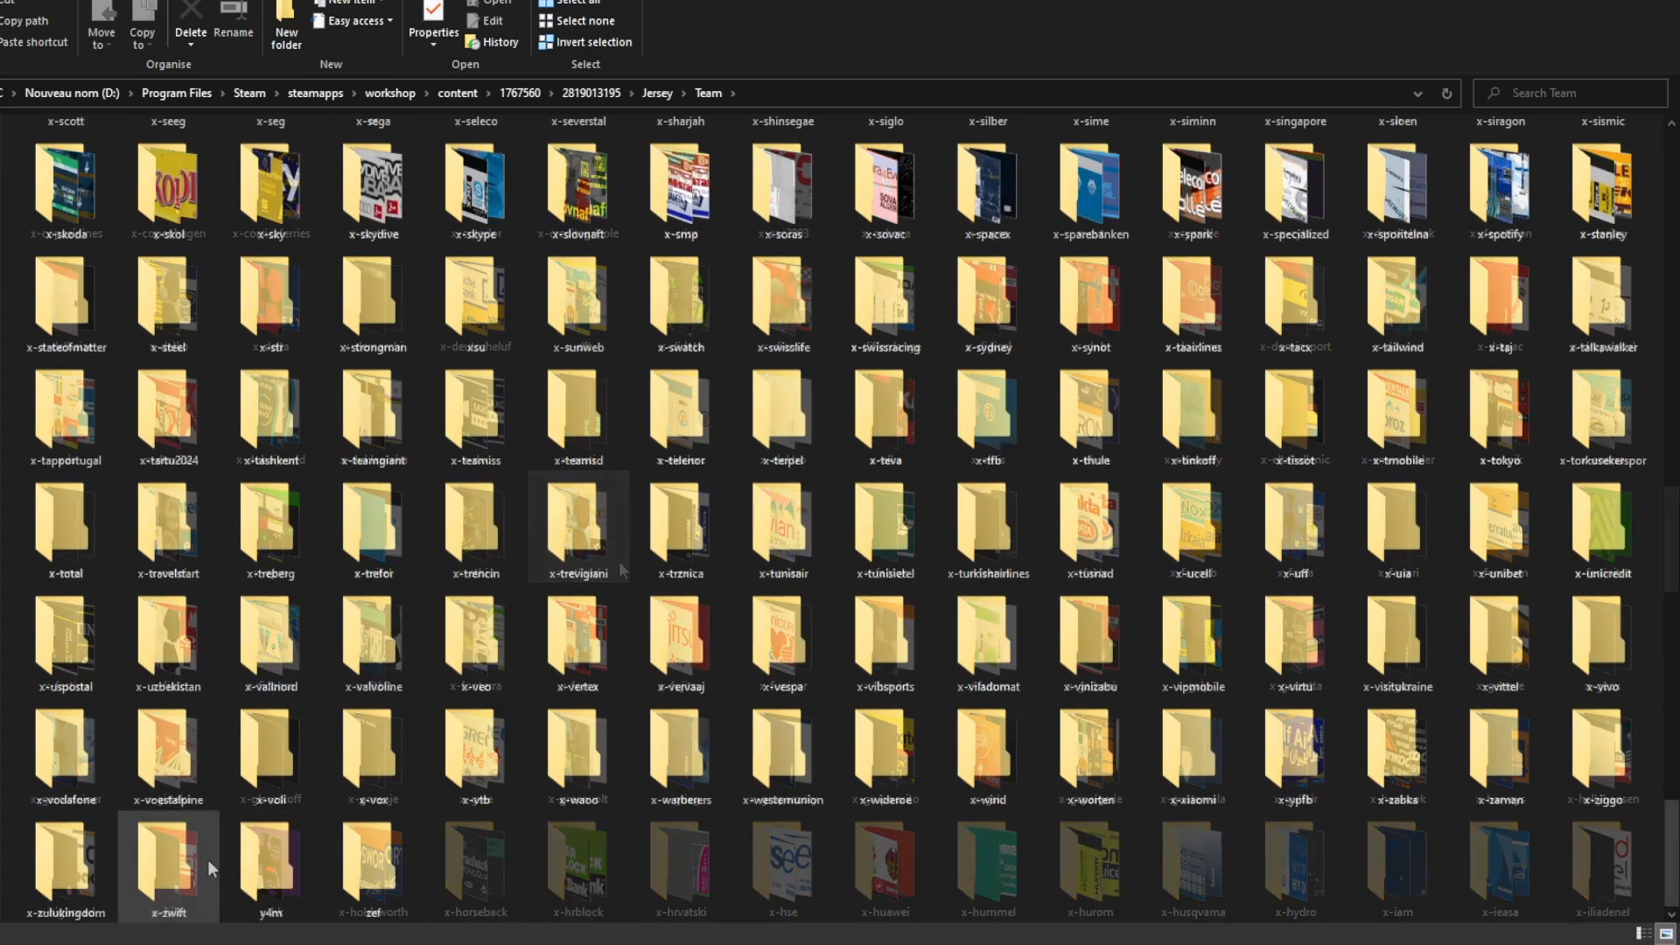
- Open the x-zwift folder to view its bottle, gloves, jersey, socks and transfer textures
double_click(167, 863)
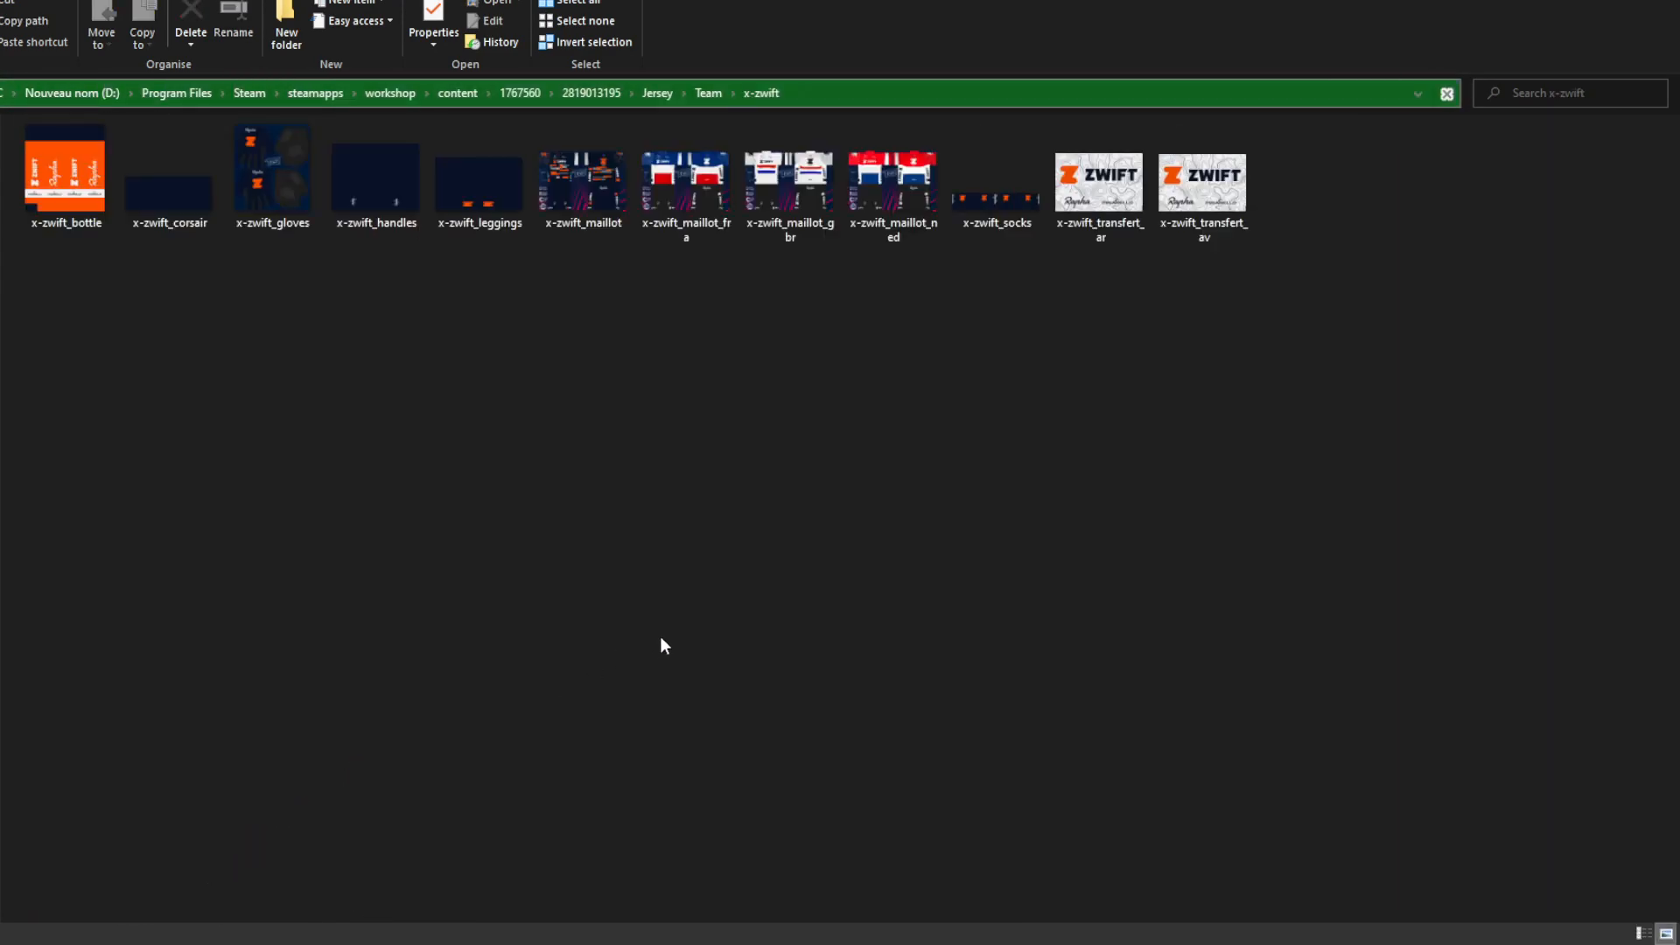
left_click(706, 93)
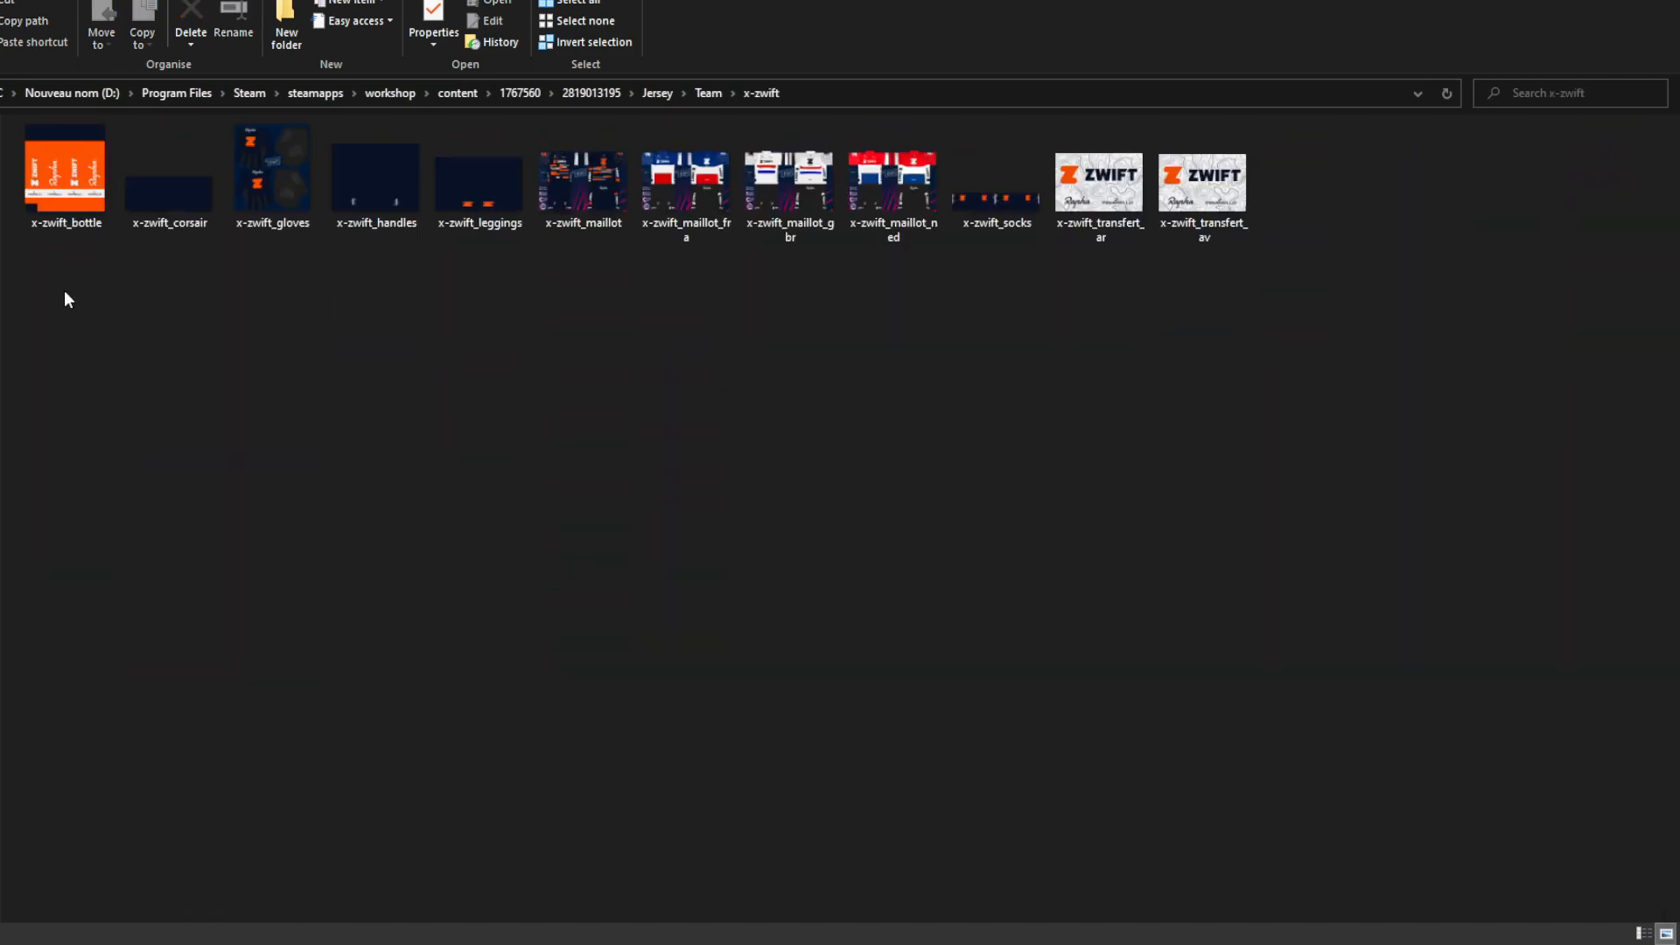
mouse_move(1356, 287)
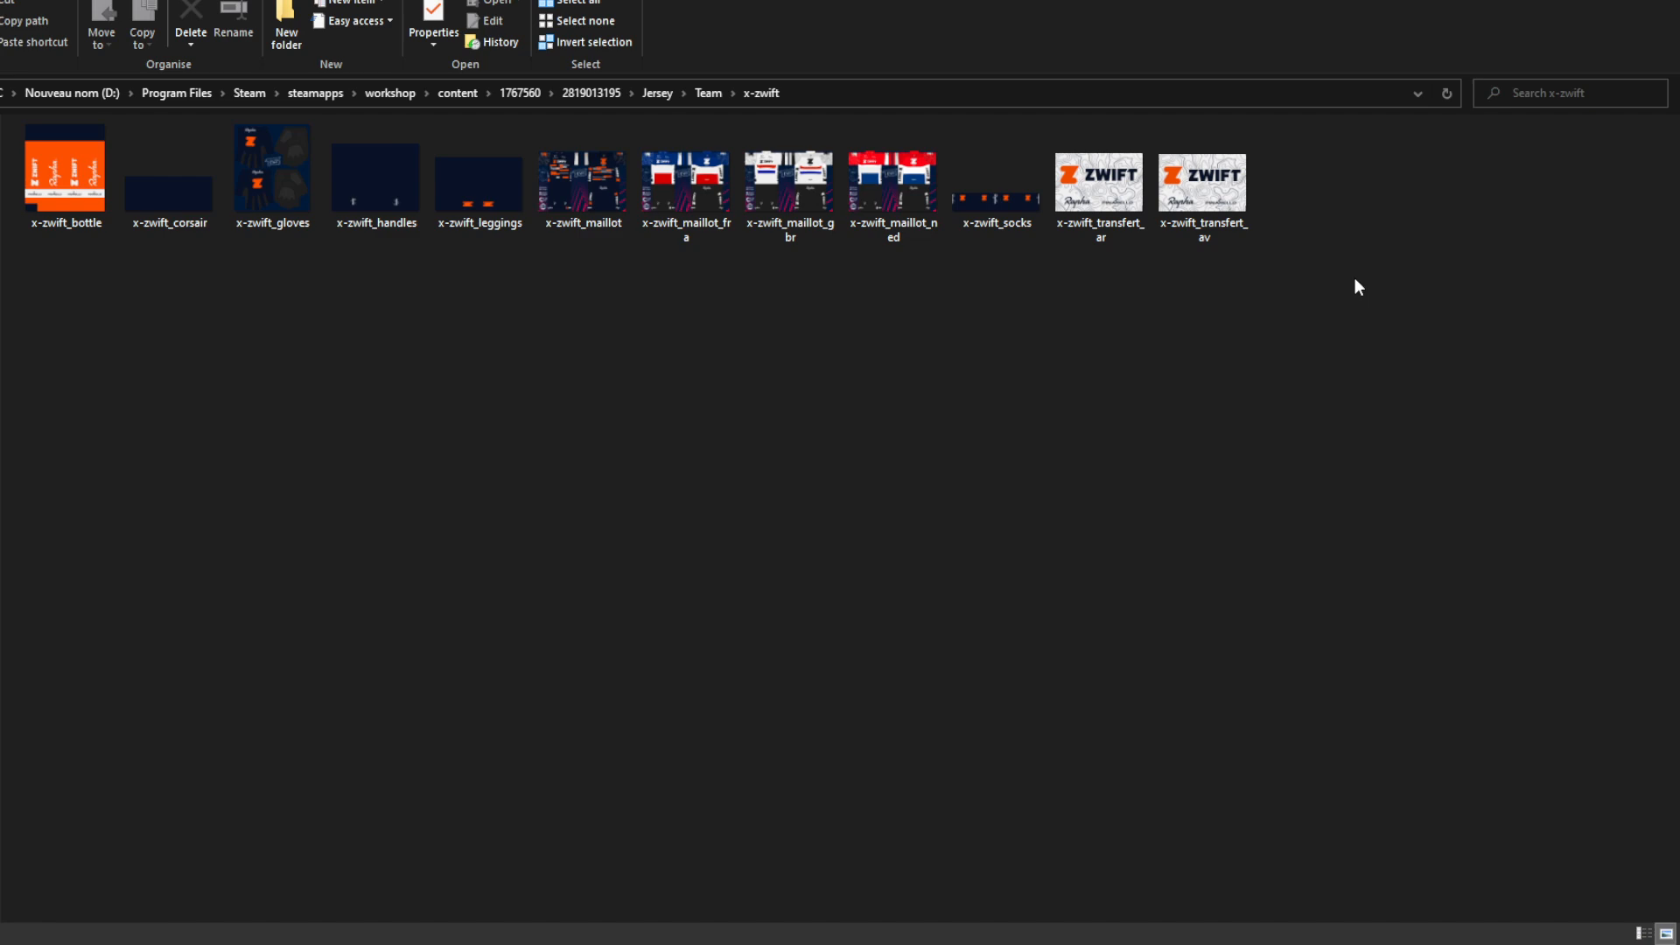
mouse_move(1256, 381)
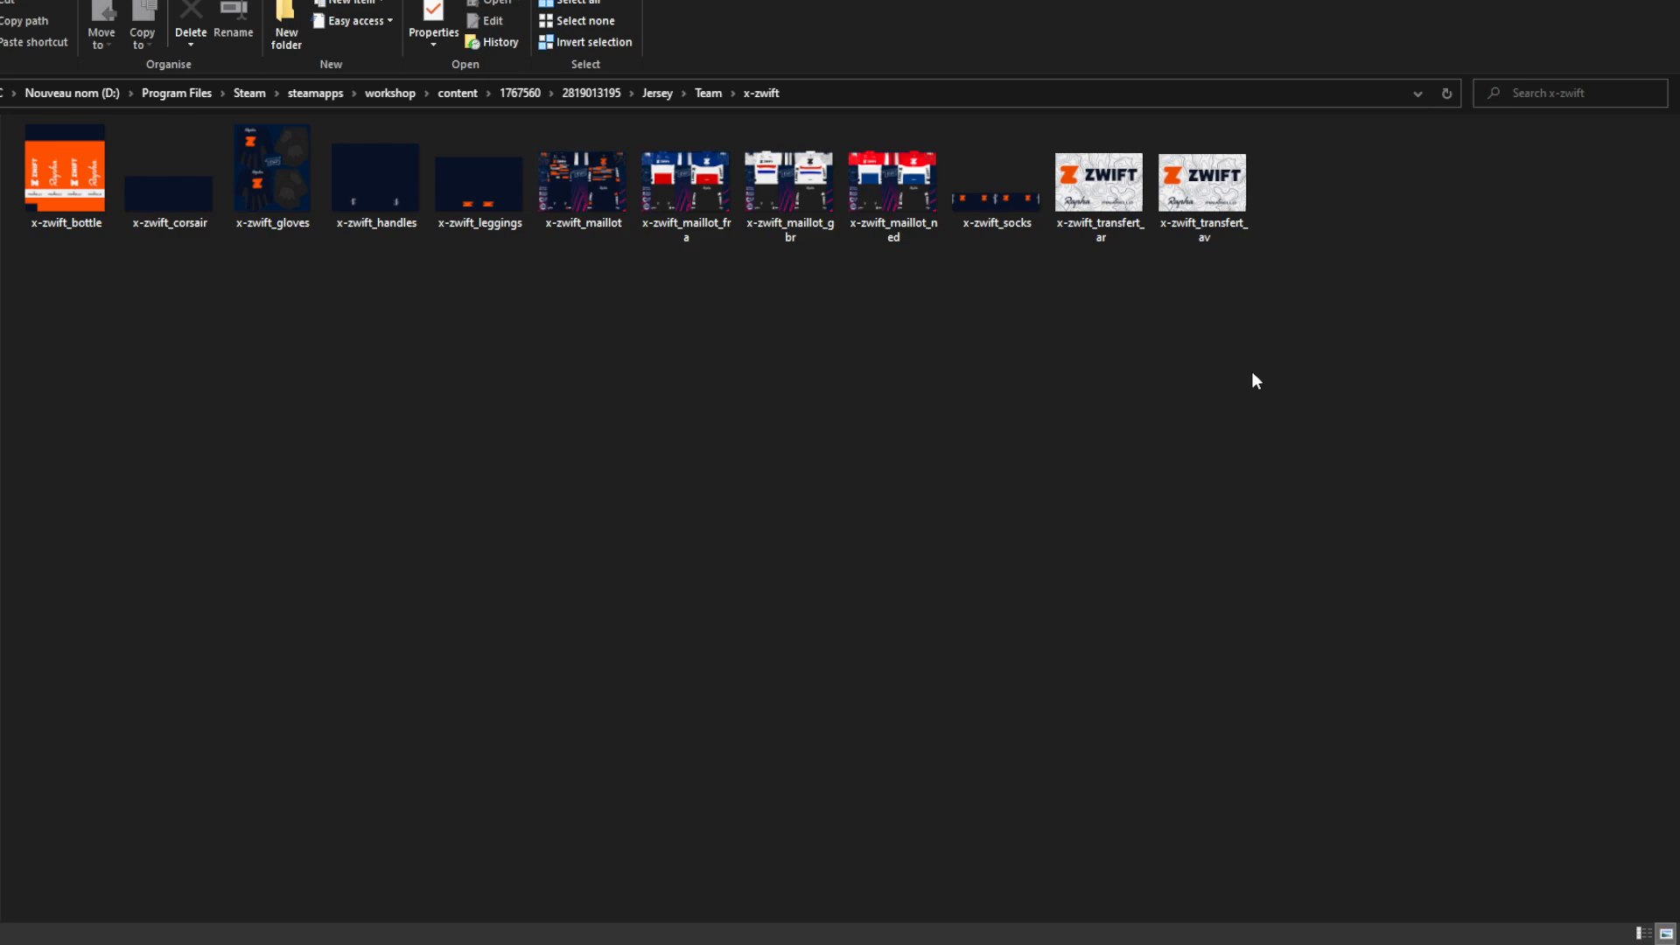
mouse_move(1159, 521)
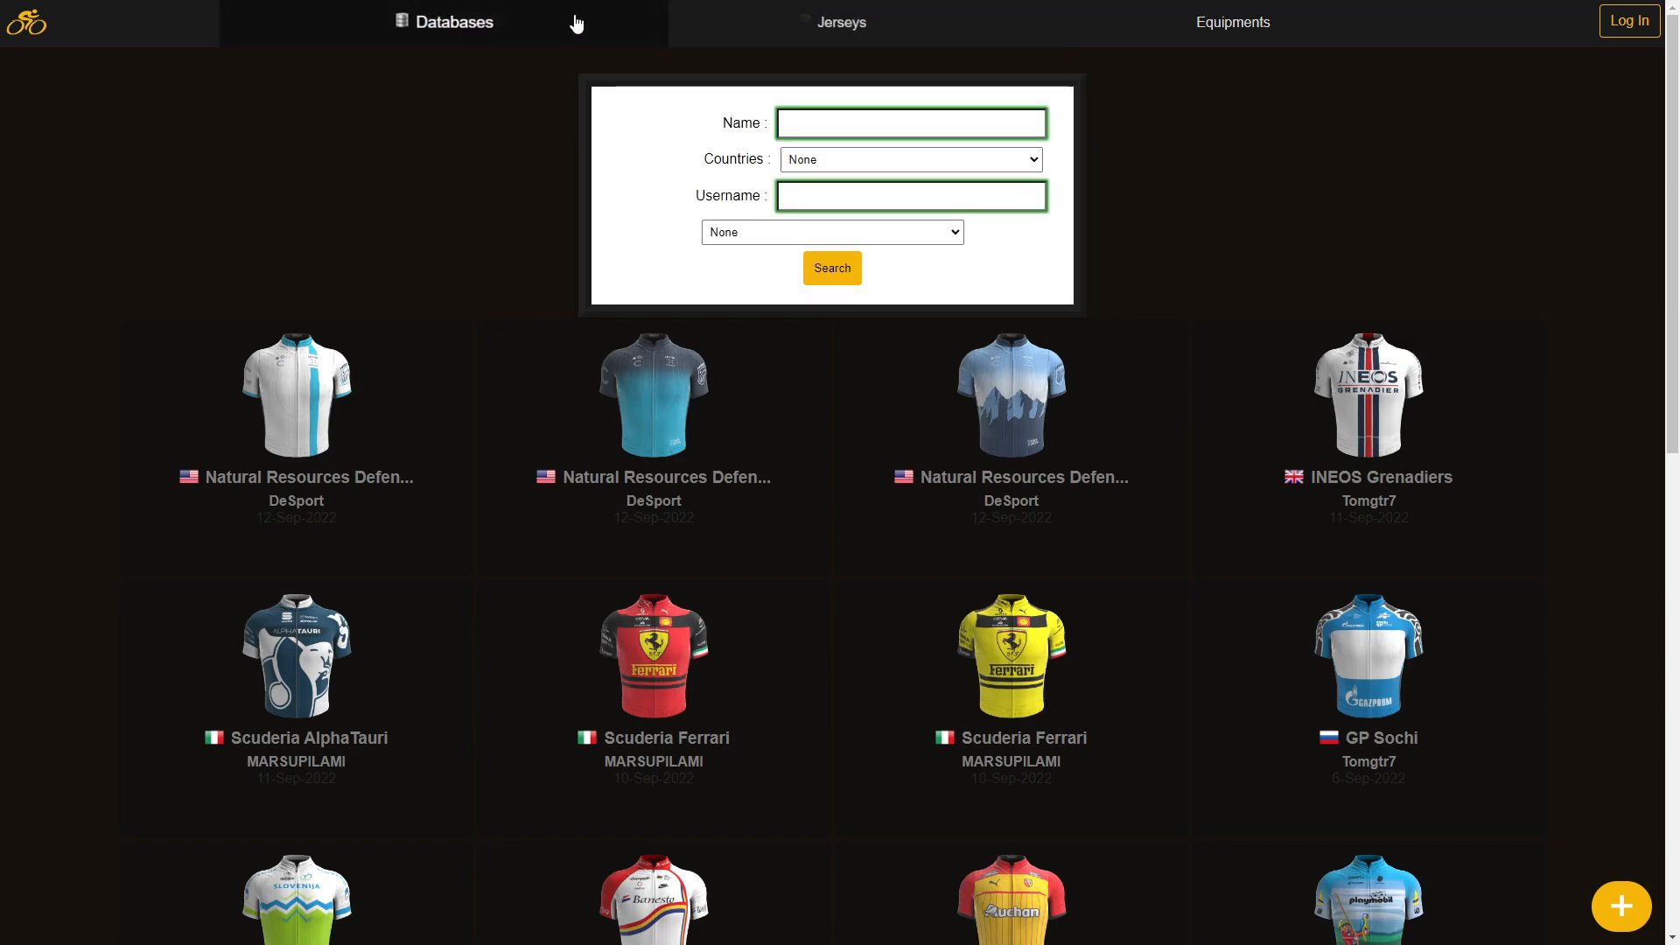
- Search PCM Mod jerseys by the name 'zwift'
left_click(1232, 21)
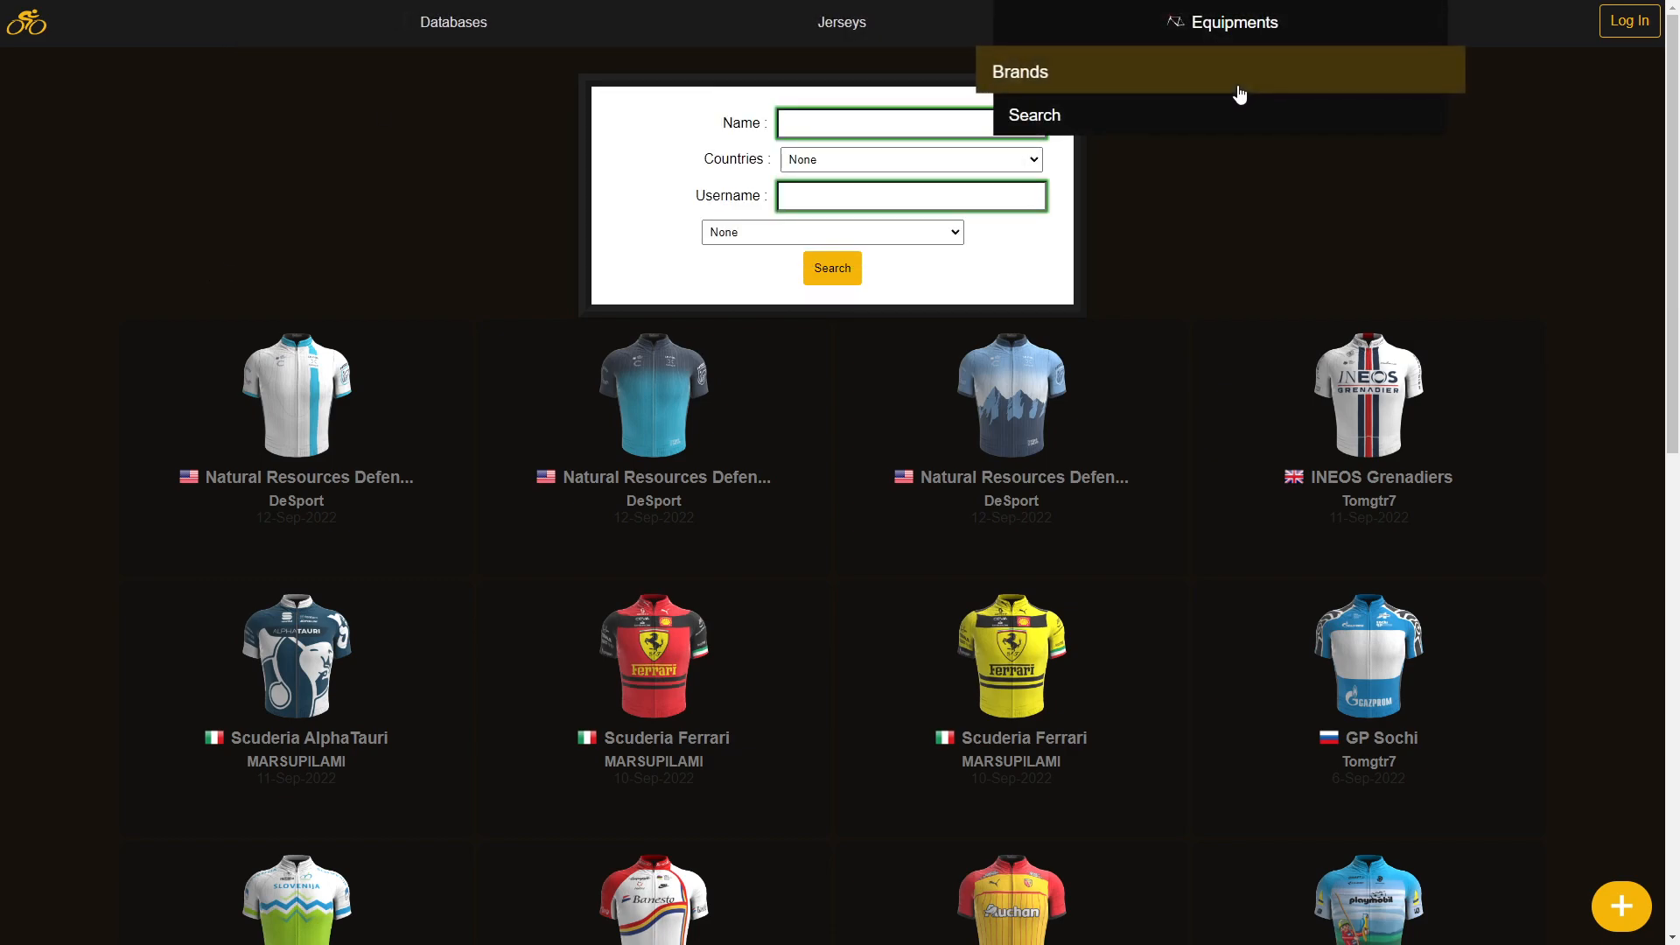
mouse_move(1163, 225)
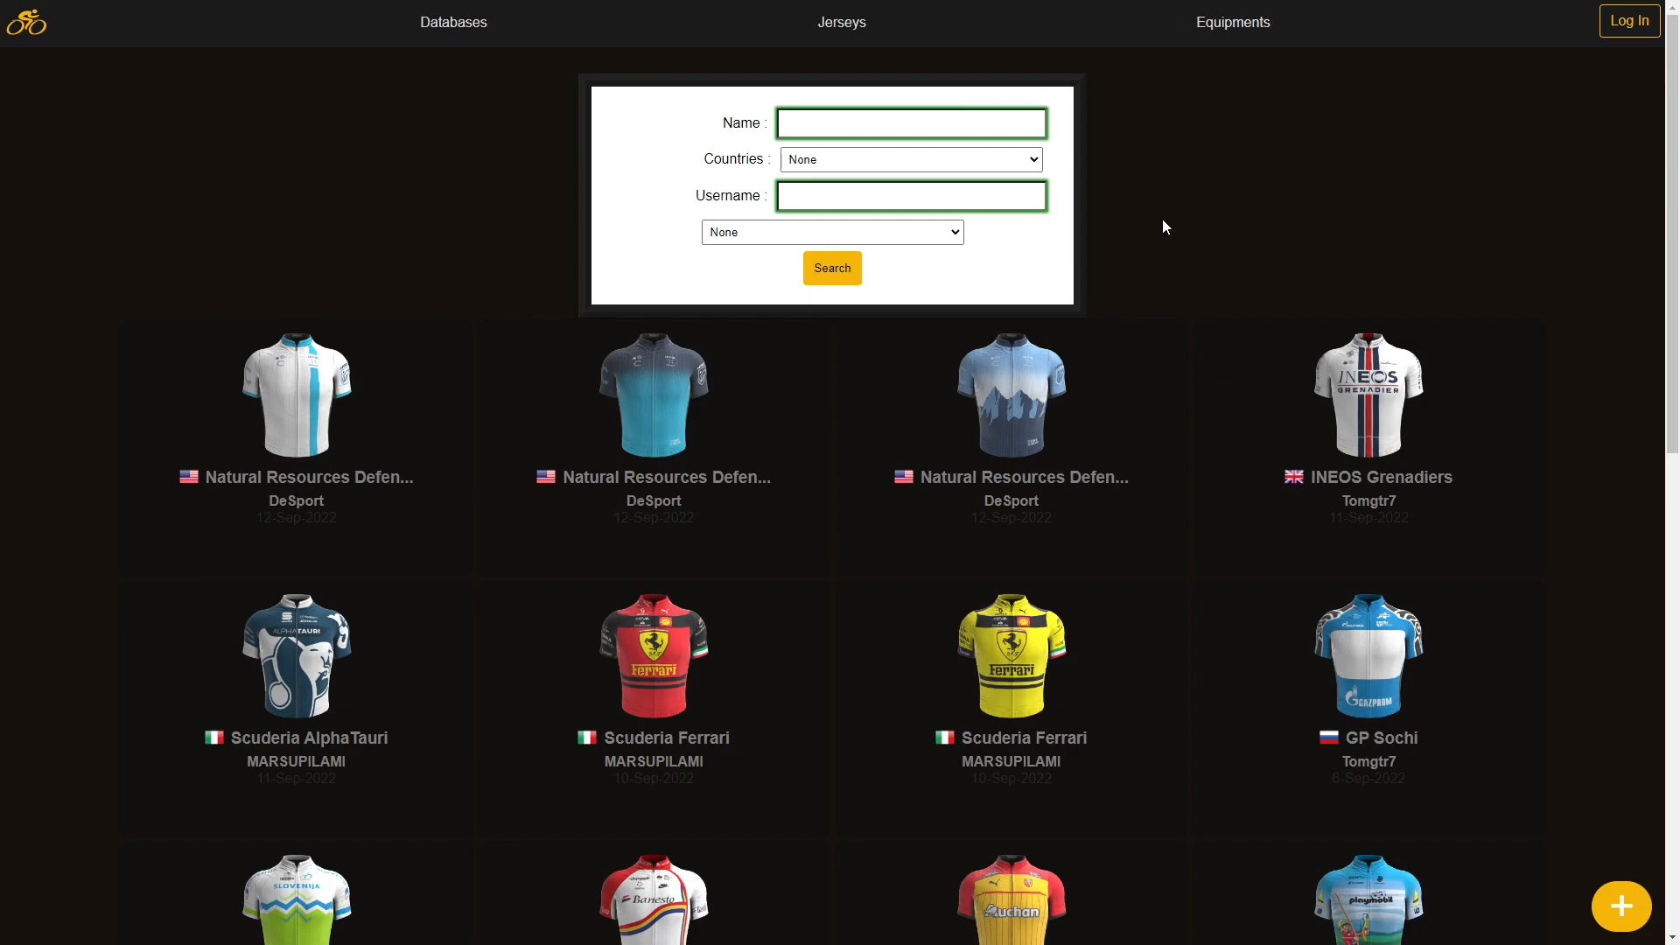
scroll("down", 3)
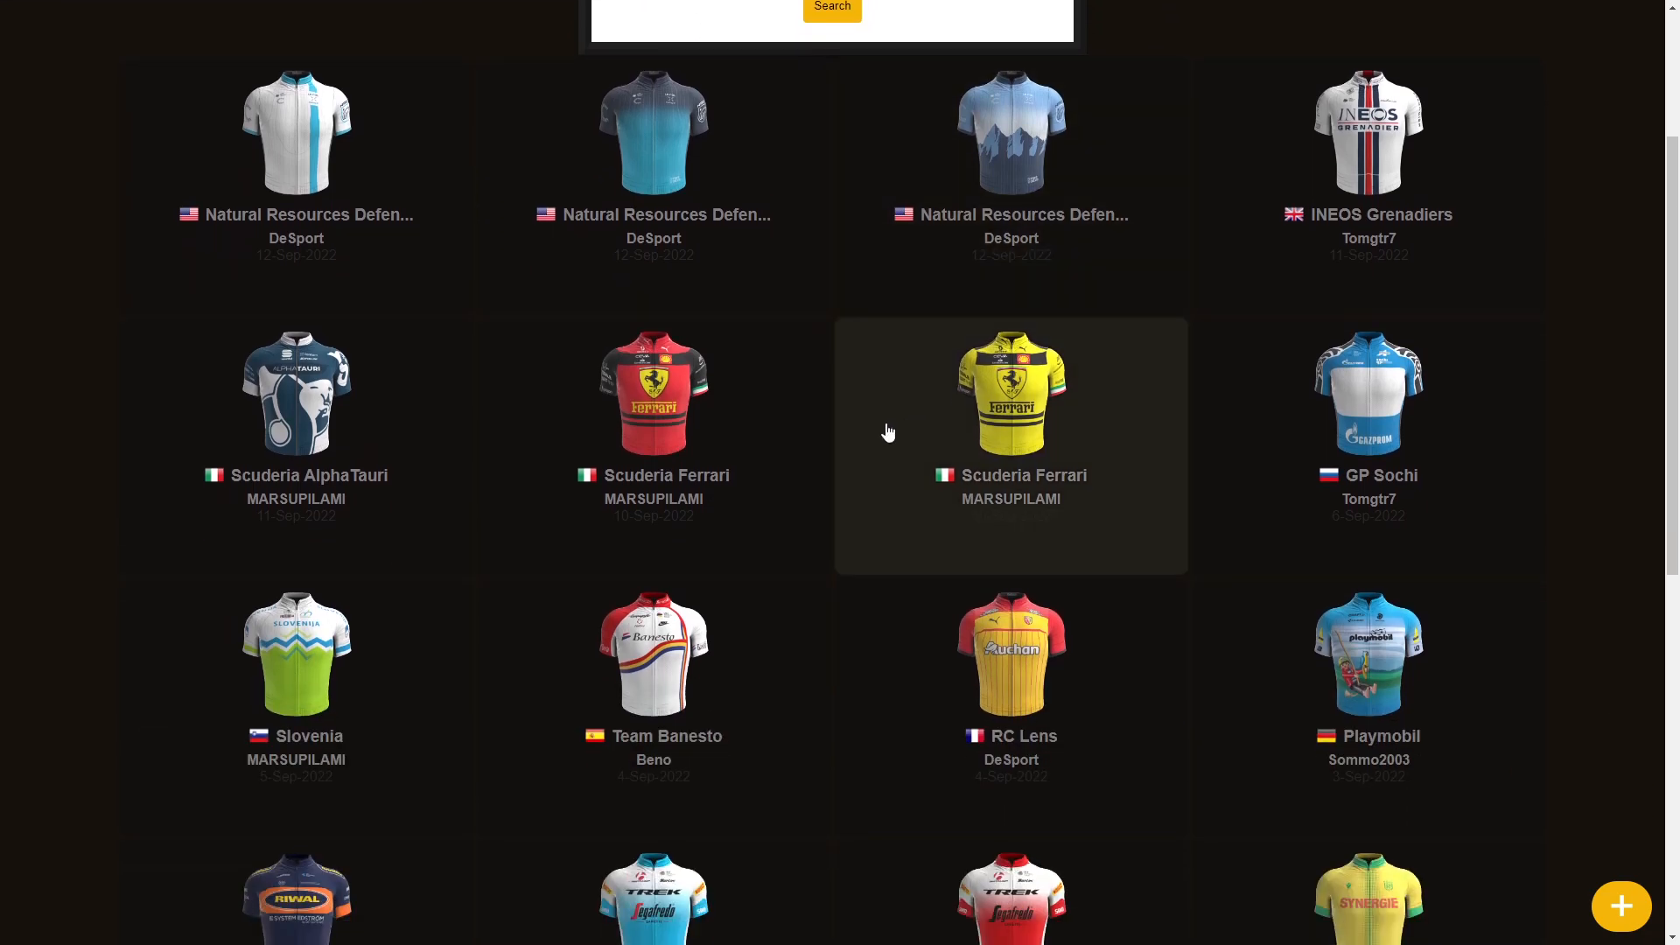
mouse_move(830, 578)
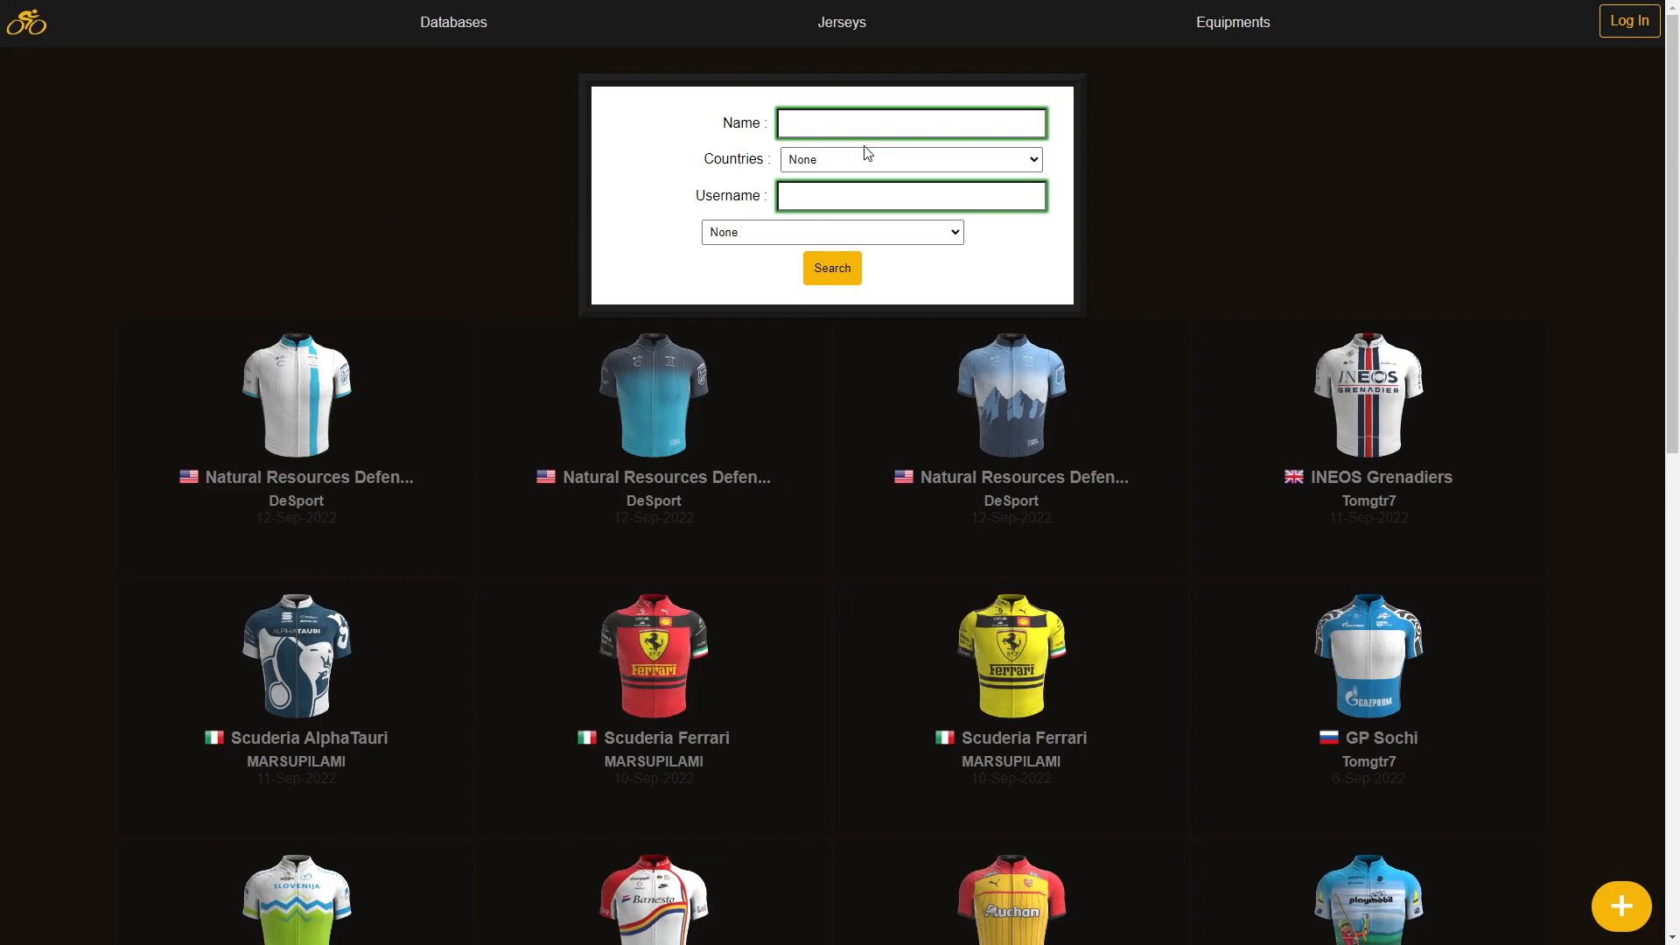
type("zw")
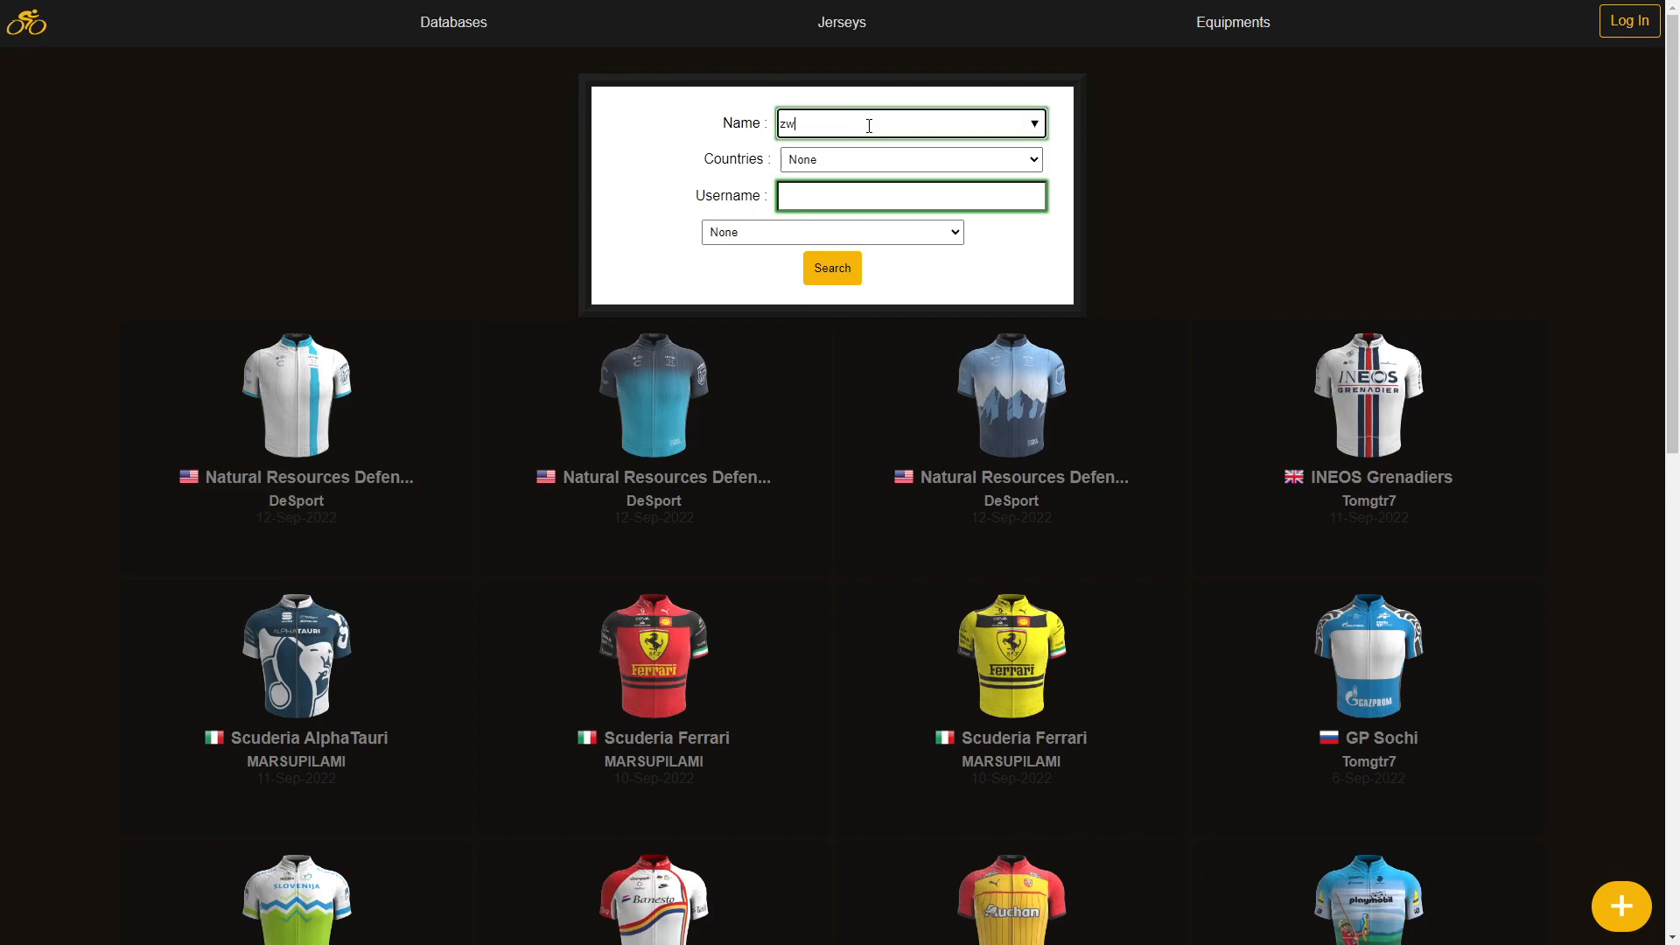
type("qift")
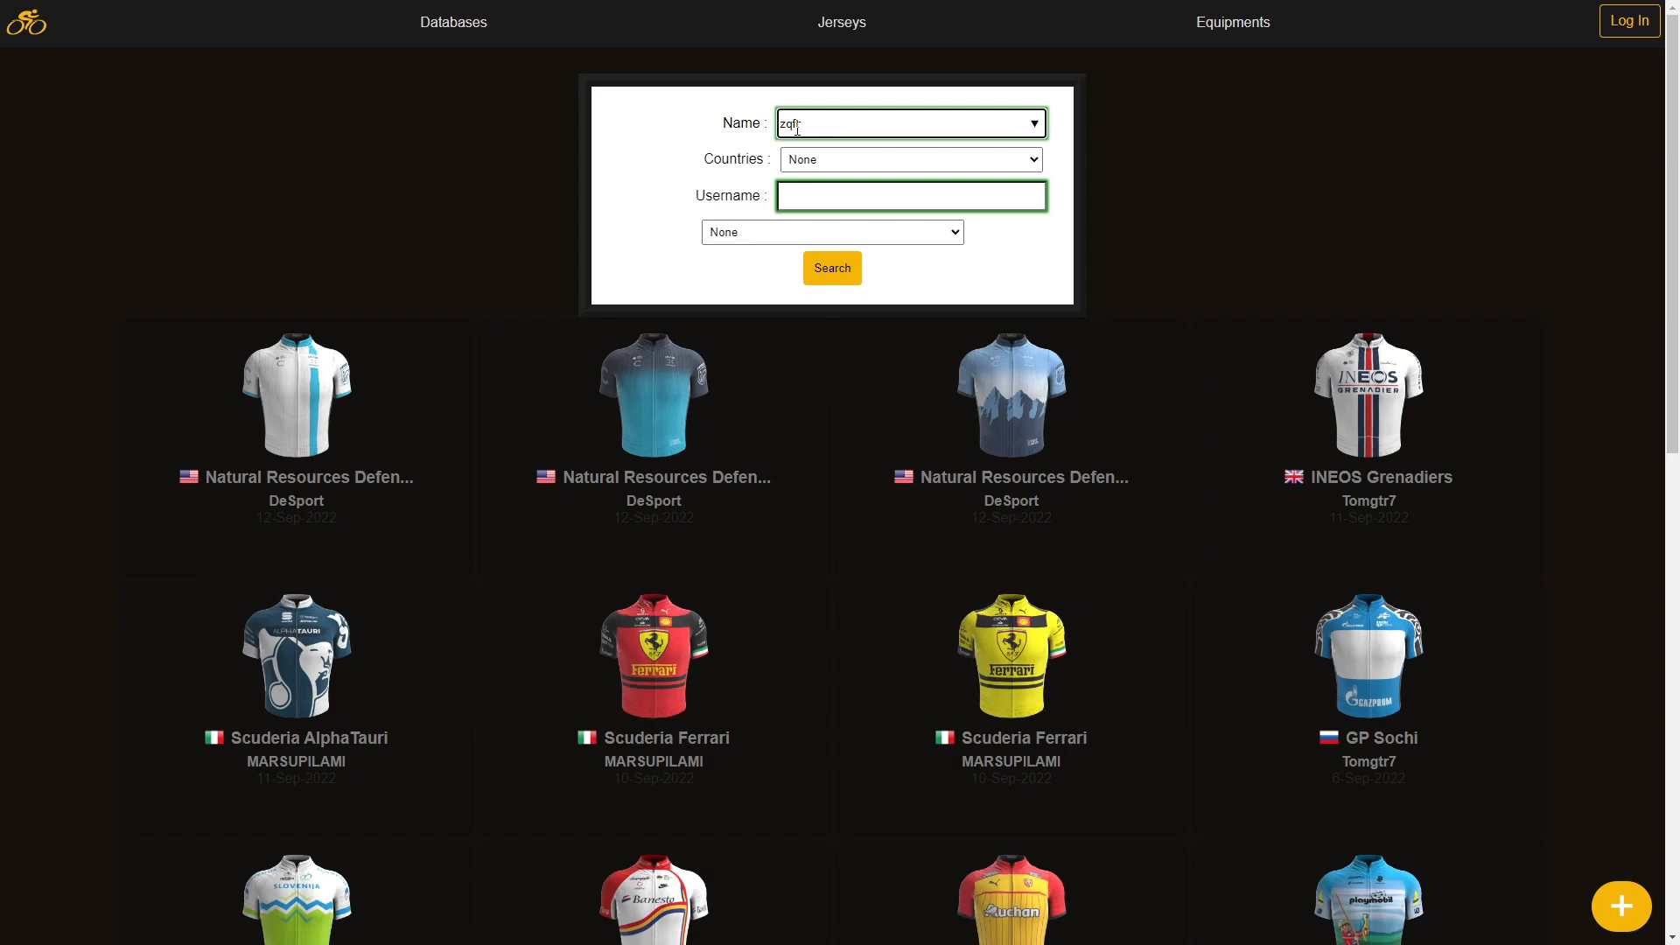
type("zwift")
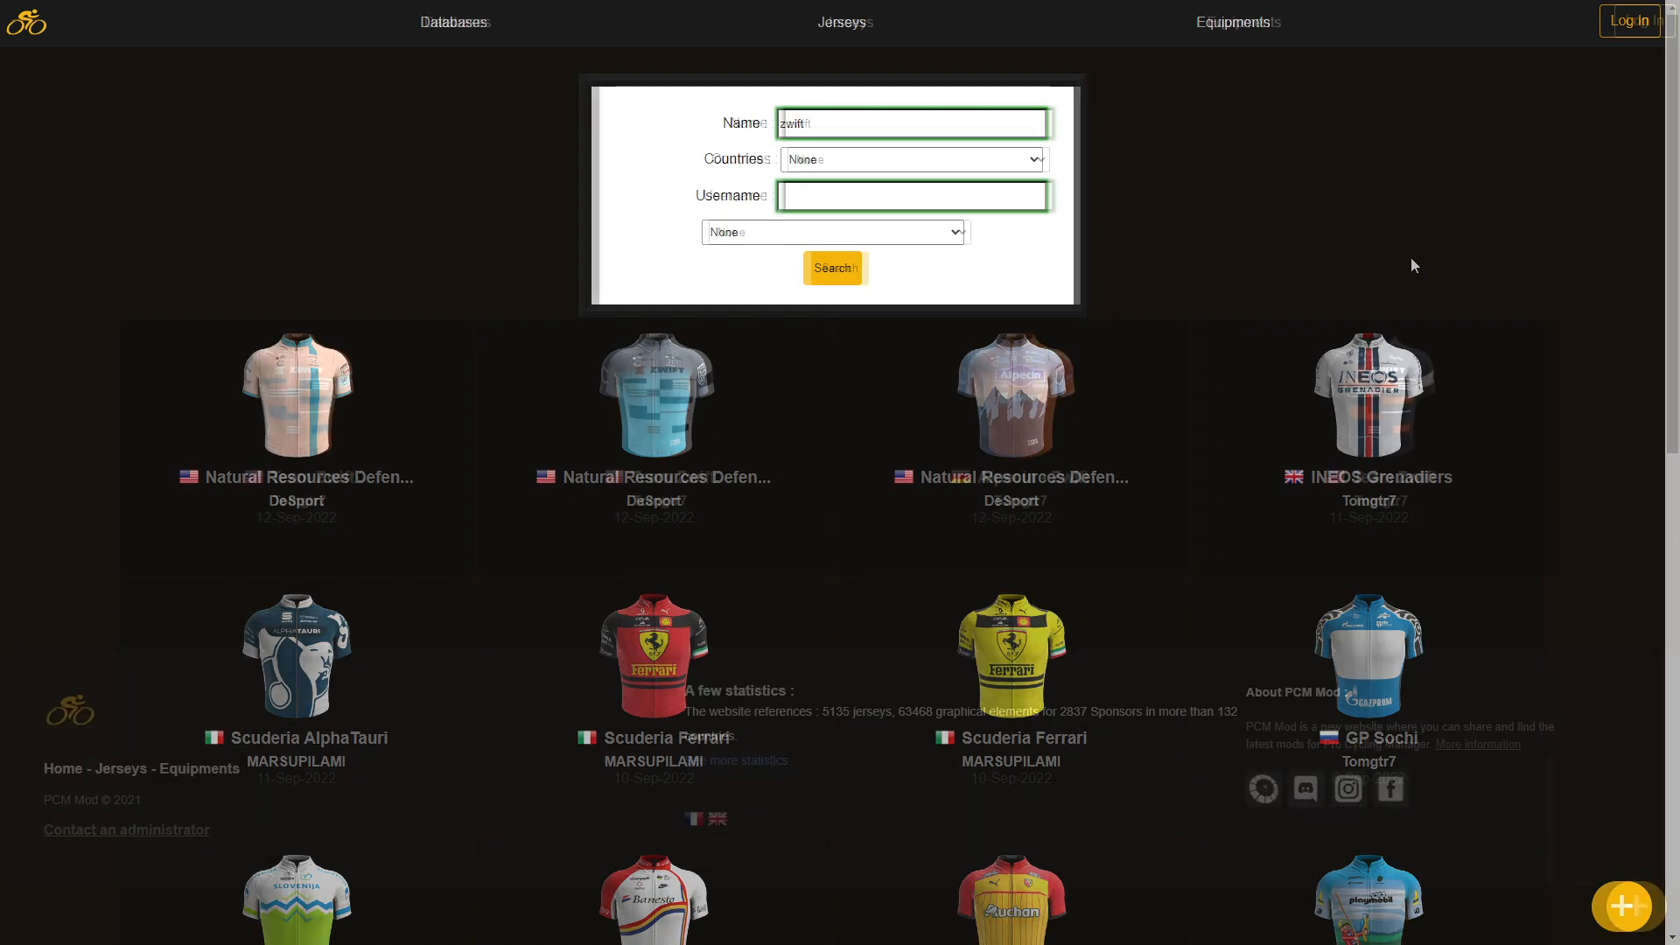
left_click(839, 267)
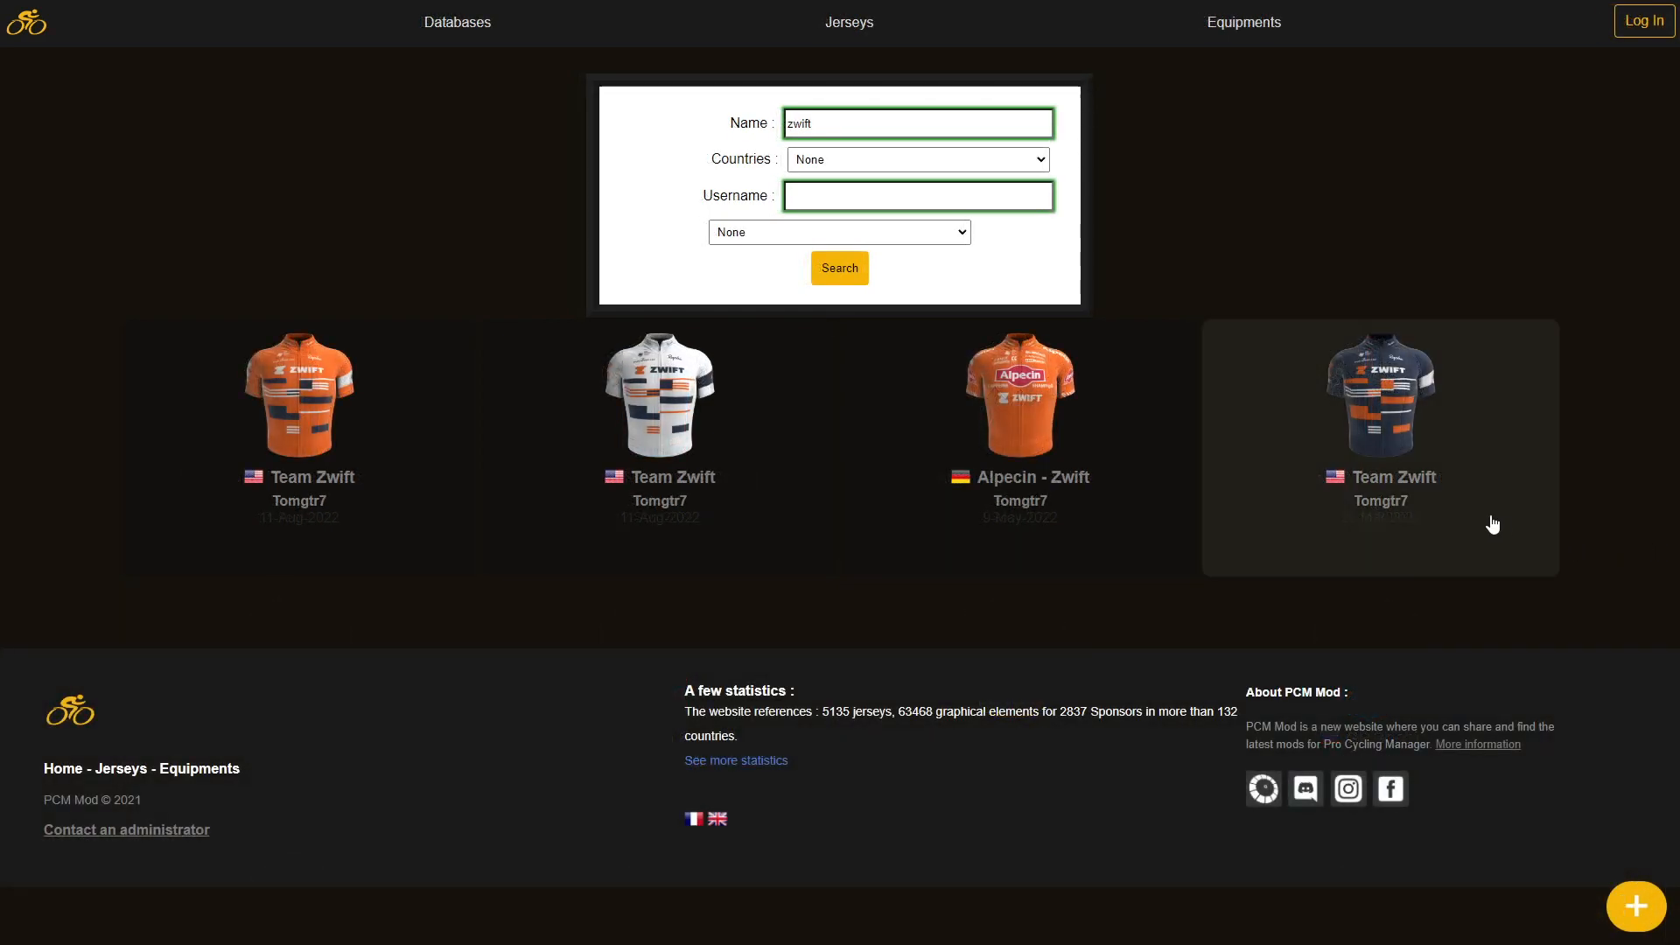
mouse_move(1234, 444)
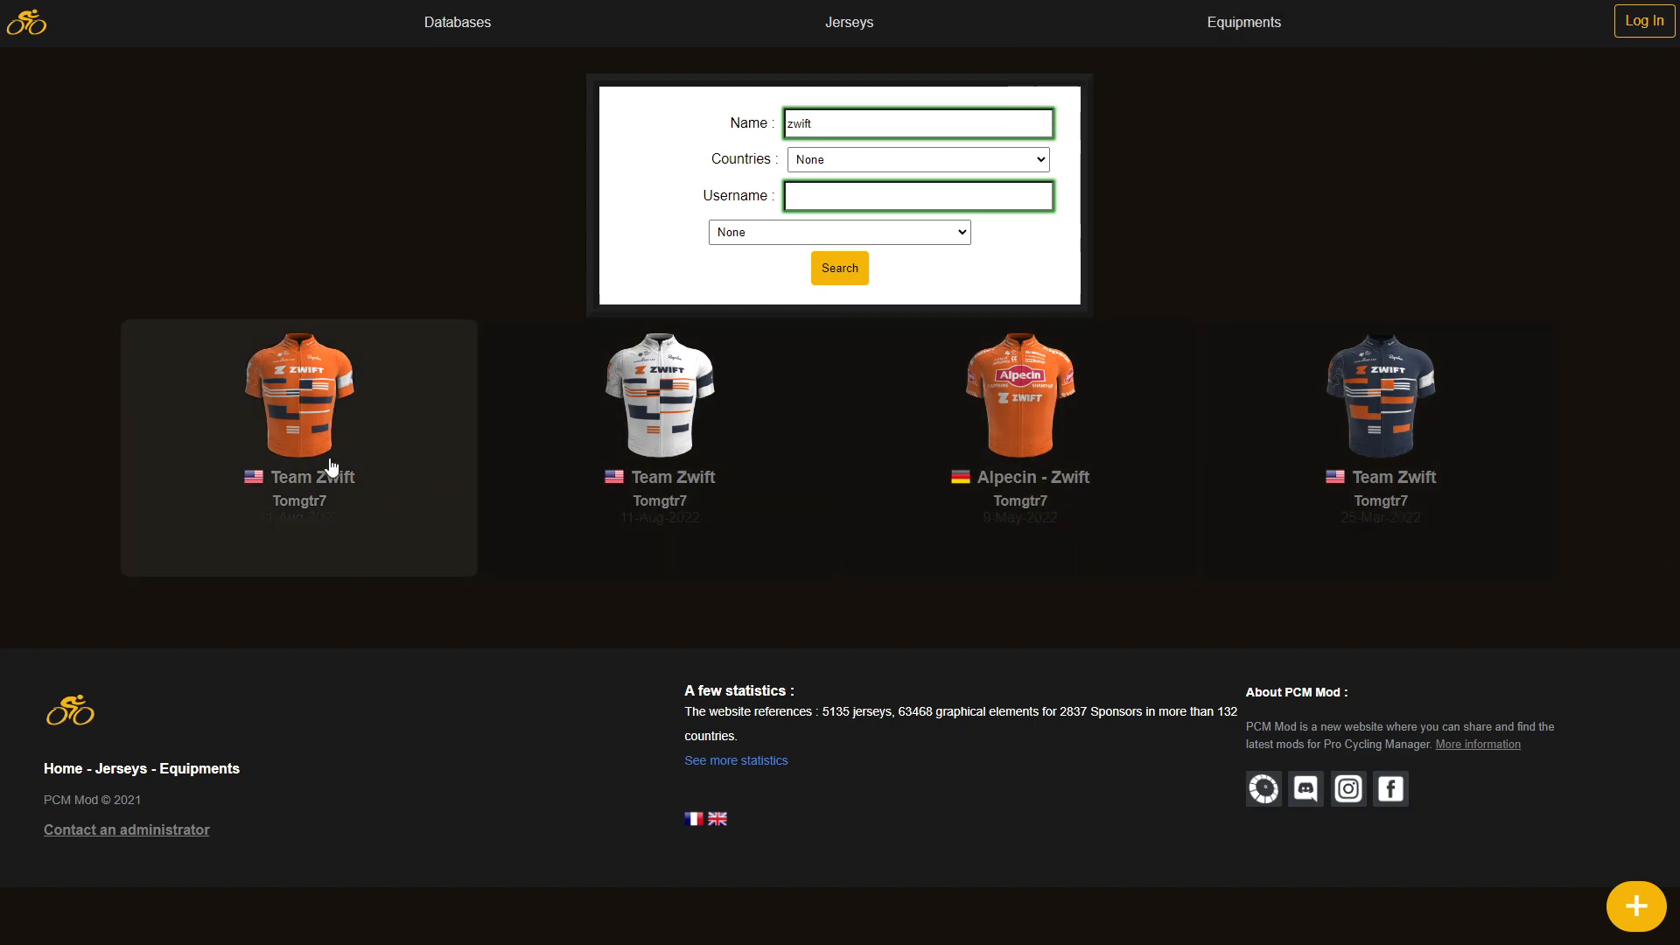
mouse_move(1414, 522)
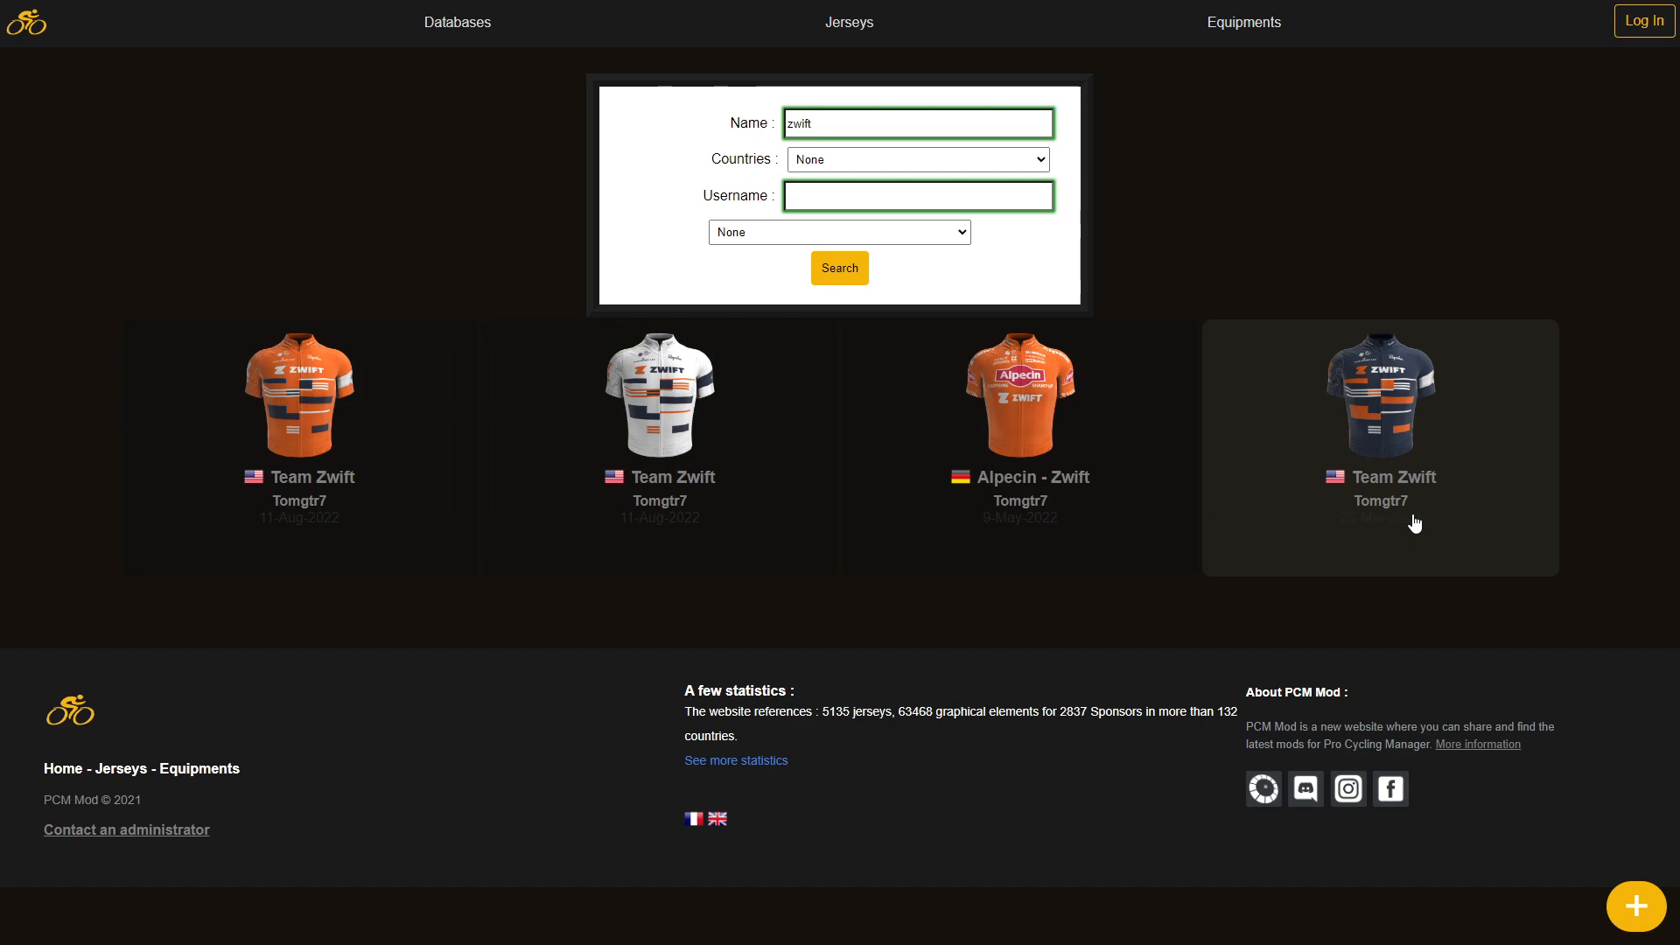
mouse_move(1430, 471)
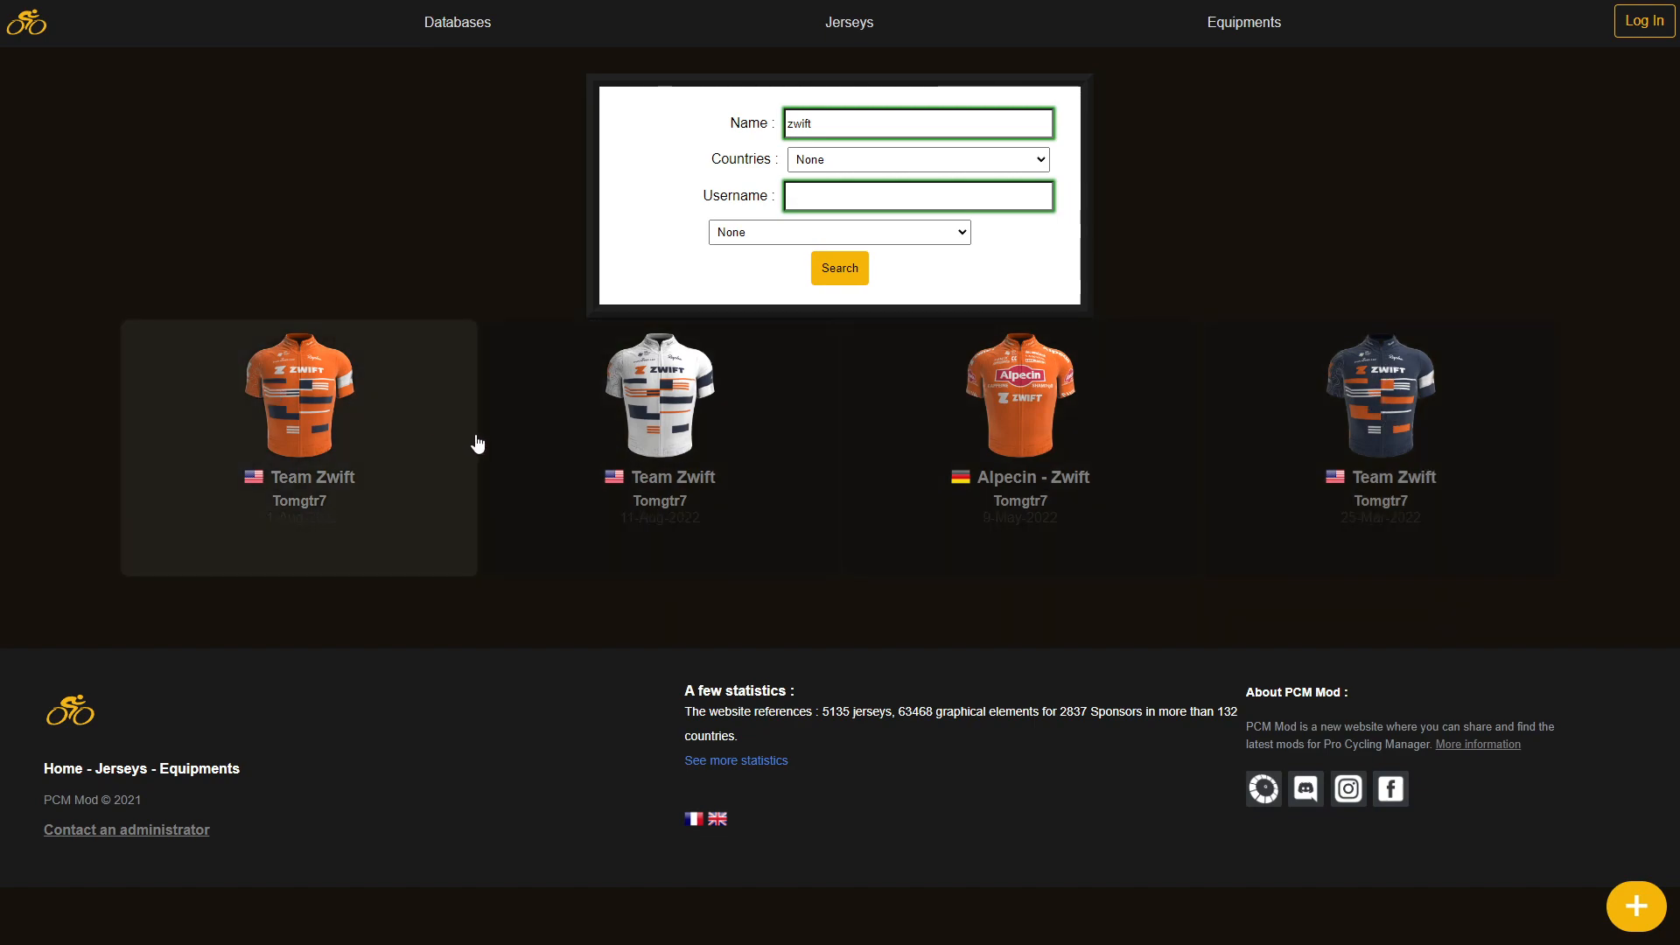
- Open the navy Team Zwift [ZWI] jersey page and download its files
left_click(299, 395)
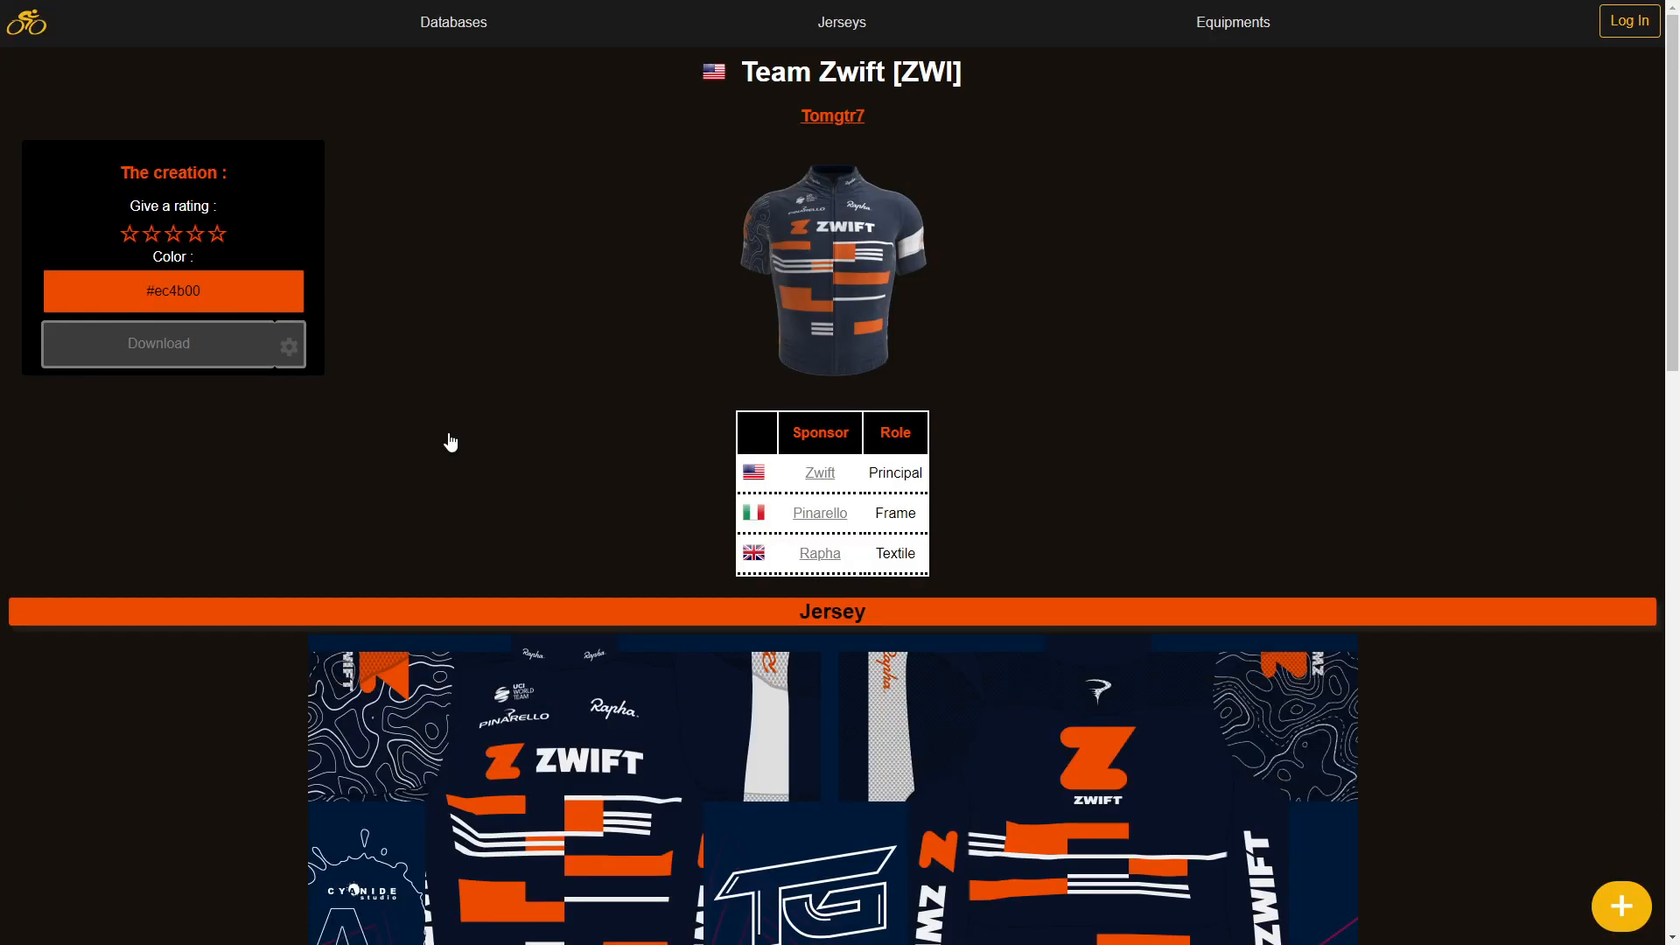
mouse_move(1607, 458)
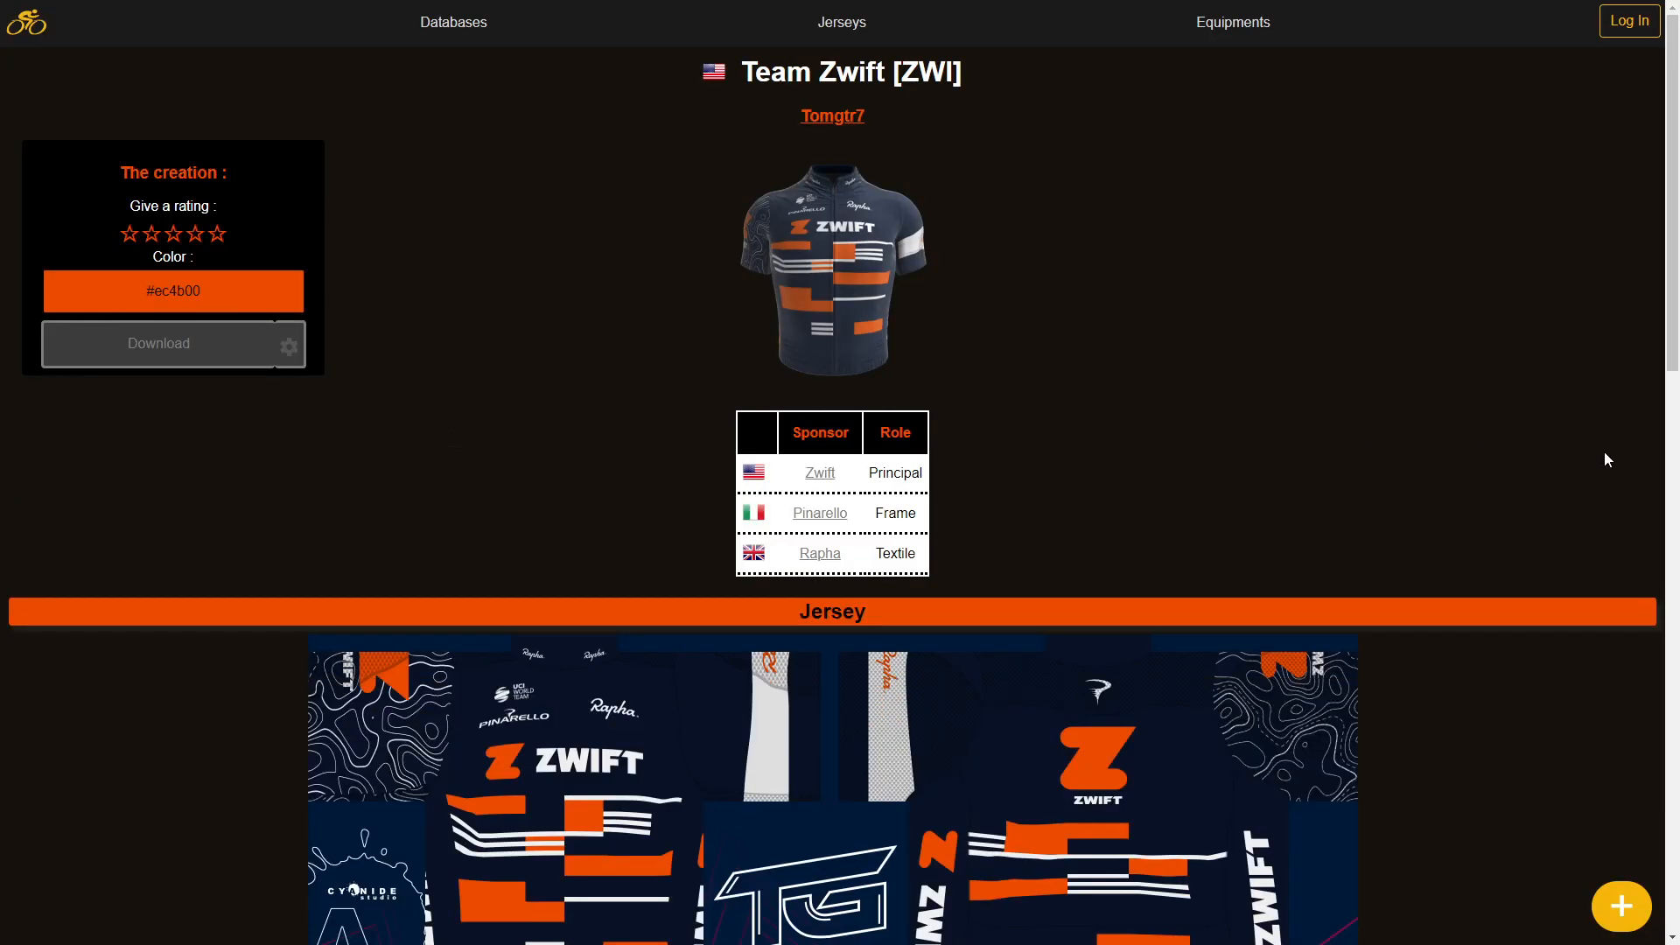
scroll("down", 3)
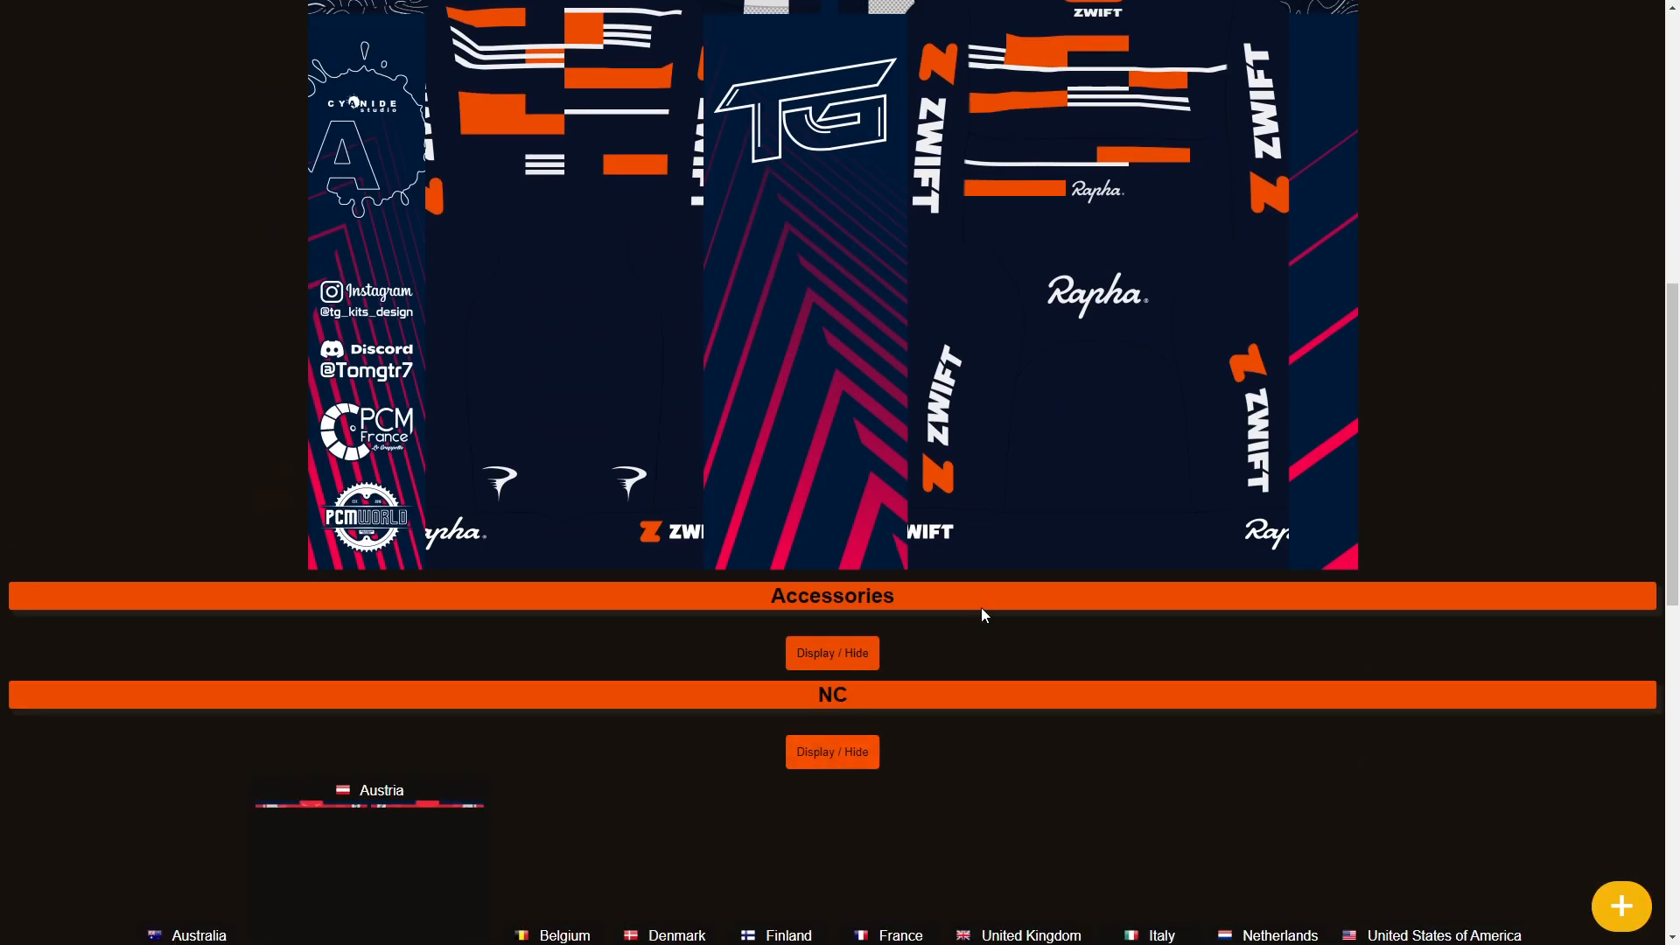
scroll("down", 3)
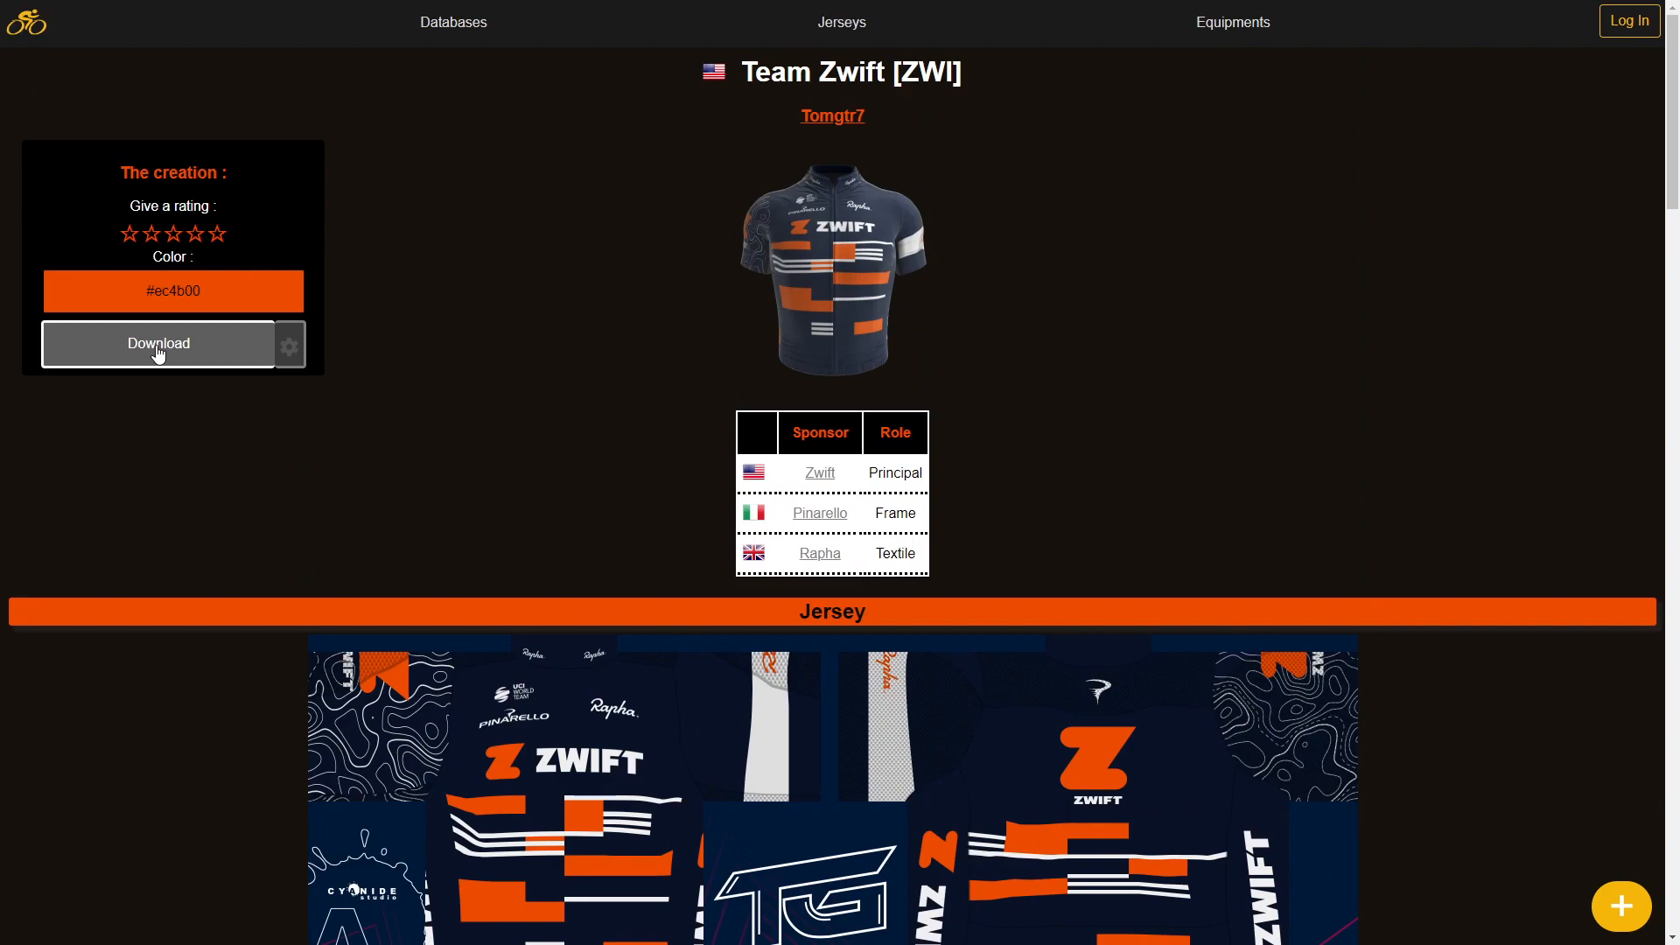
left_click(158, 343)
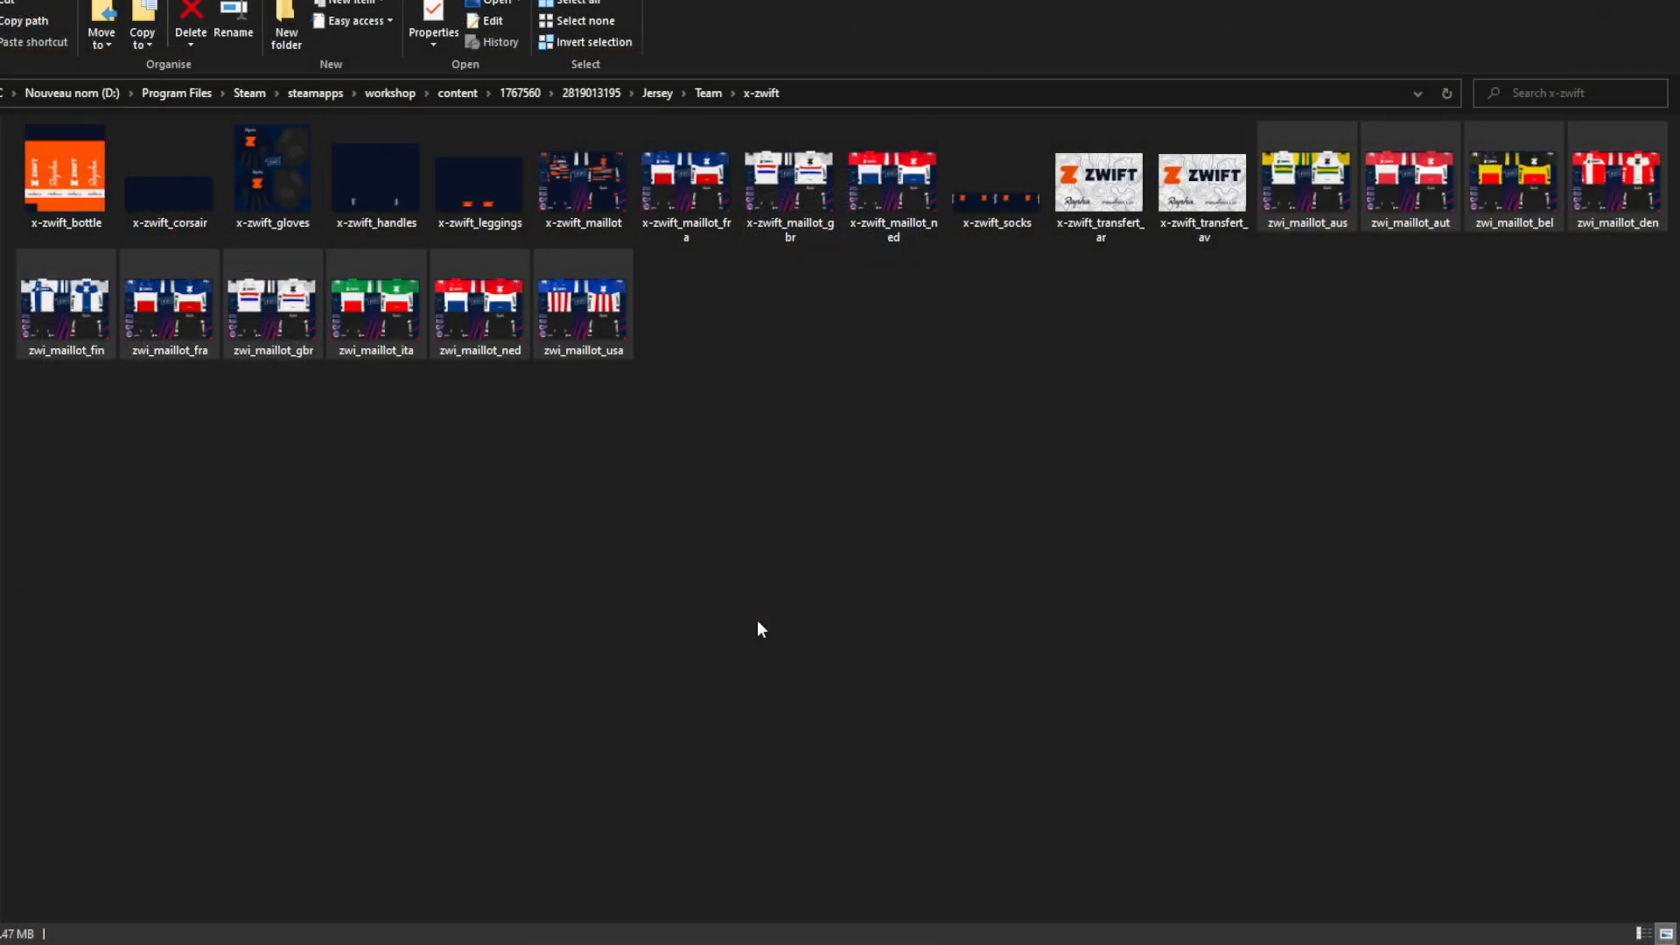
mouse_move(779, 524)
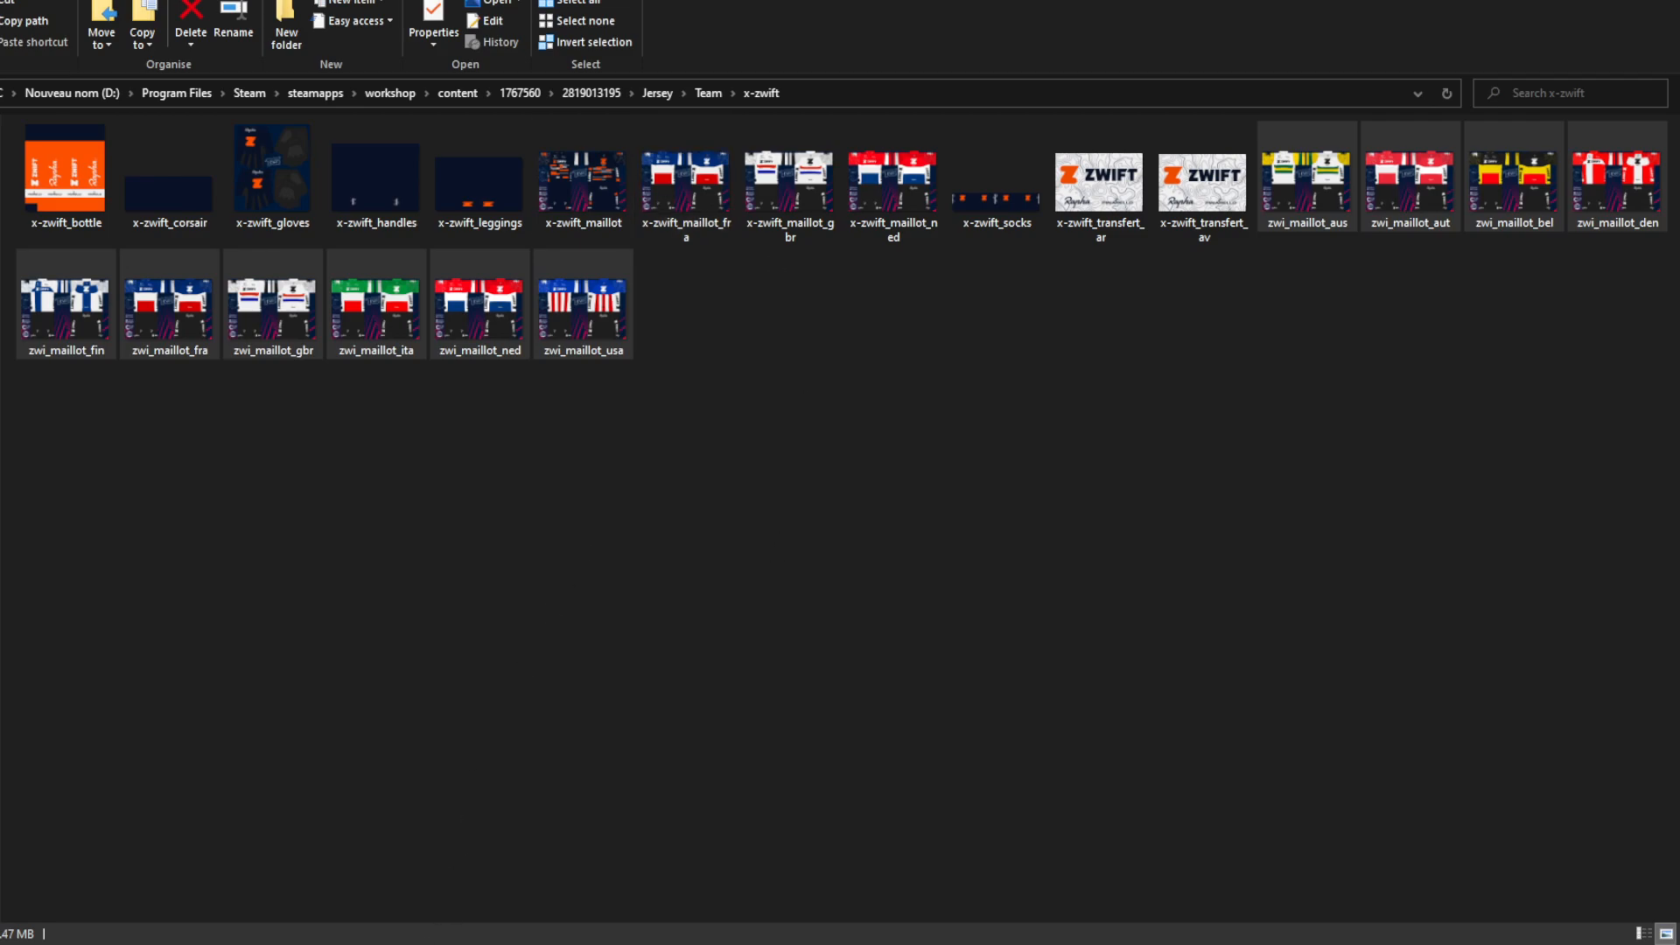
- Select the zwi_maillot_aus country jersey file in the x-zwift folder
left_click(1304, 176)
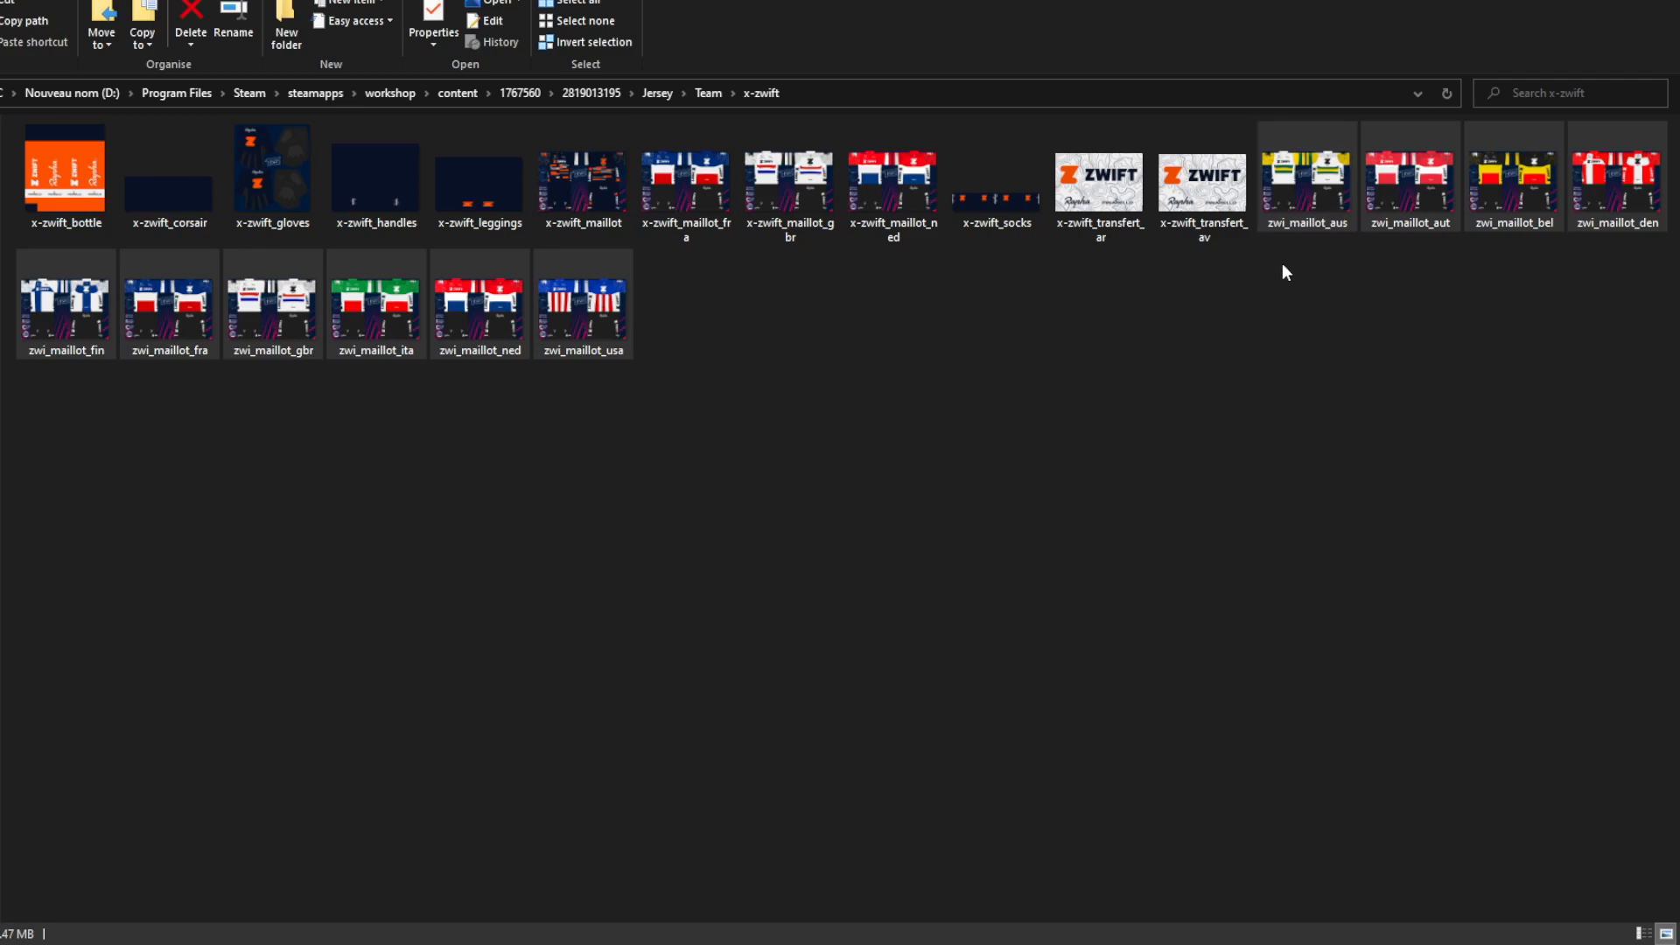
mouse_move(1294, 244)
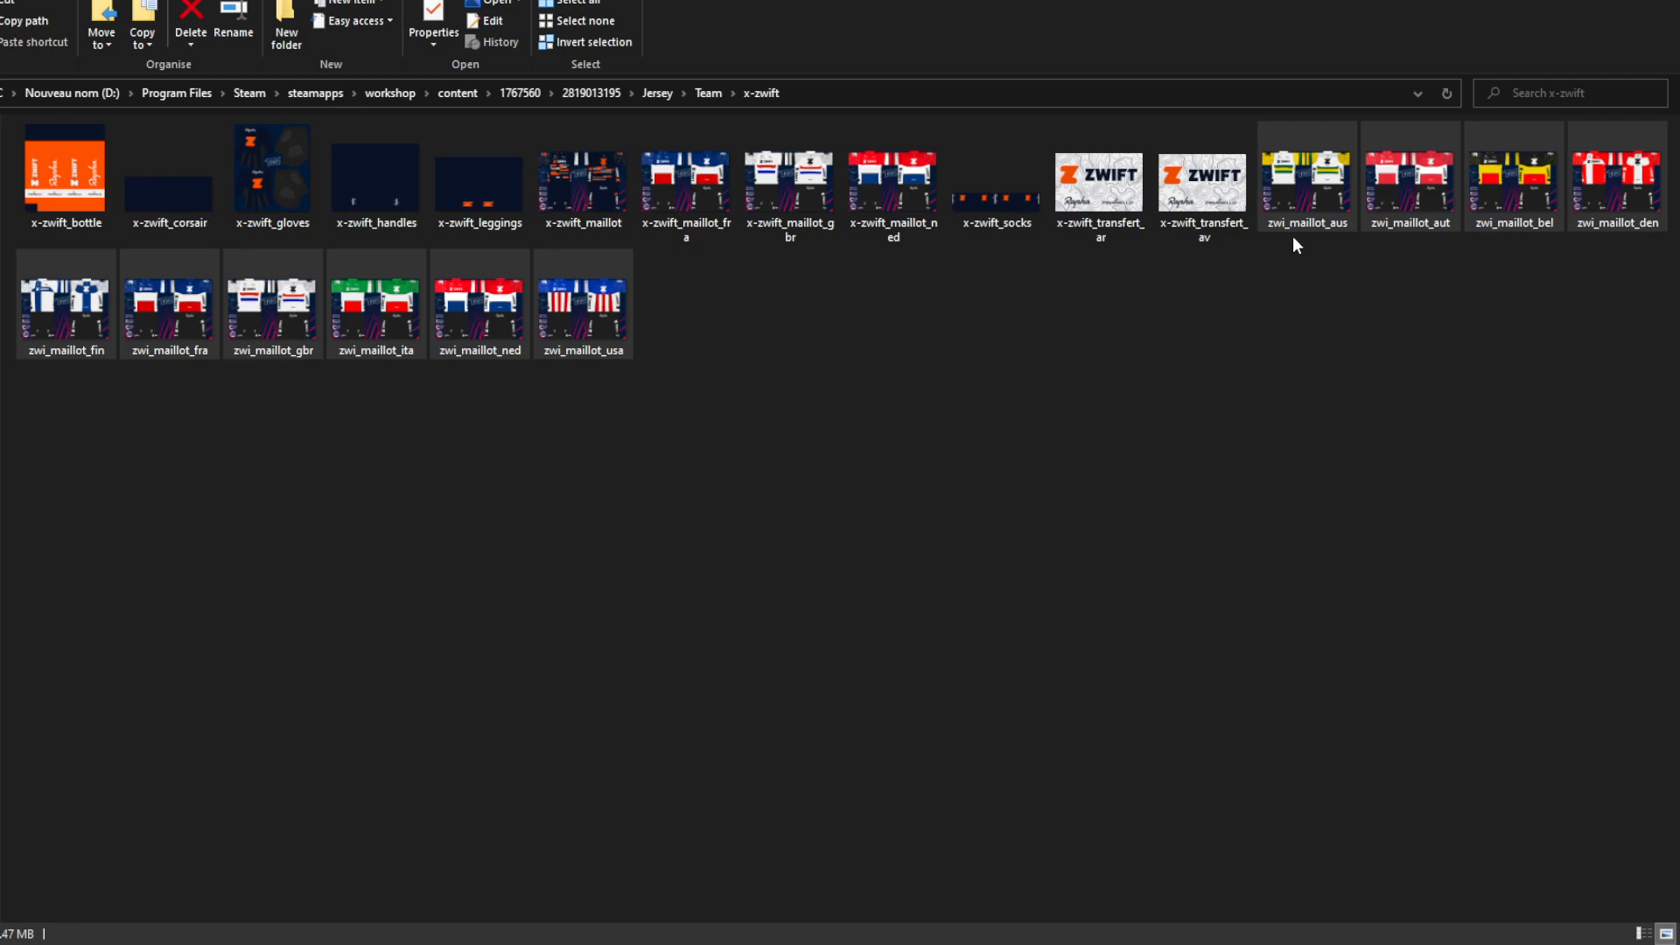
left_click(1303, 177)
type("x-zwift_maillot")
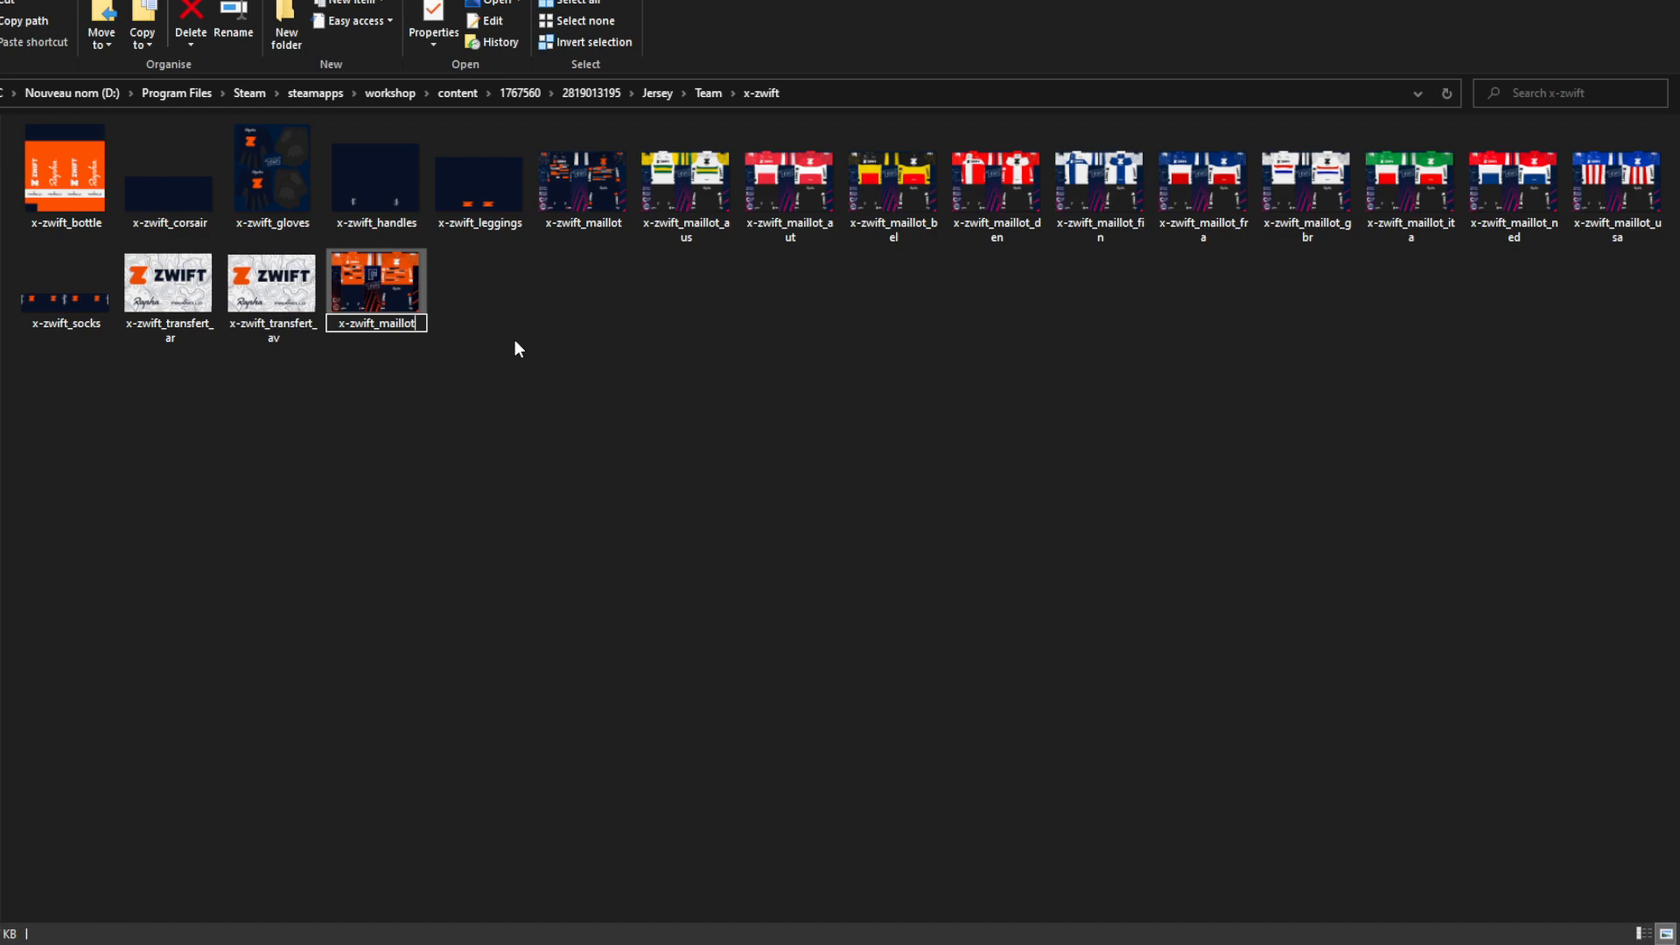
- Rename the zwi_maillot country jerseys to the x-zwift_maillot_ prefix
type("_tour")
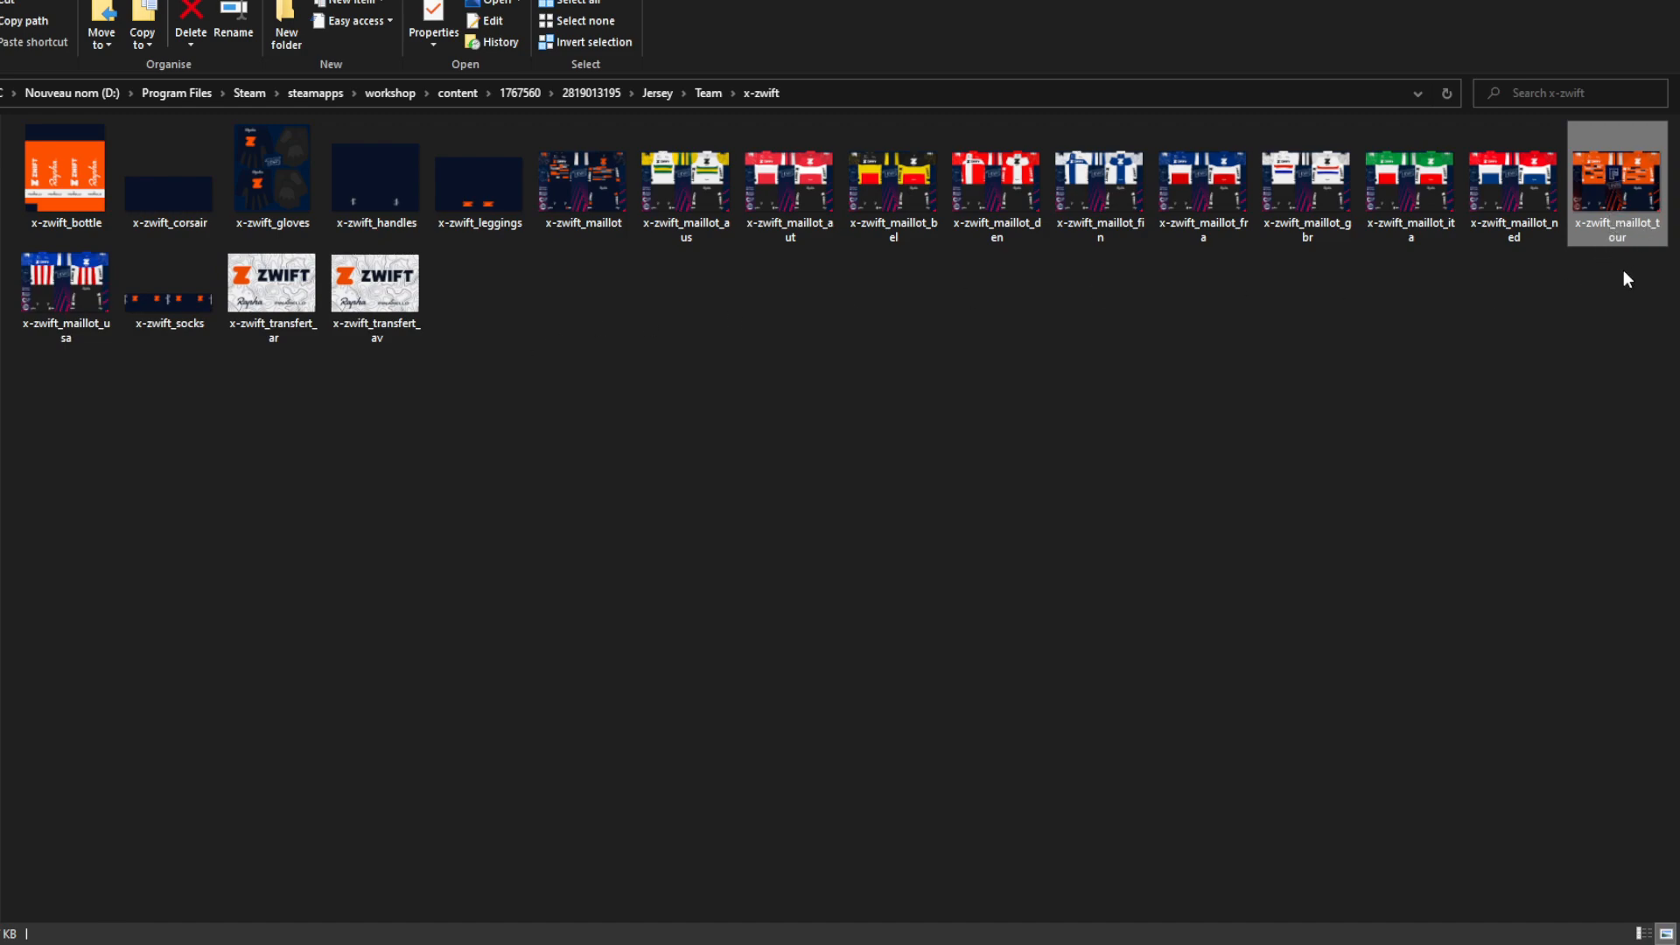
mouse_move(1548, 396)
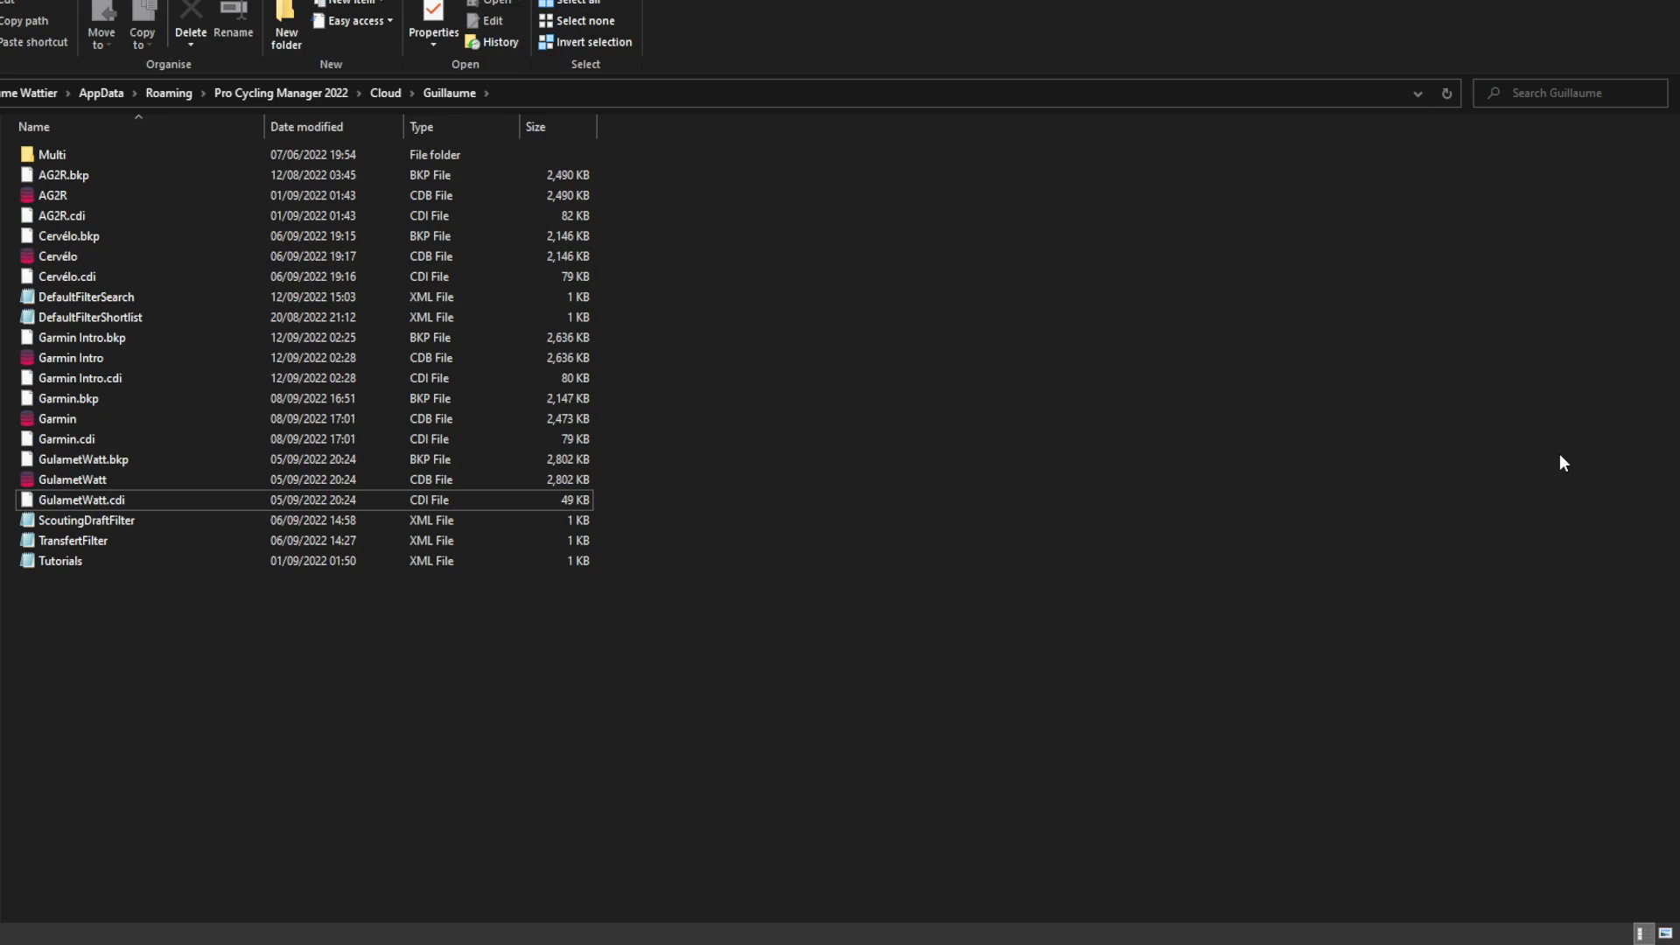
mouse_move(168, 343)
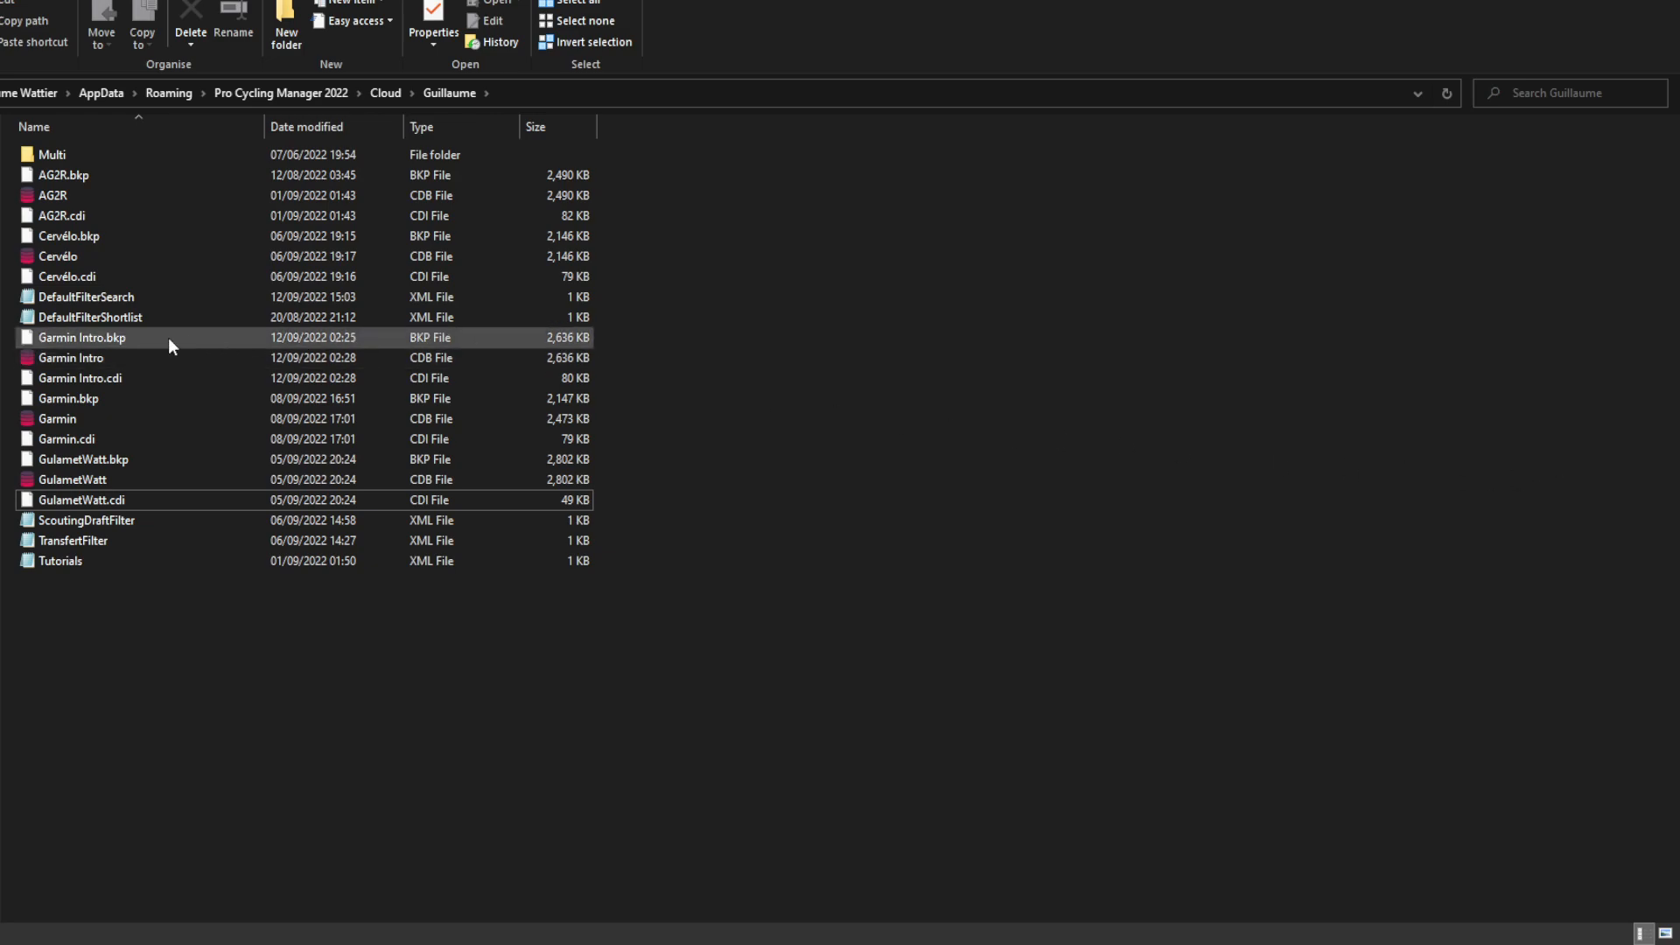
- Select the Garmin Intro career save in the Cloud saves folder
left_click(72, 356)
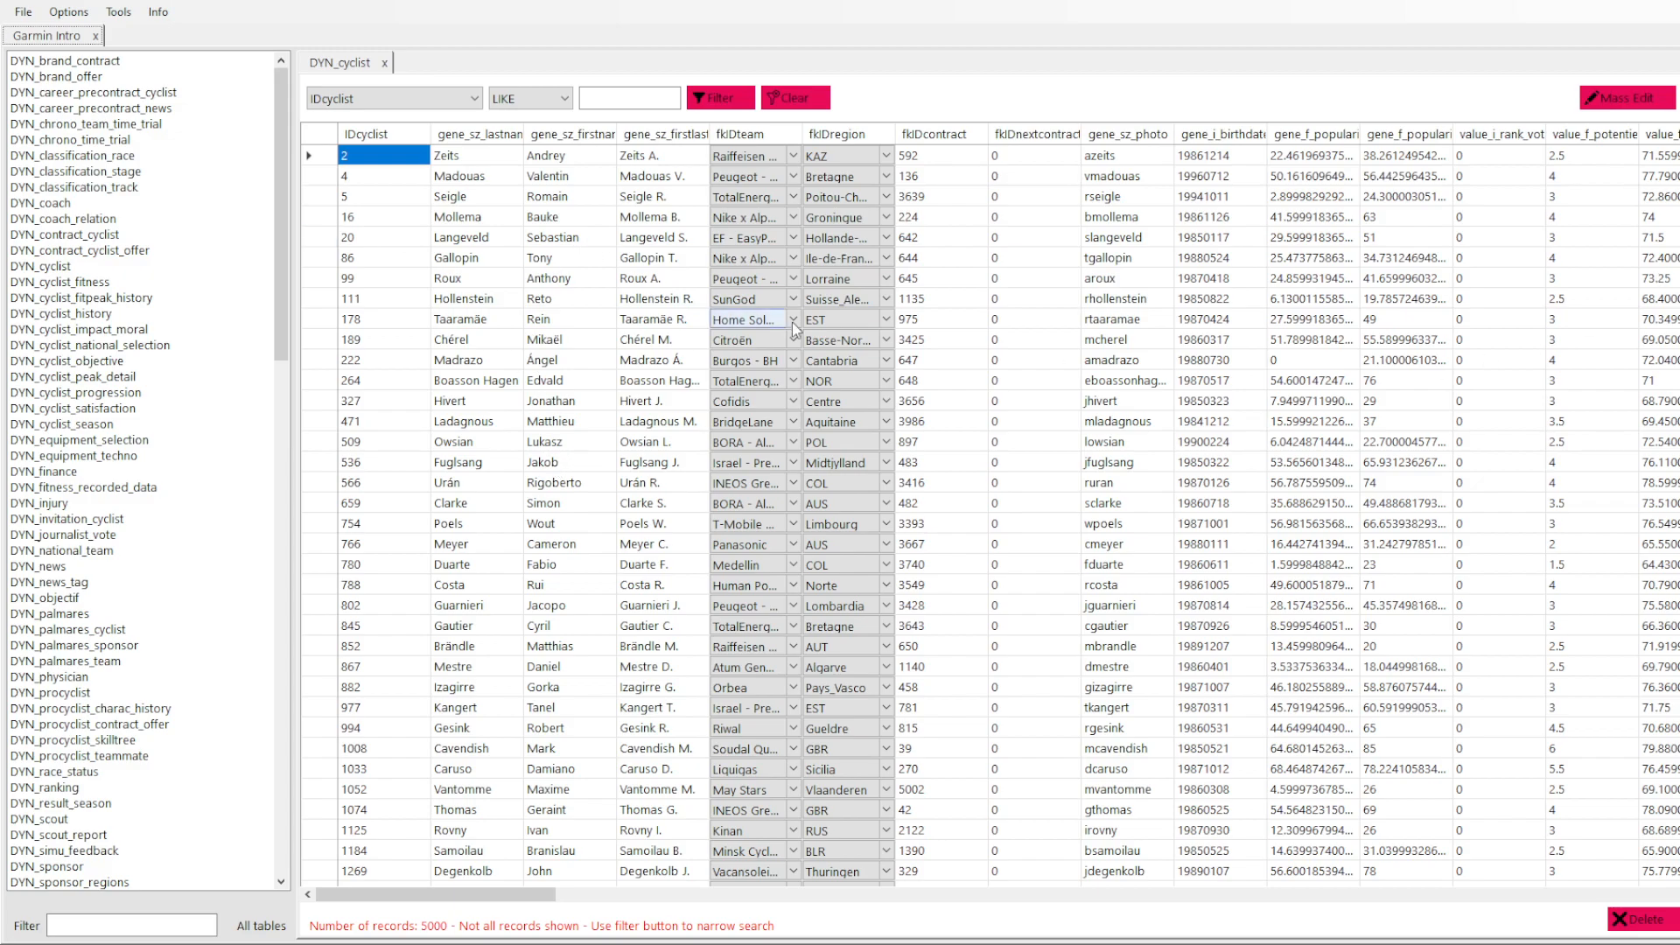
- Scroll the Garmin Intro.cdb table list to reach DYN_sponsor
scroll("down", 3)
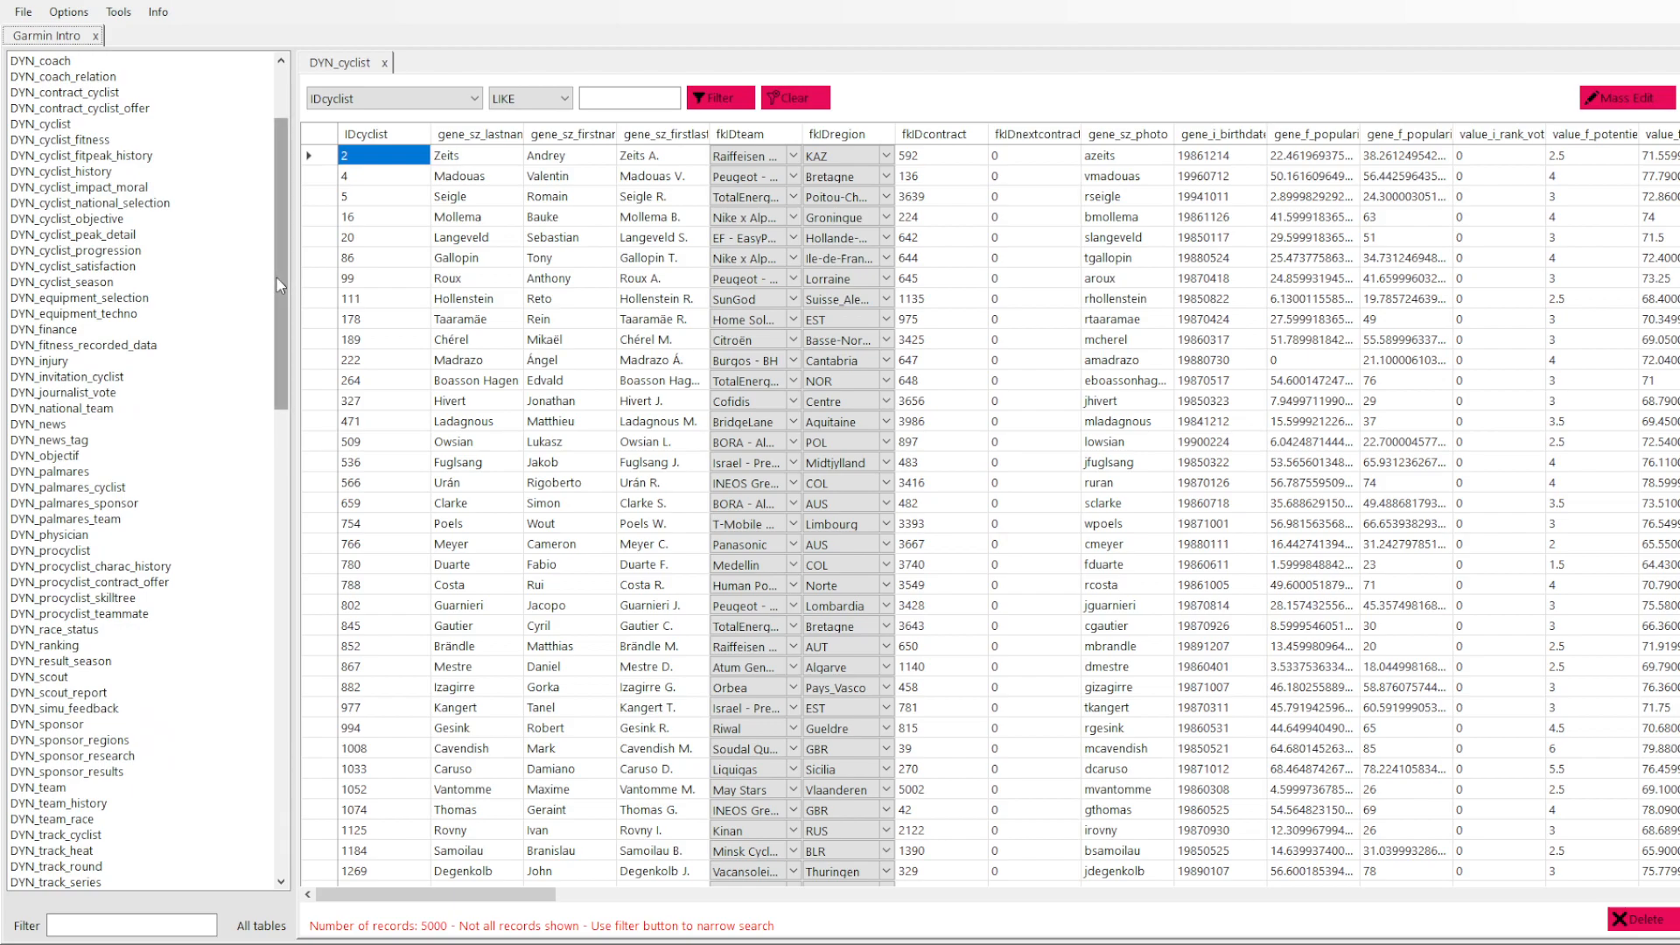
scroll("down", 3)
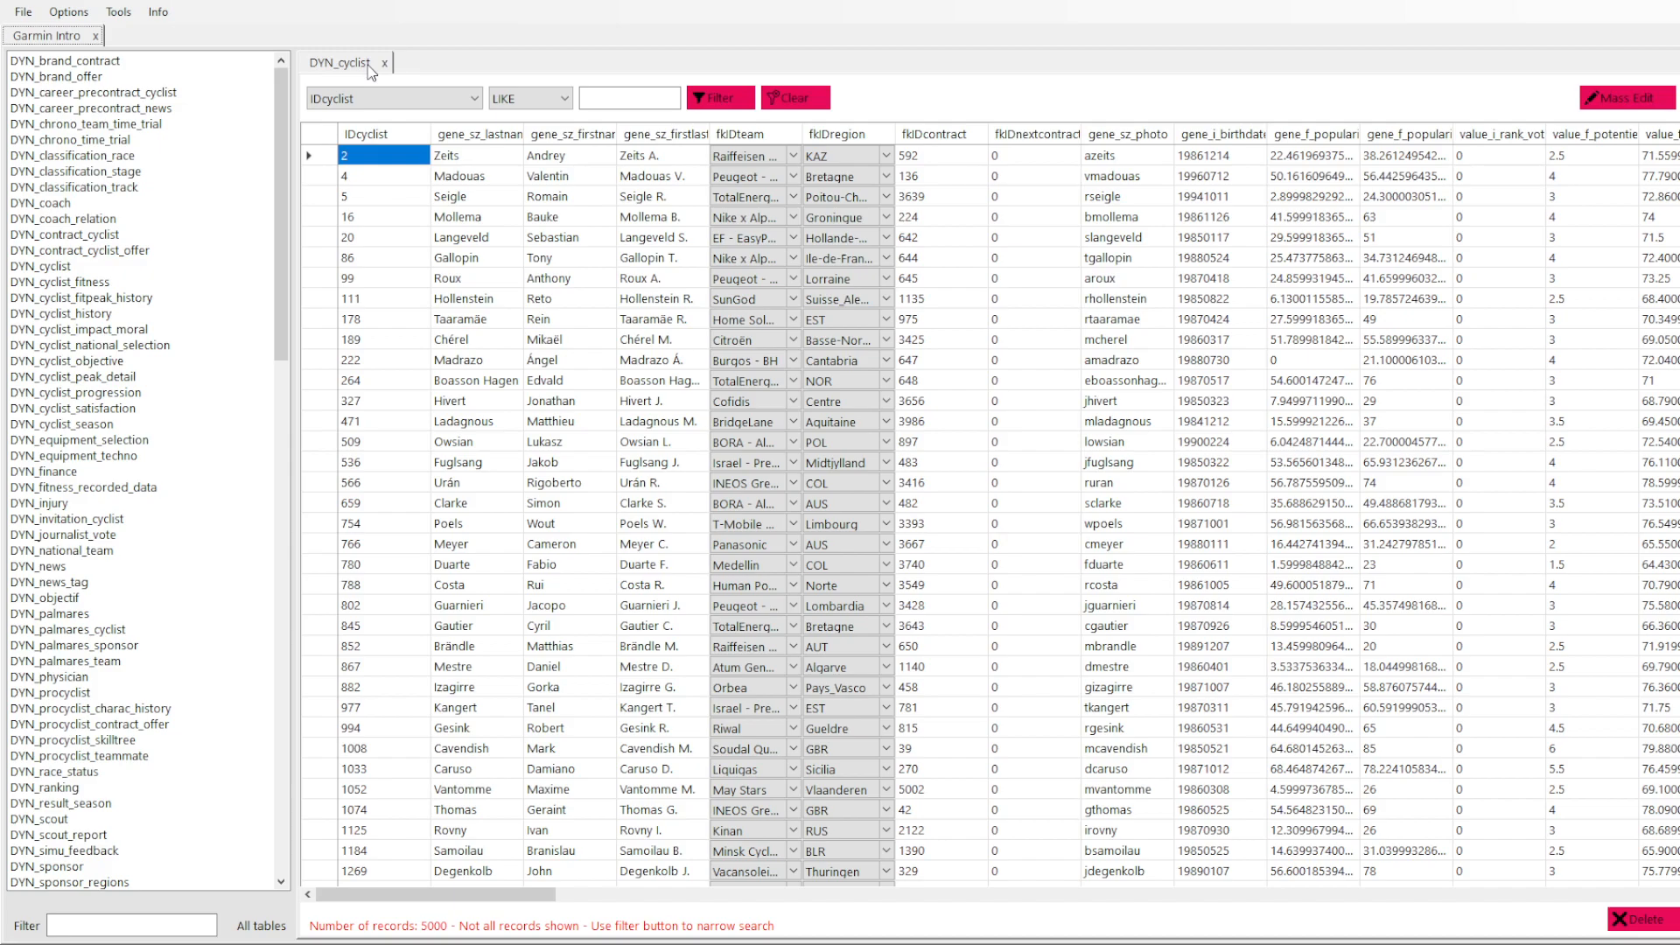
mouse_move(372, 72)
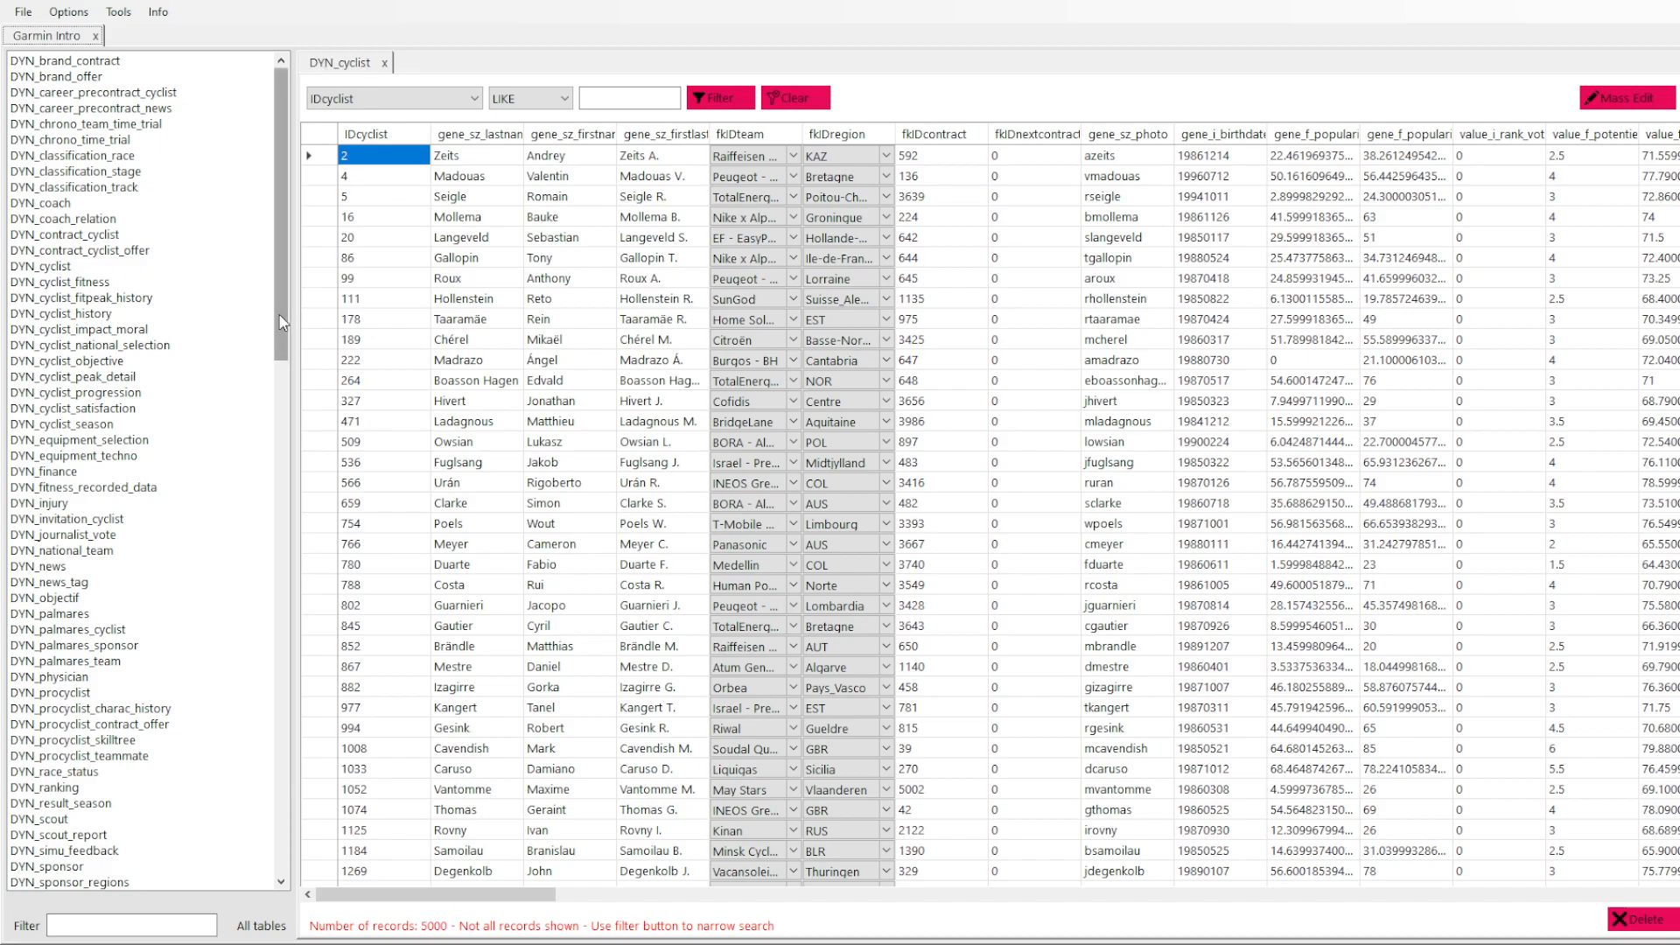
scroll("down", 3)
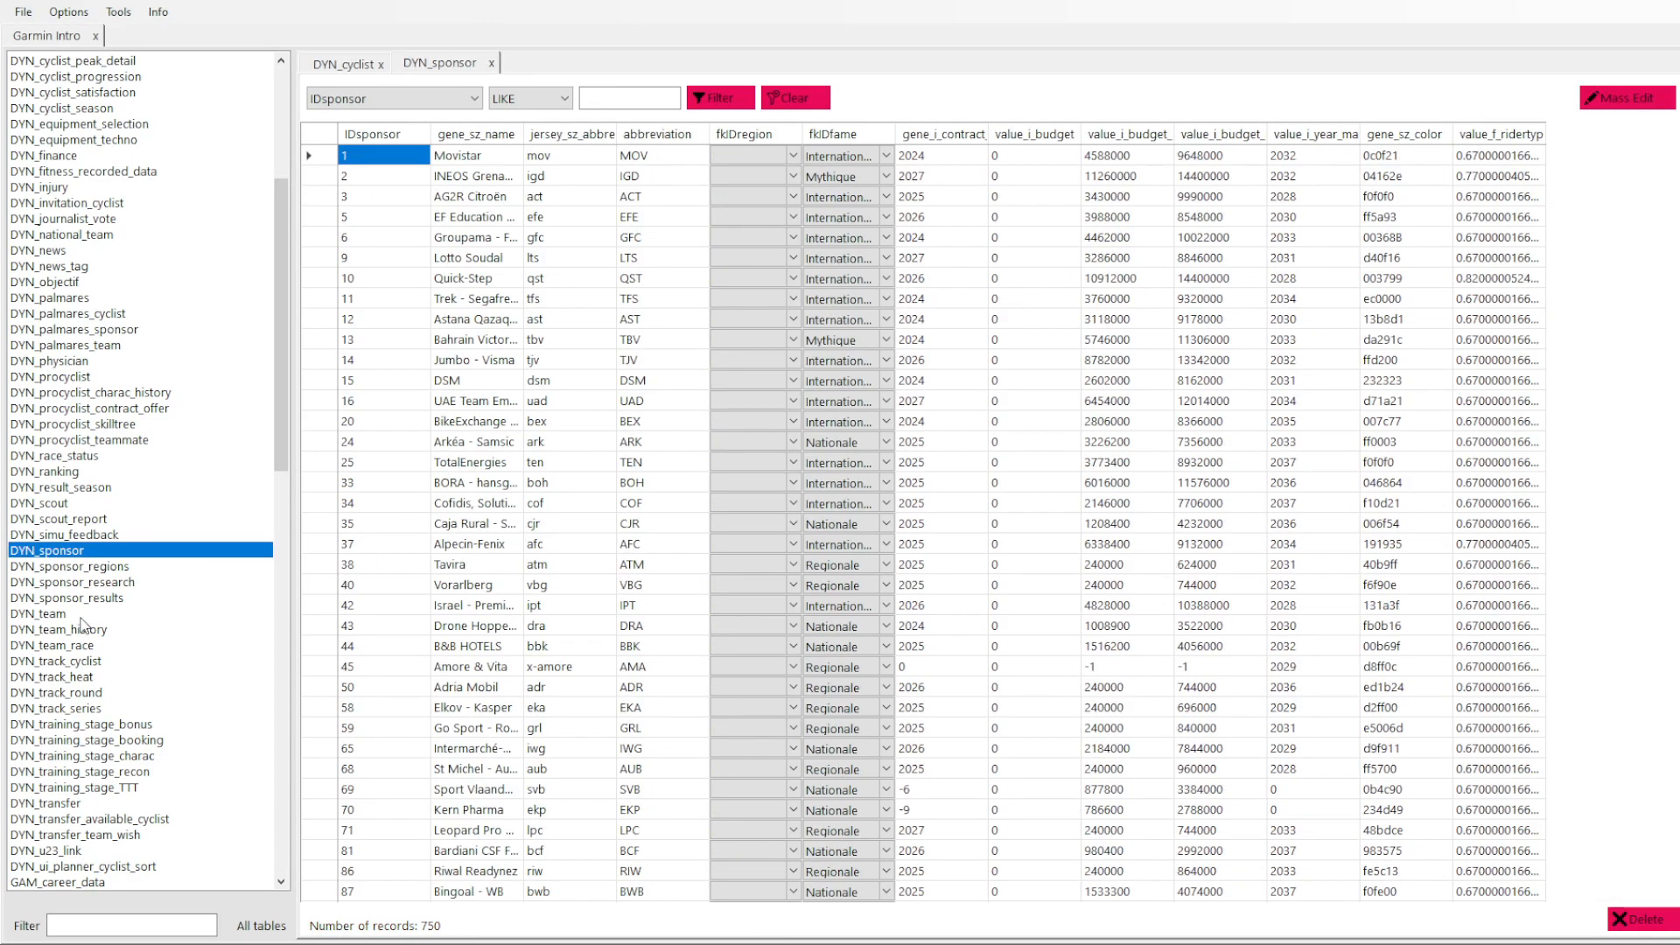
- Open DYN_team and scroll DYN_sponsor to the Zwift sponsor, ID 5841
double_click(59, 613)
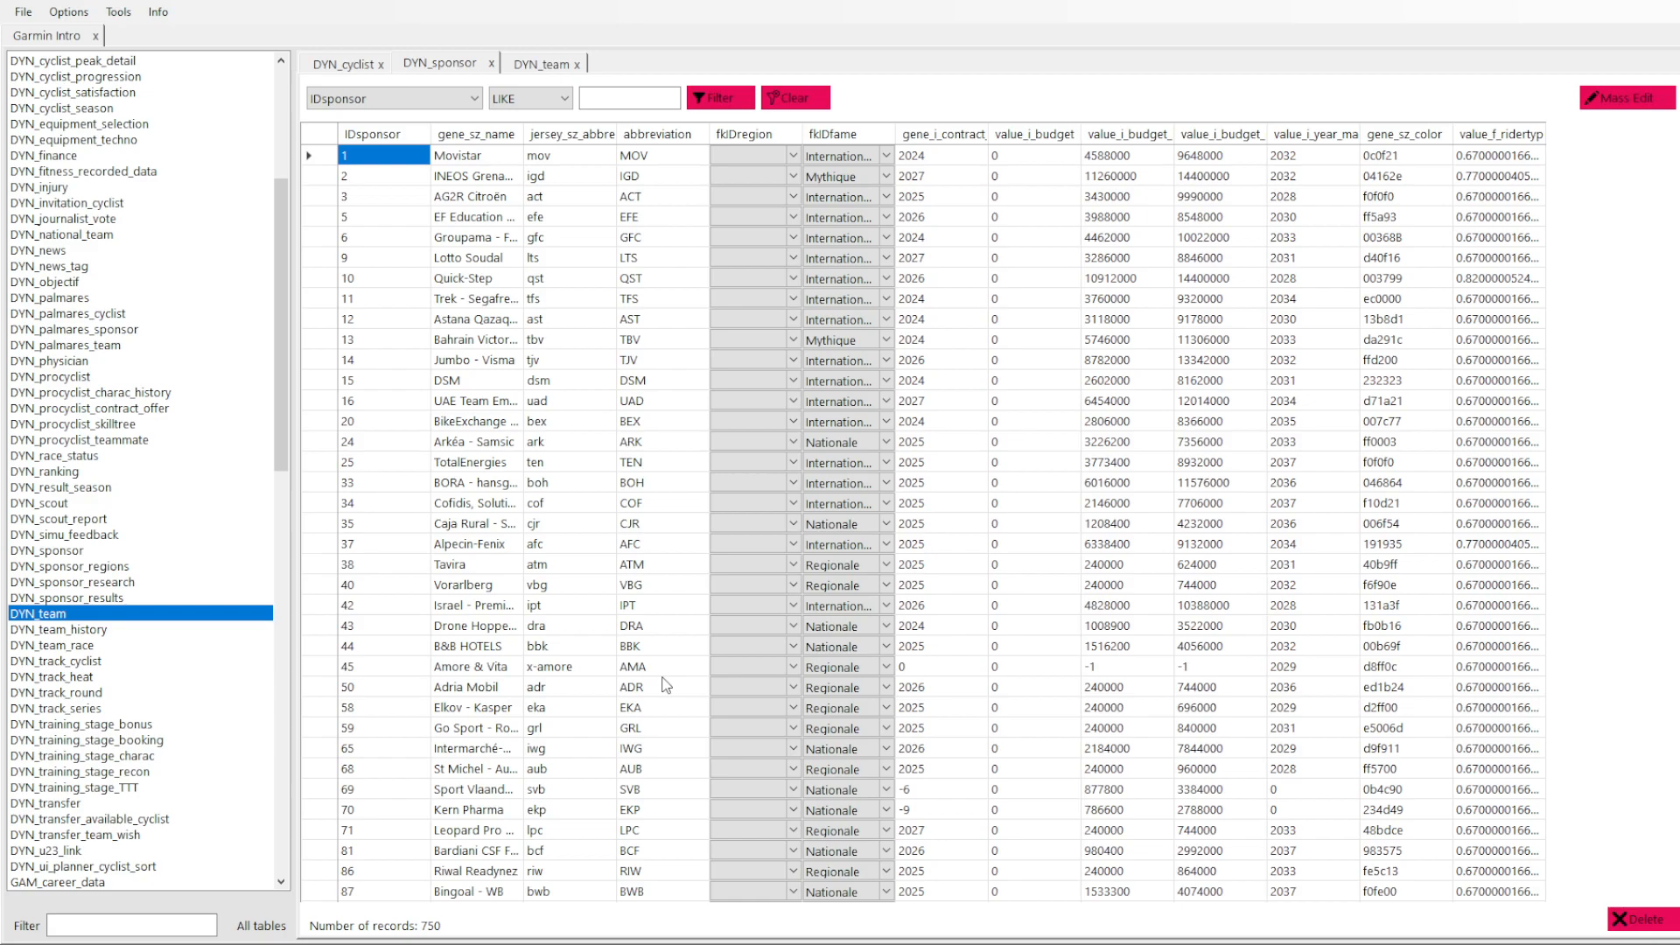
mouse_move(578, 228)
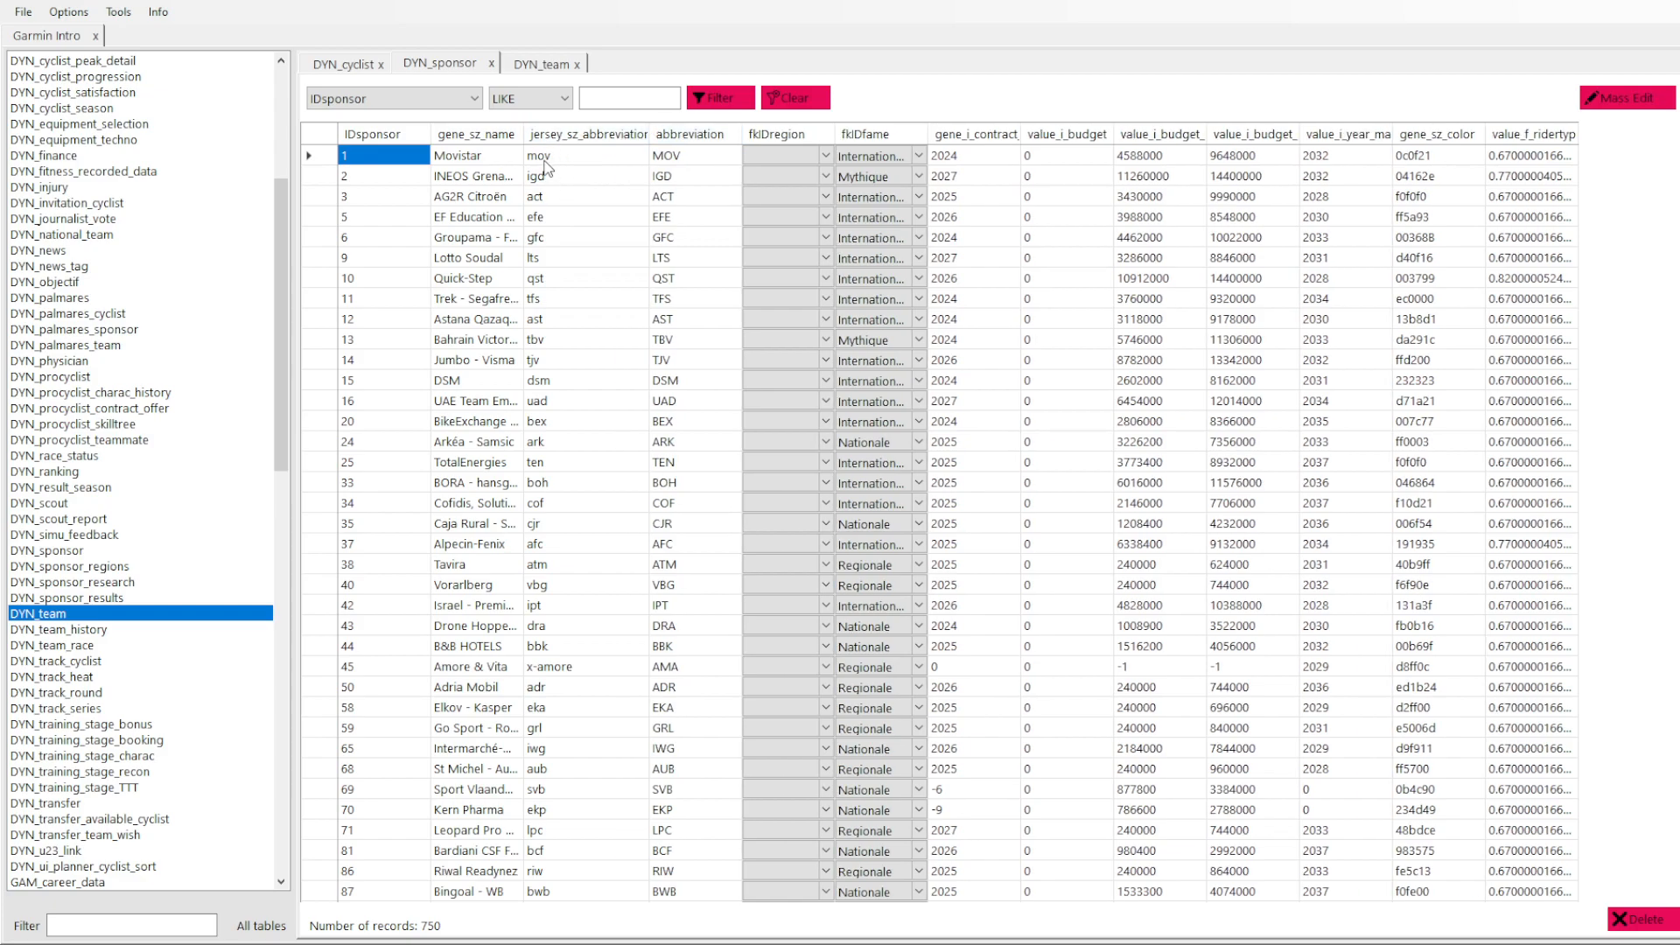
mouse_move(587, 397)
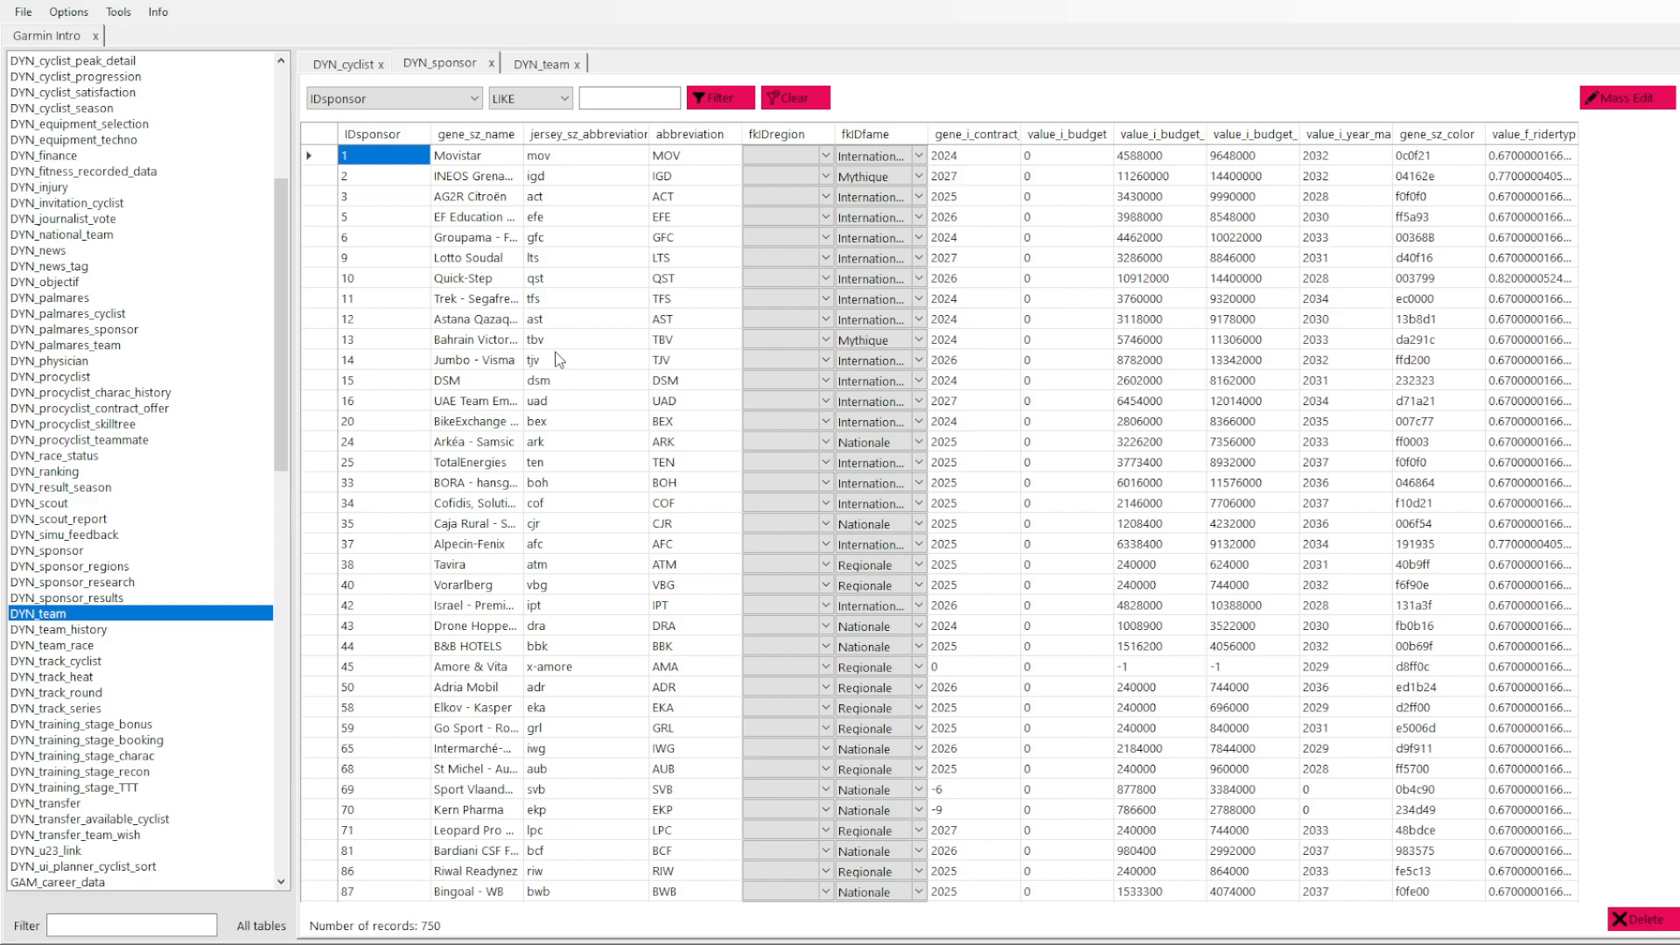
mouse_move(595, 512)
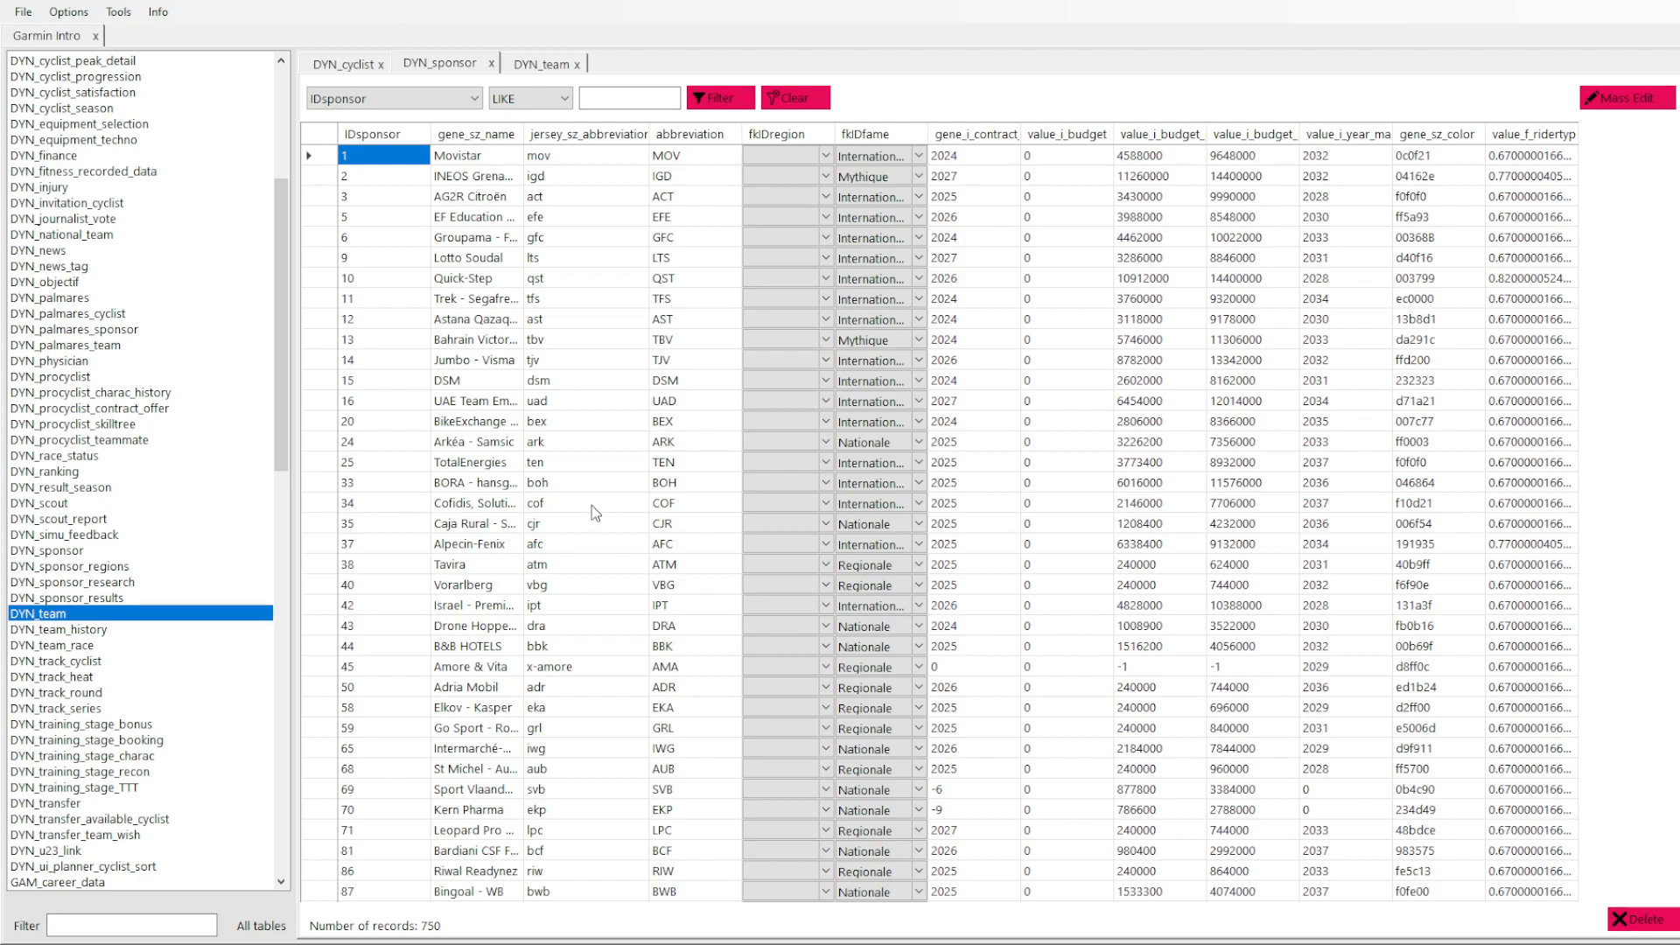
scroll("down", 3)
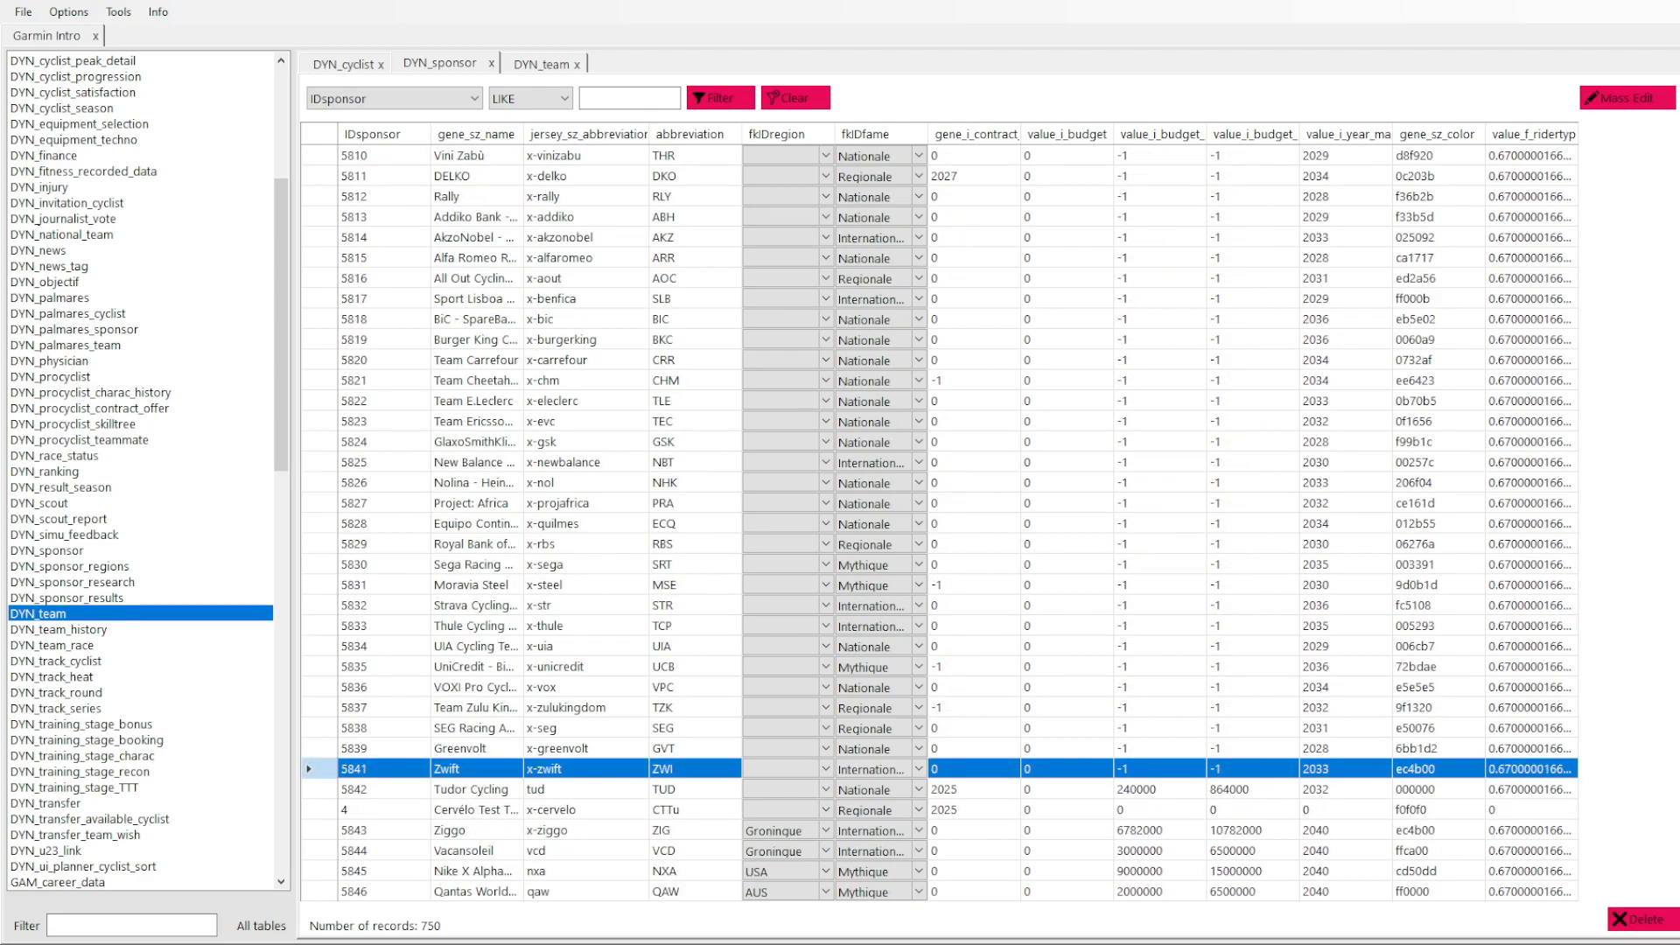
mouse_move(1595, 665)
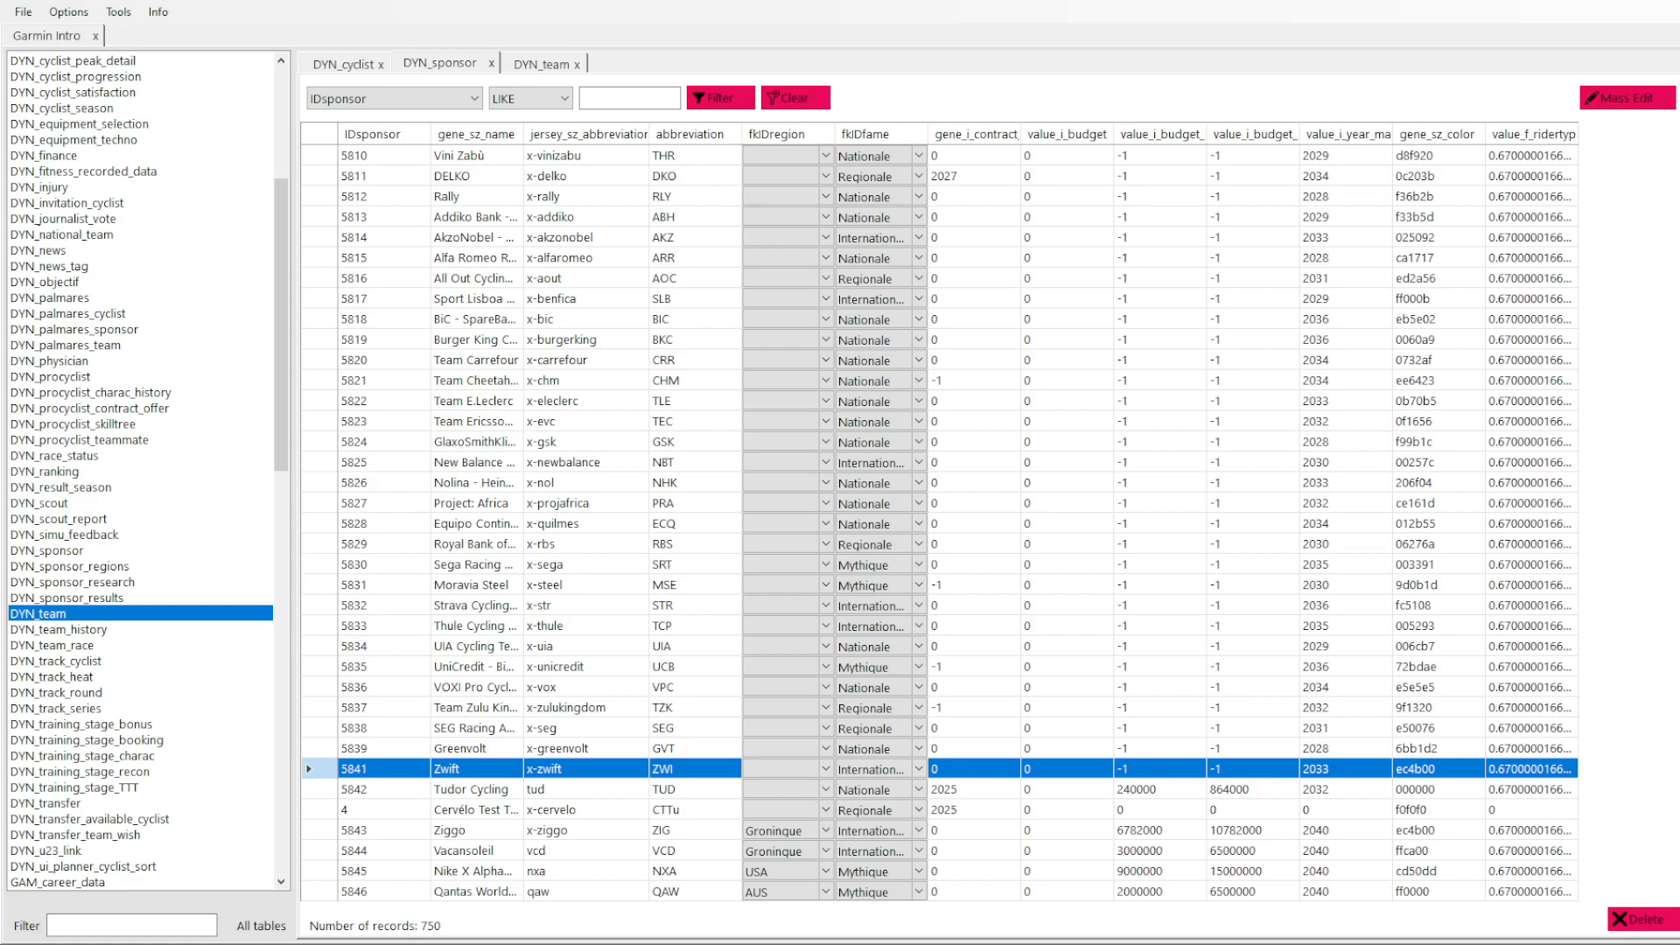
mouse_move(491, 791)
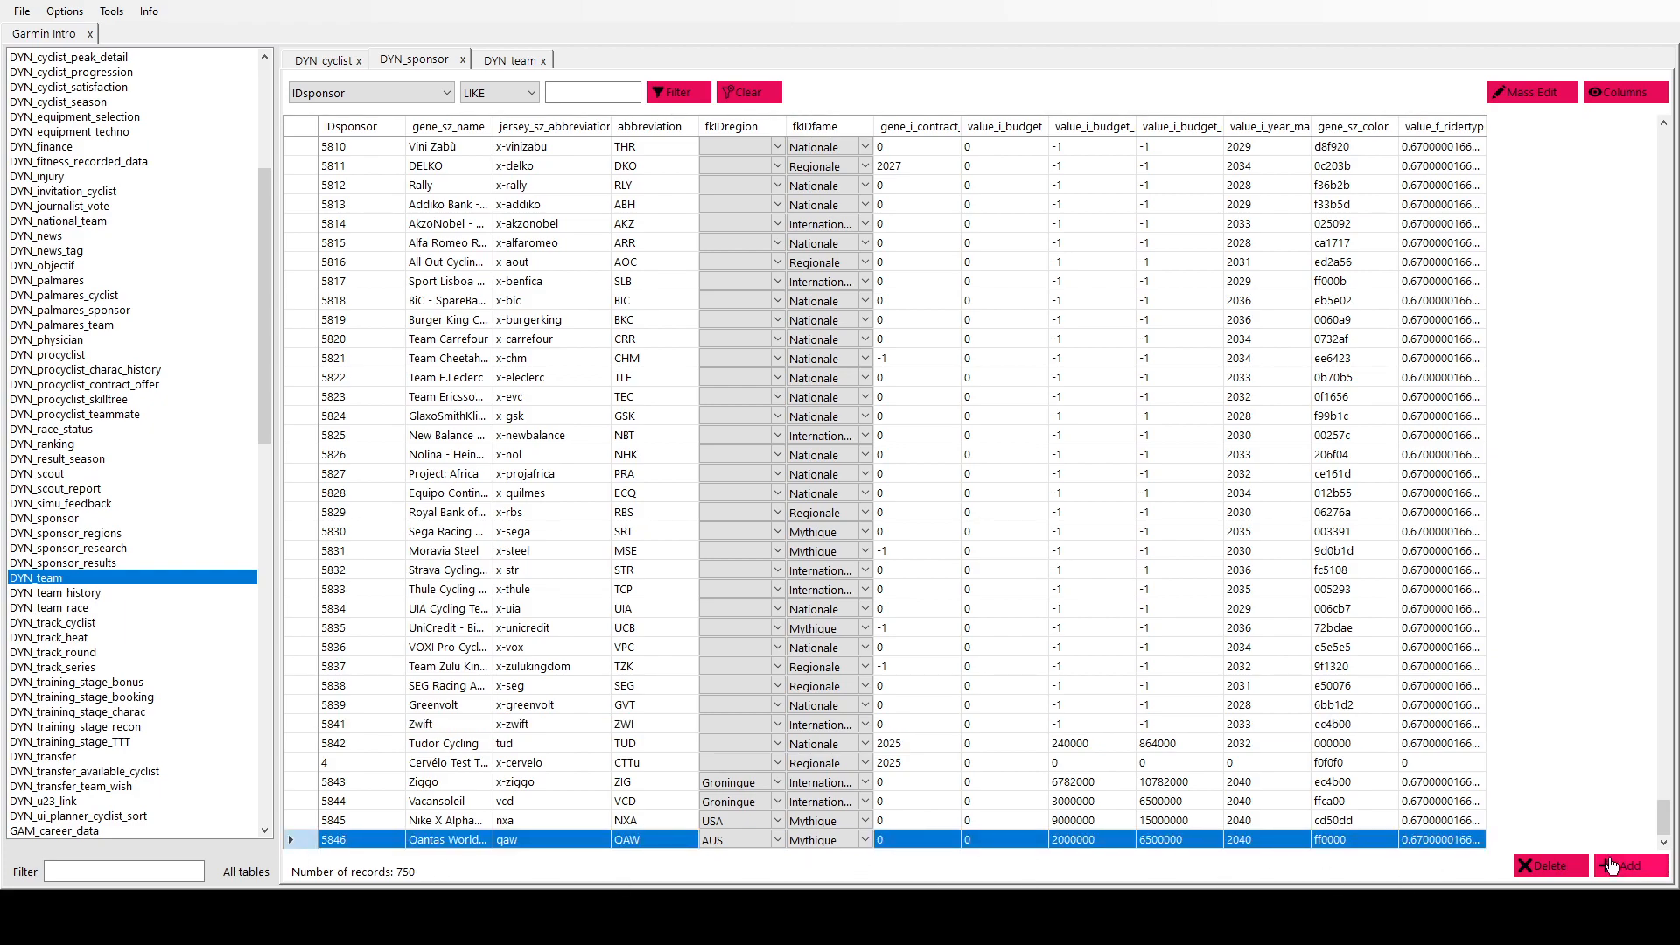
left_click(1621, 864)
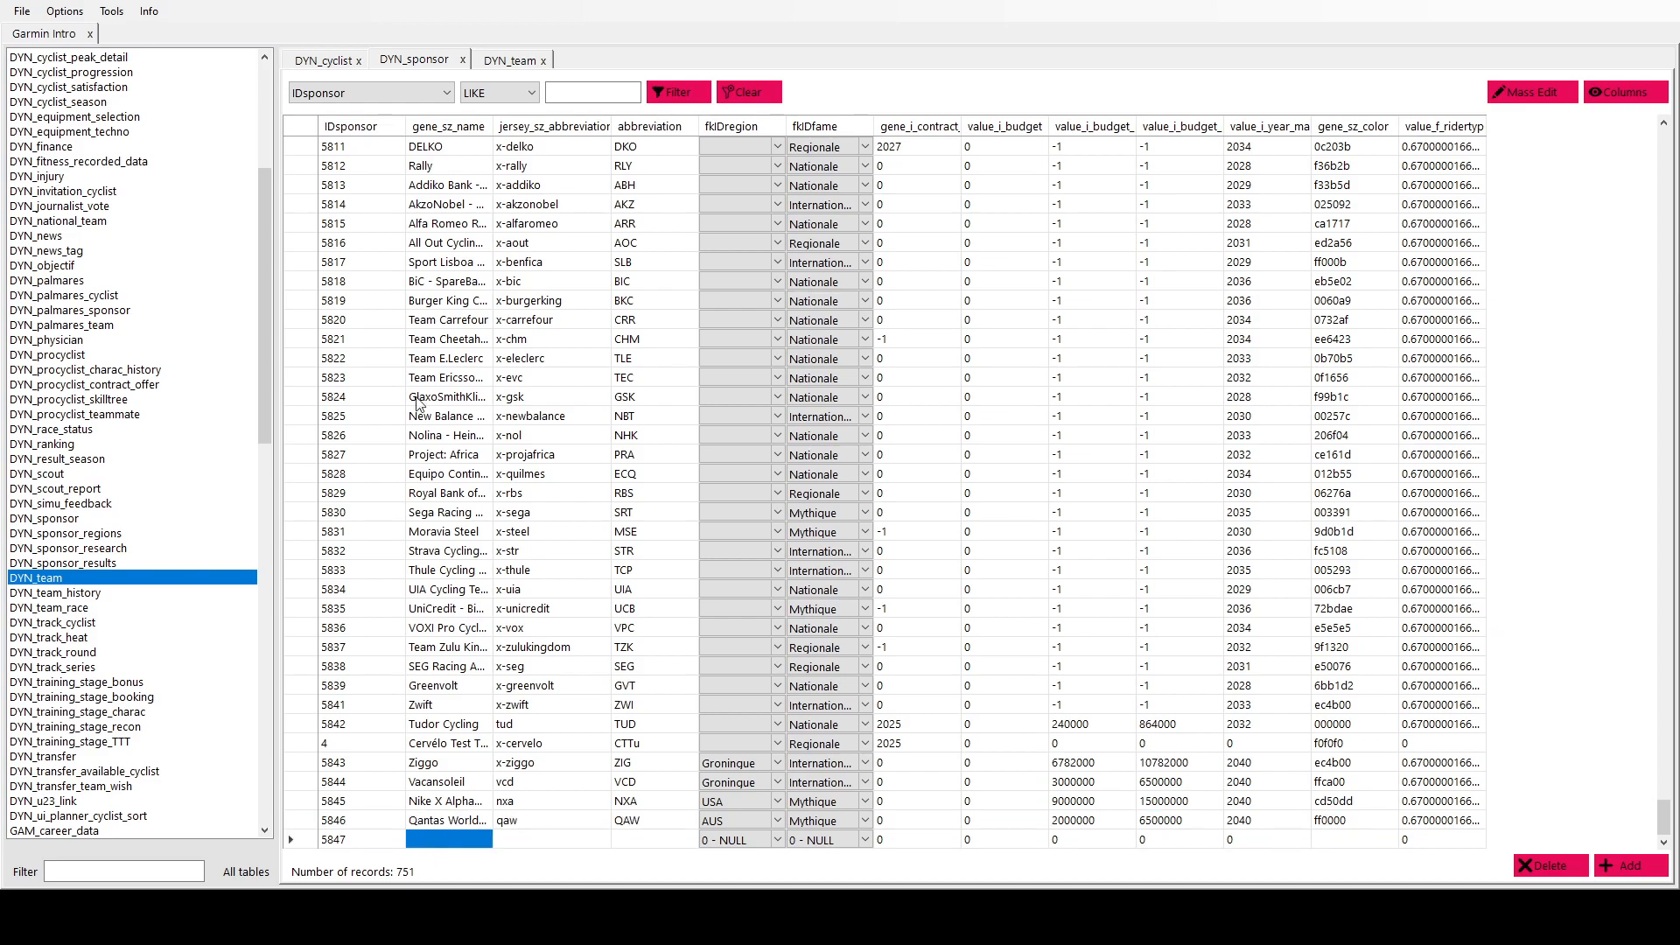
mouse_move(463, 452)
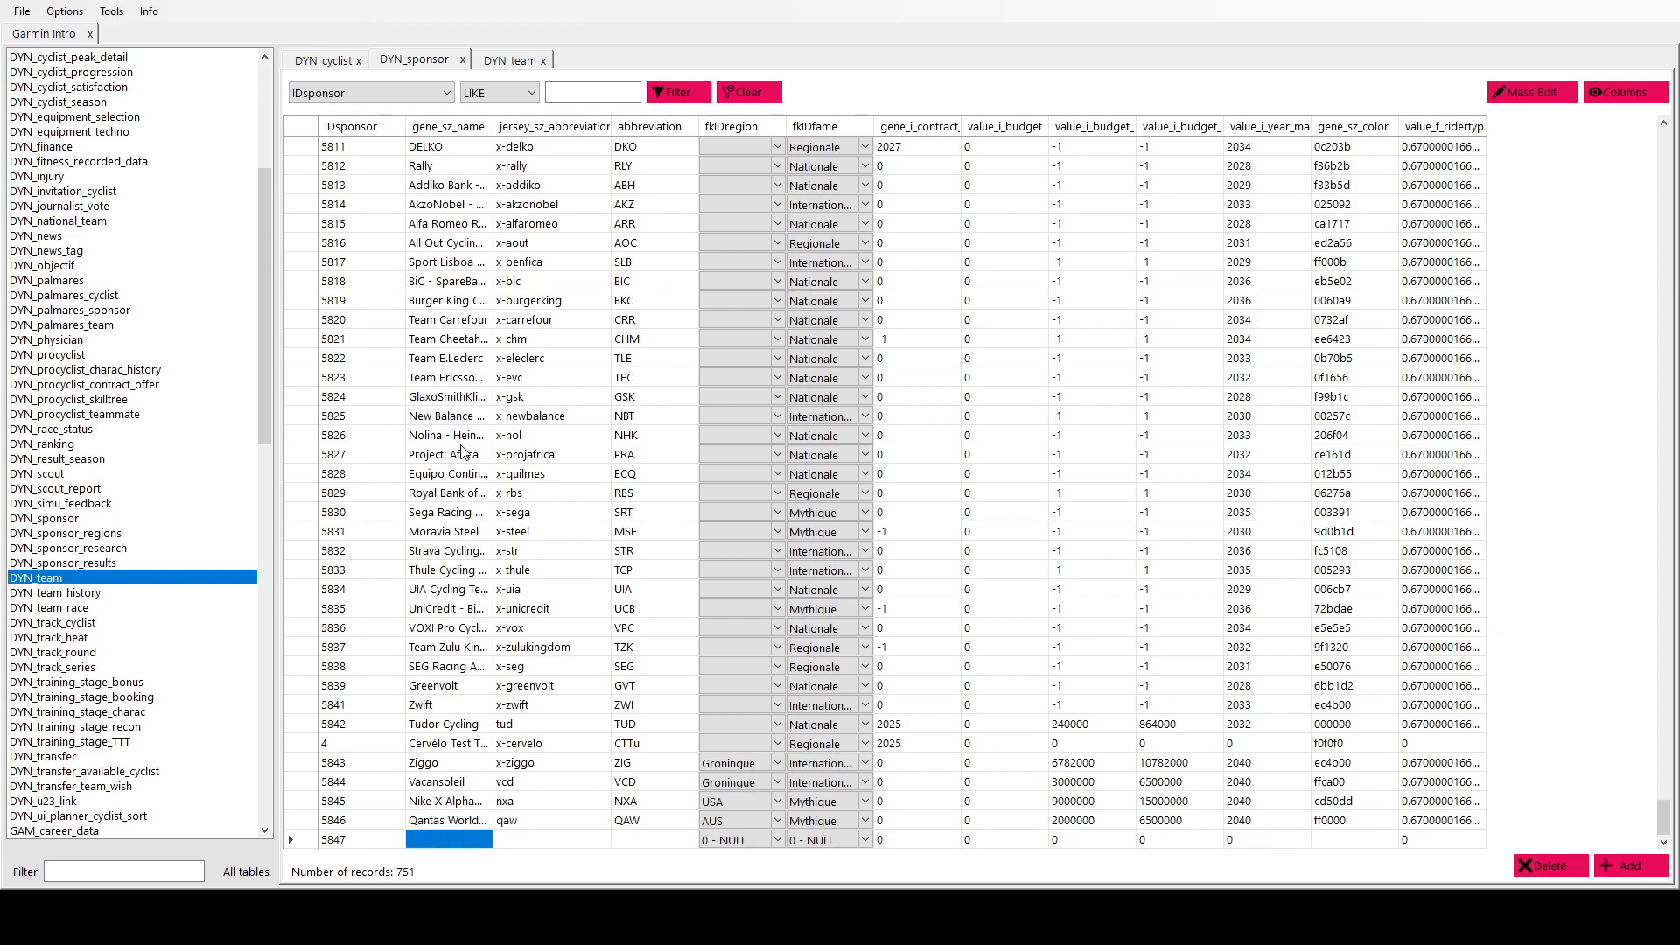
mouse_move(544, 744)
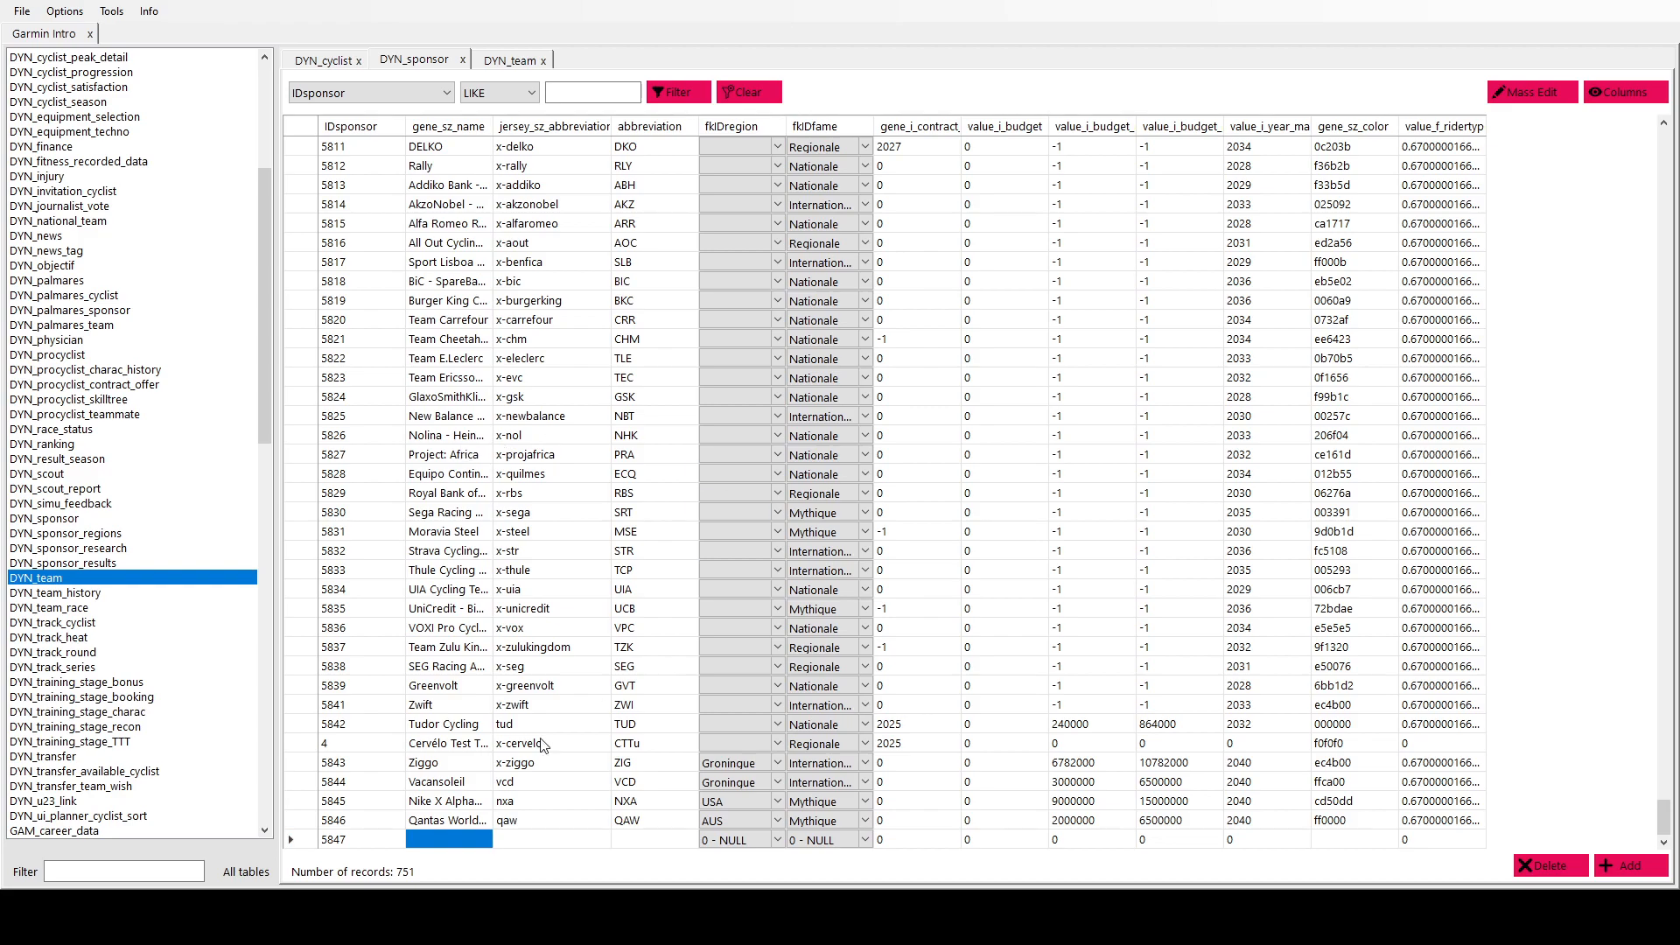
left_click(550, 839)
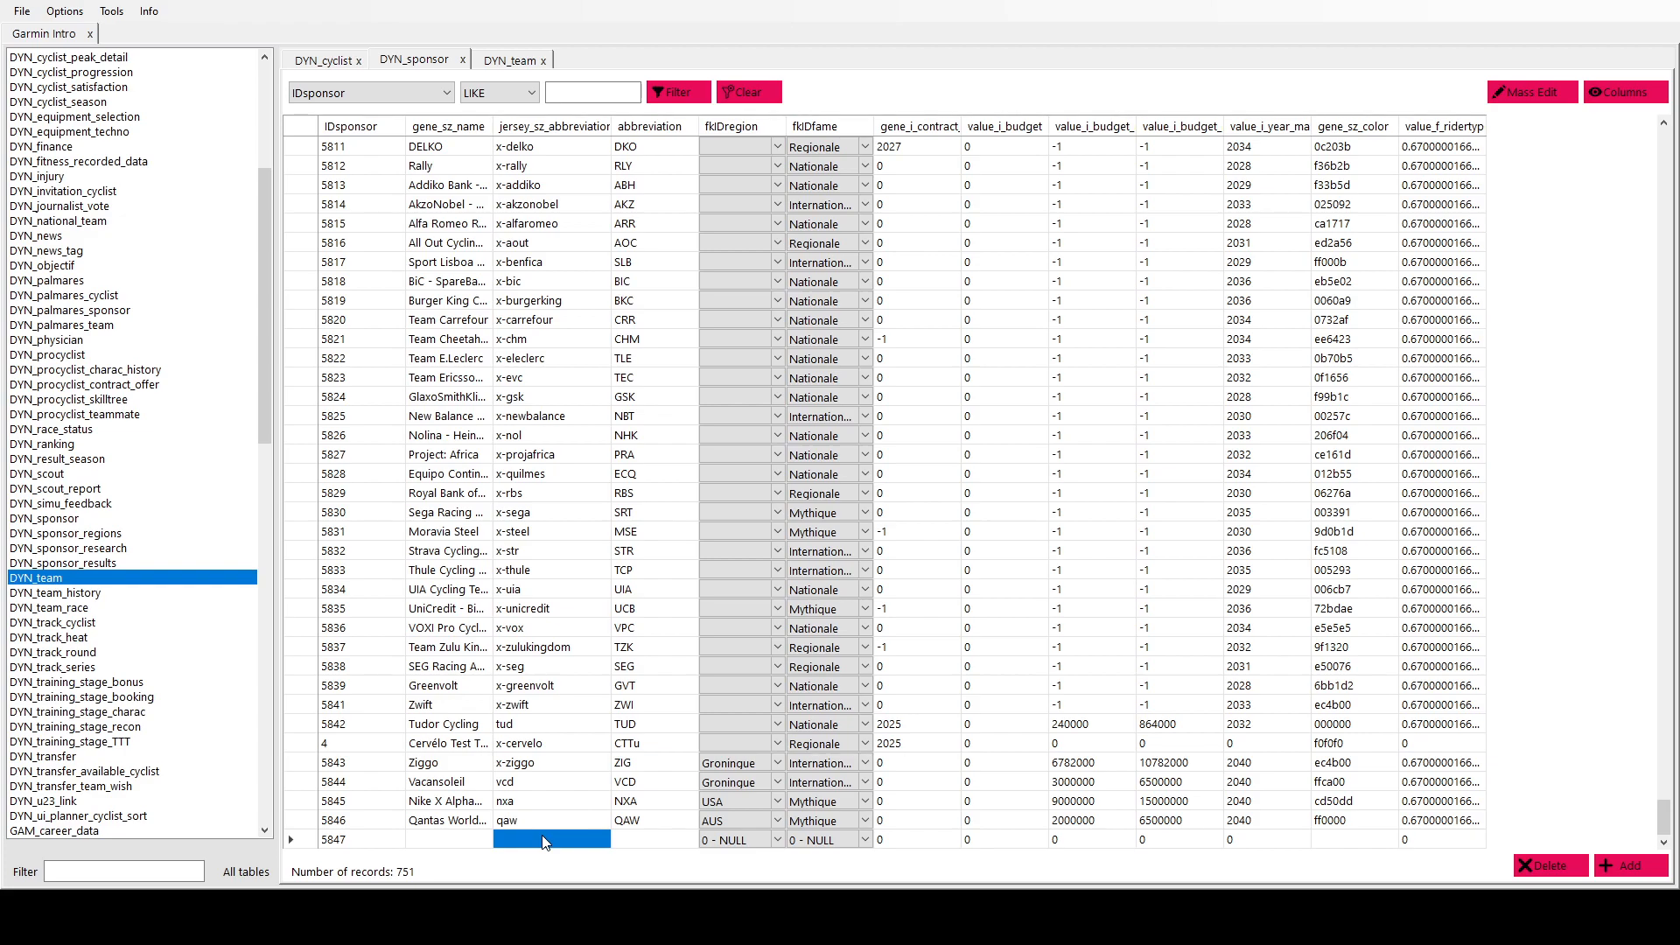
mouse_move(524, 844)
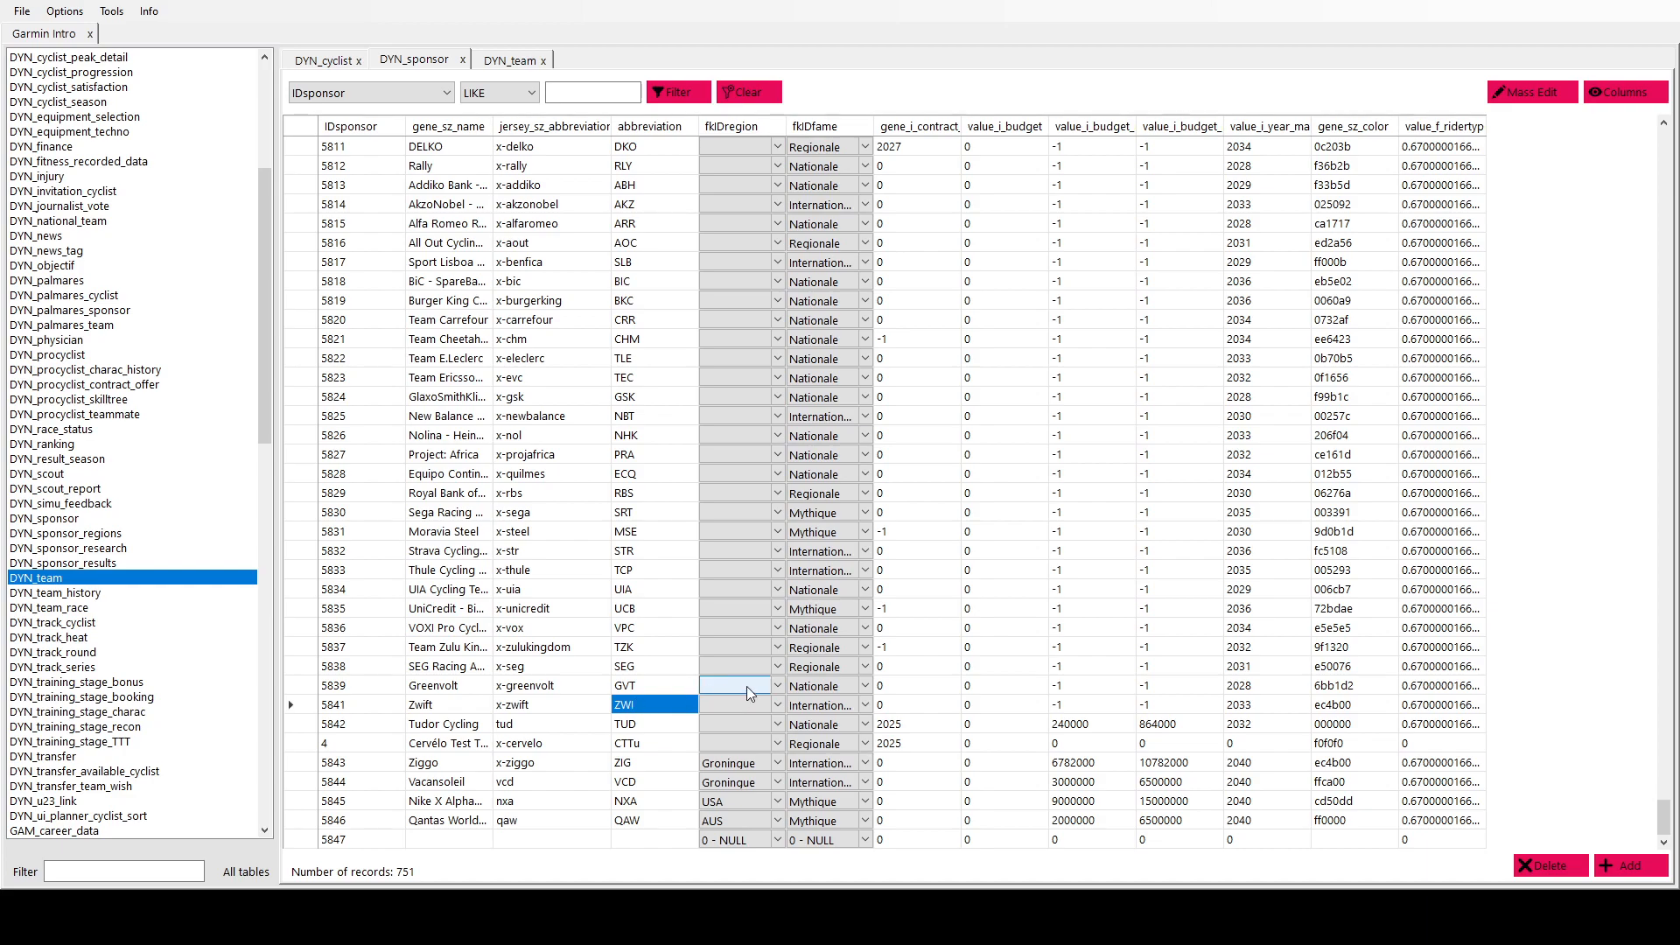
left_click(739, 724)
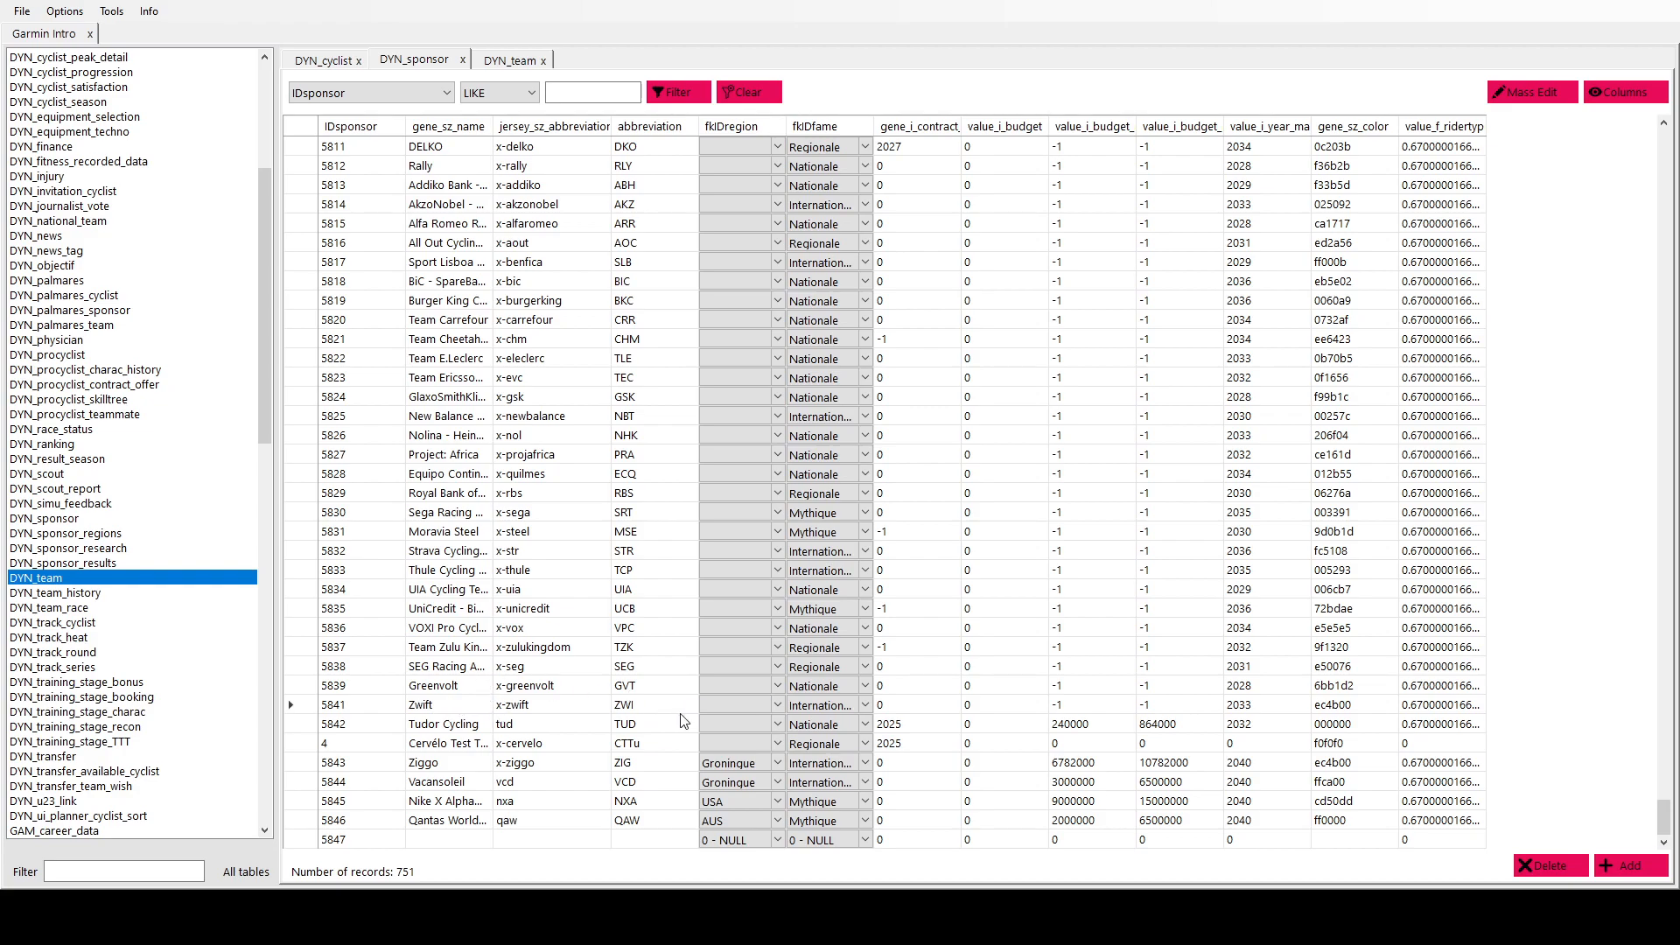
mouse_move(664, 782)
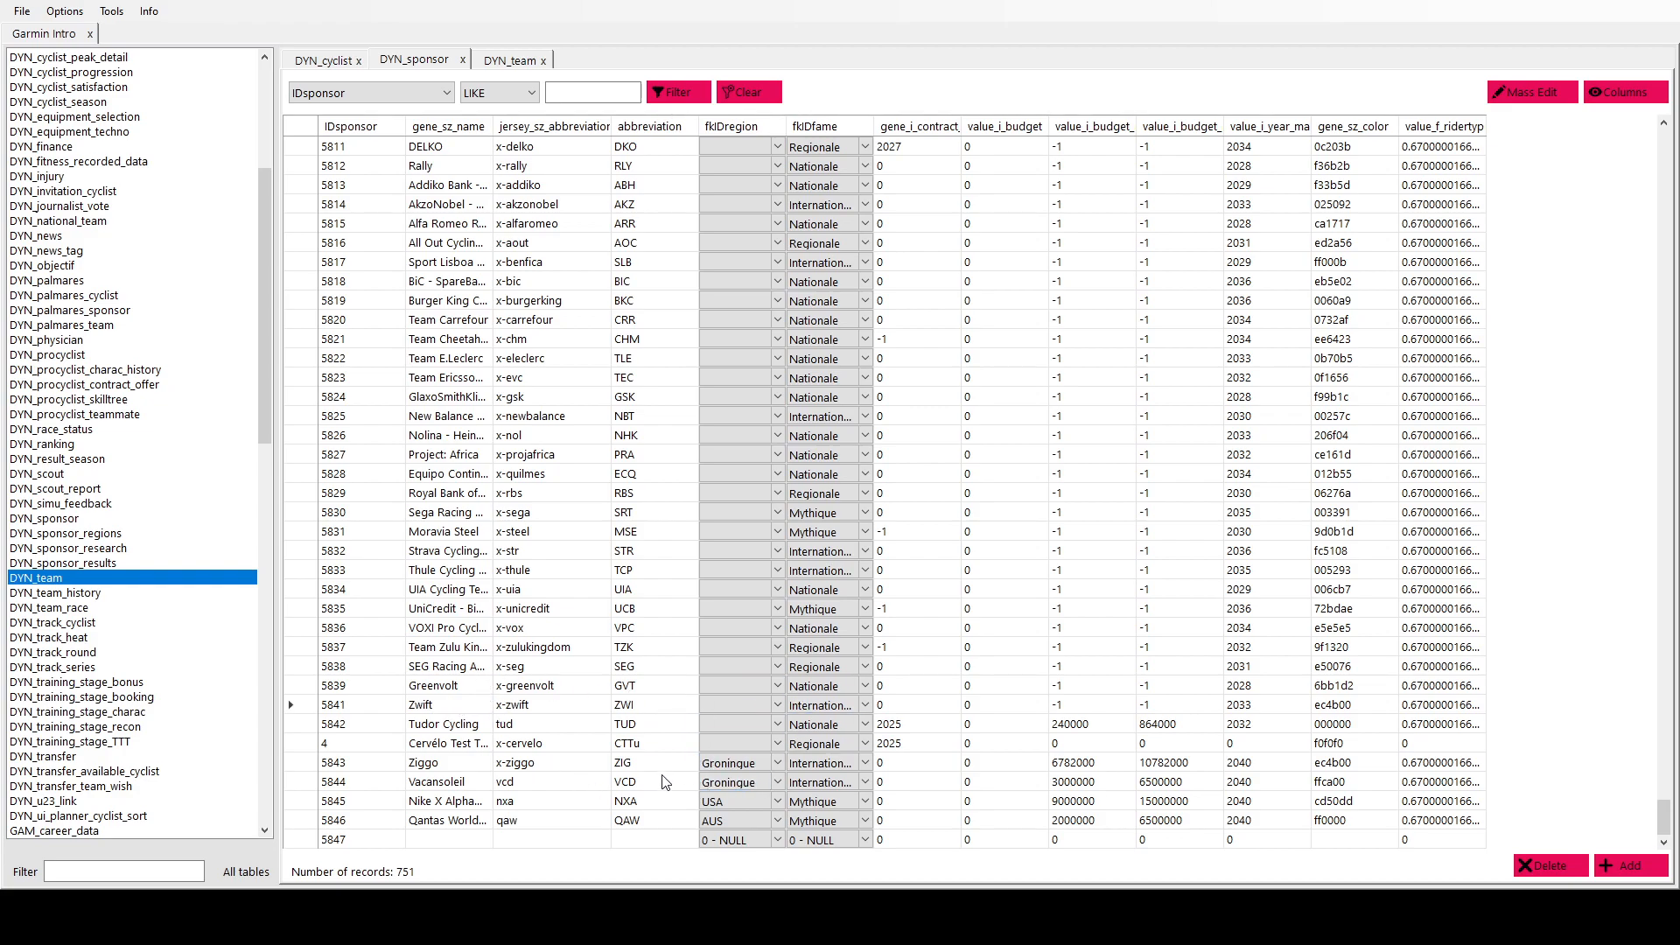
left_click(734, 763)
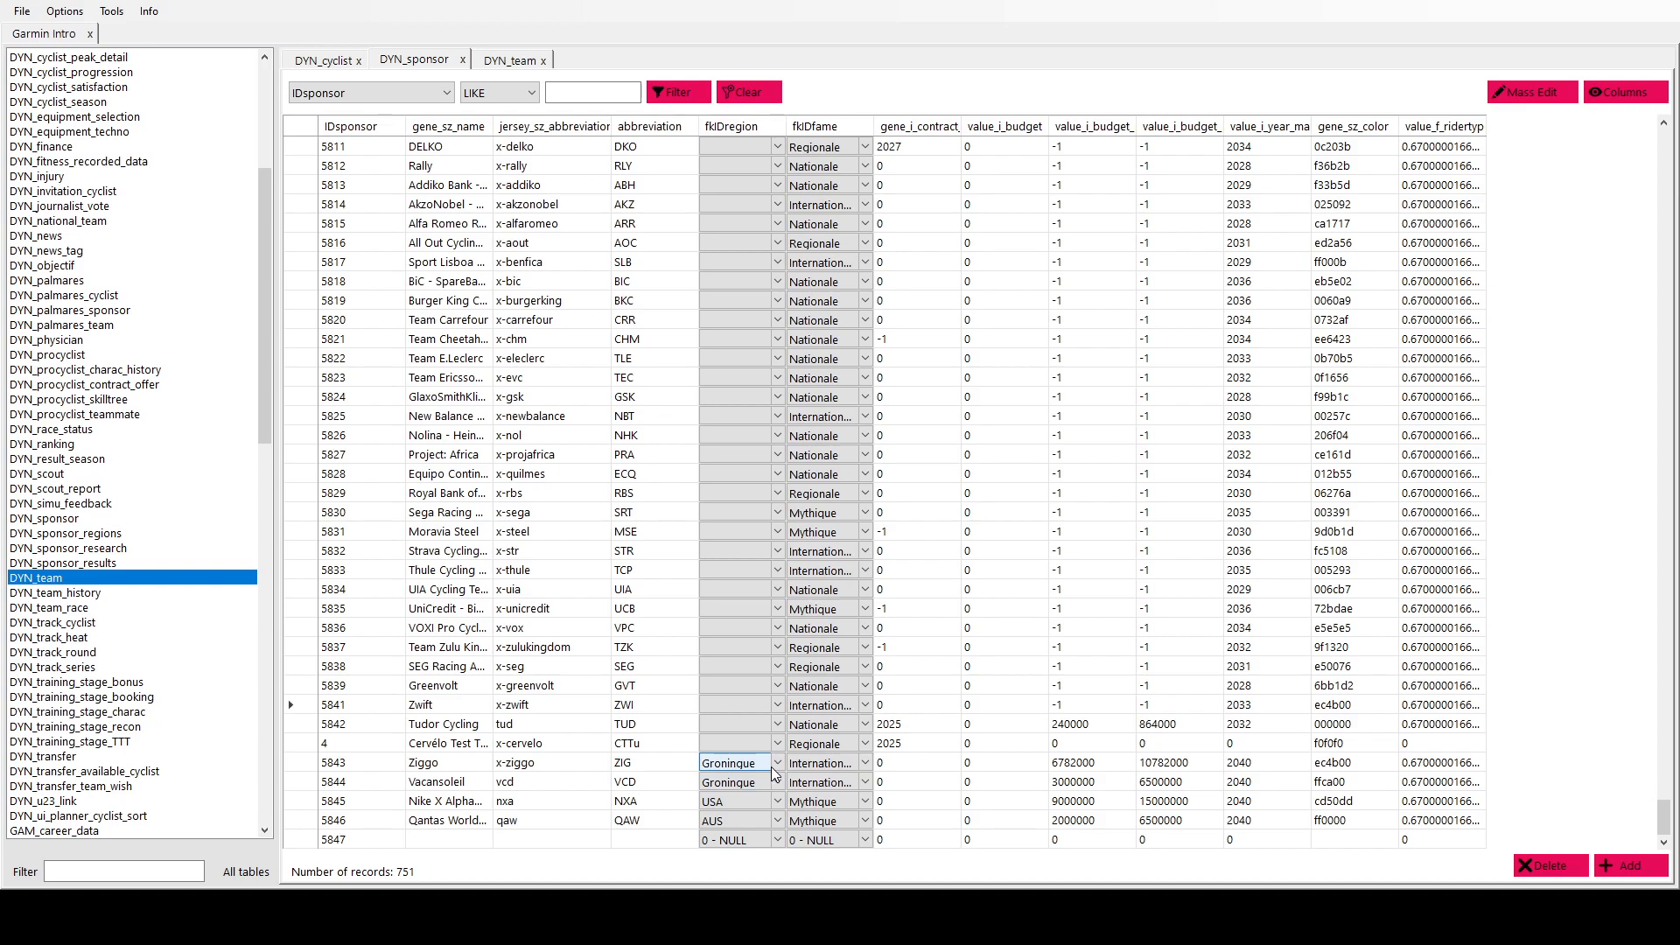
left_click(821, 762)
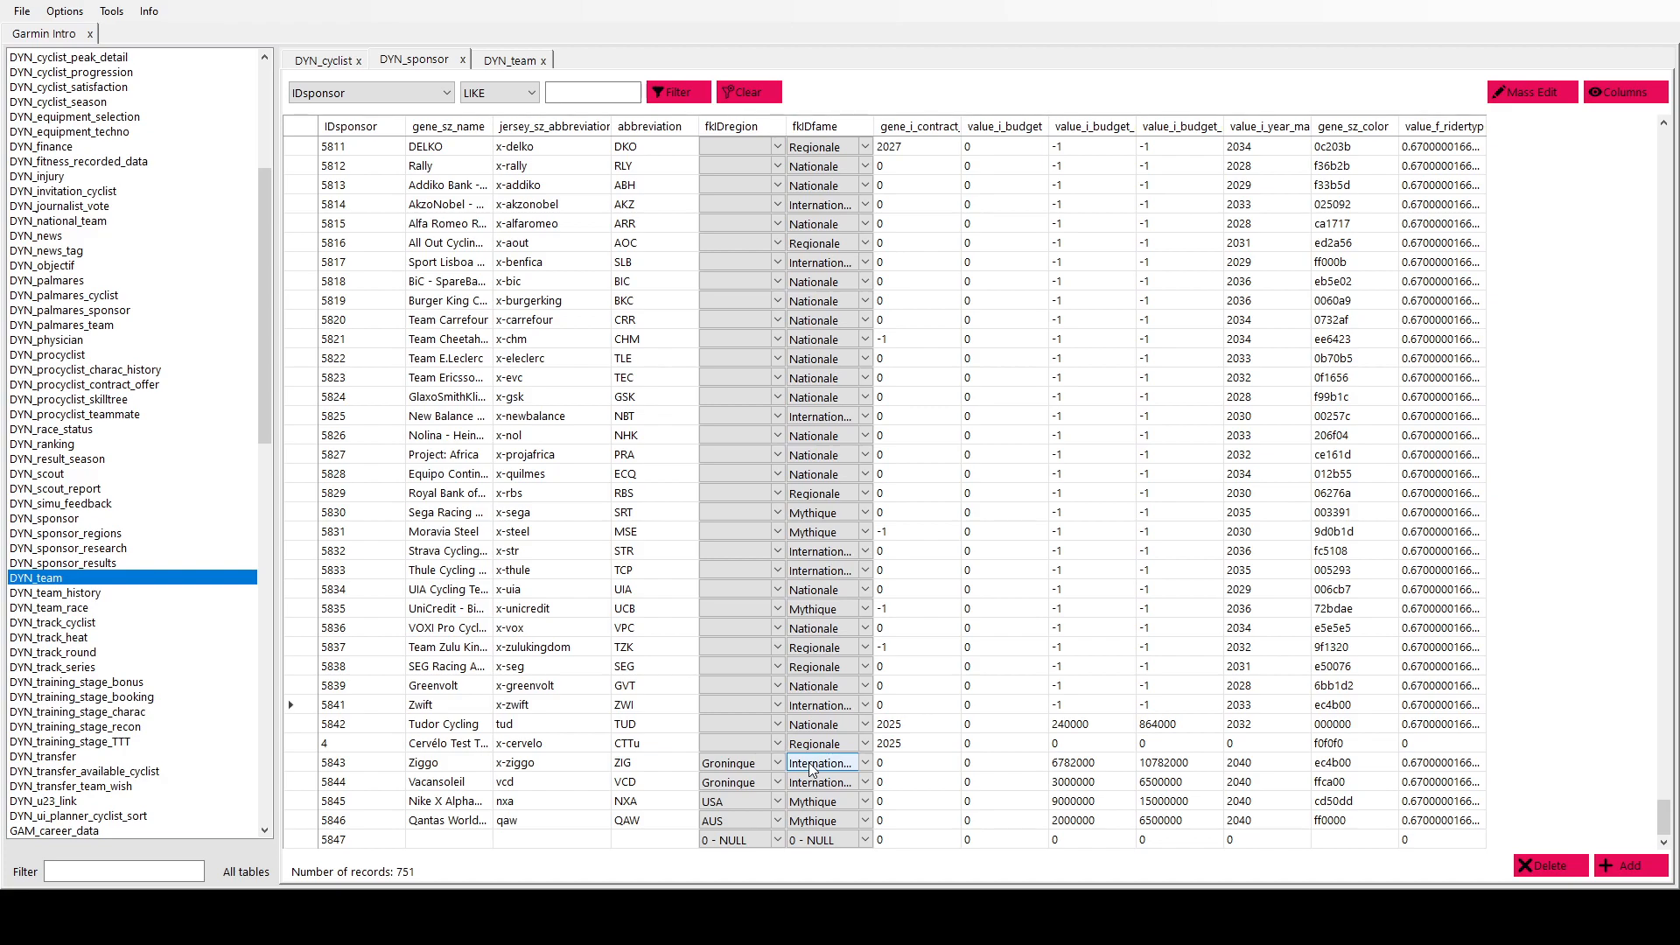
left_click(915, 762)
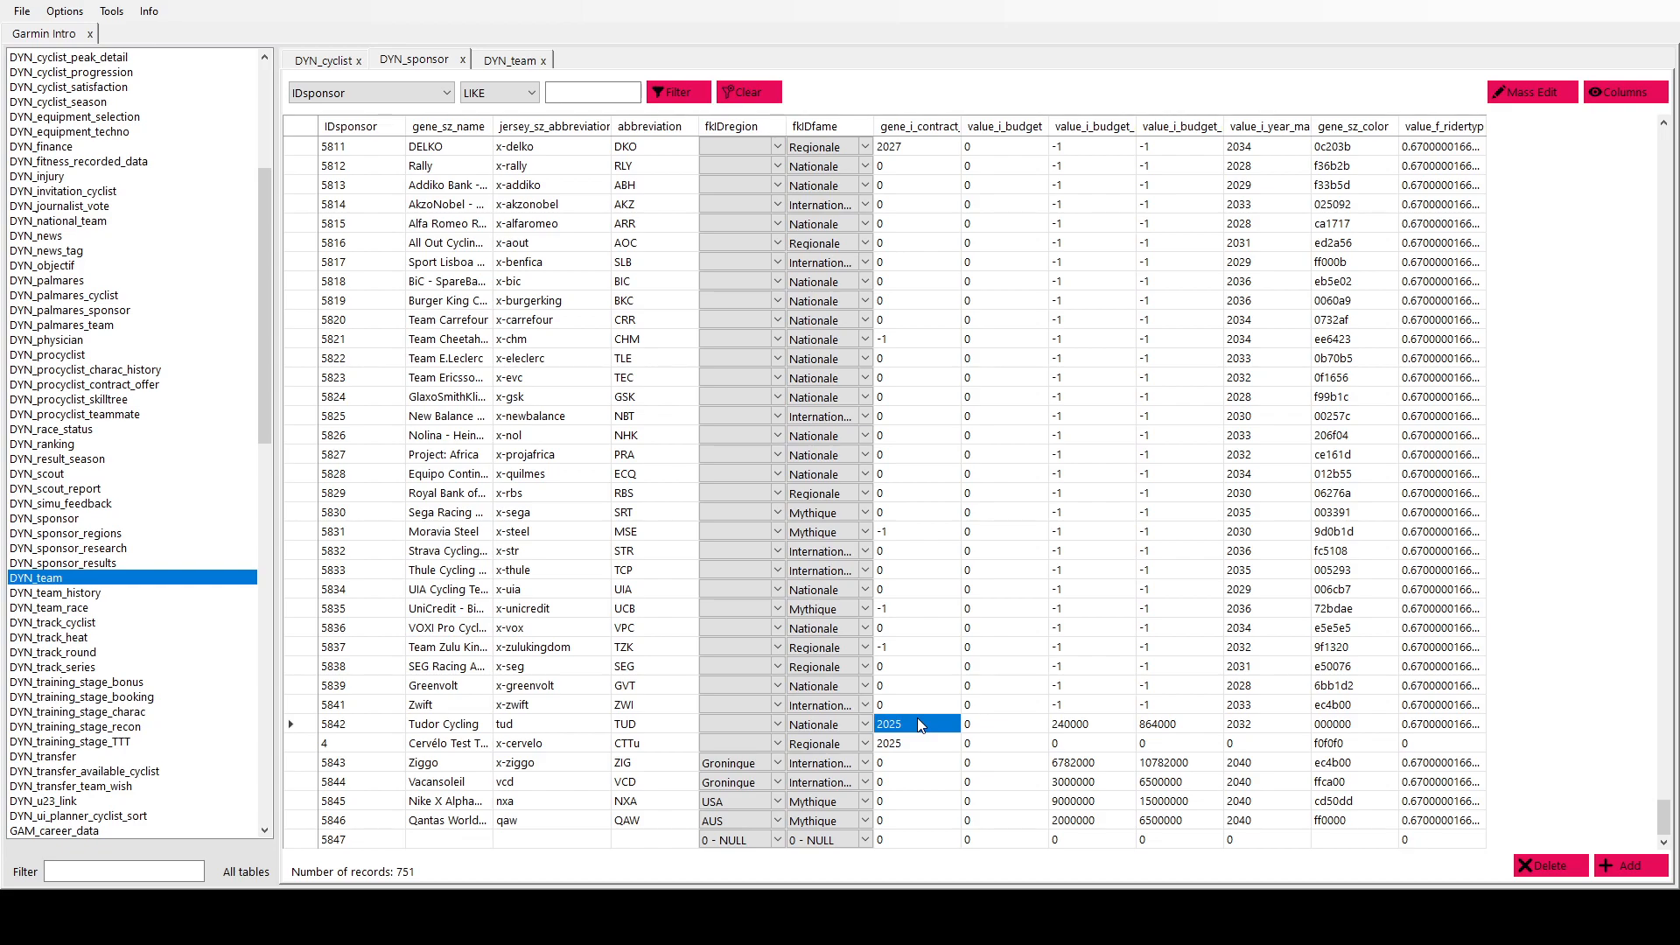
mouse_move(461, 793)
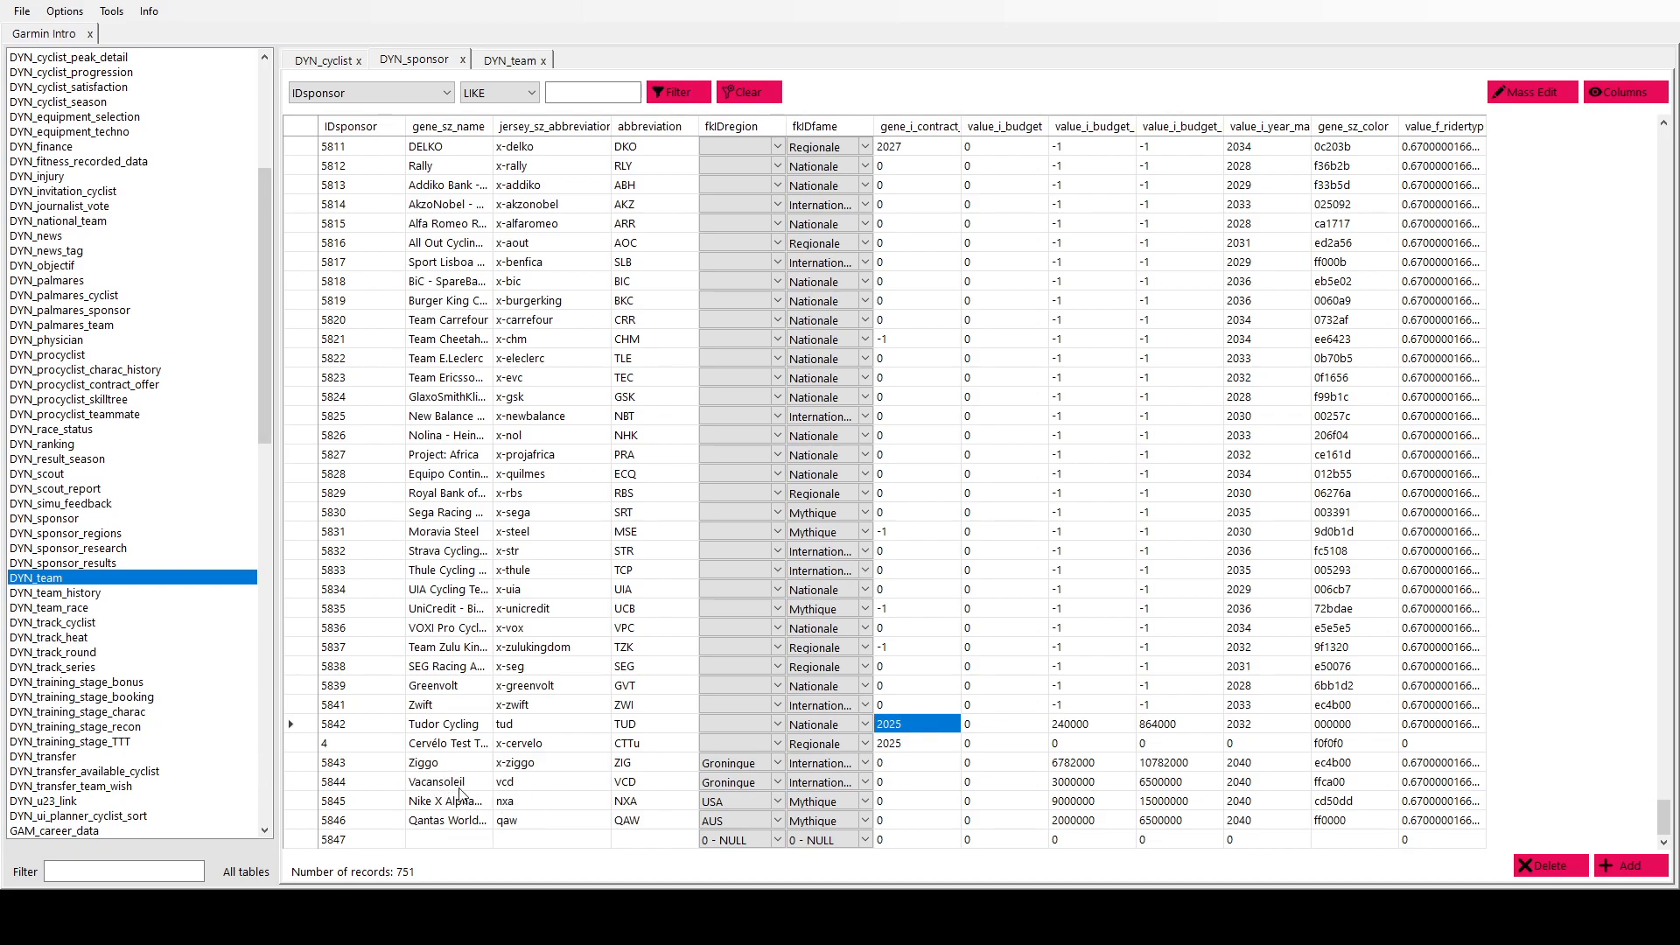
mouse_move(978, 772)
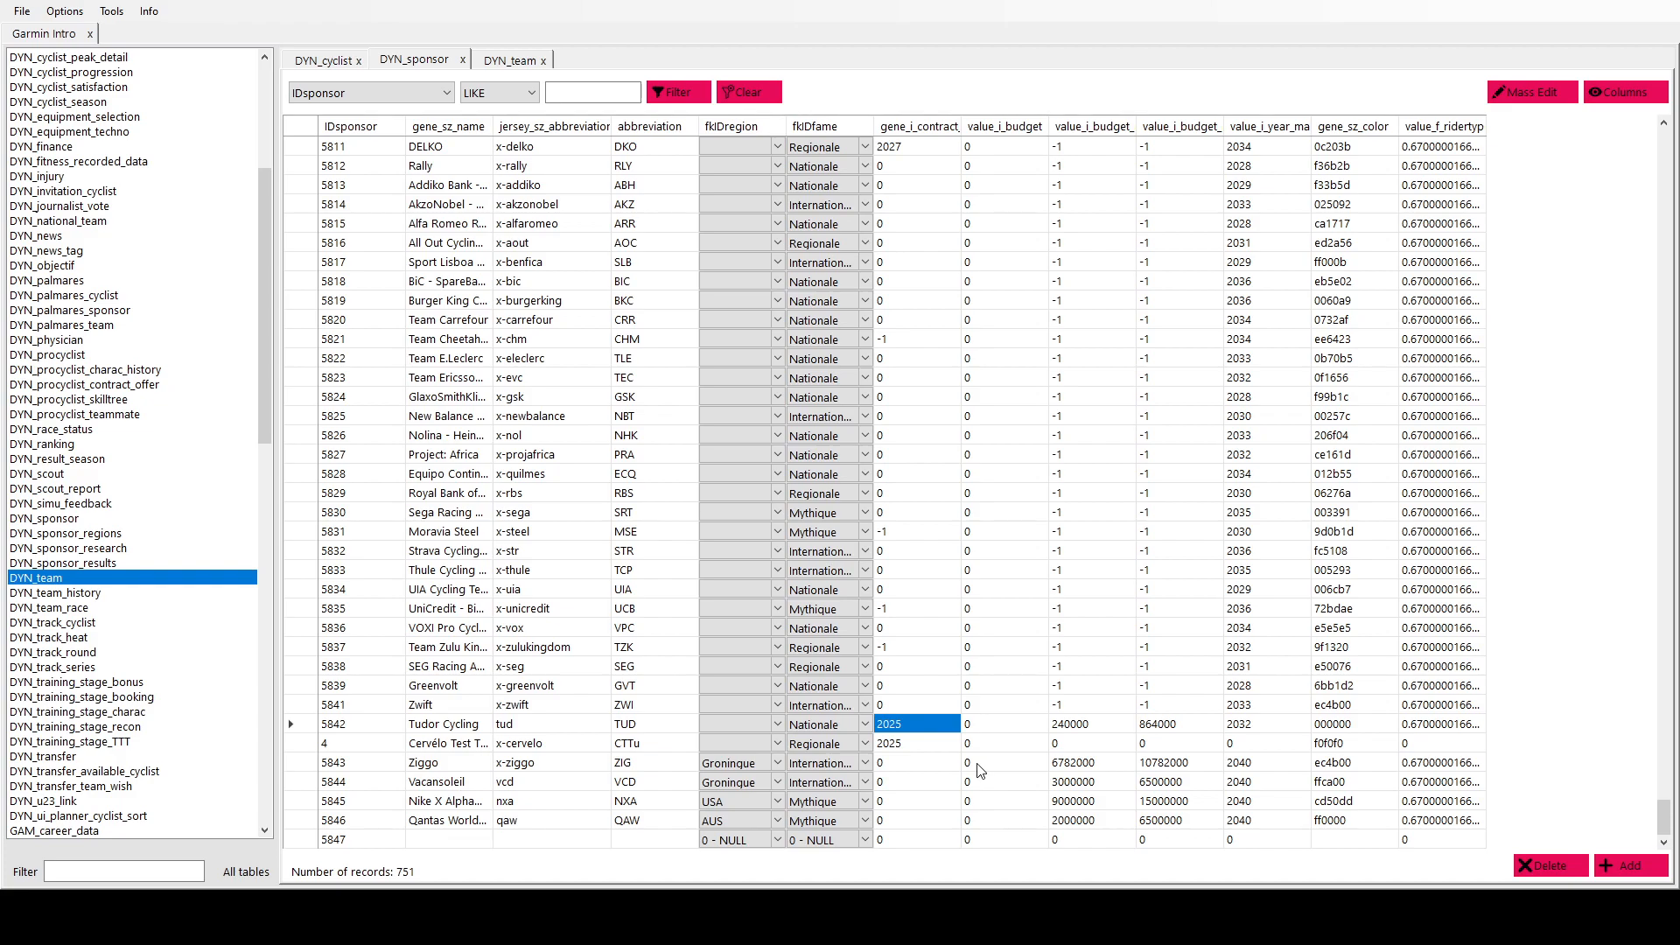
left_click(1155, 723)
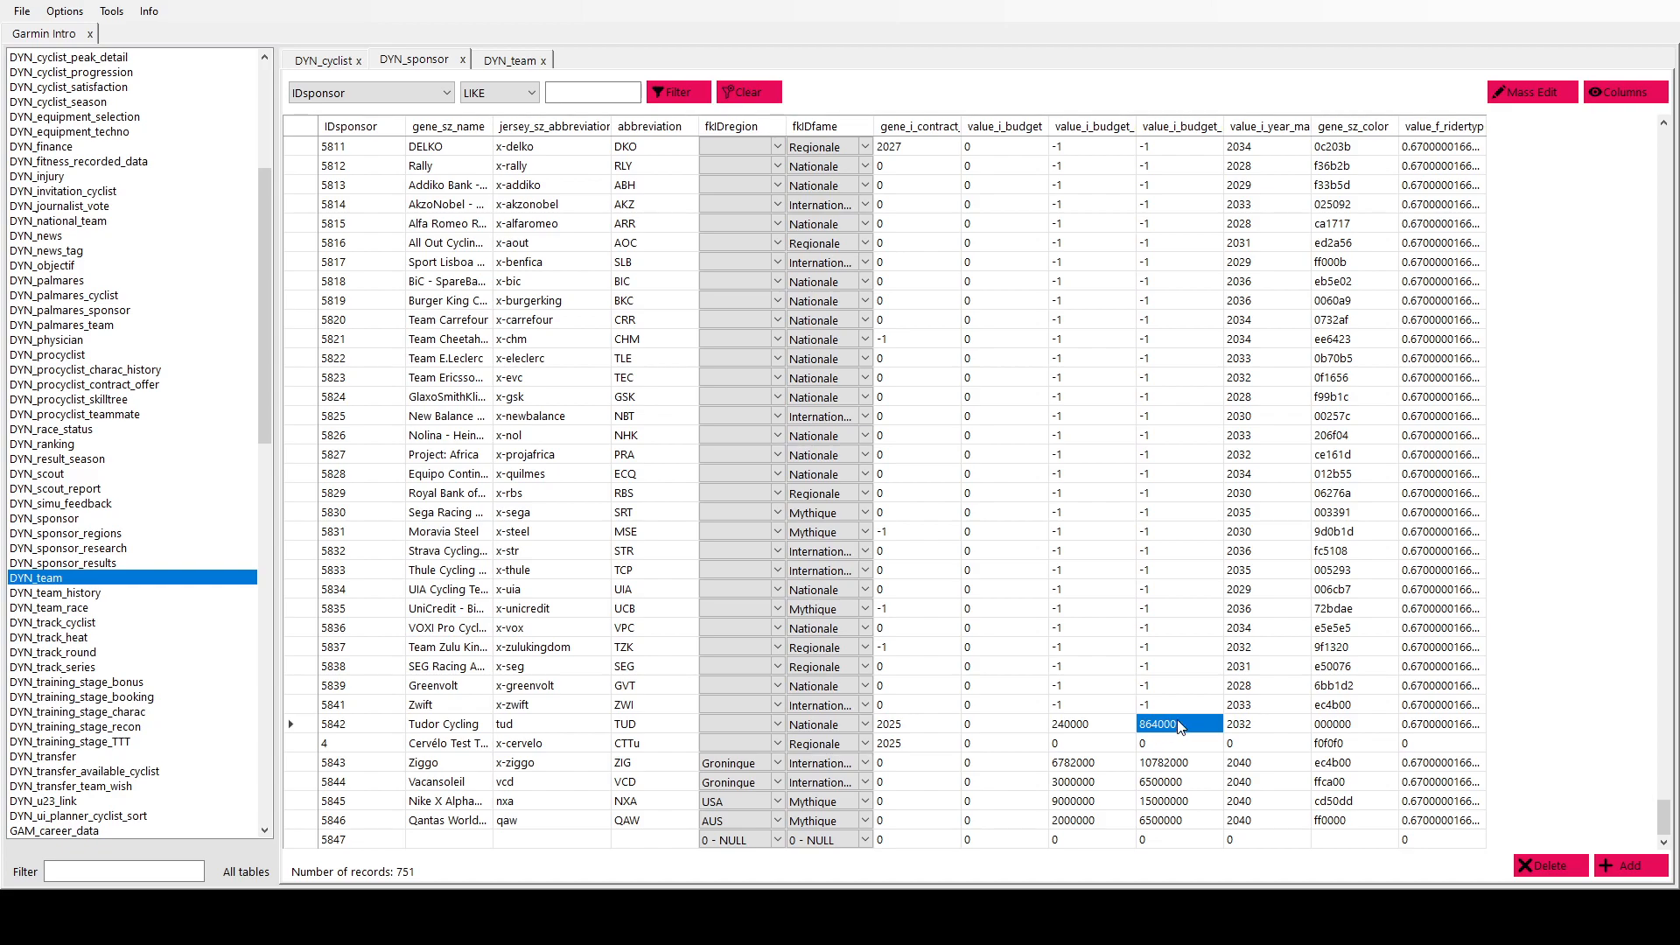
left_click(1242, 724)
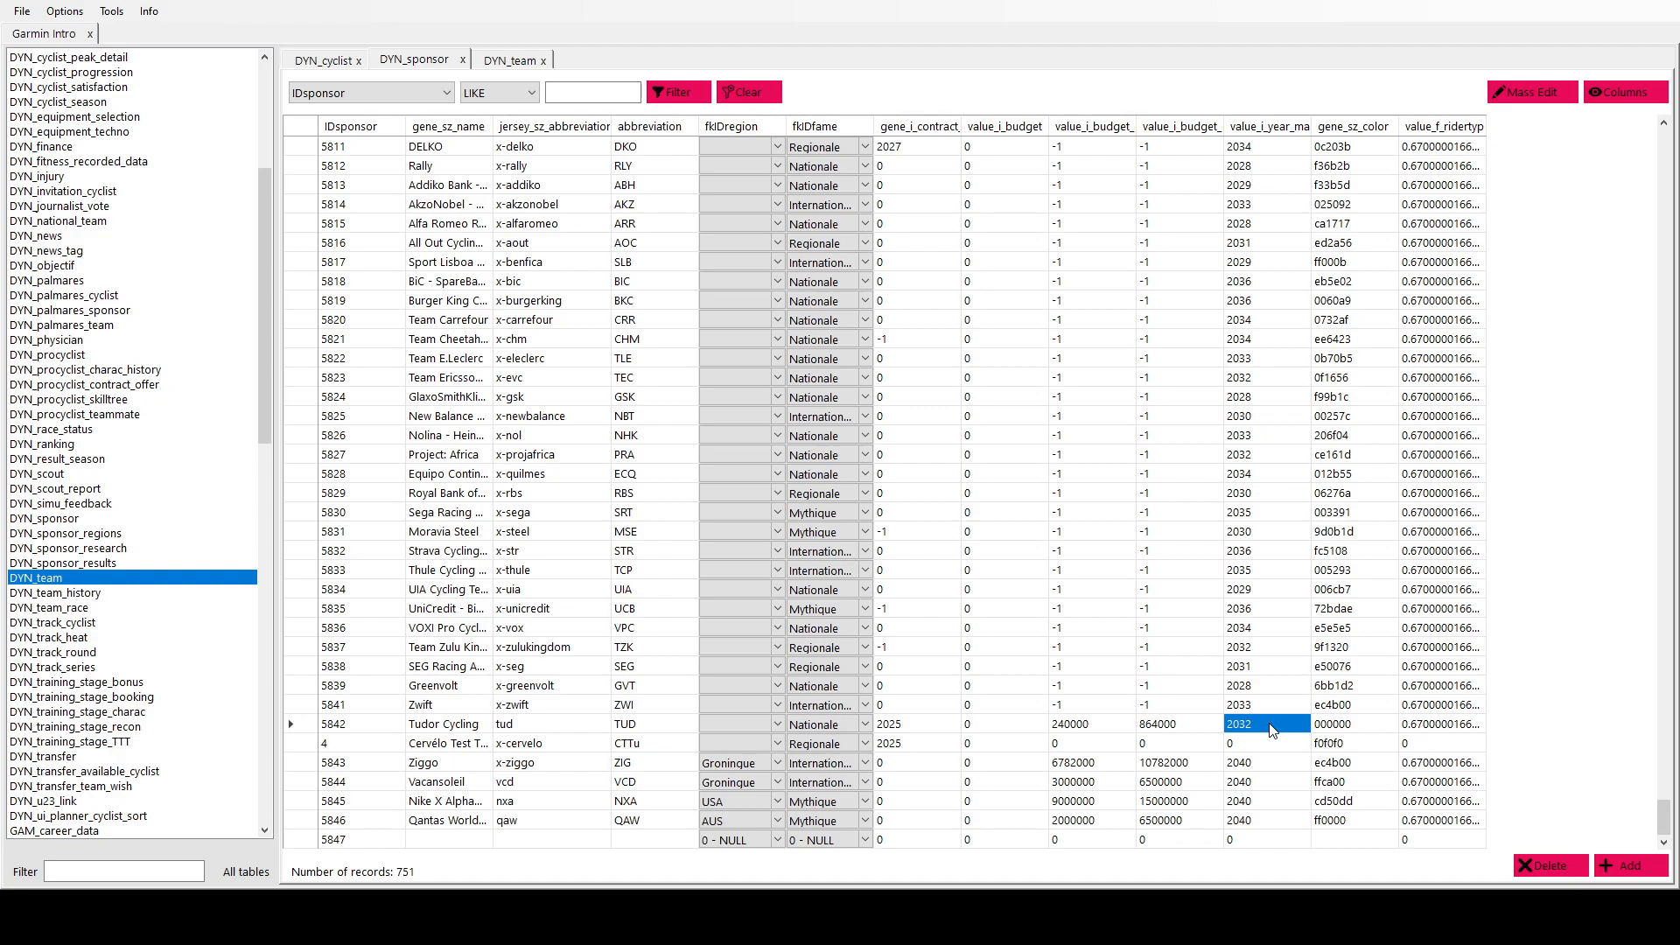
mouse_move(1345, 776)
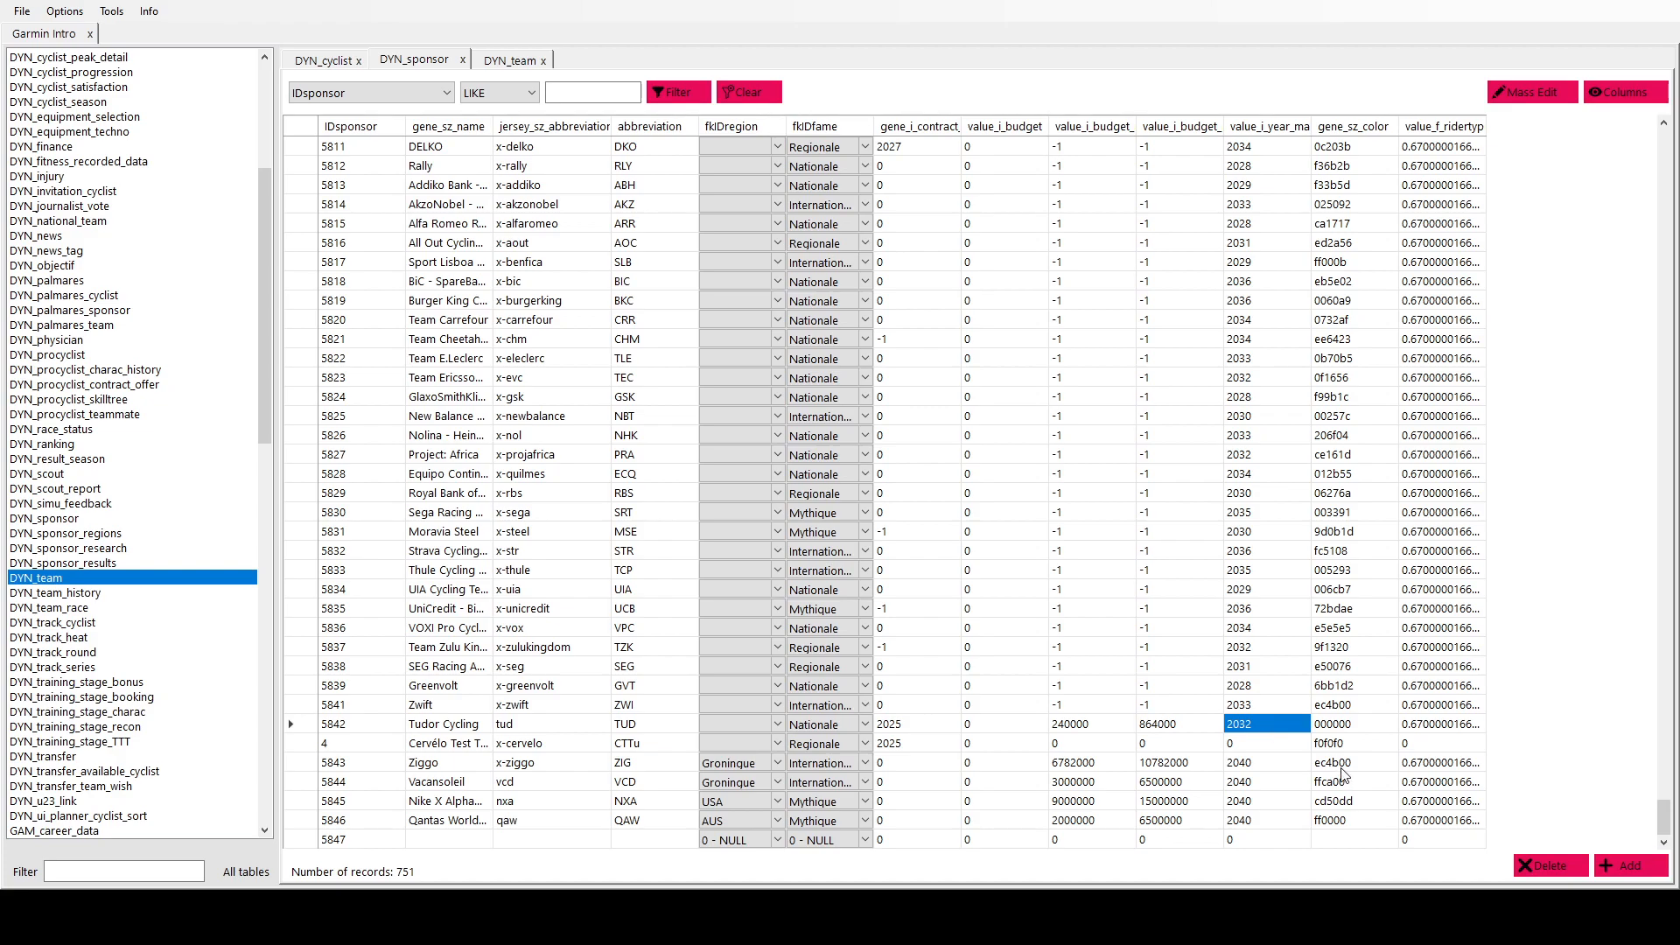
mouse_move(1348, 773)
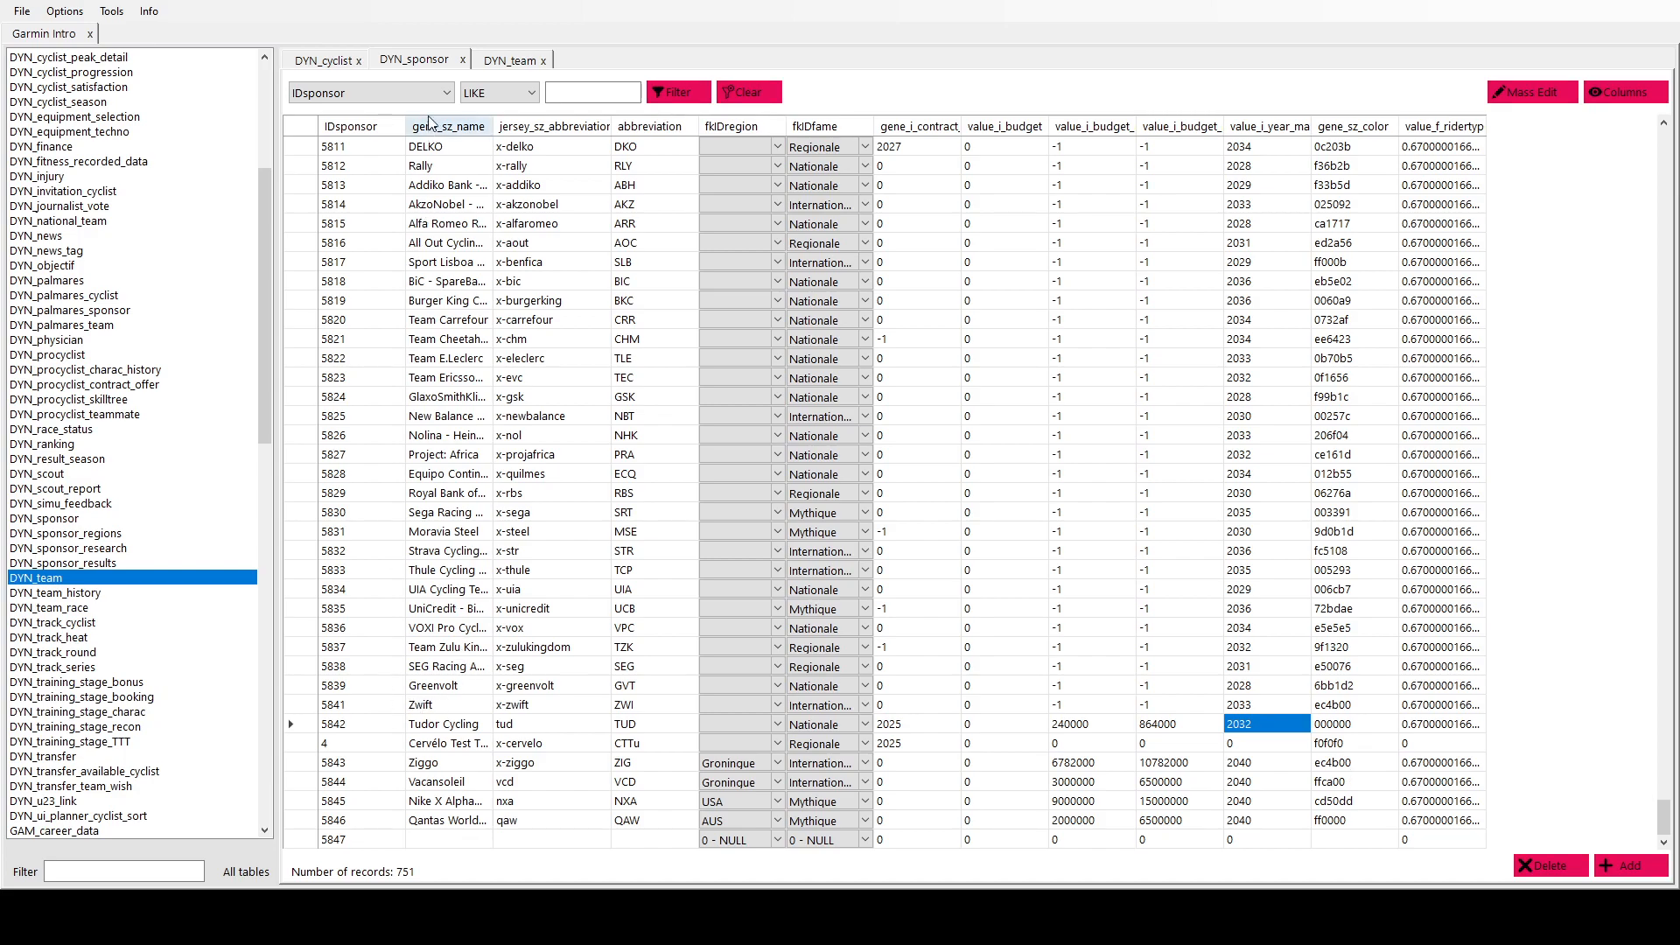
- In the DYN_team table, set the Zwift team's sponsor to Zwift
left_click(514, 59)
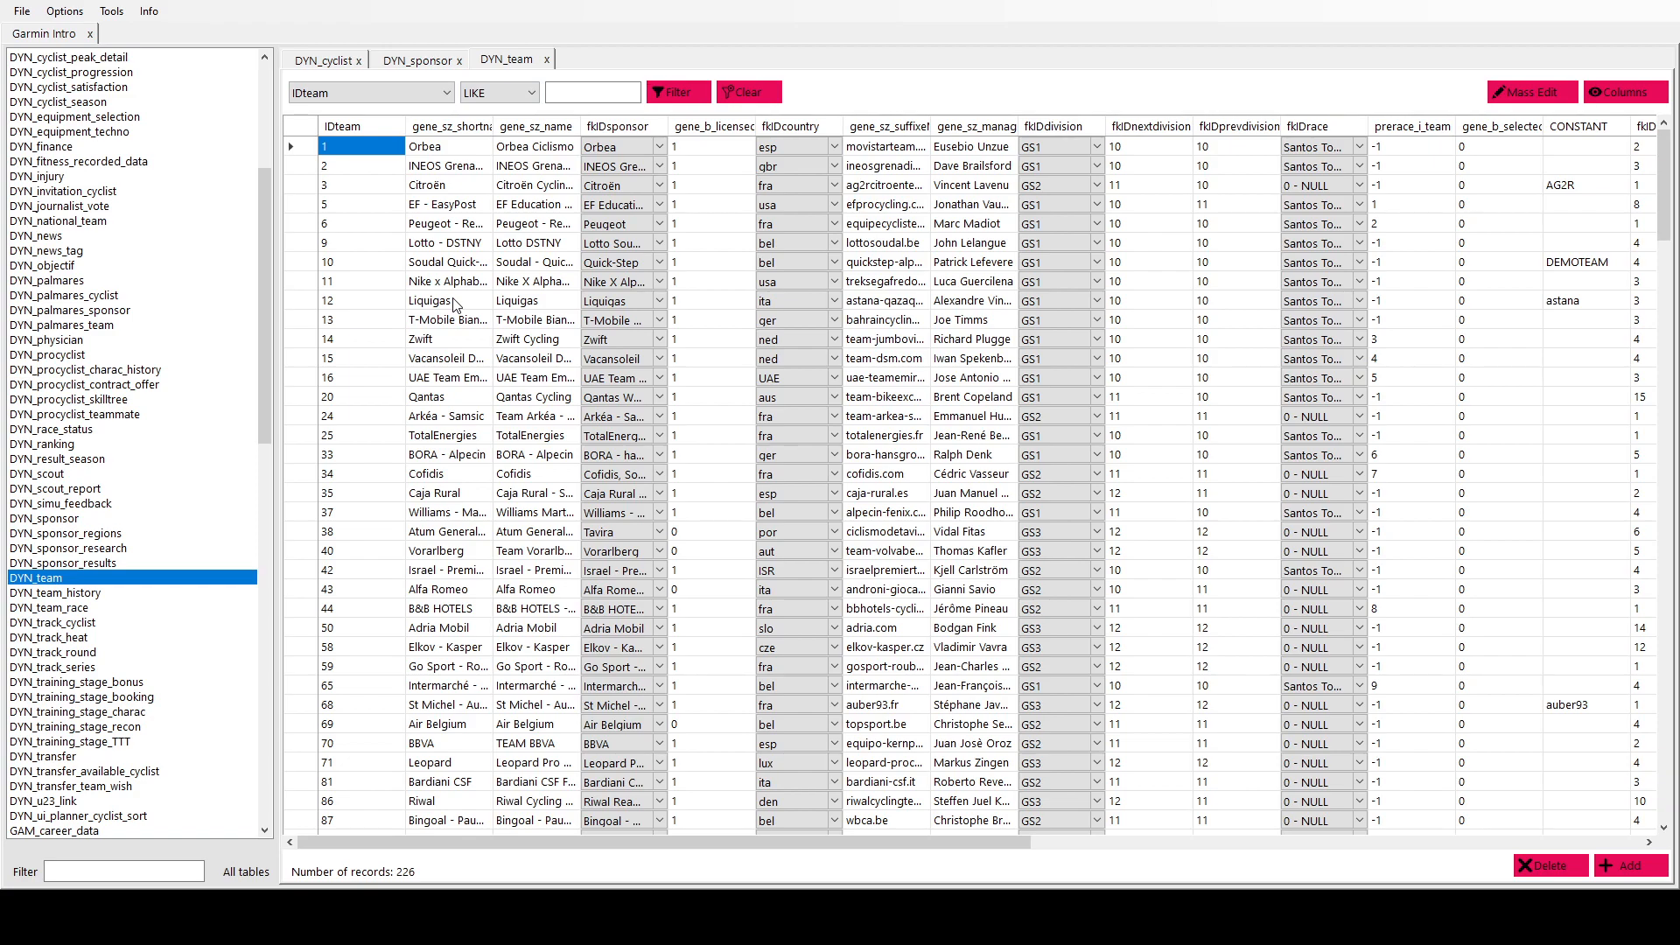
mouse_move(555, 343)
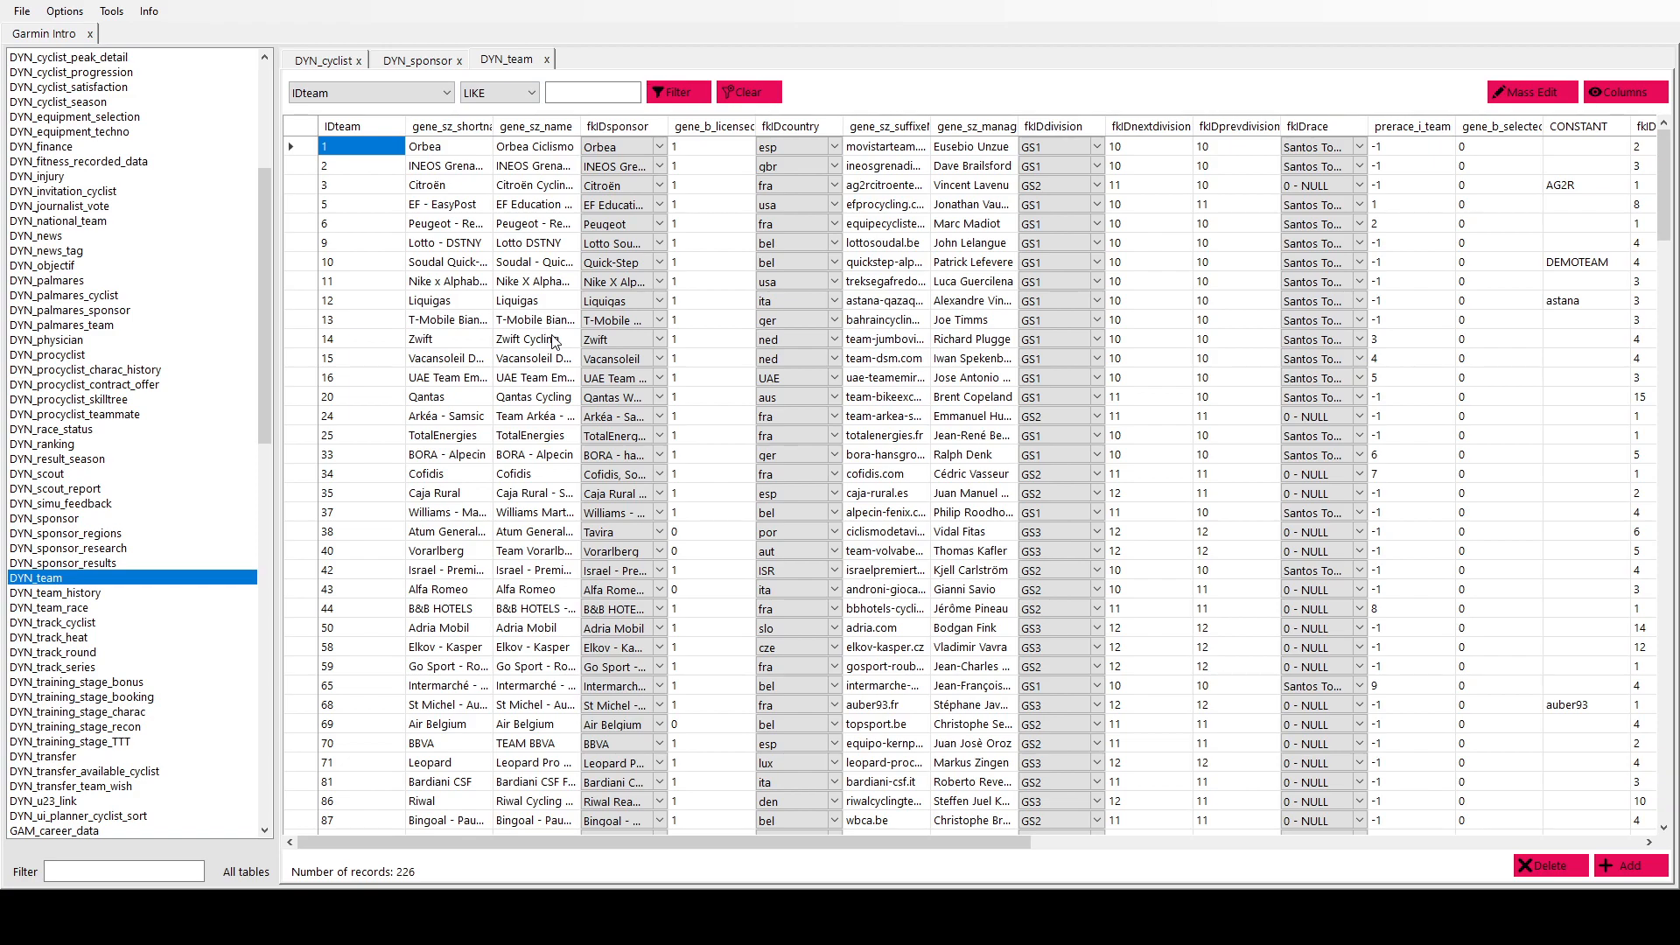
mouse_move(301, 345)
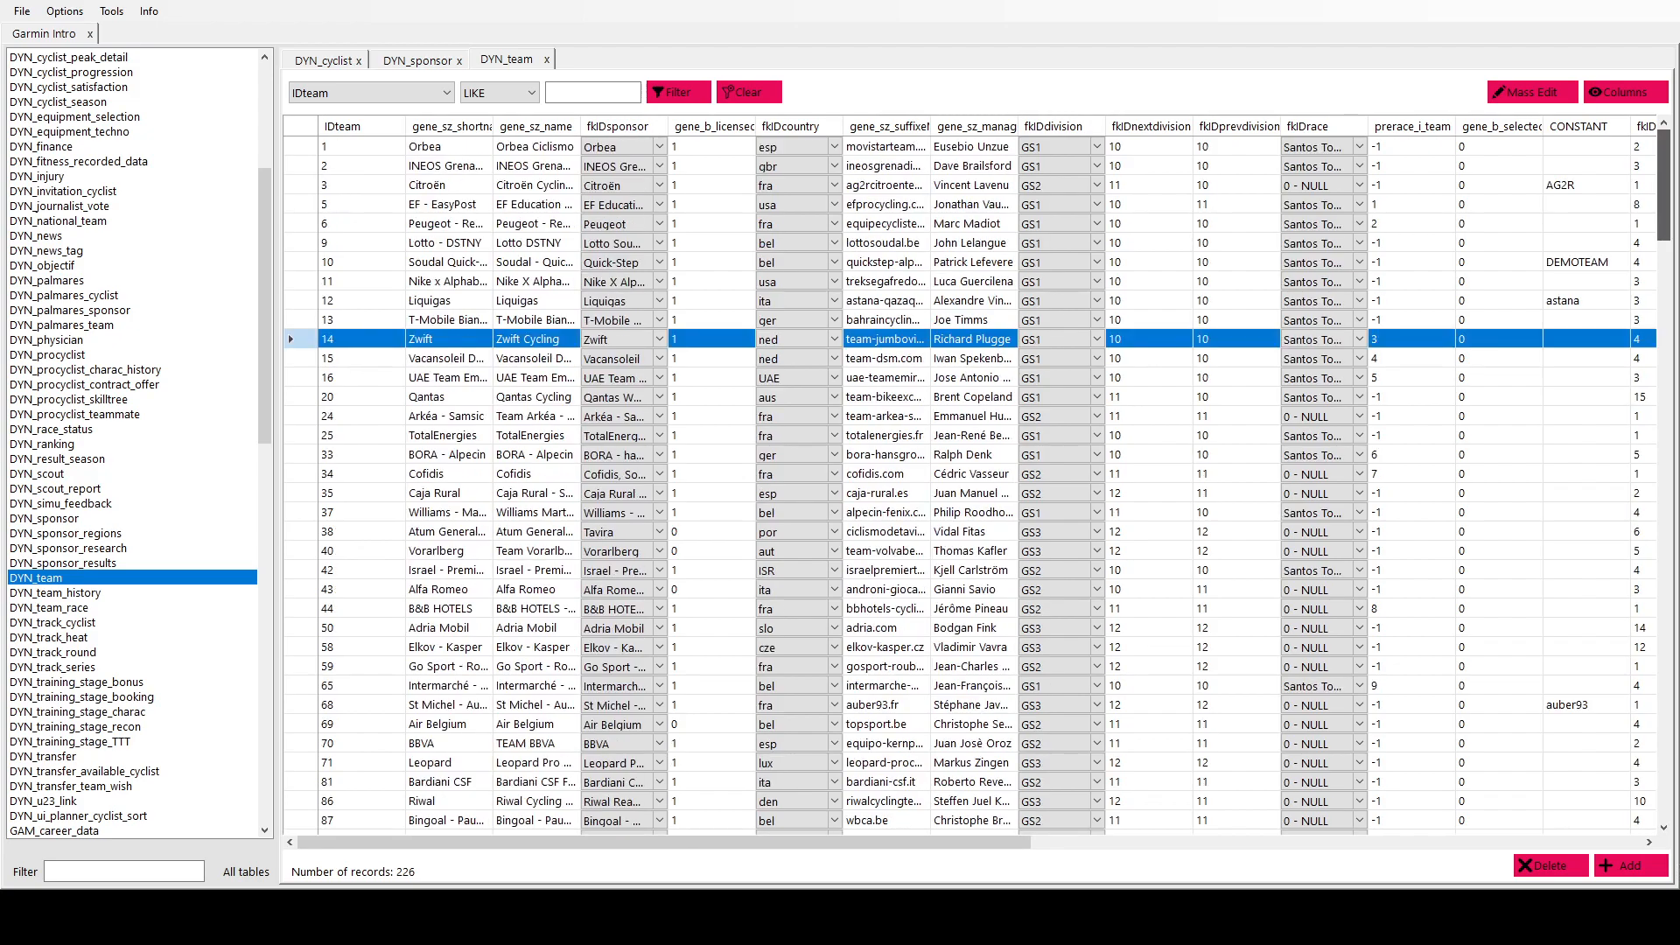
scroll("down", 3)
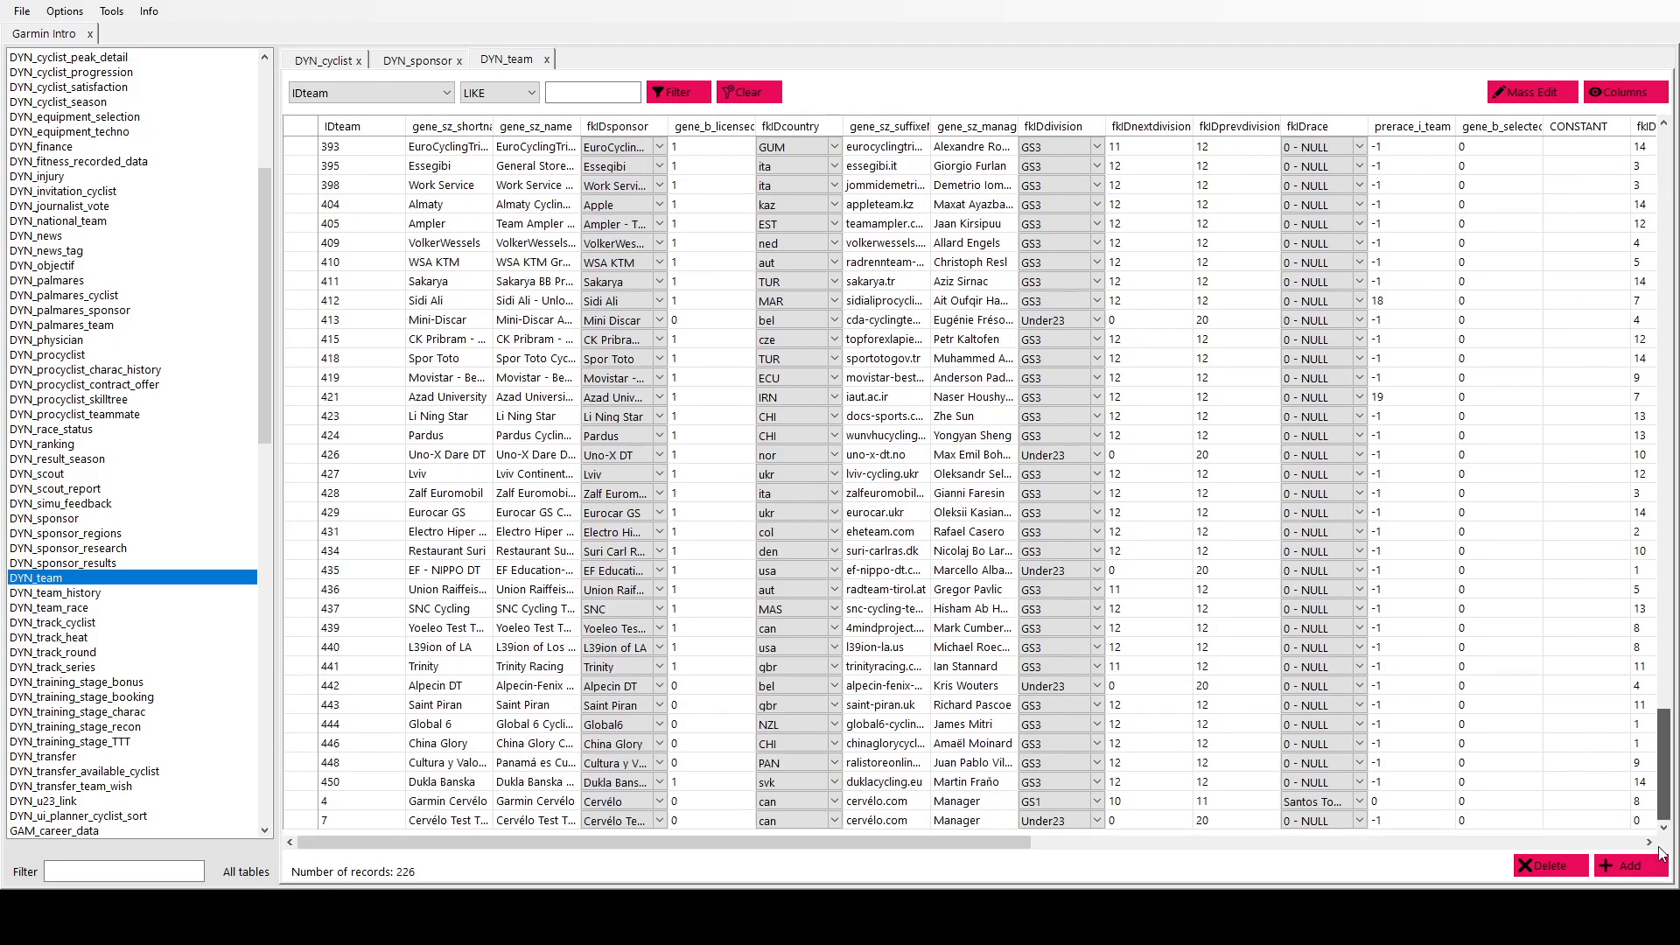
mouse_move(1575, 691)
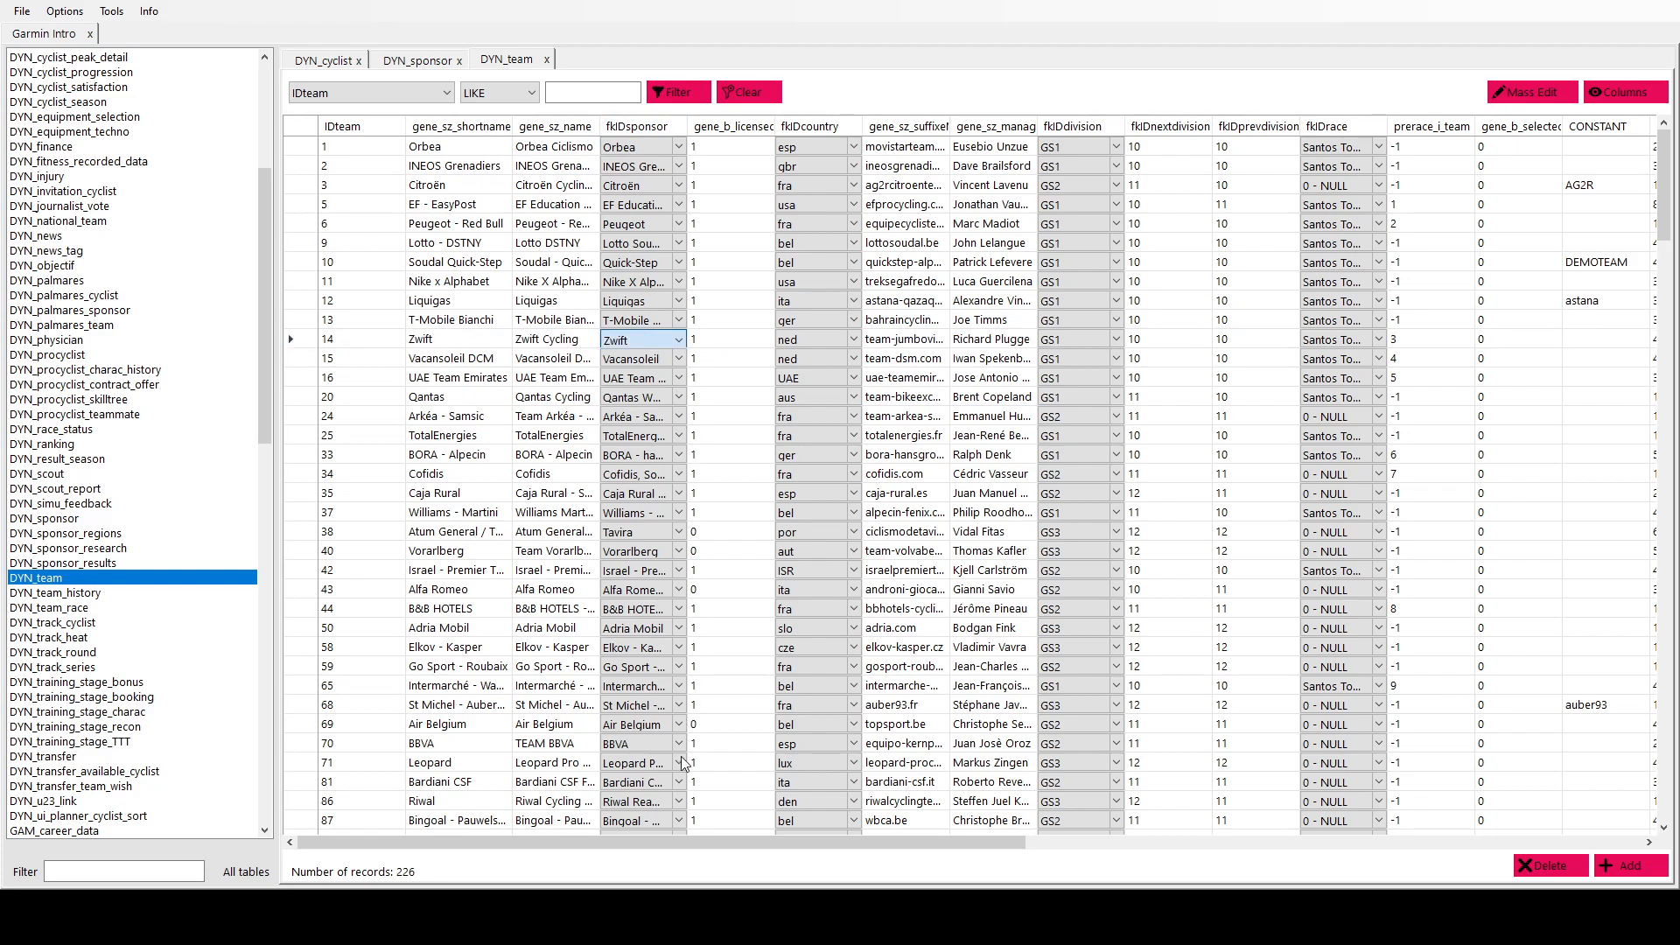
mouse_move(686, 781)
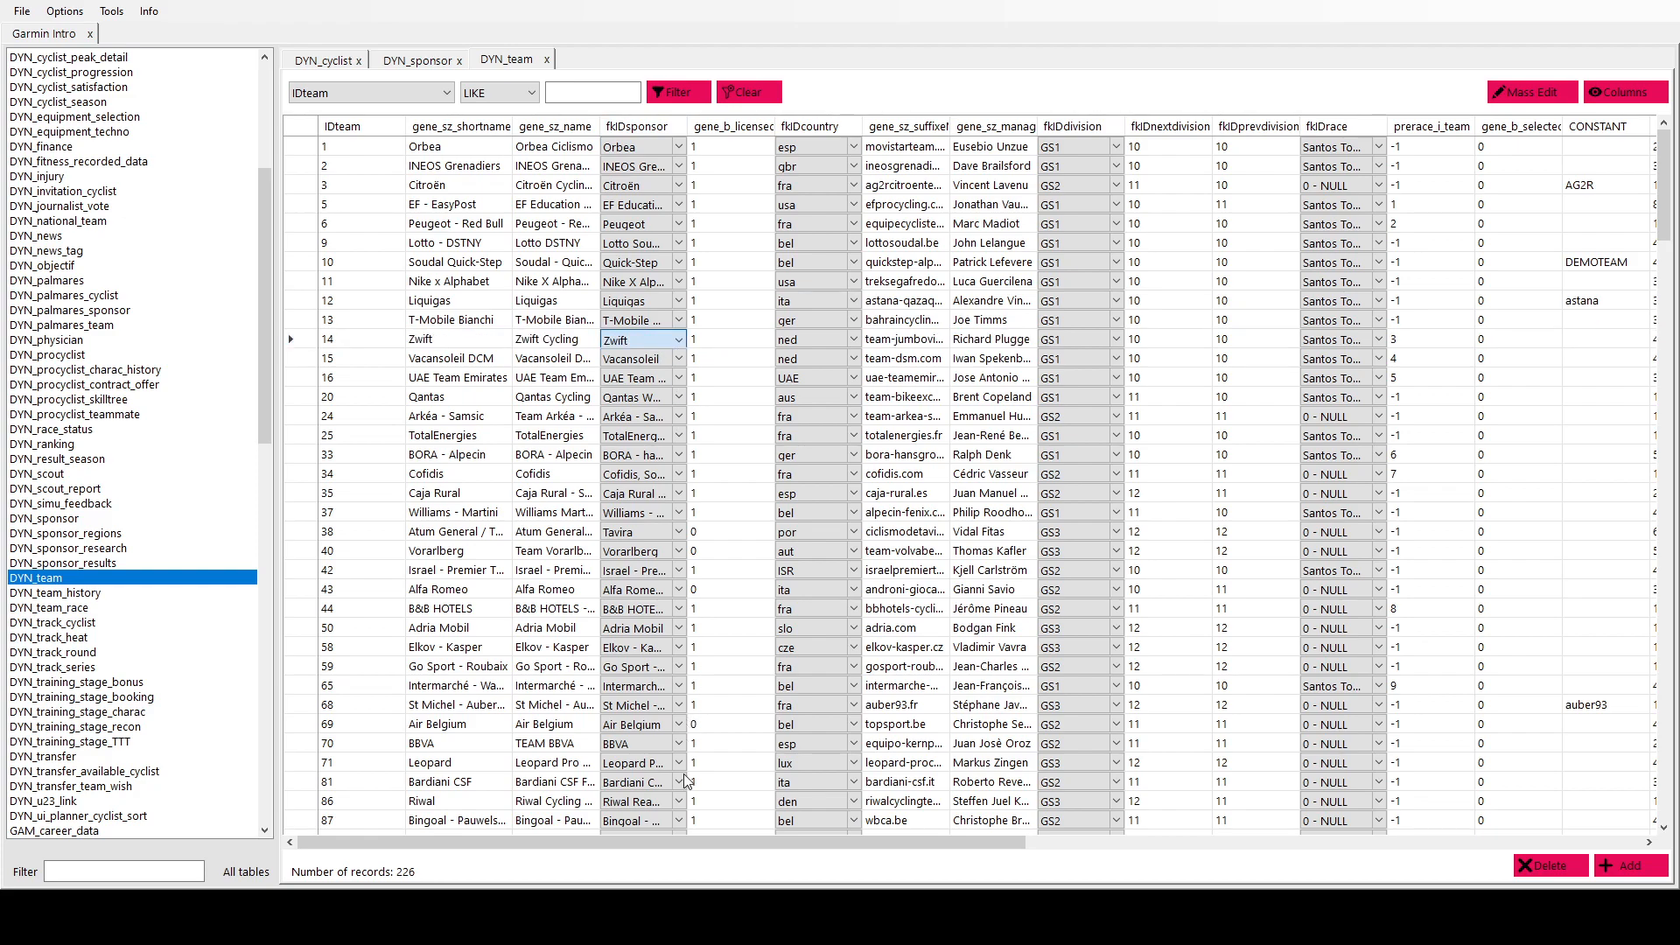
mouse_move(673, 492)
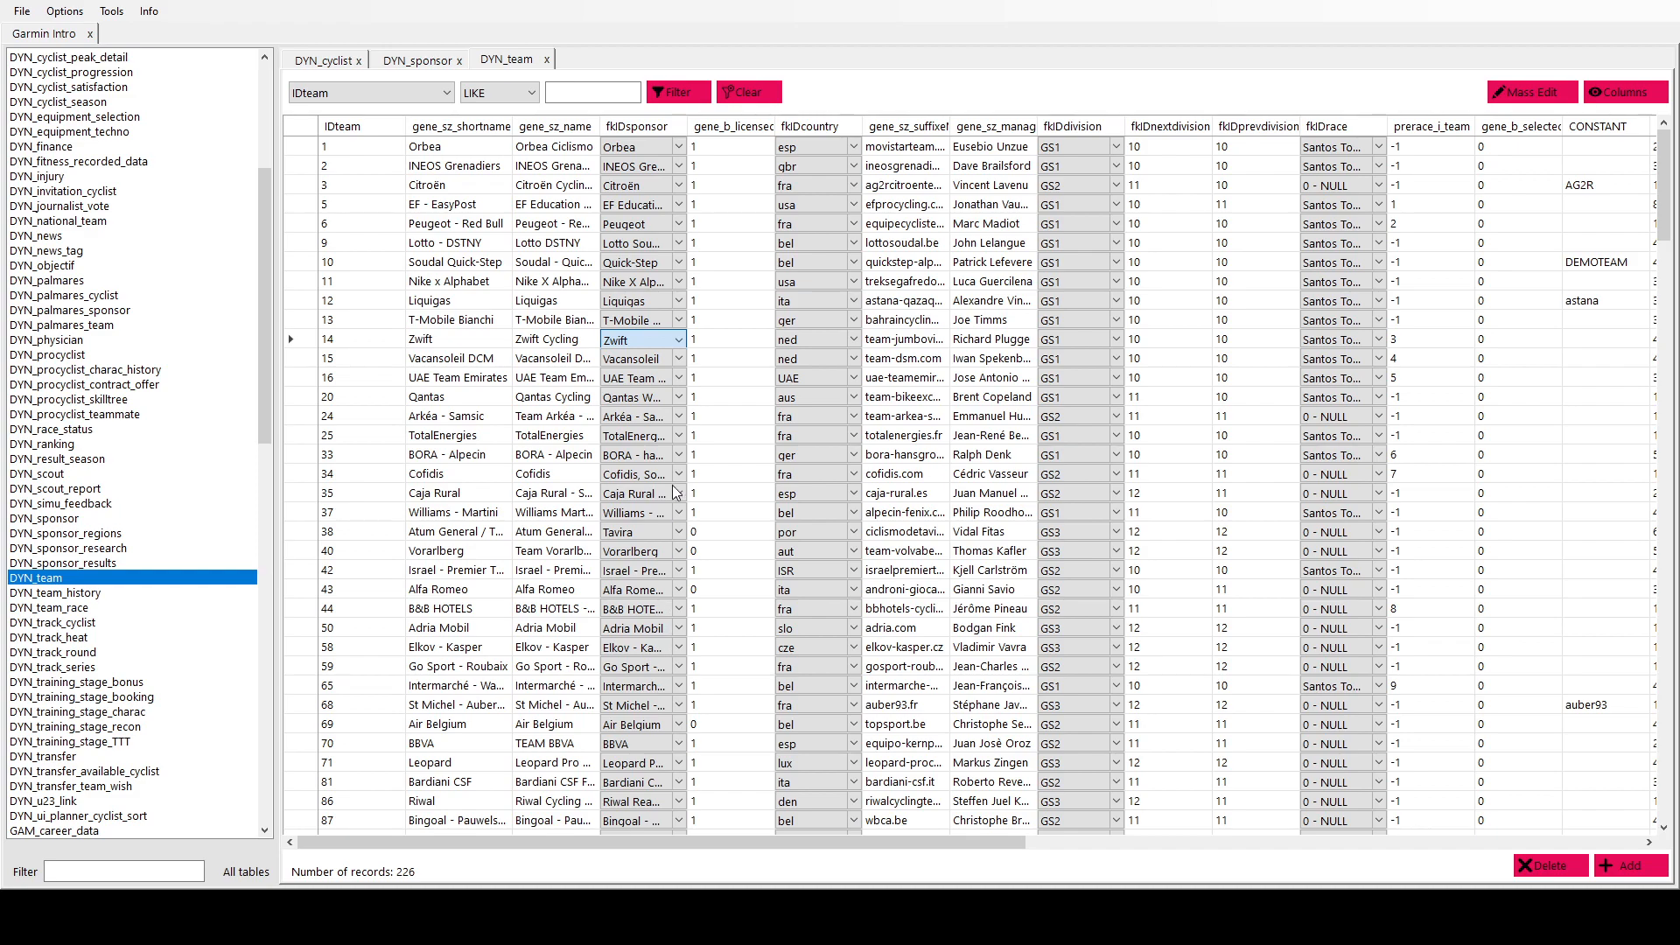
mouse_move(624, 694)
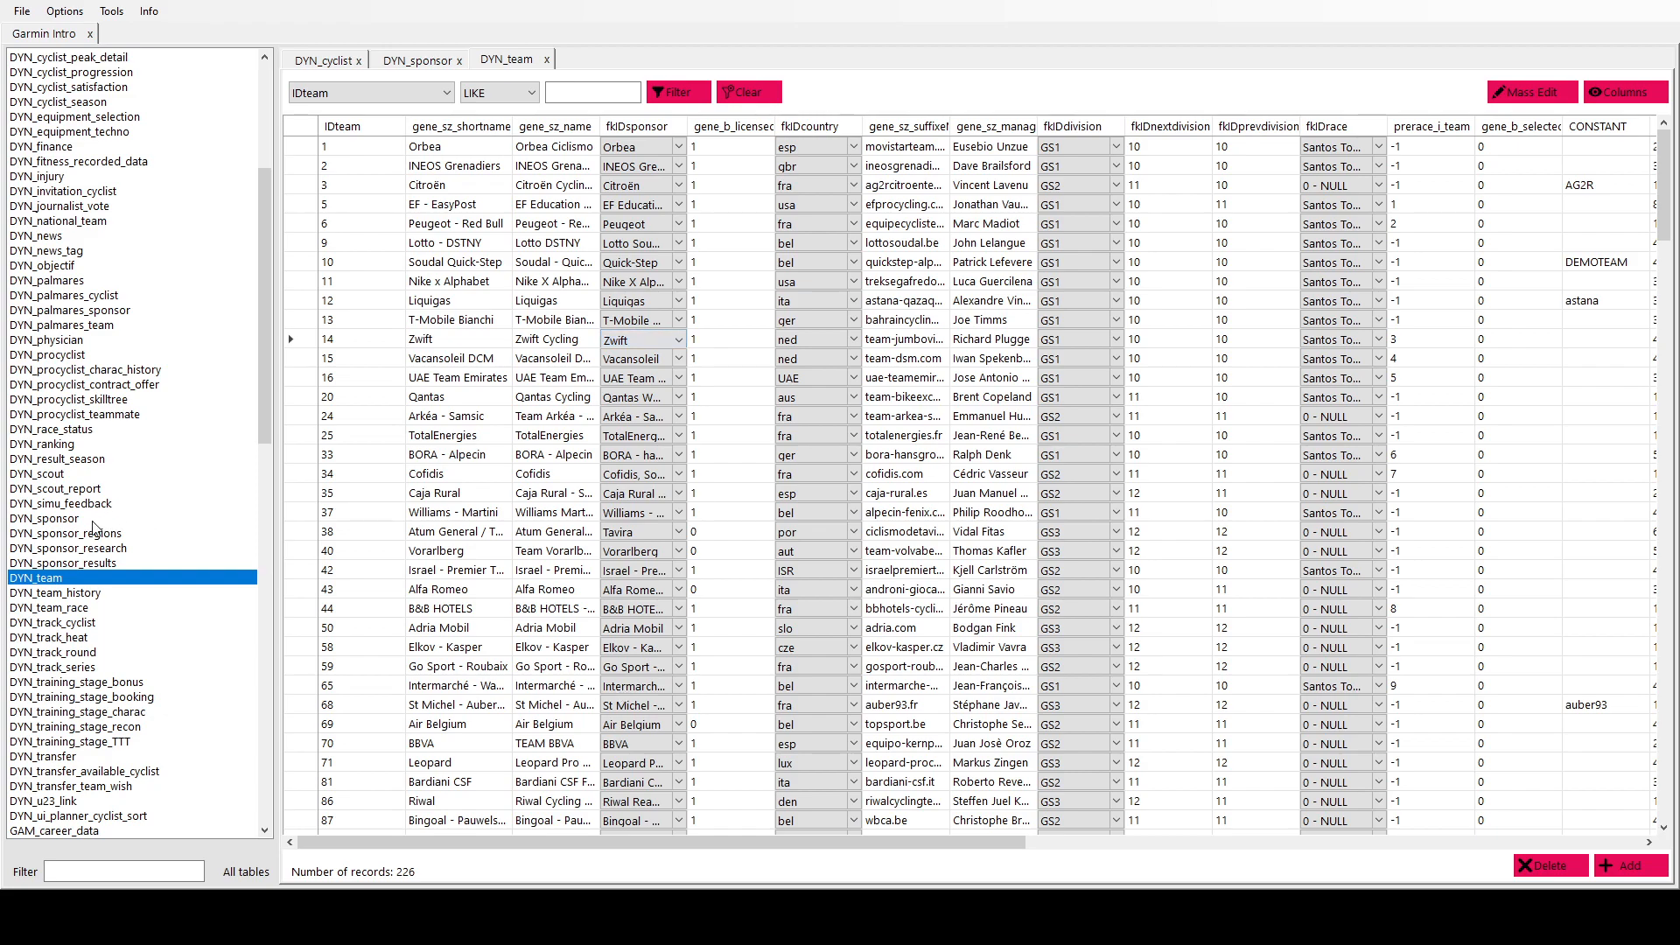
mouse_move(380, 115)
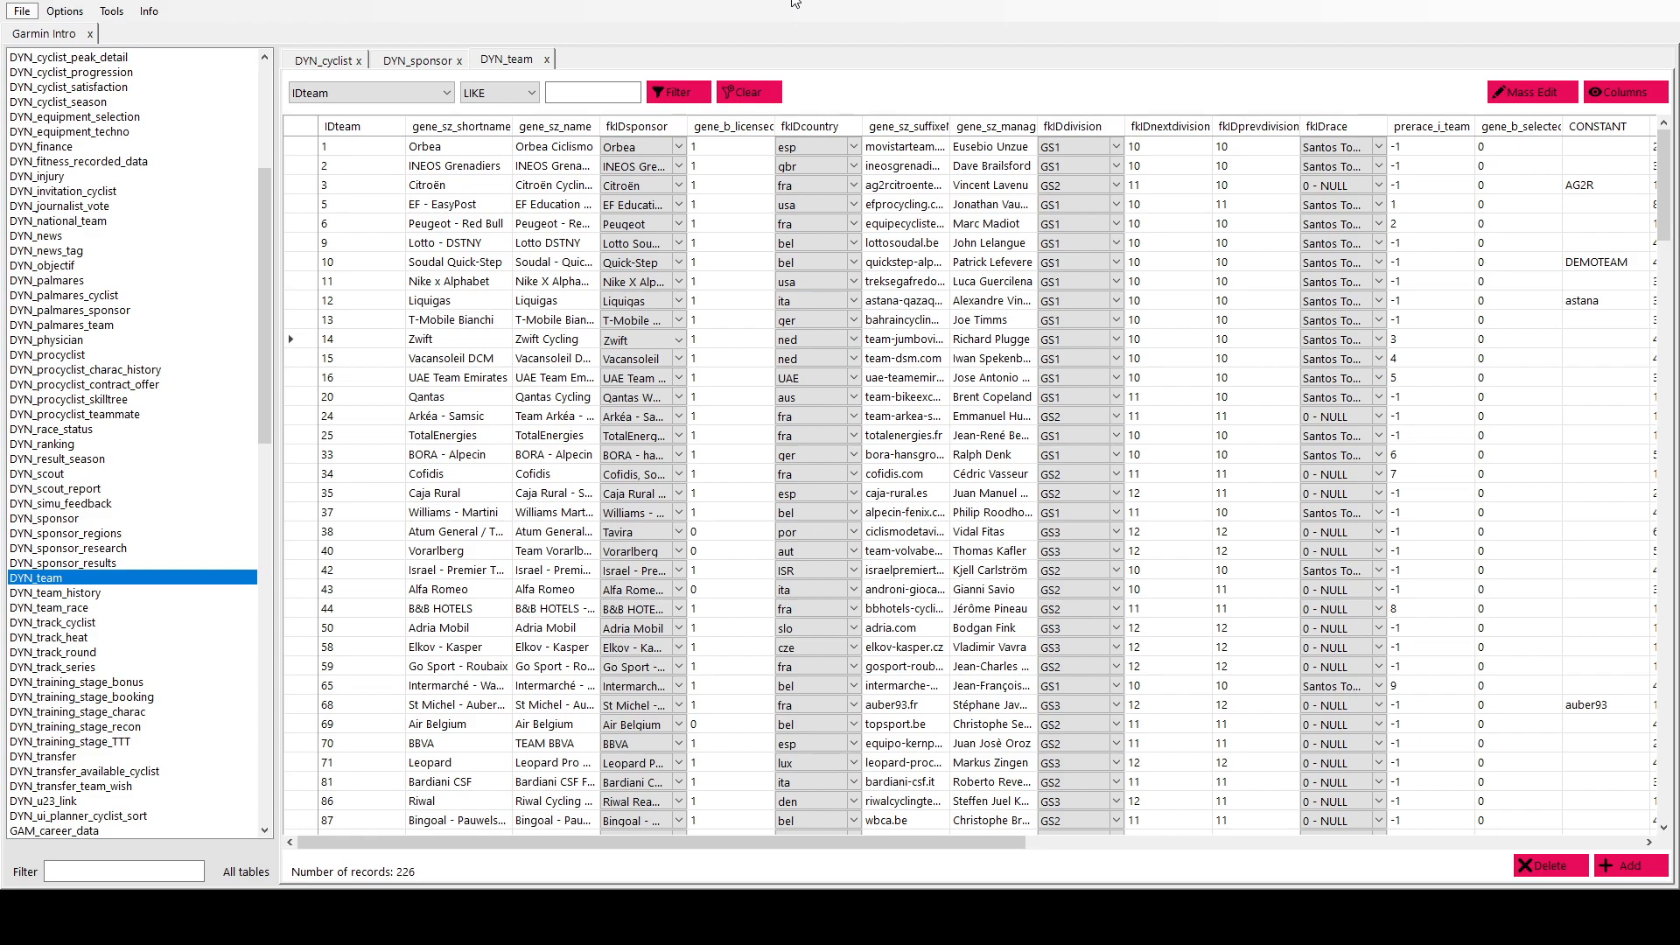
left_click(635, 338)
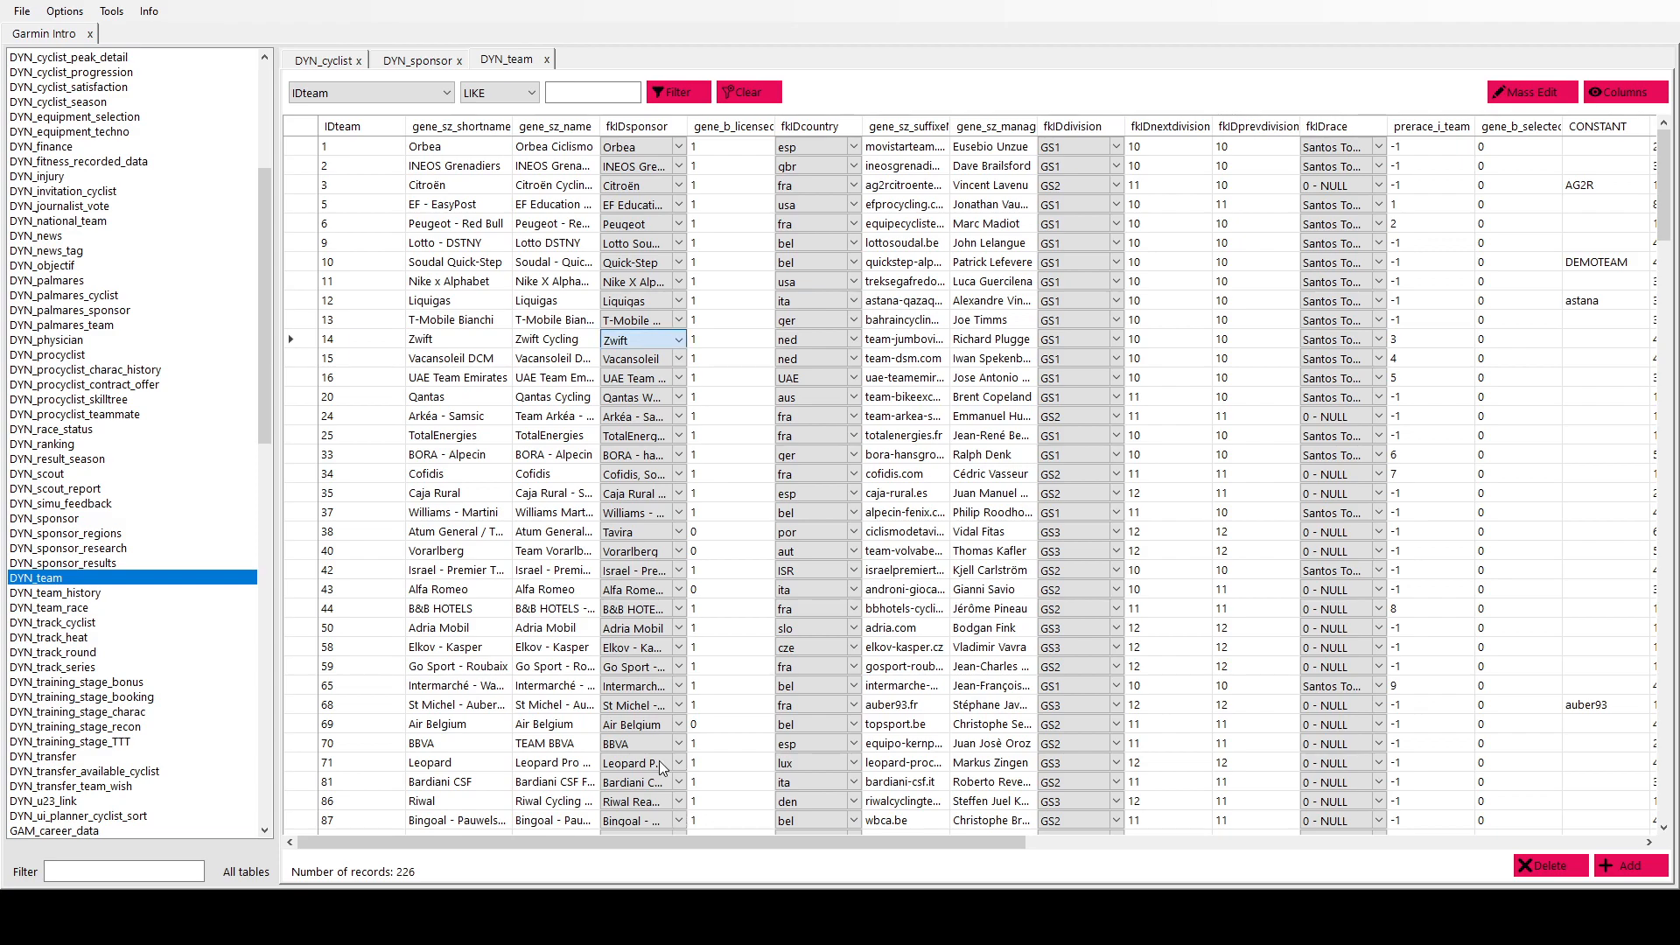
mouse_move(650, 798)
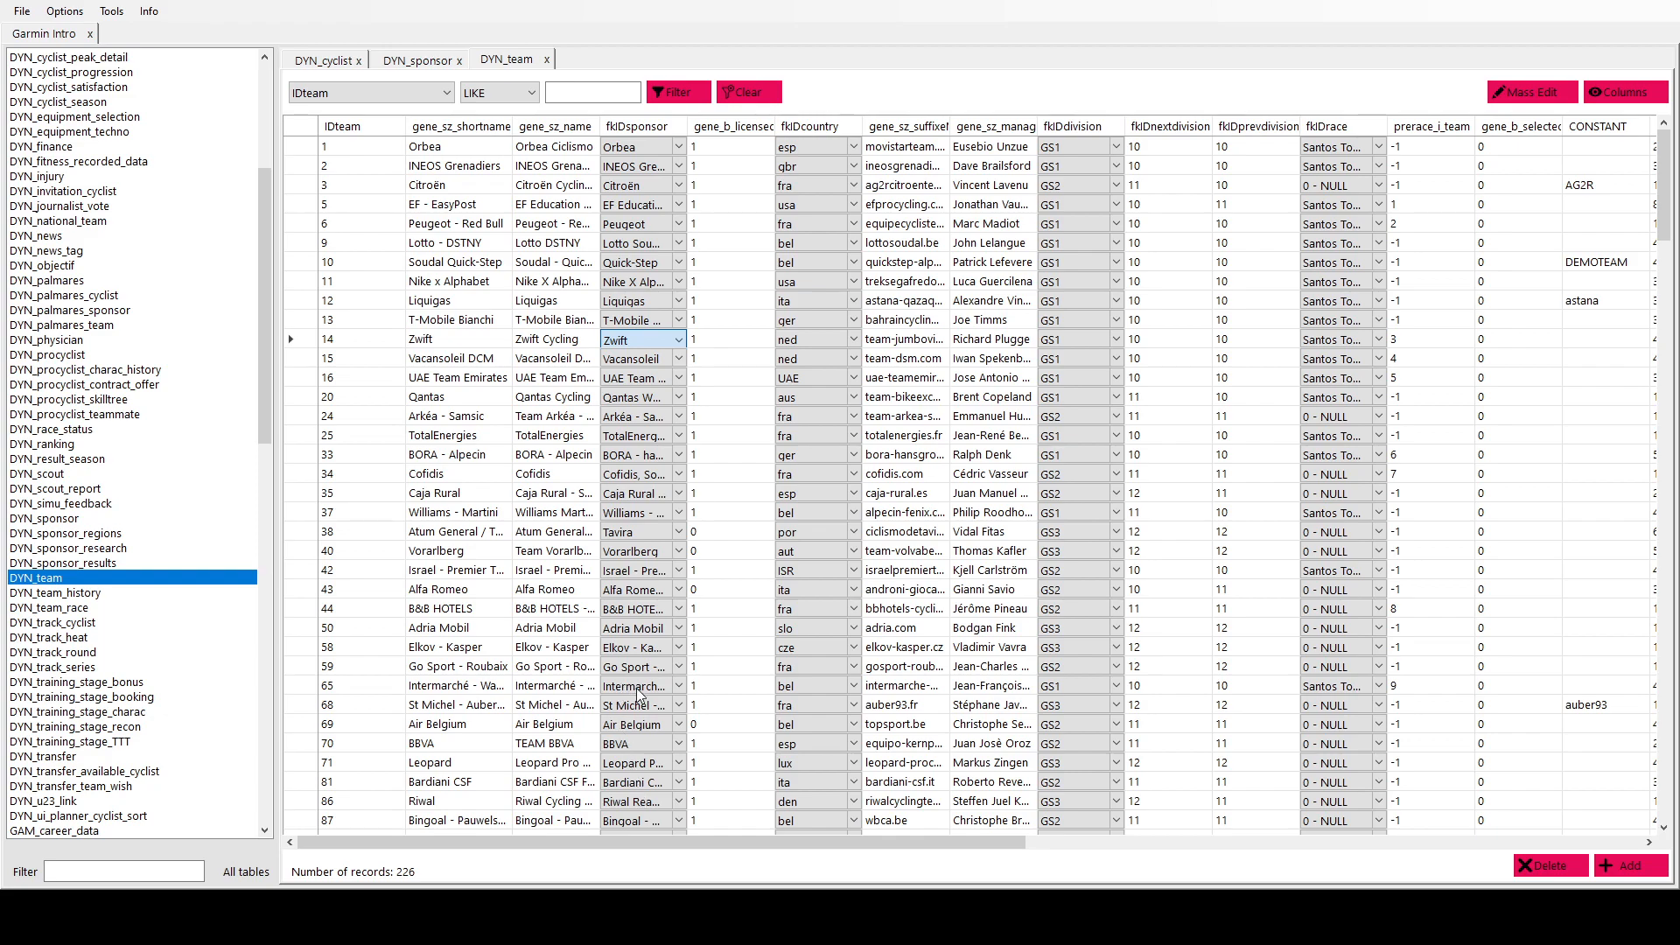
left_click(812, 147)
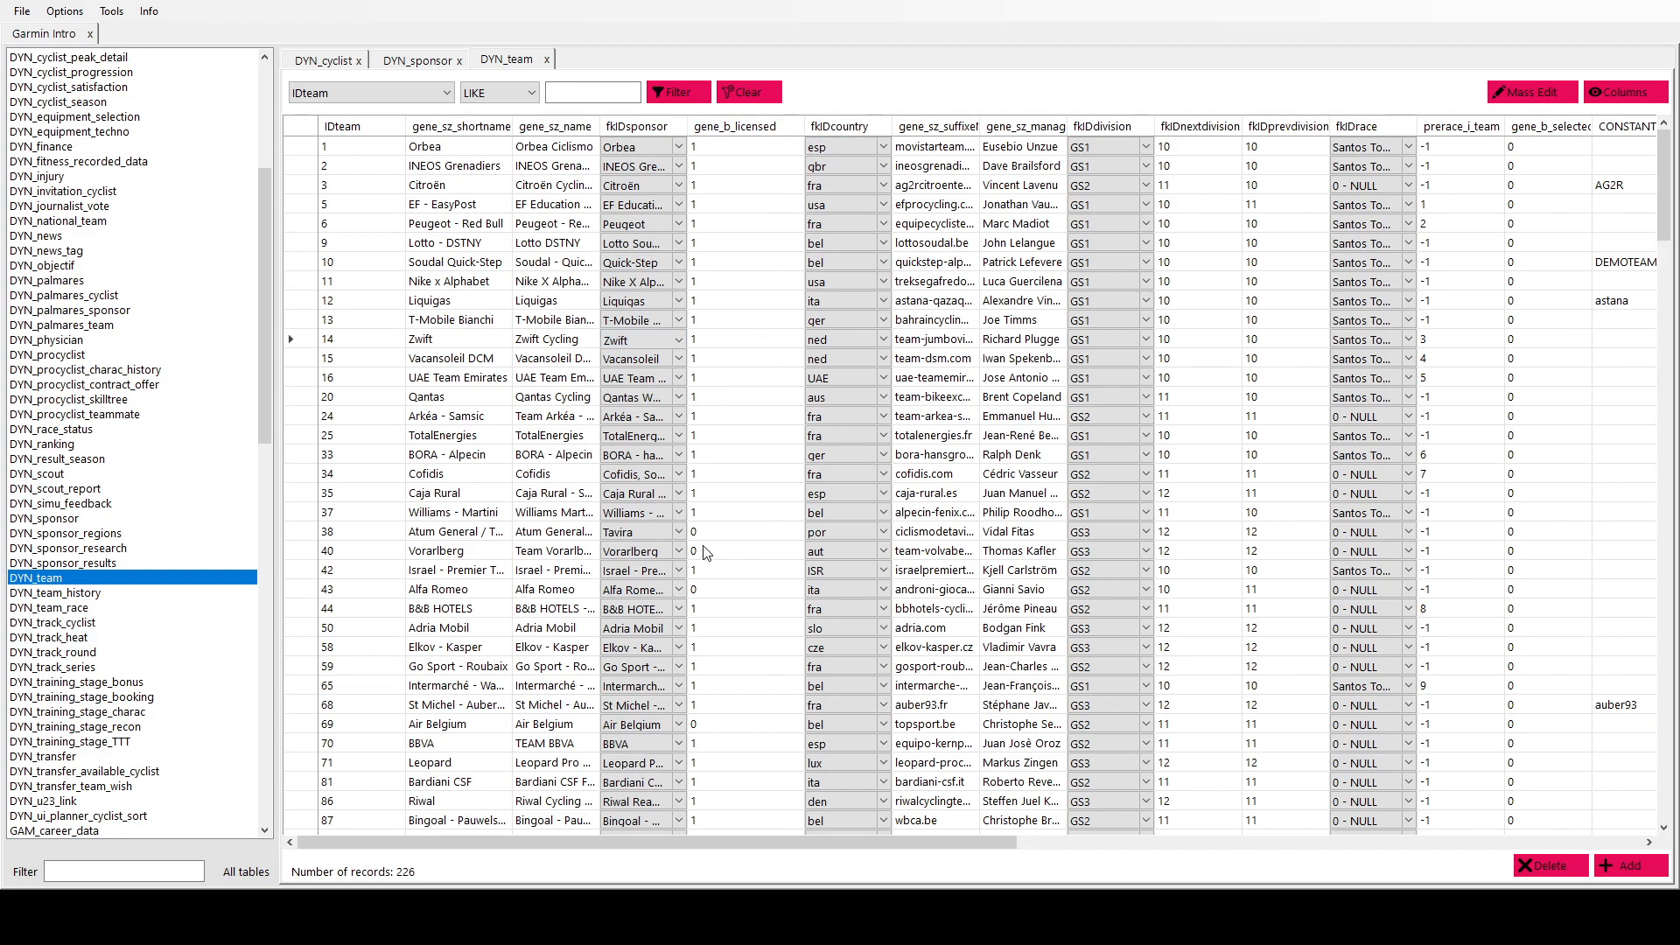
mouse_move(750, 615)
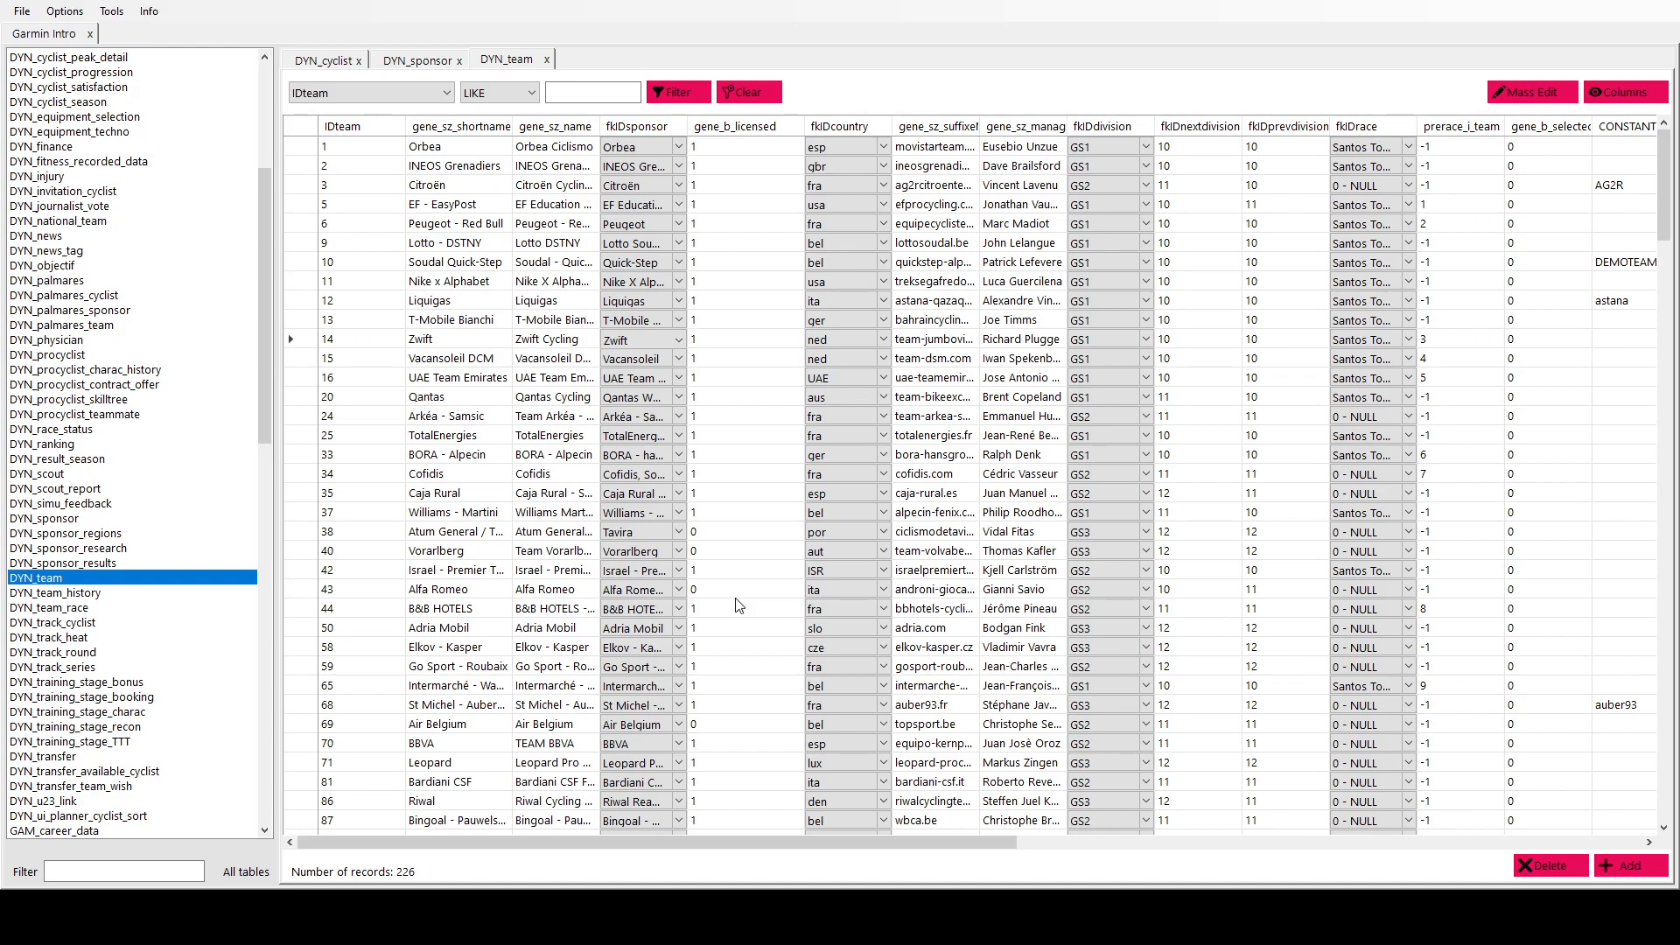
mouse_move(729, 732)
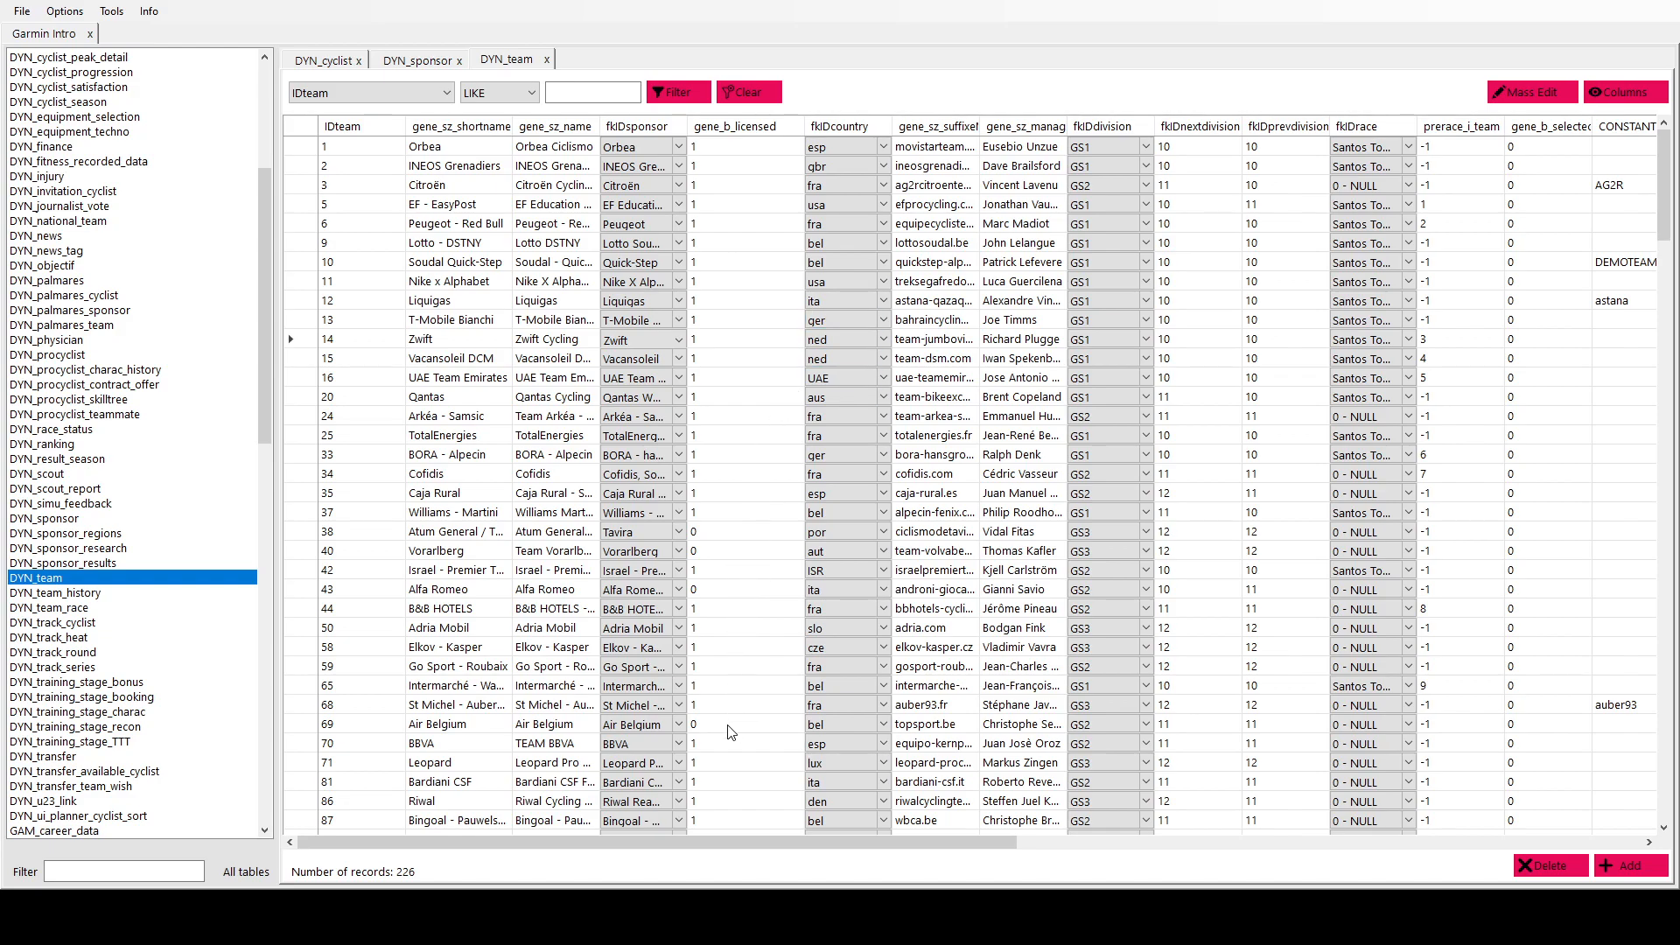
- Set Zwift Cycling's country to Dutch, division GS1, and select its next-division cell
scroll("down", 3)
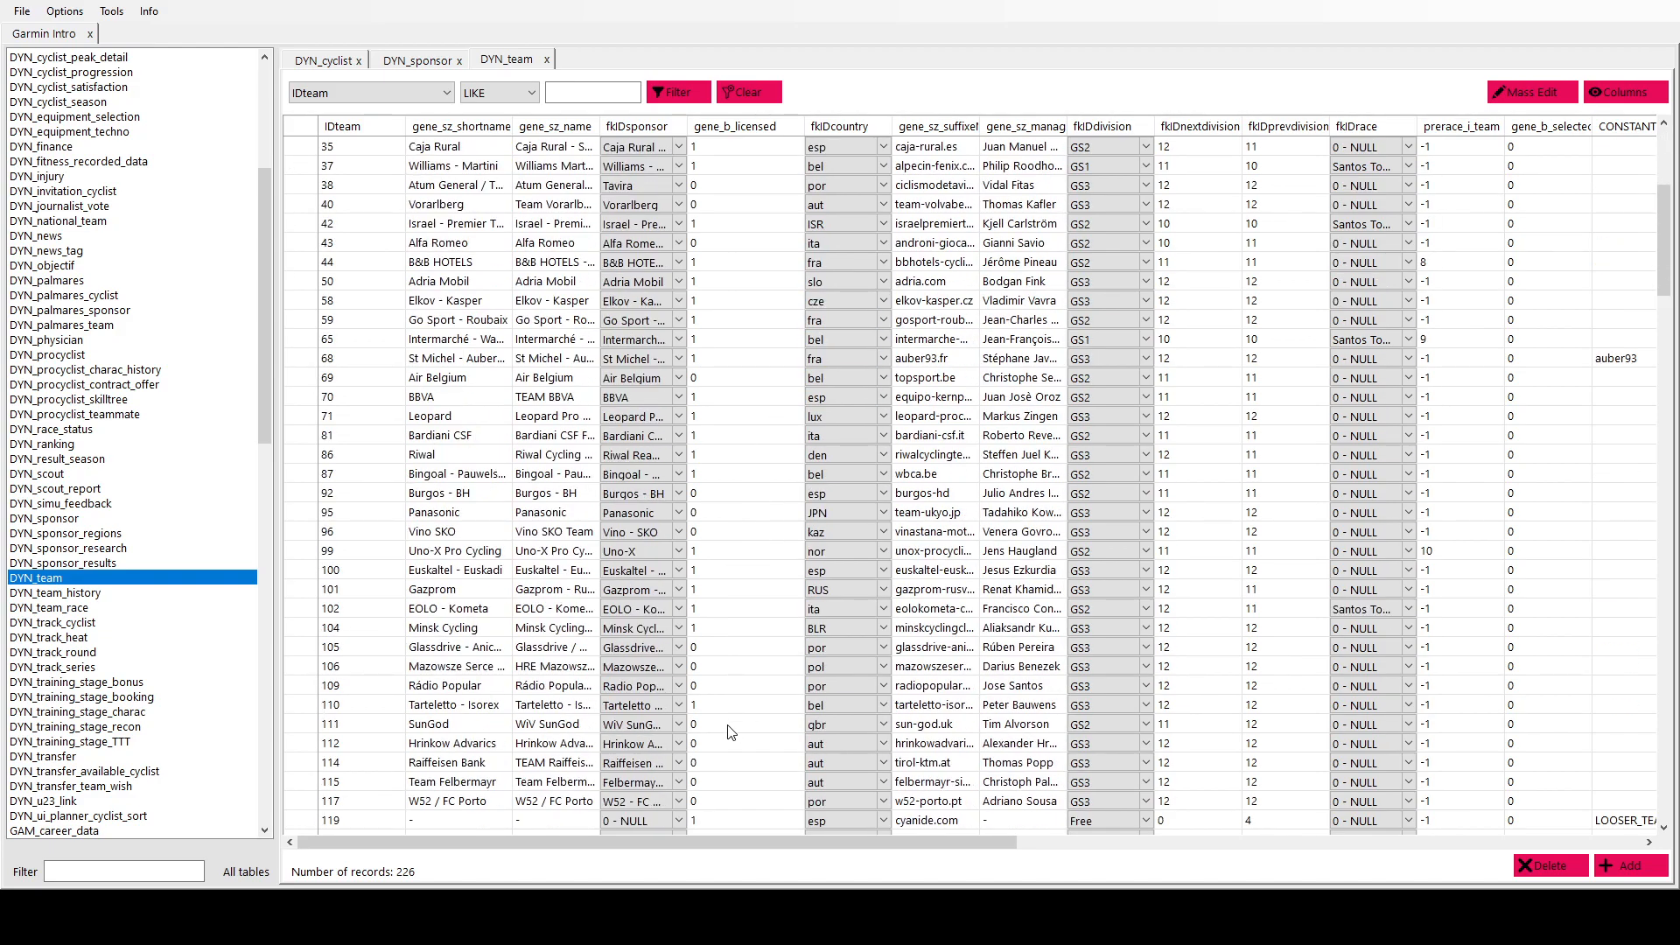
scroll("down", 3)
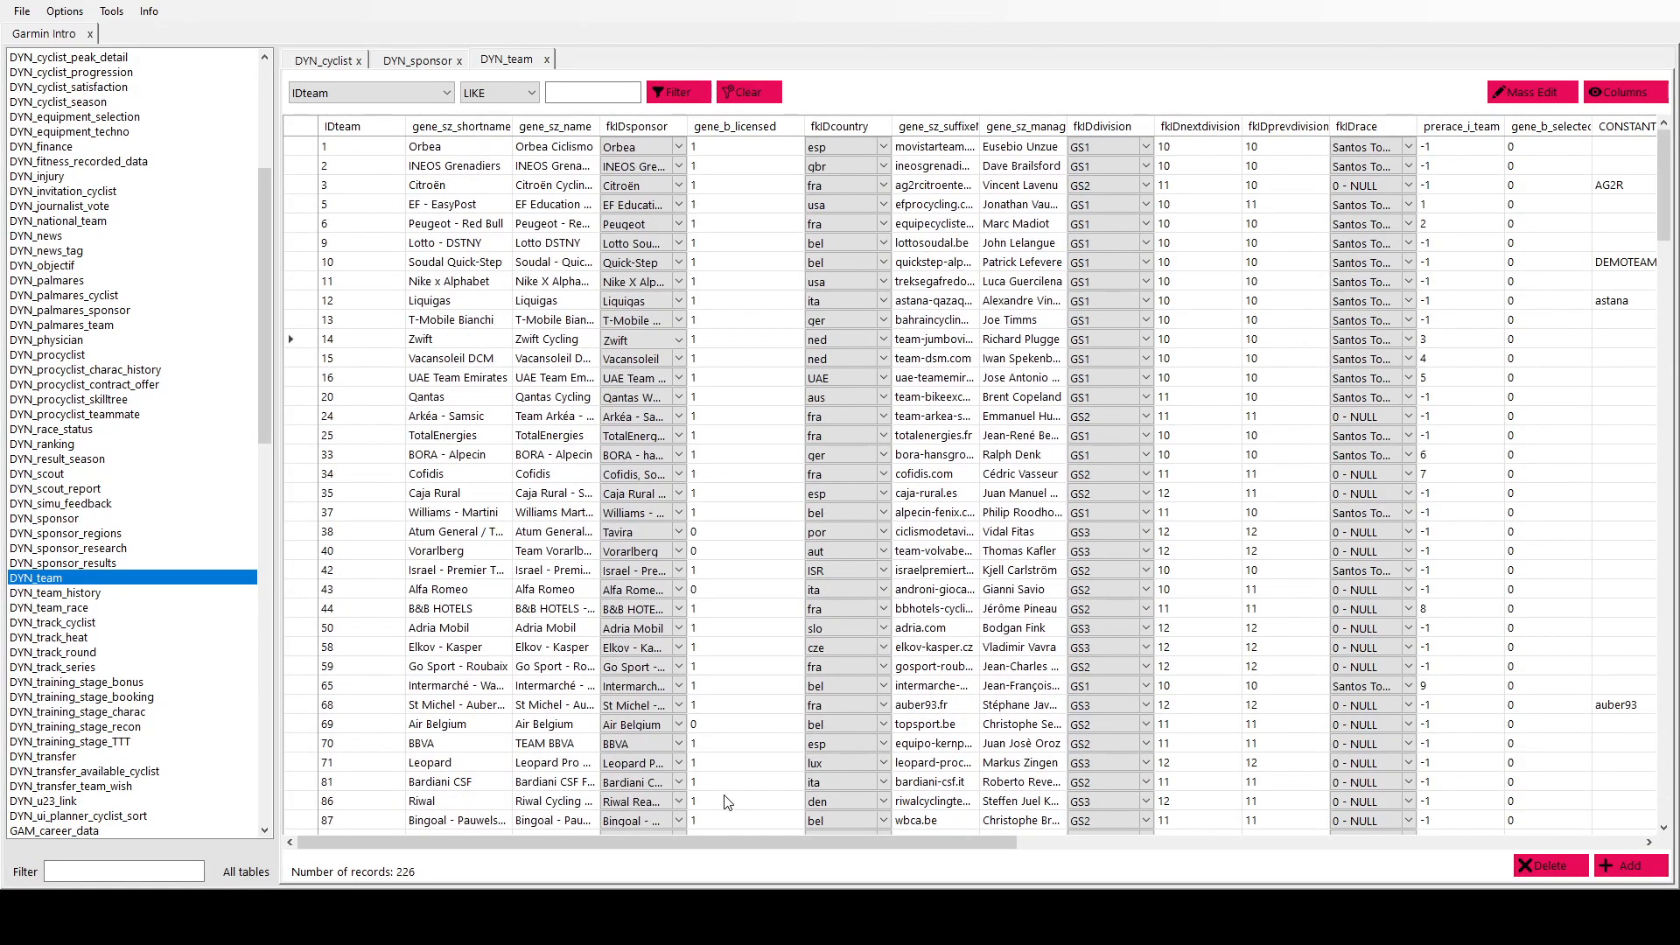
left_click(841, 319)
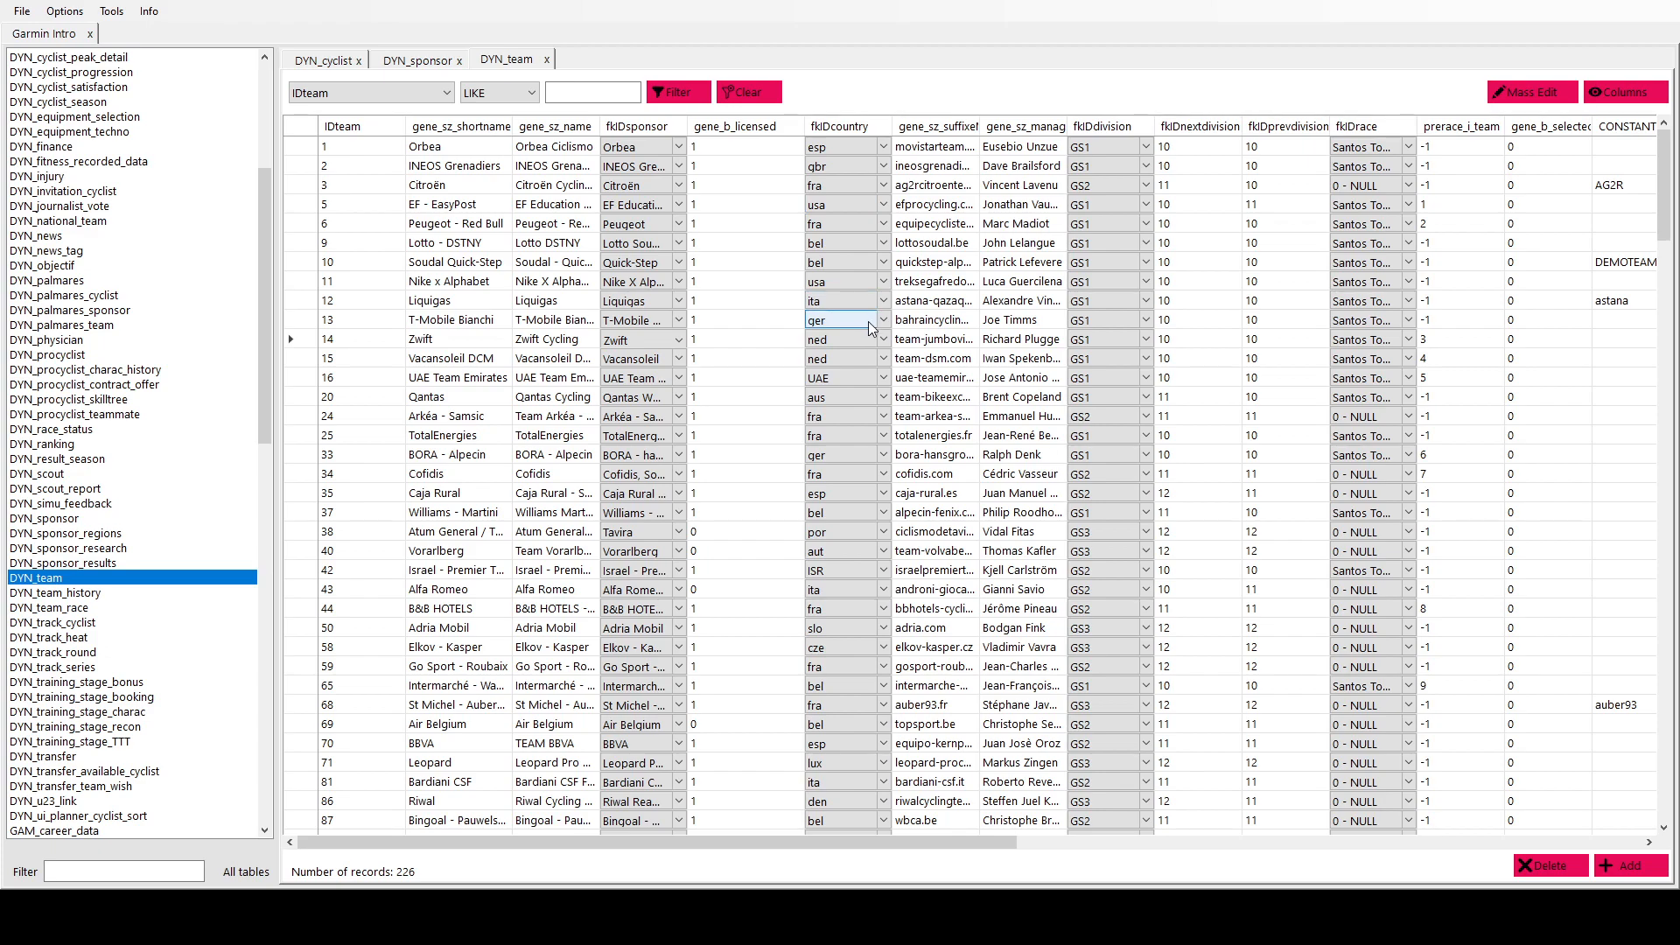
mouse_move(885, 321)
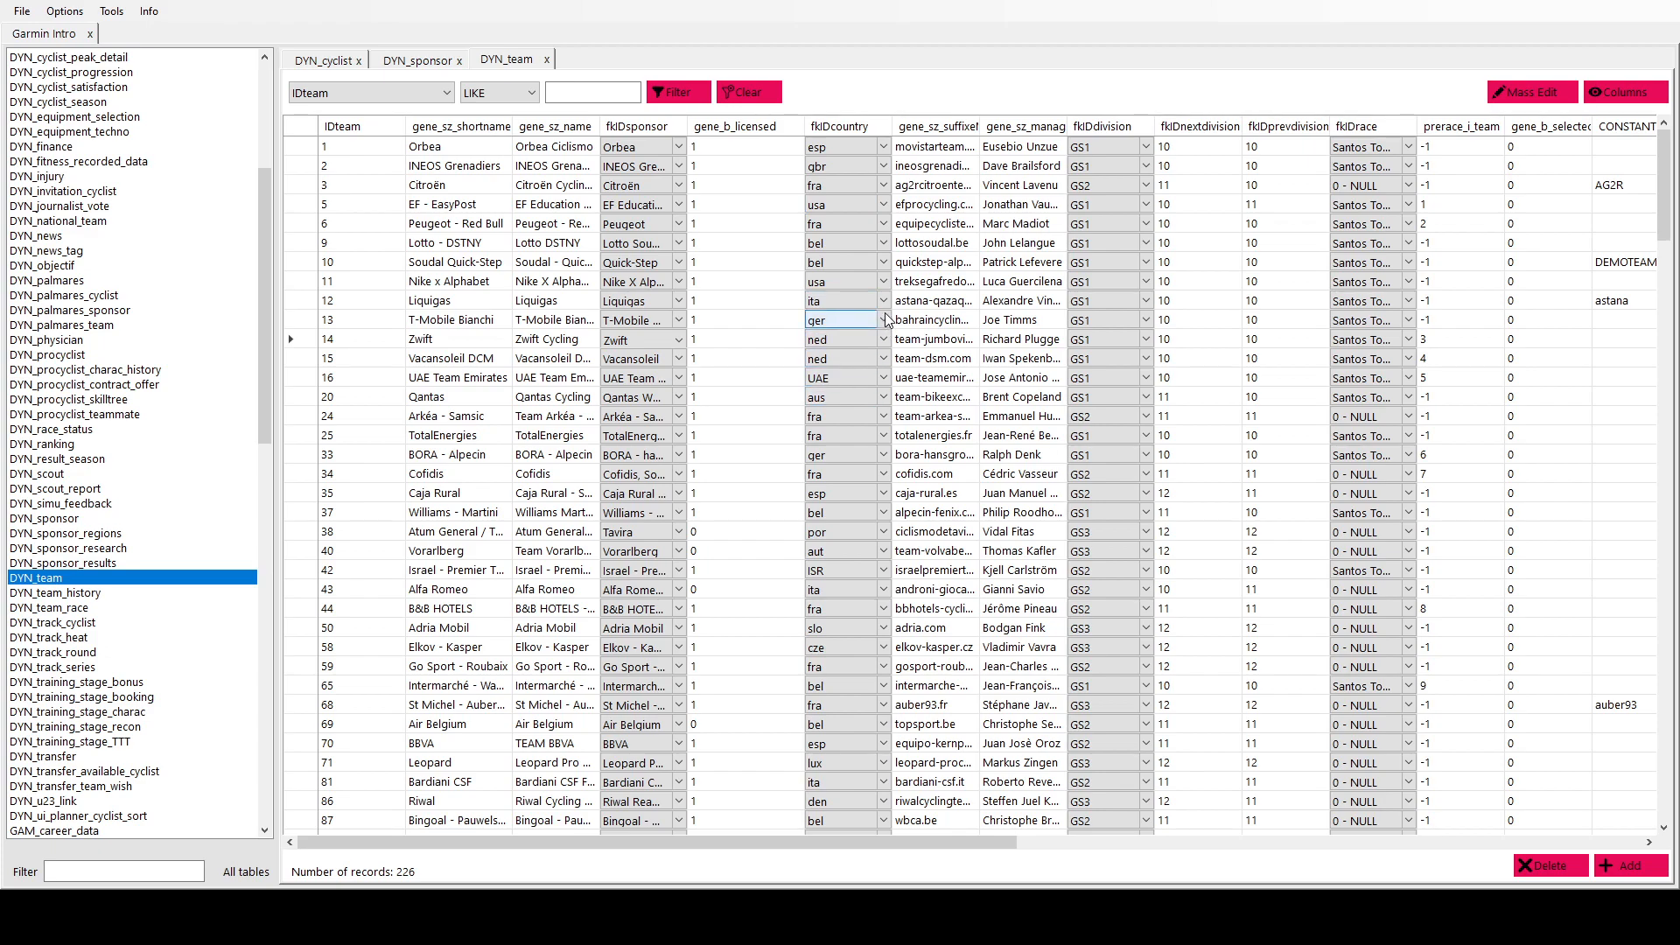
left_click(908, 353)
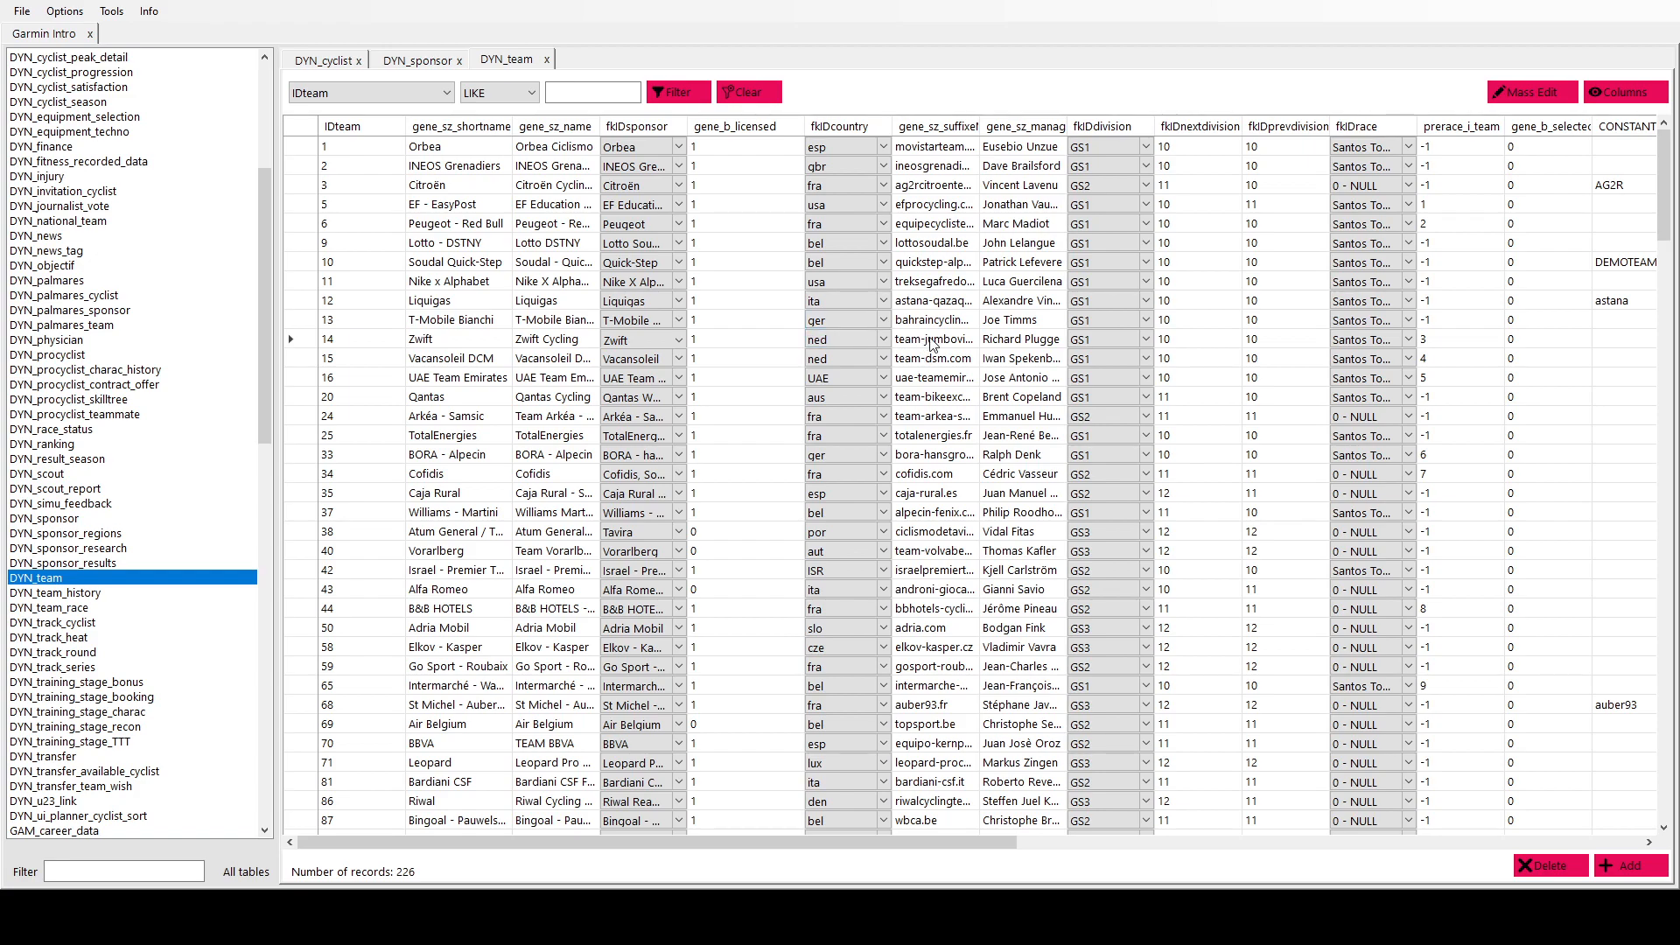
mouse_move(962, 310)
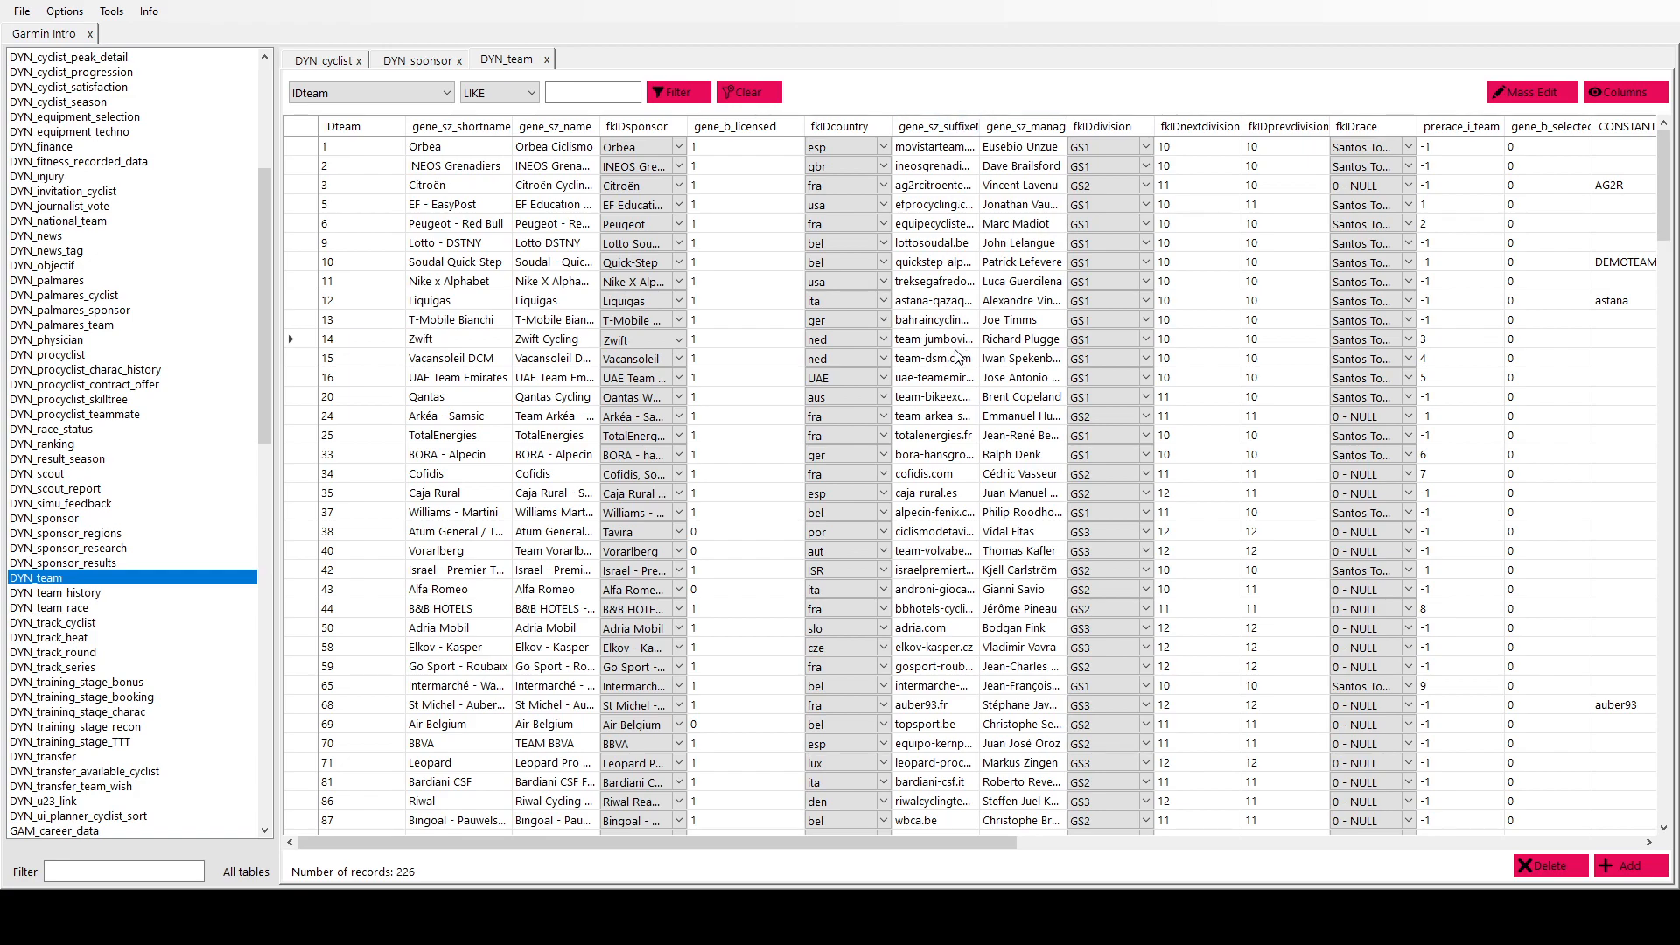
mouse_move(1001, 326)
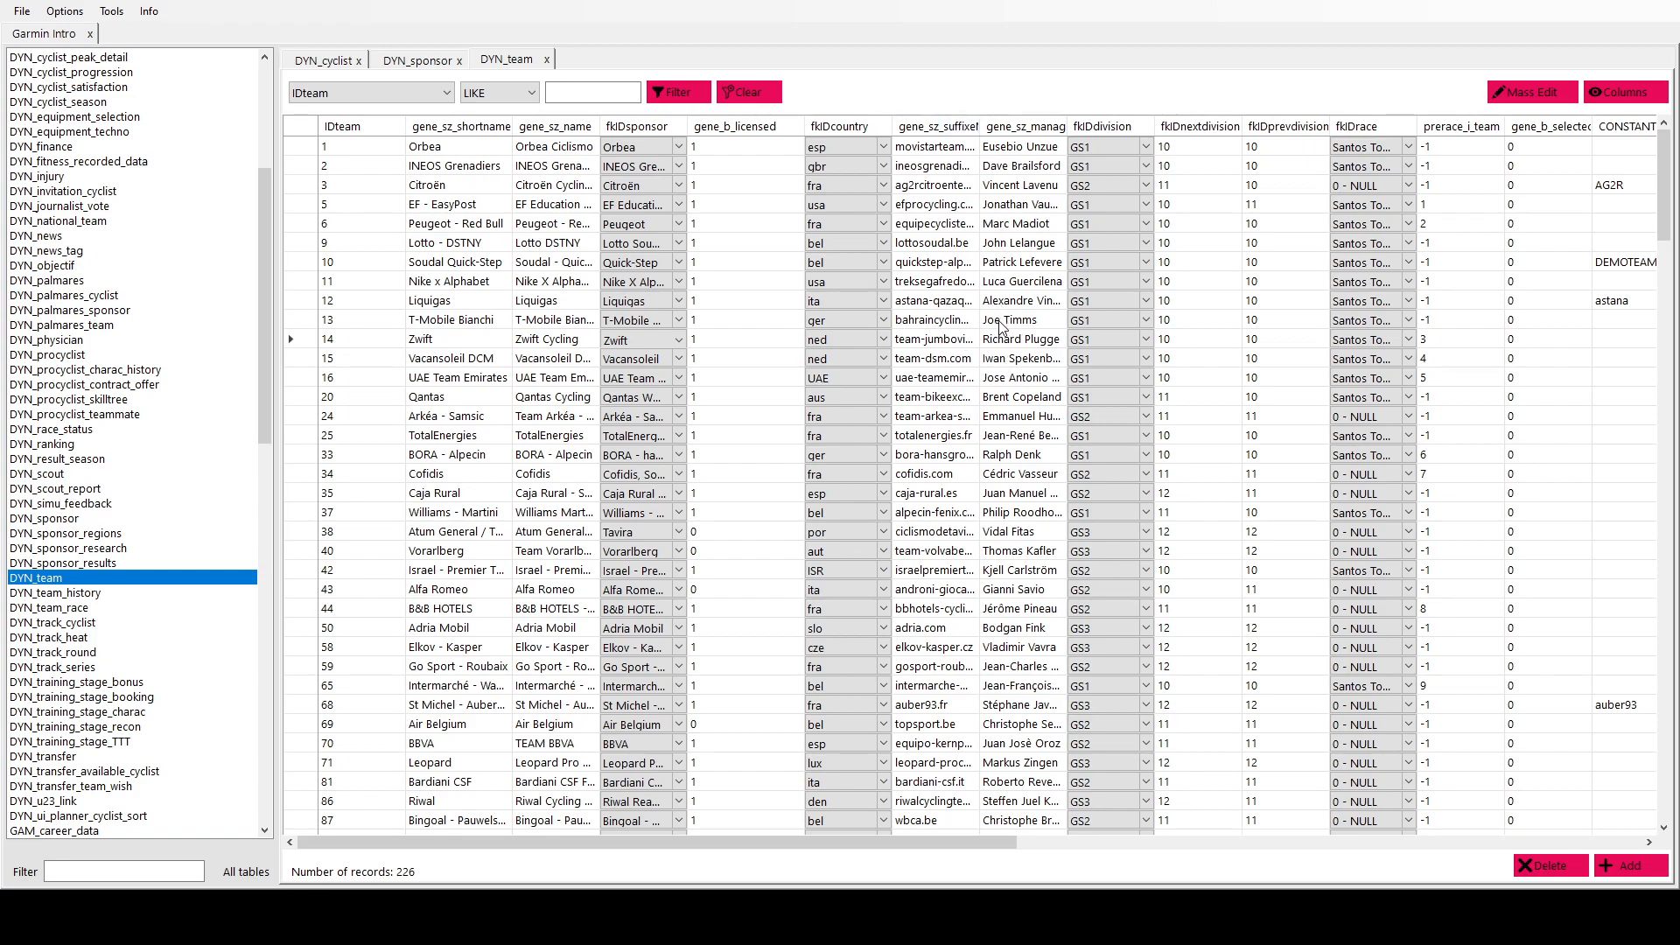
left_click(1019, 338)
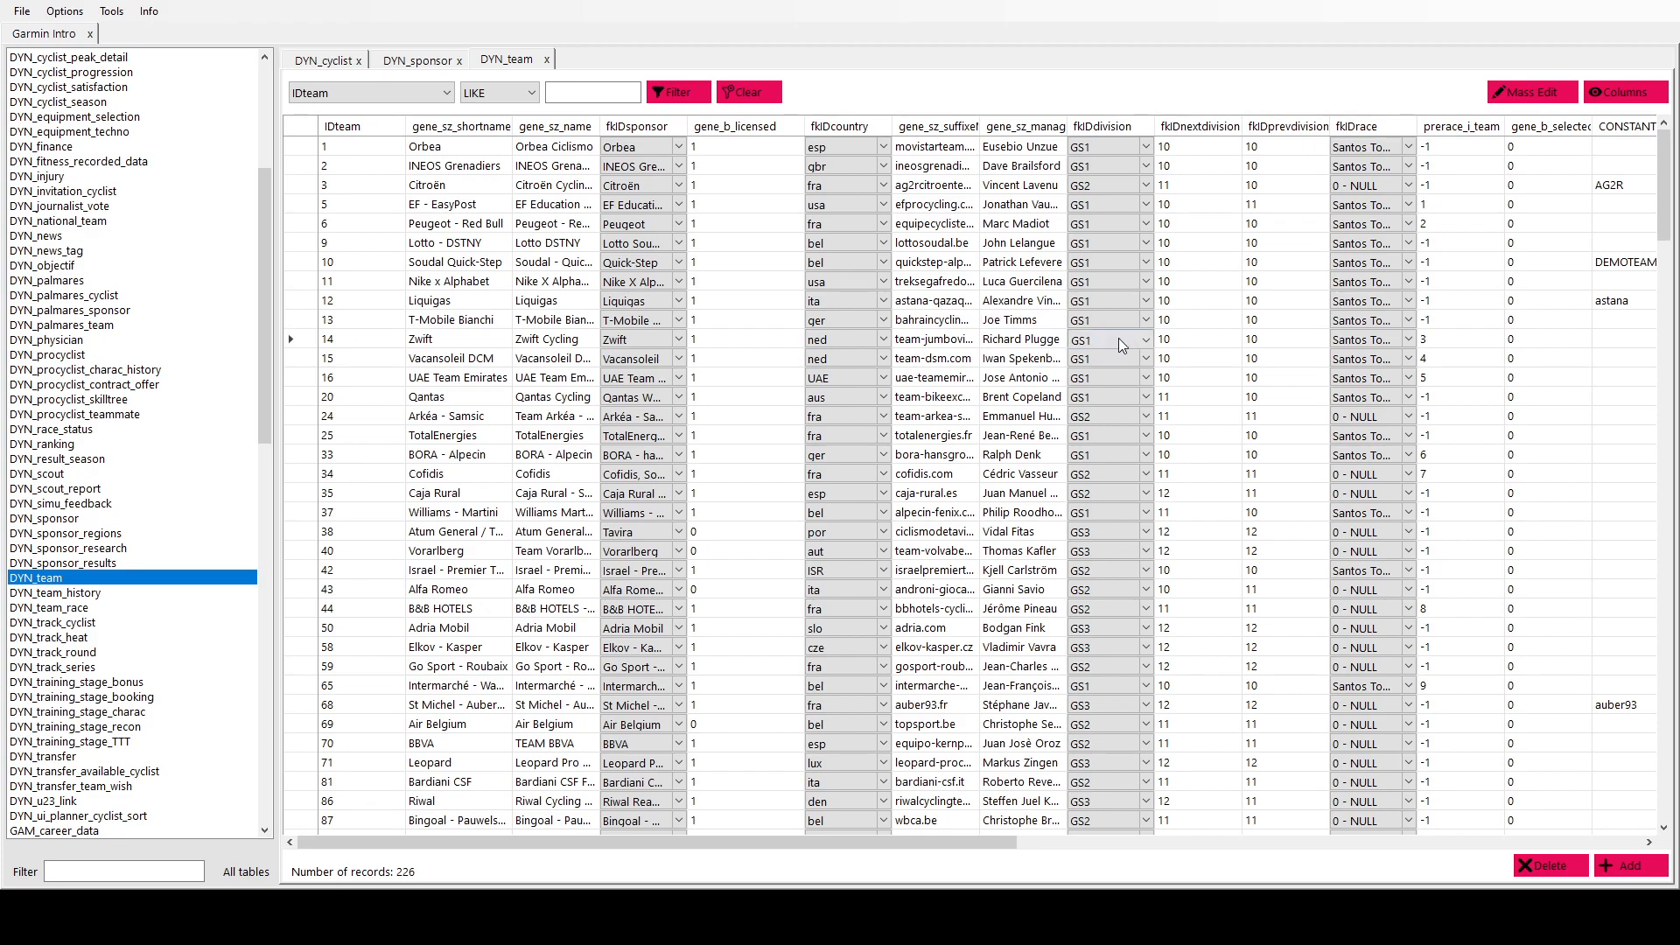
left_click(1109, 339)
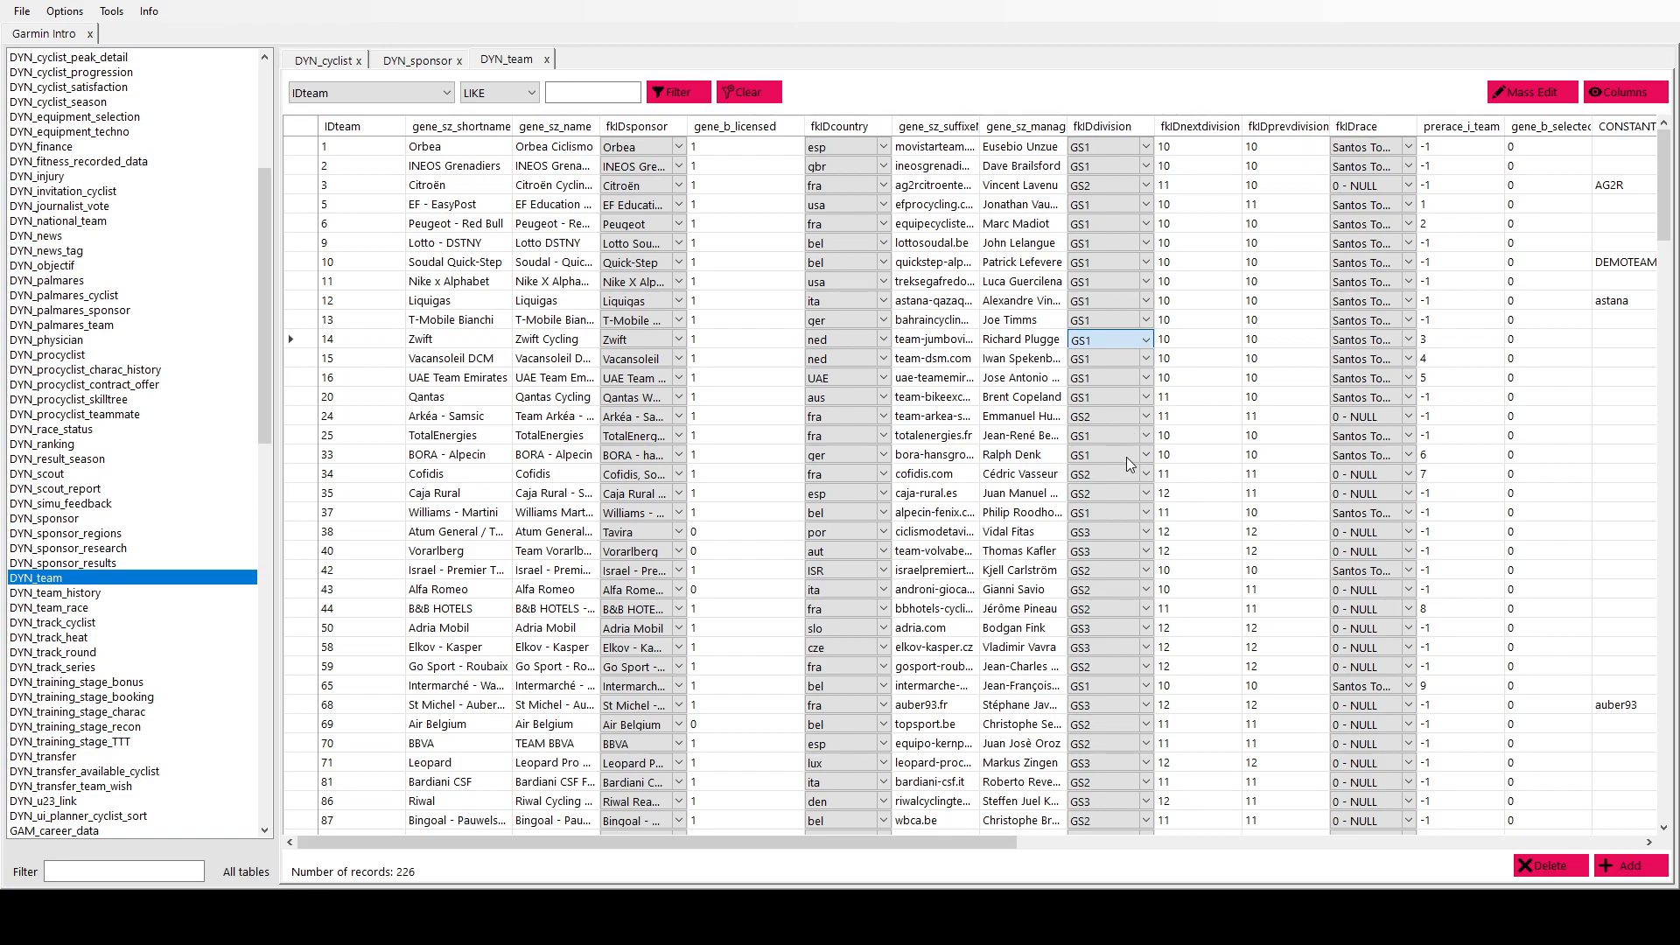
mouse_move(1094, 453)
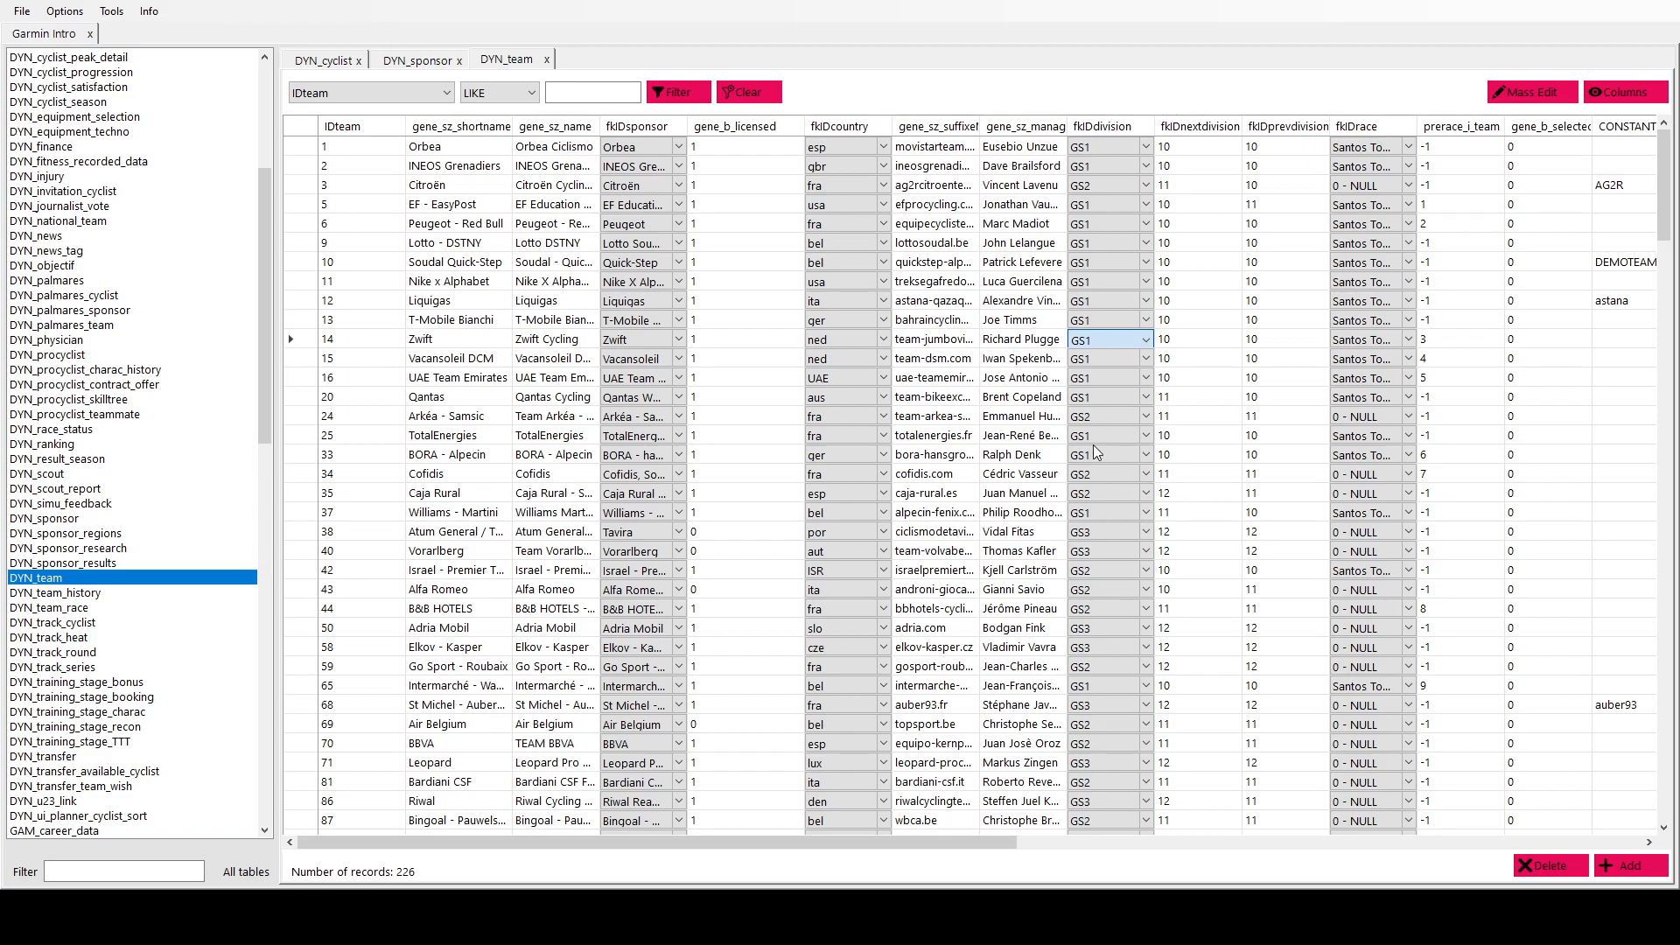
mouse_move(1105, 462)
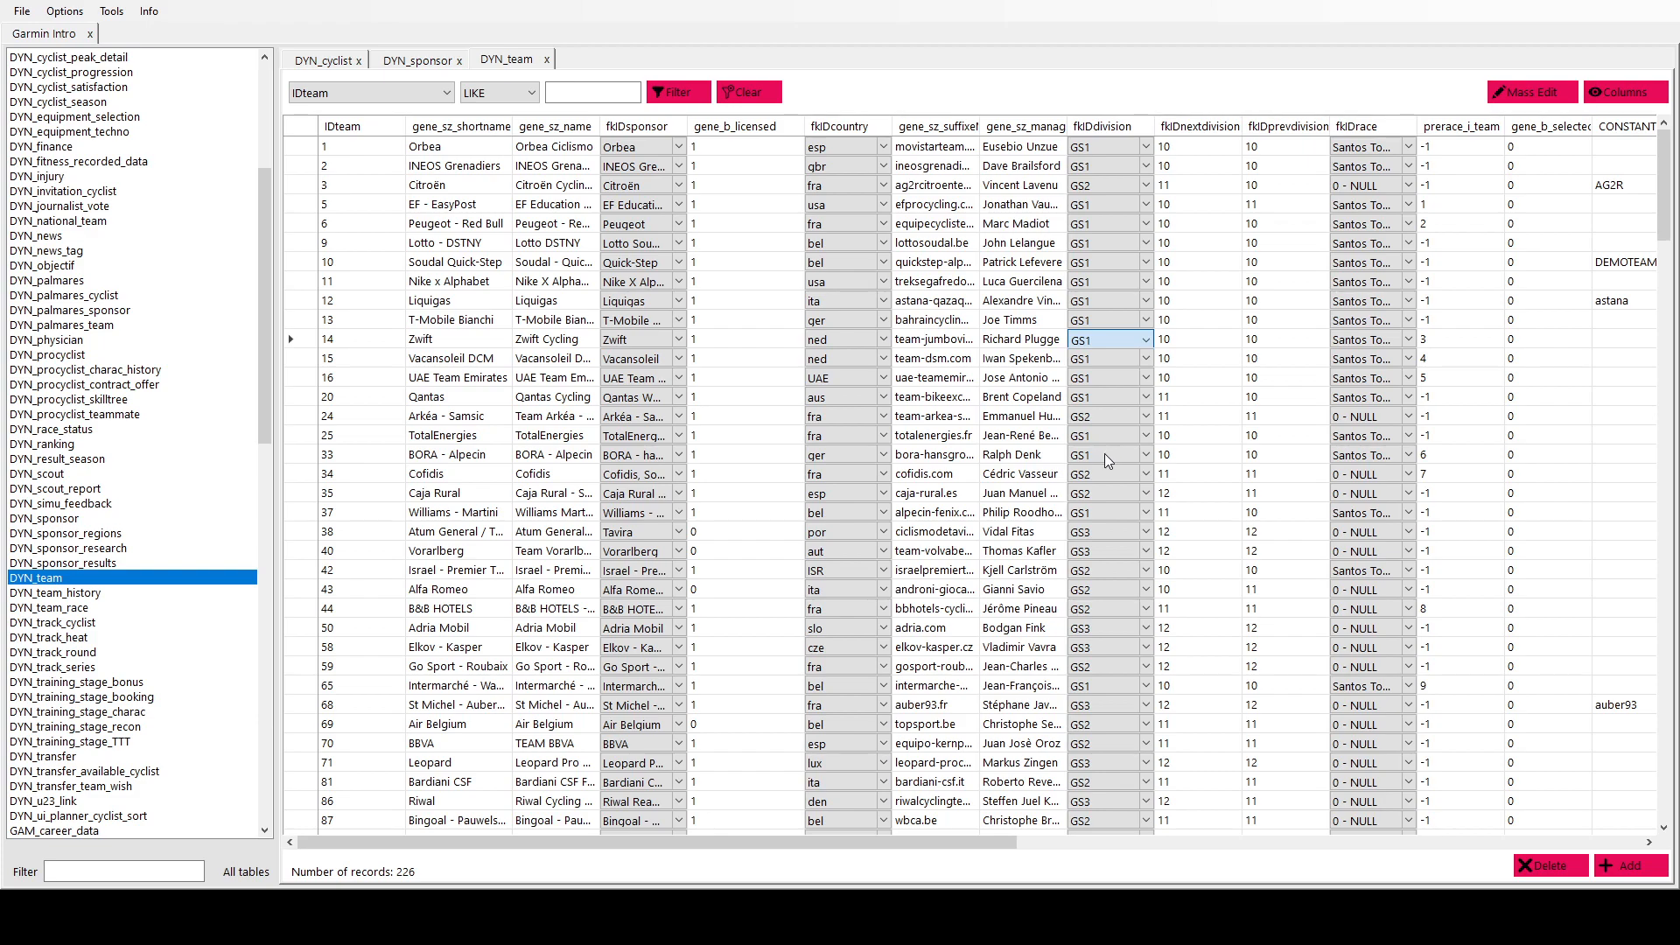
mouse_move(1075, 443)
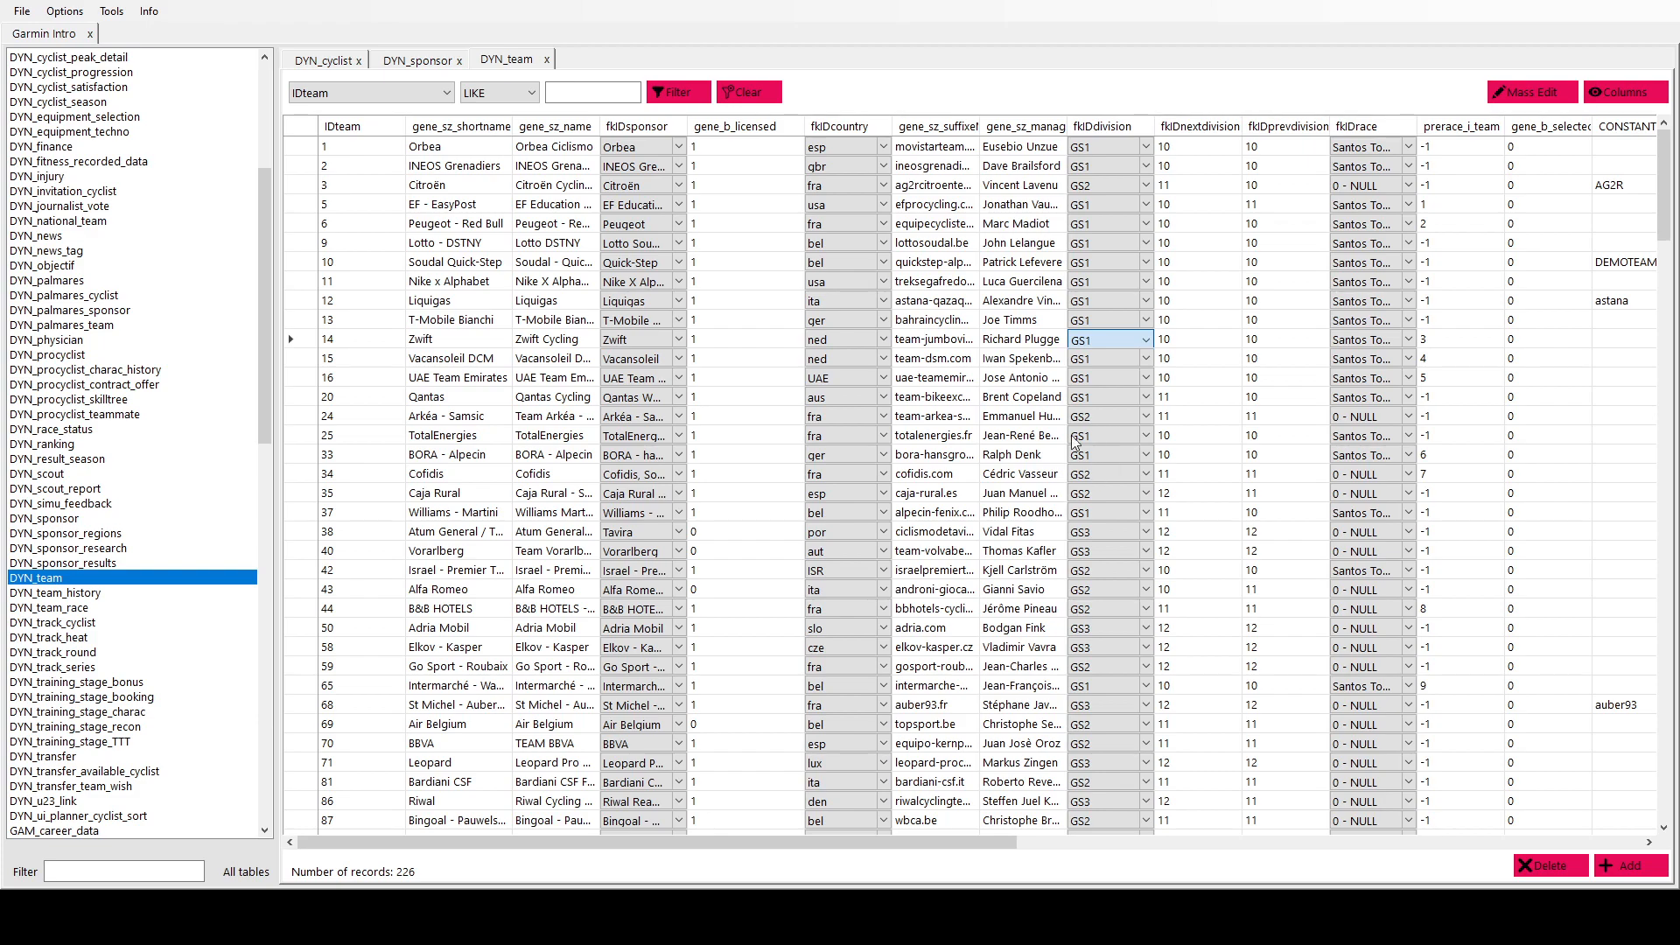
mouse_move(1021, 348)
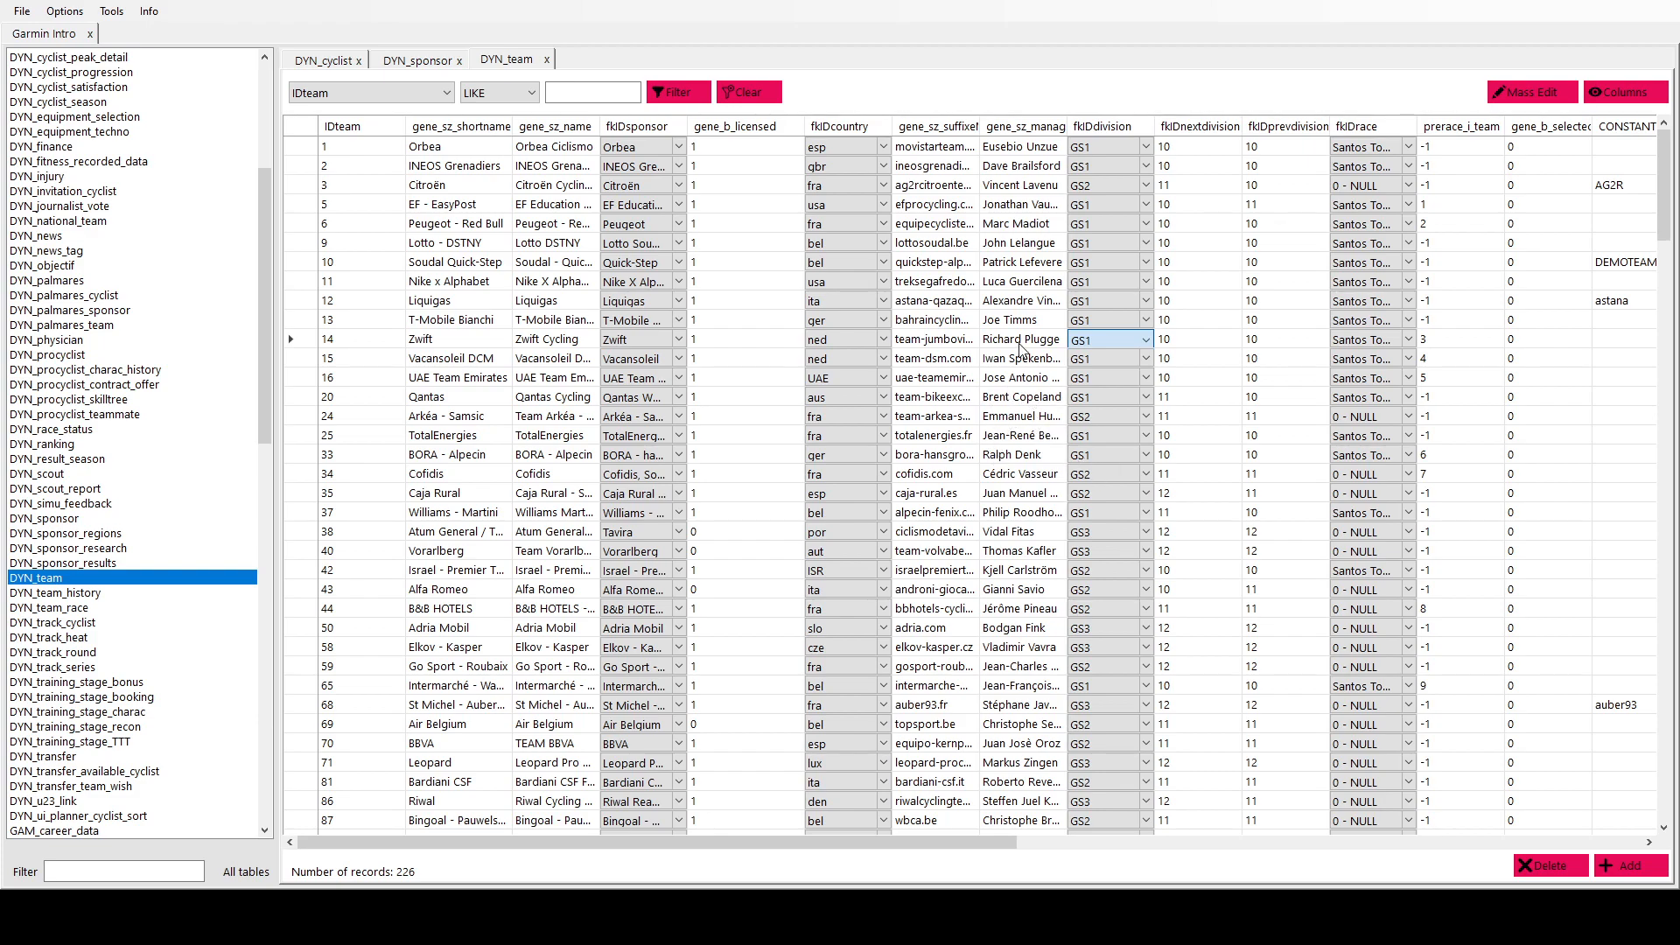
left_click(1200, 338)
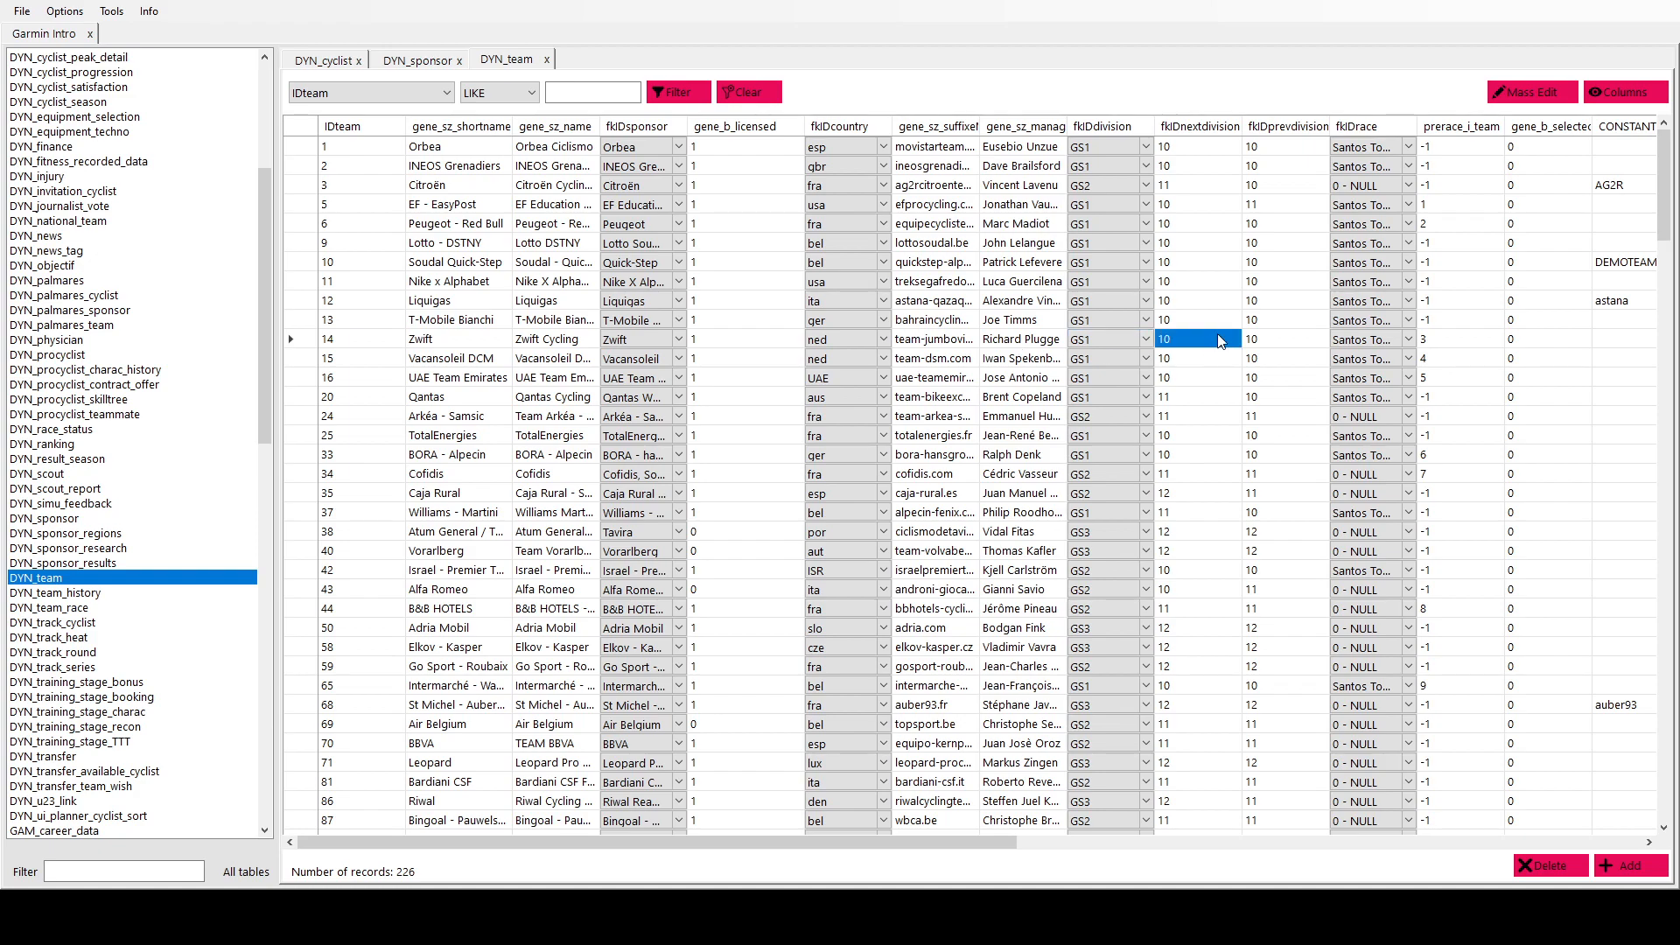
mouse_move(1251, 345)
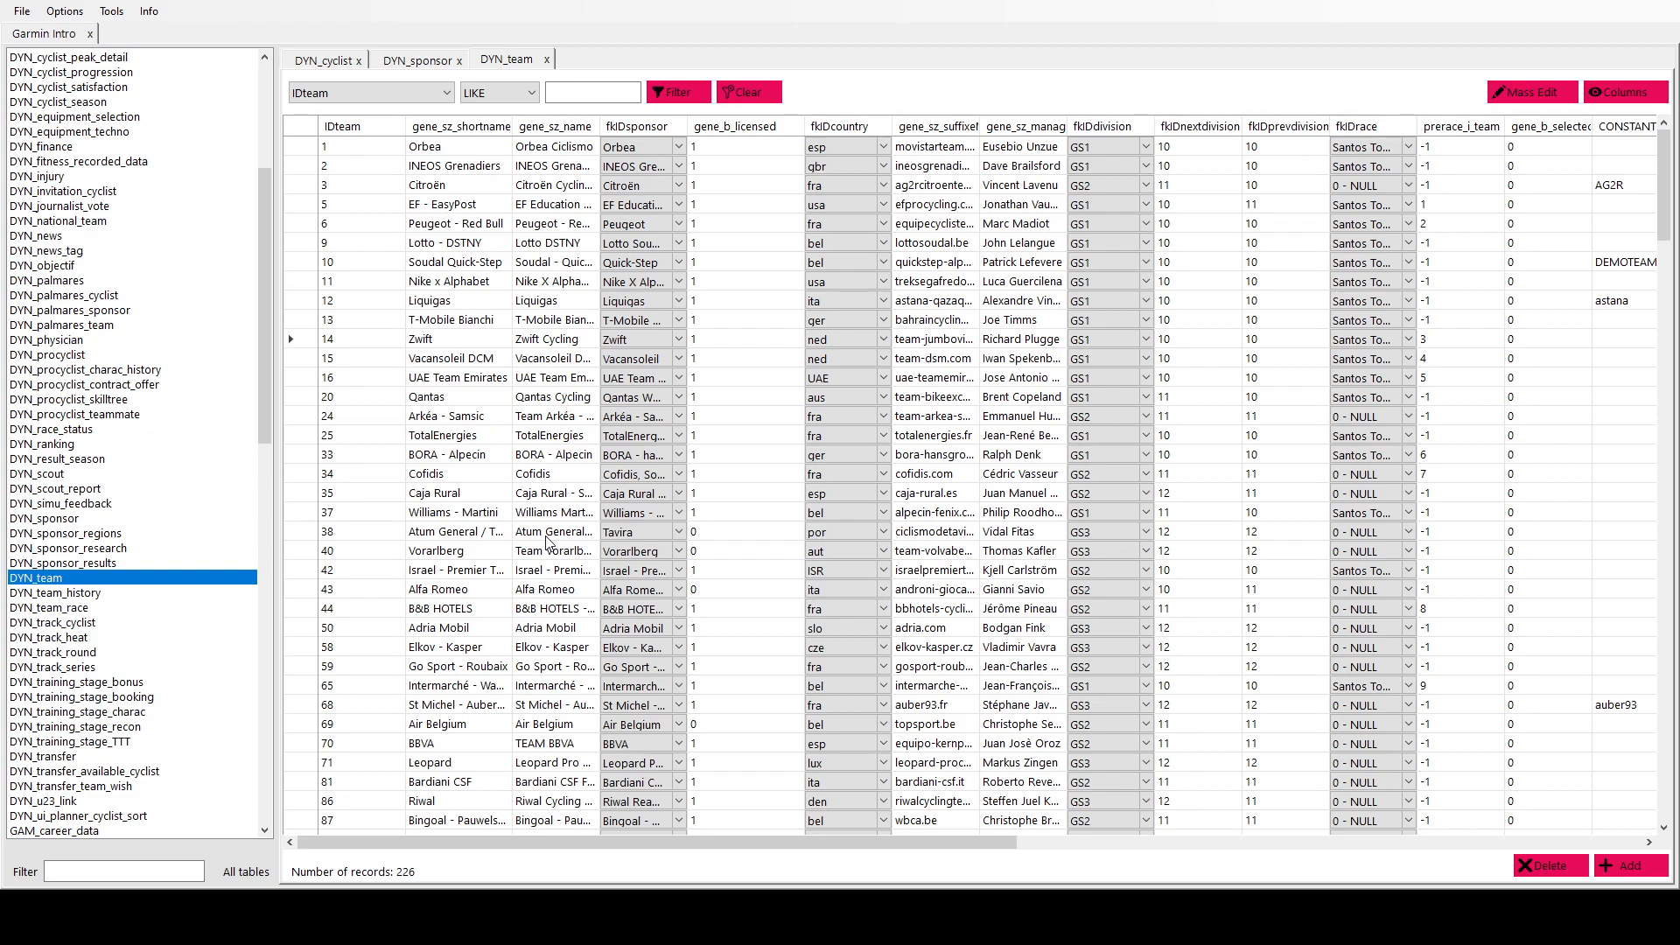
mouse_move(490, 778)
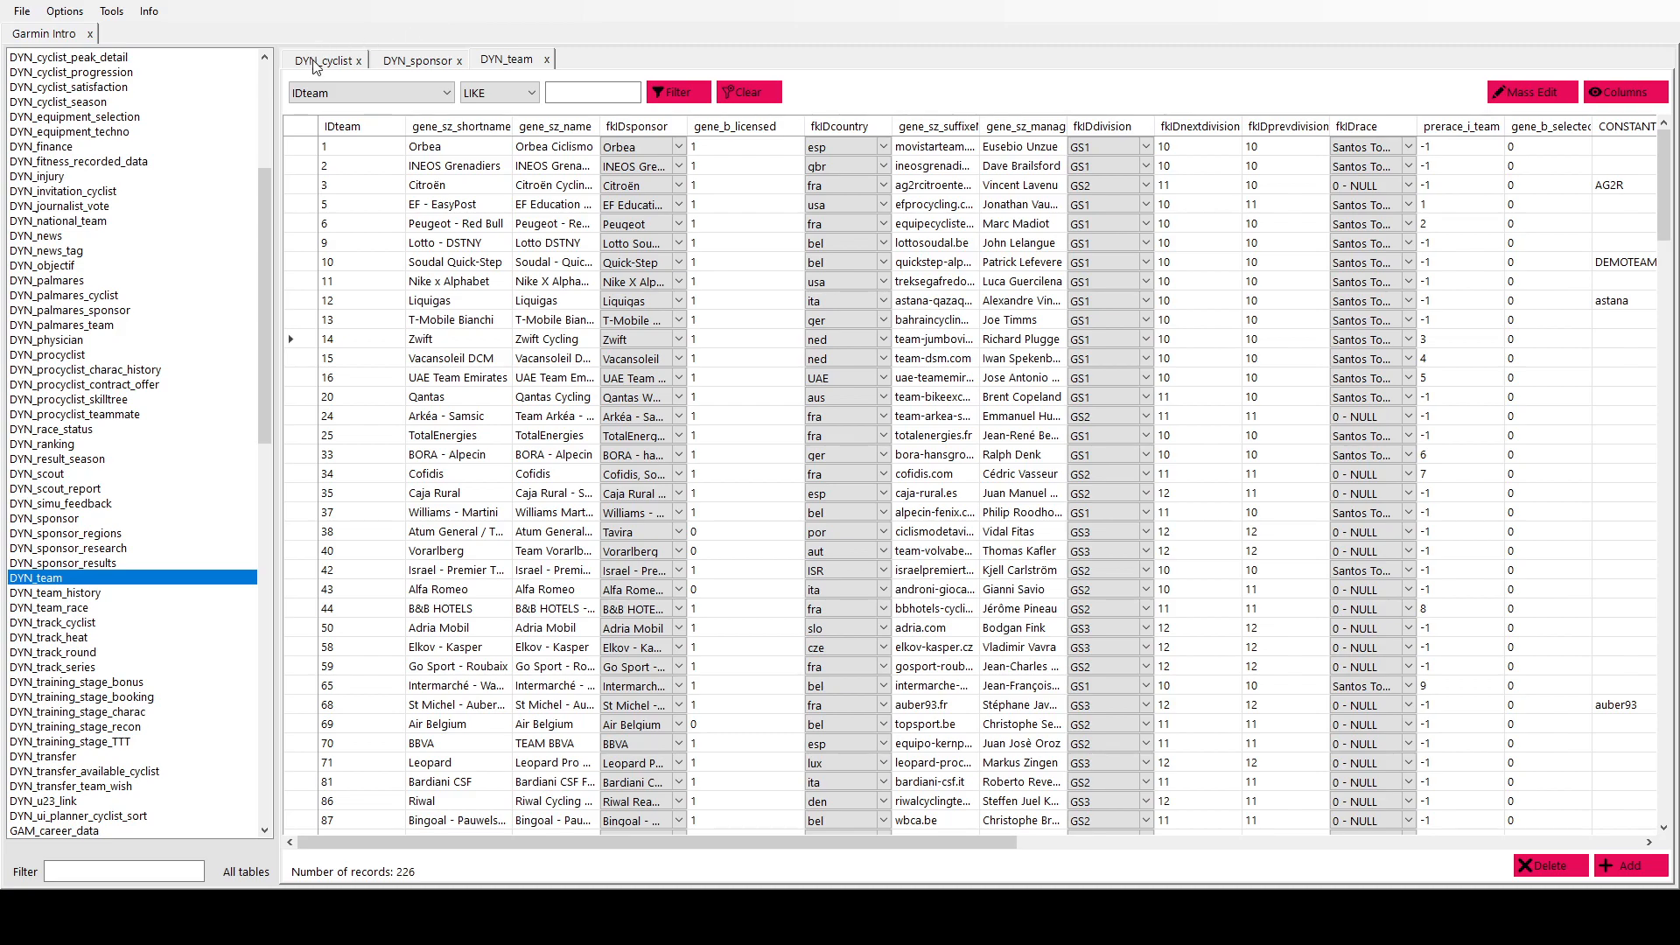
- Open the DYN_cyclist table and select a rider's fkIDteam dropdown cell
left_click(324, 59)
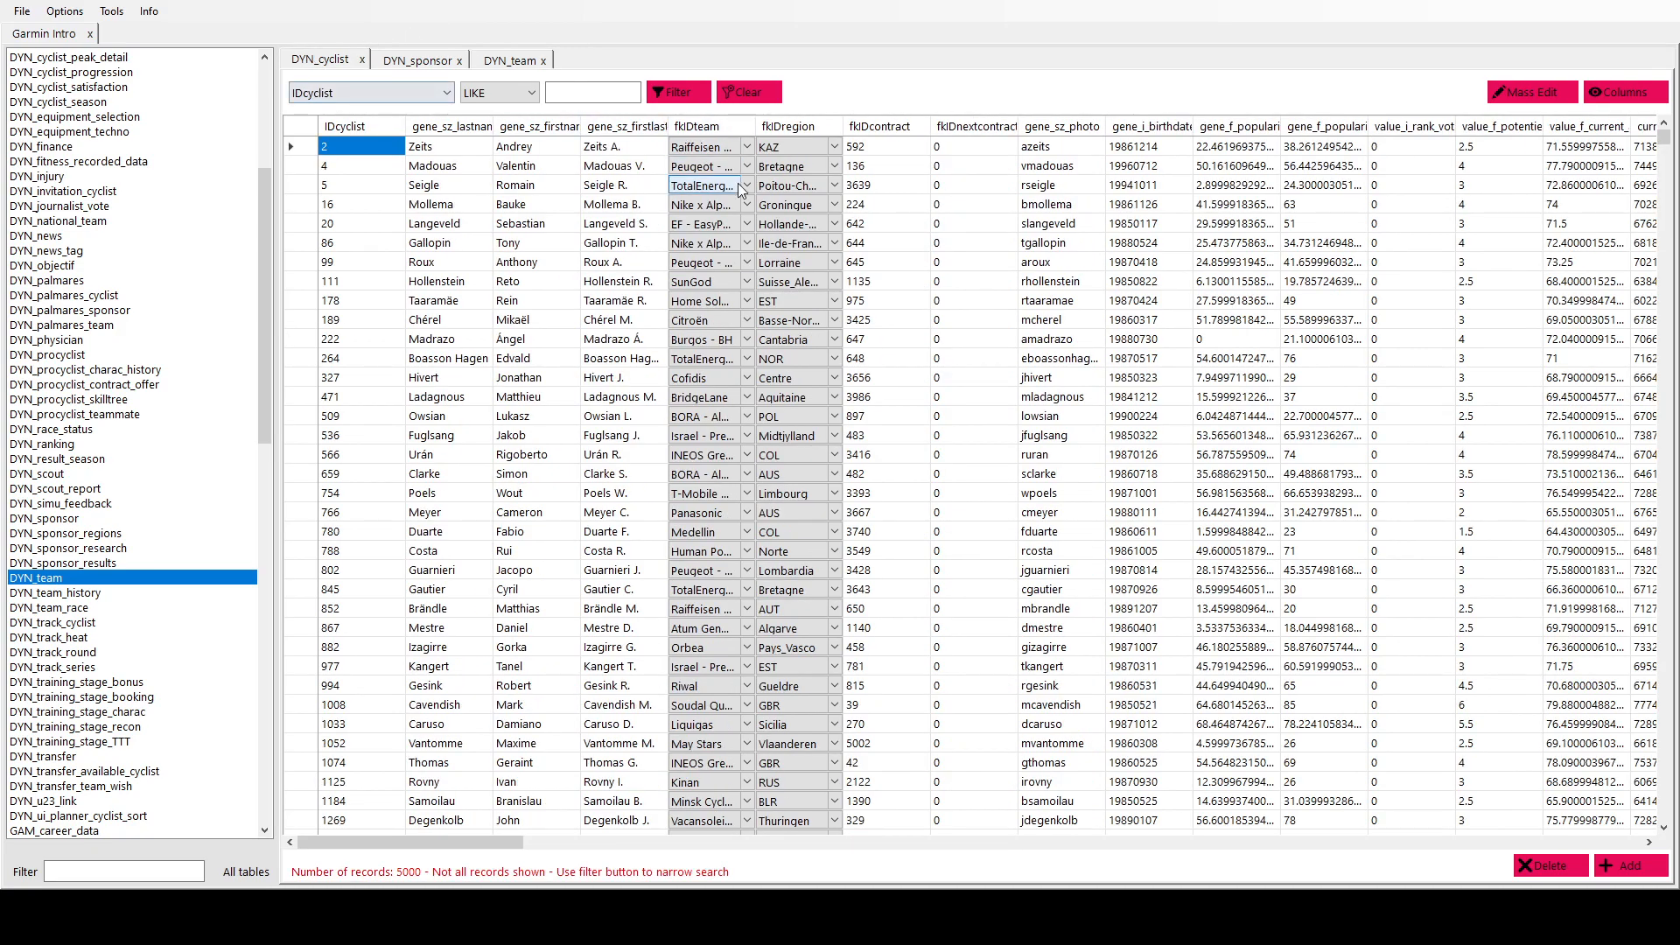
left_click(746, 203)
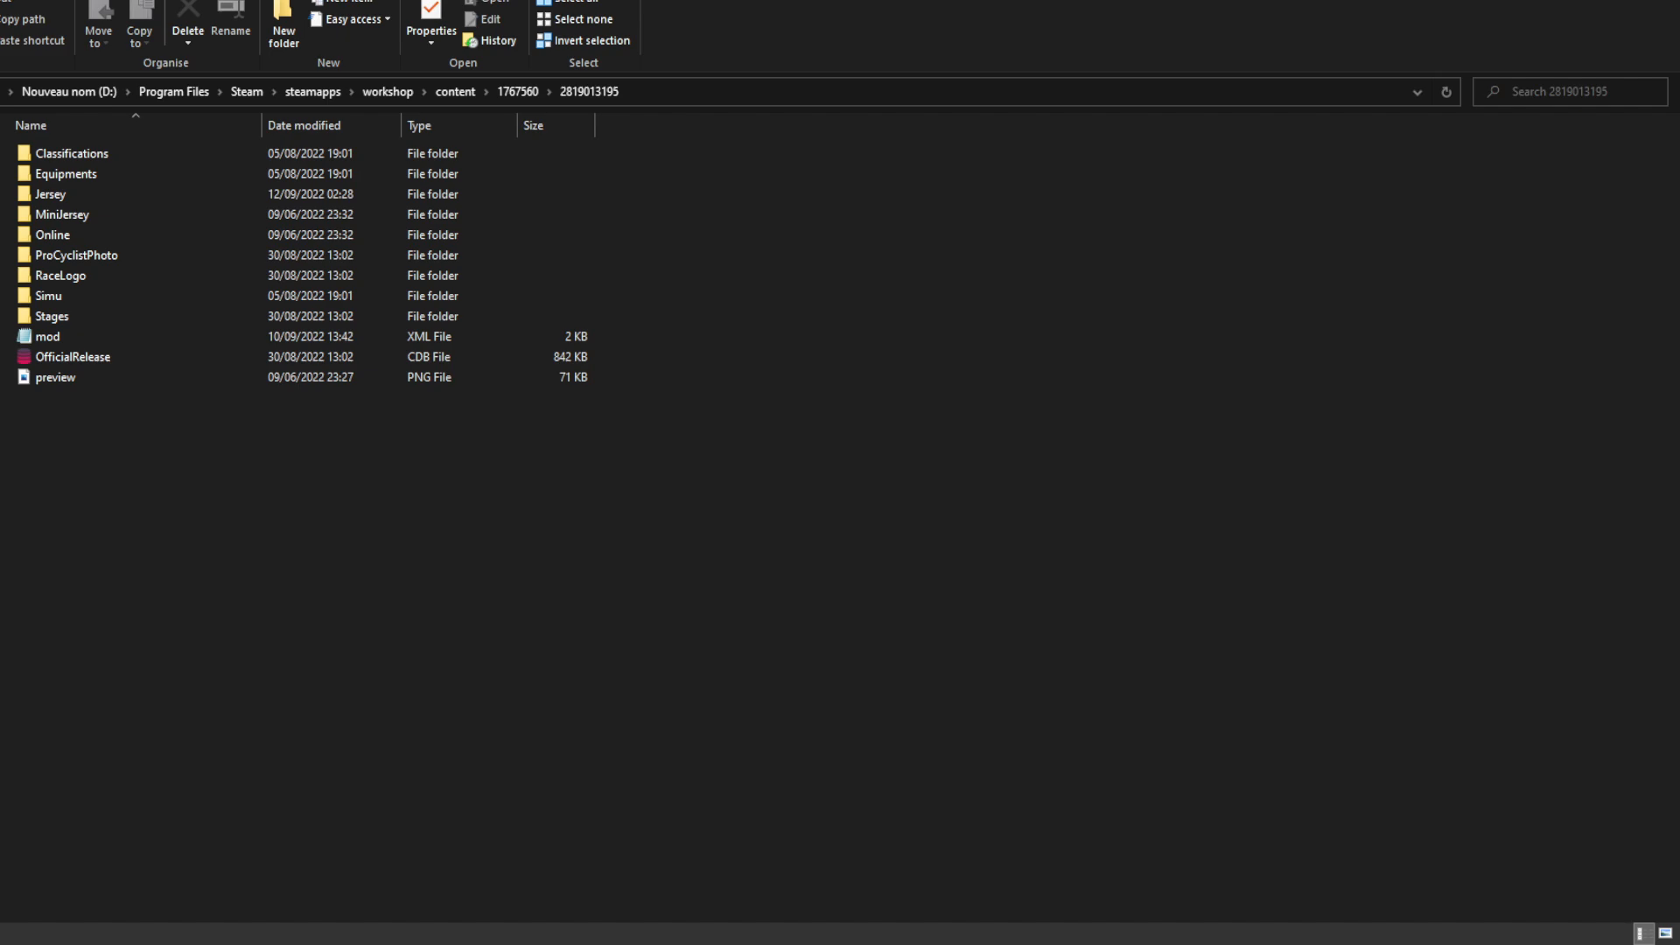
mouse_move(441, 566)
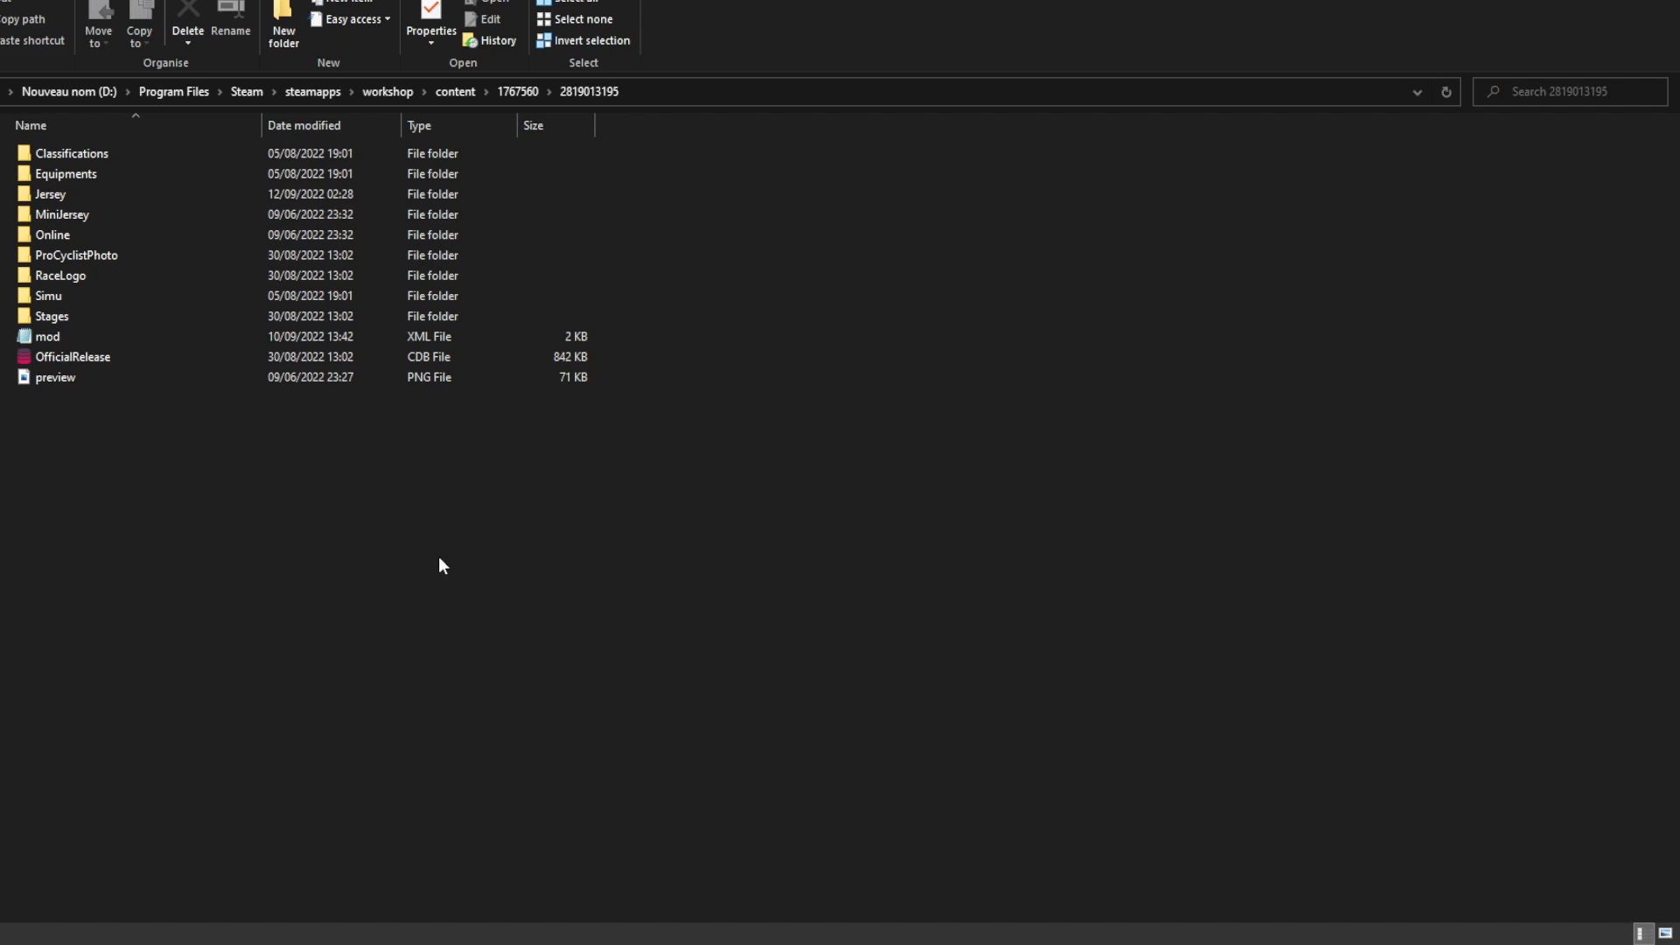
left_click(62, 215)
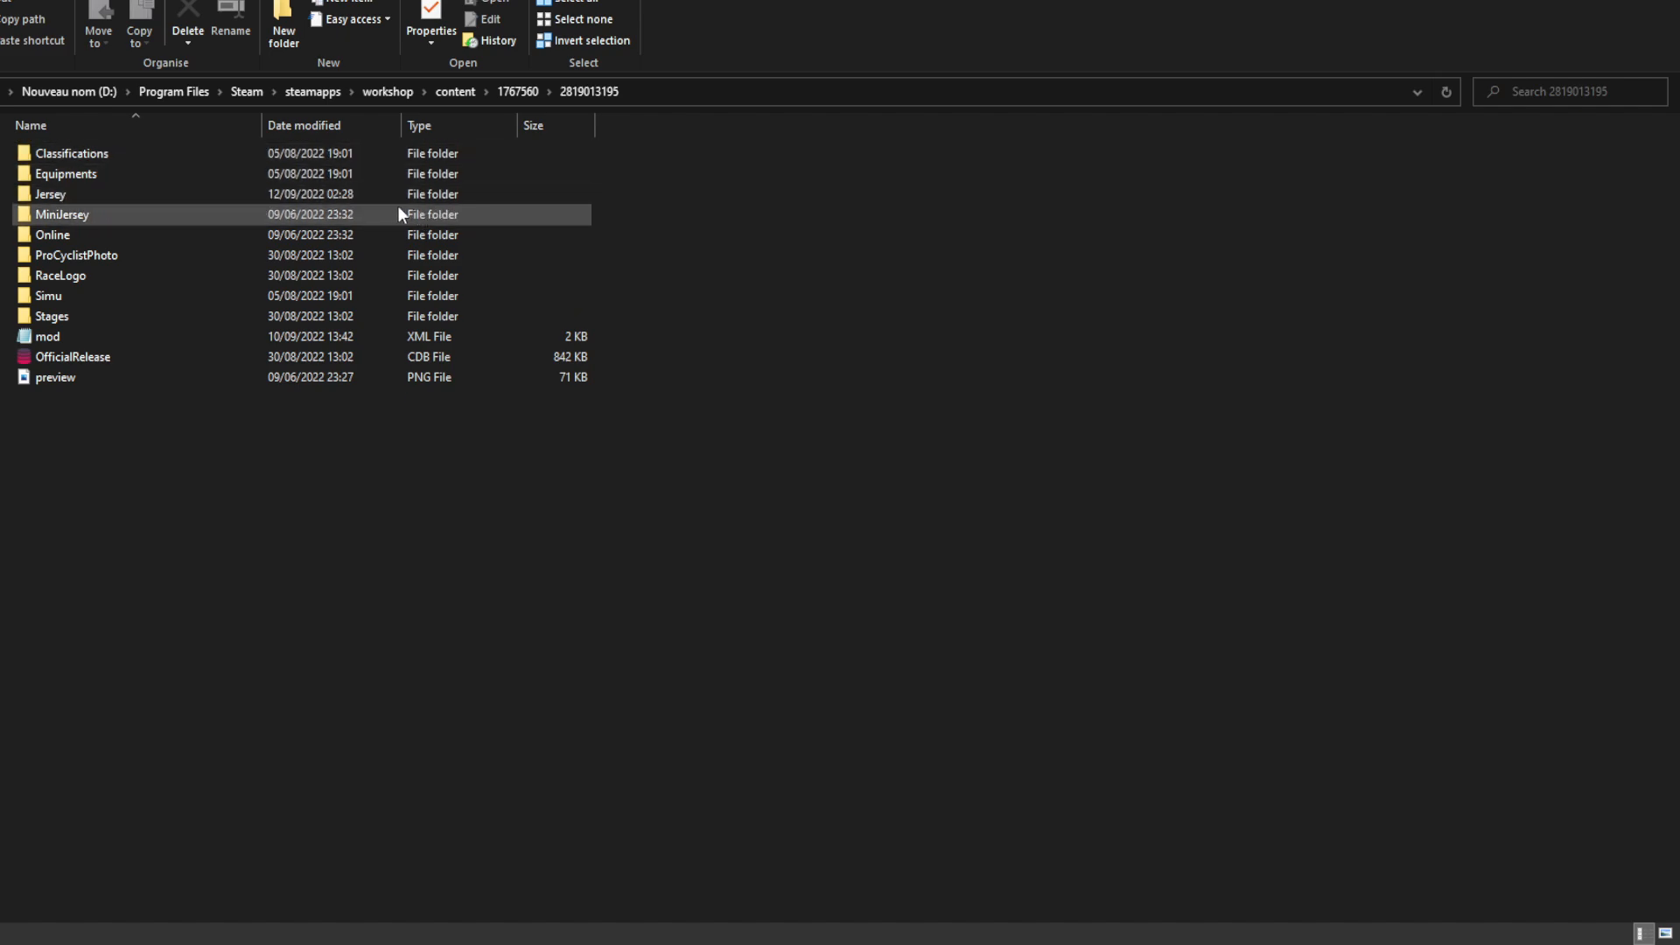
left_click(48, 194)
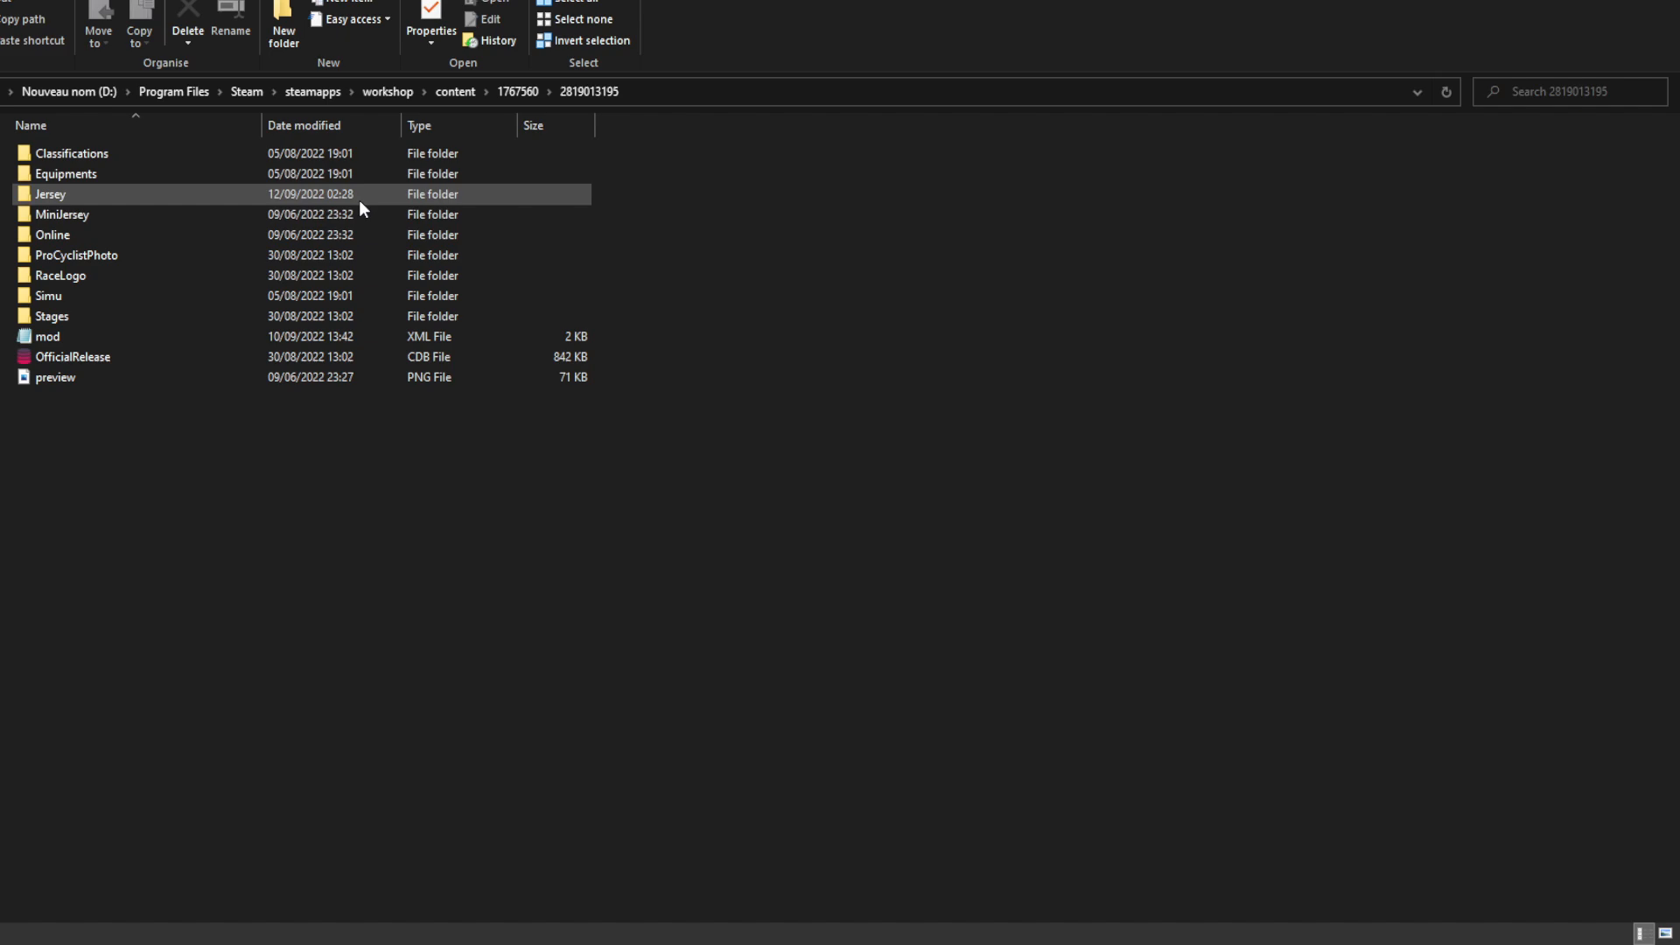
left_click(61, 214)
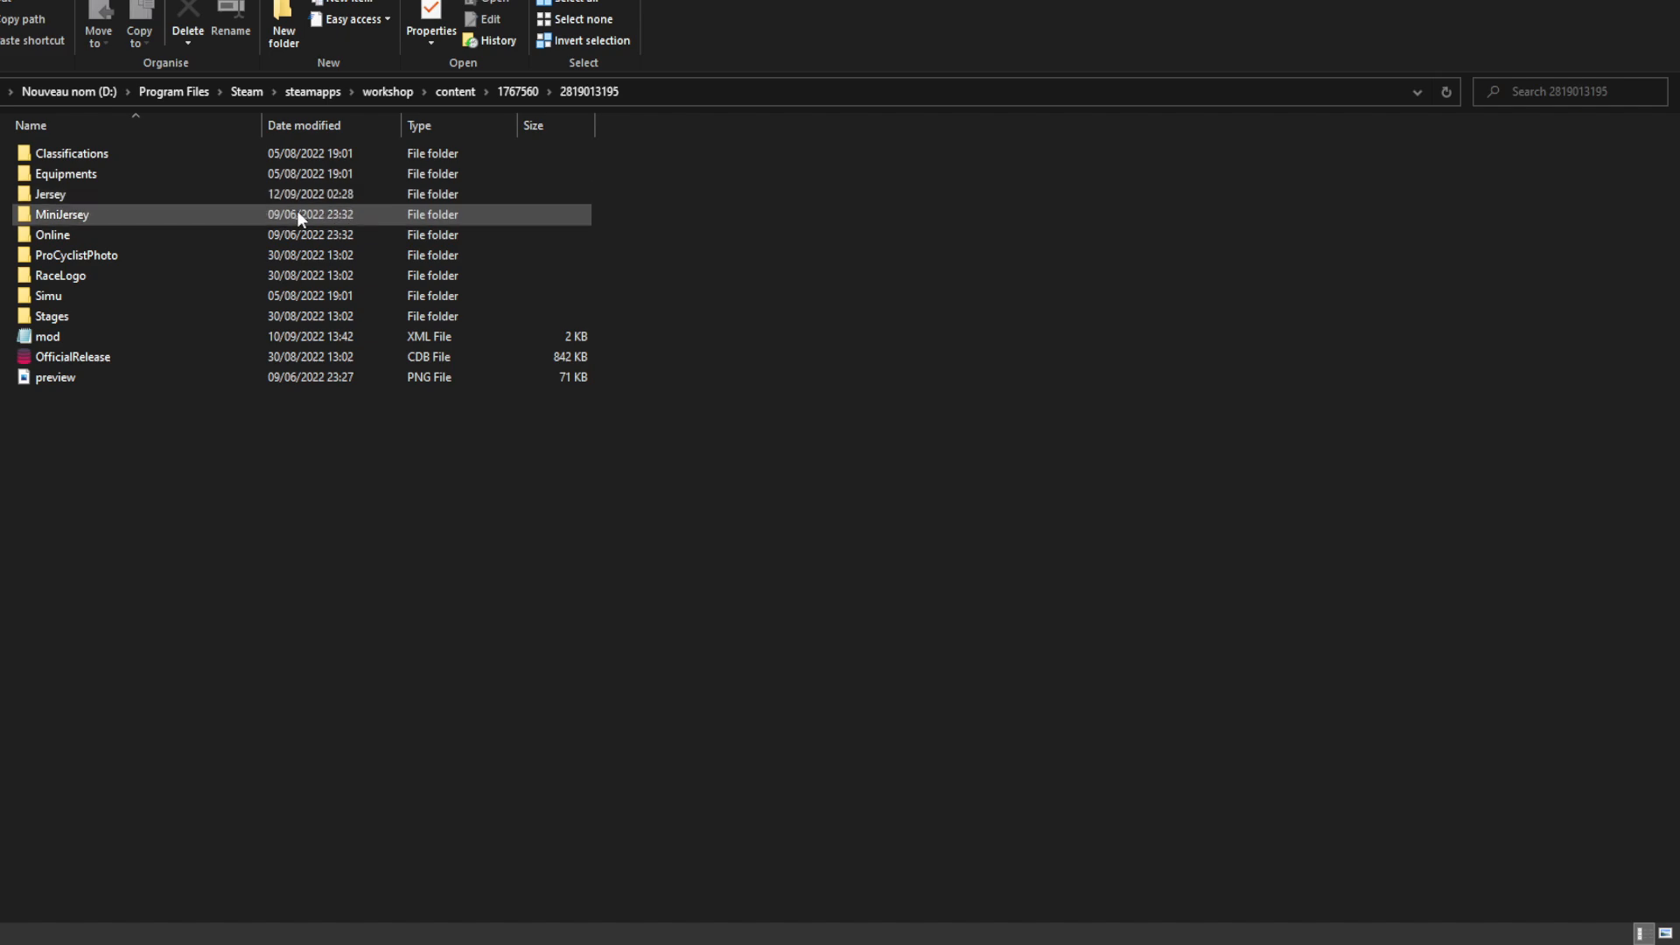
double_click(61, 214)
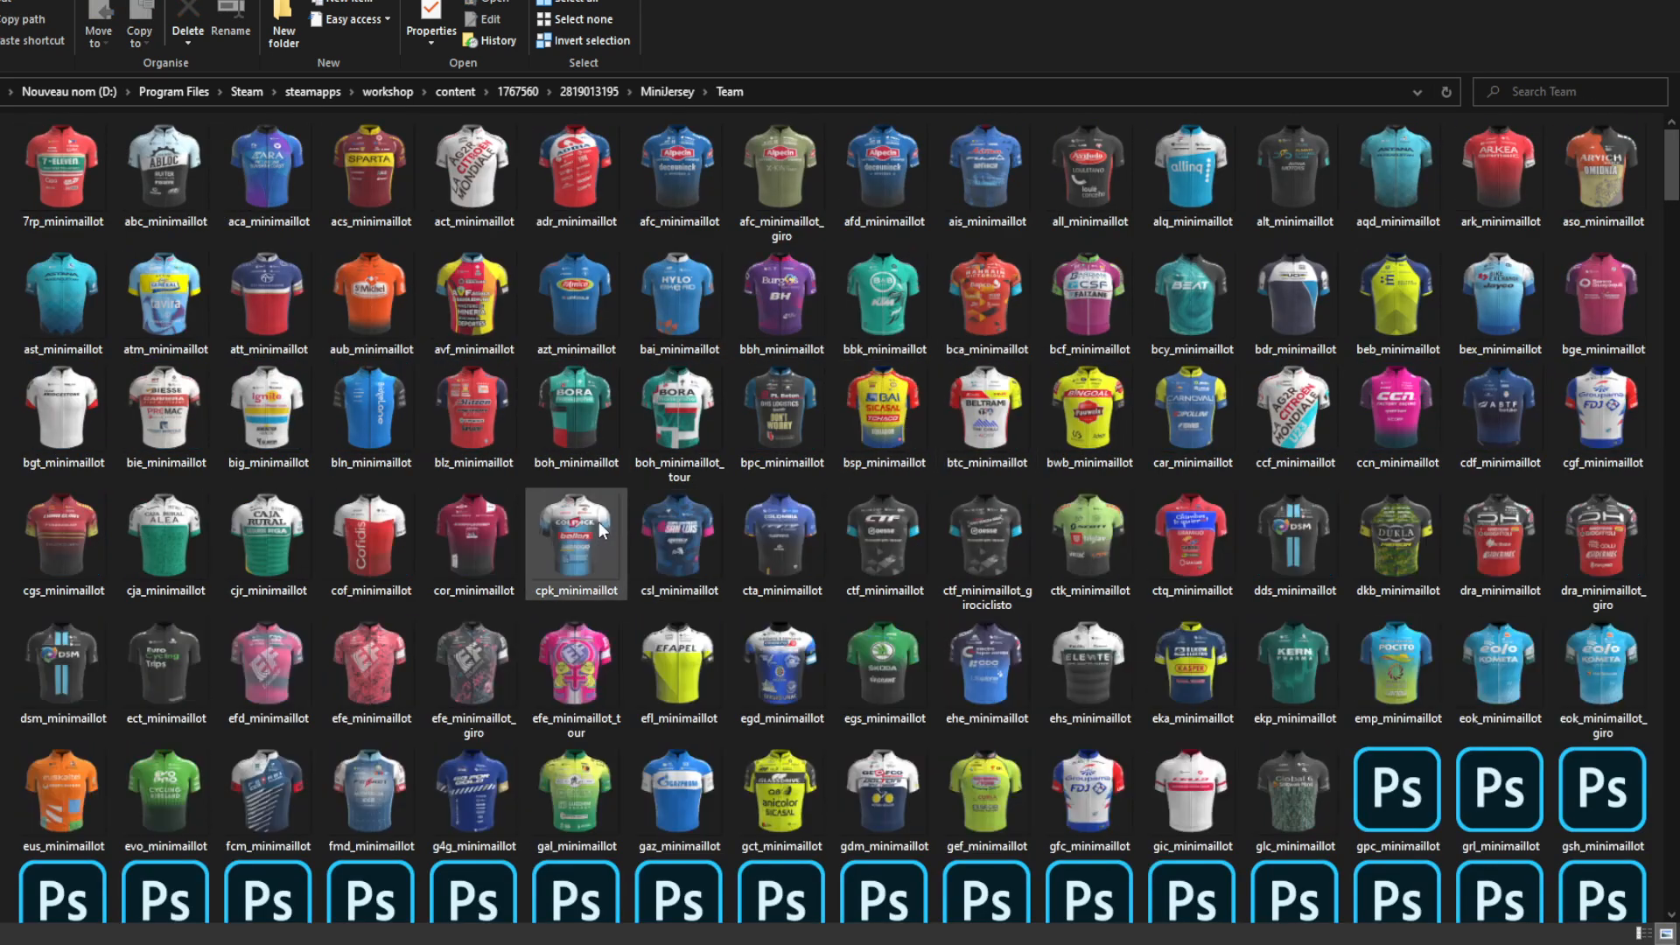
scroll("down", 3)
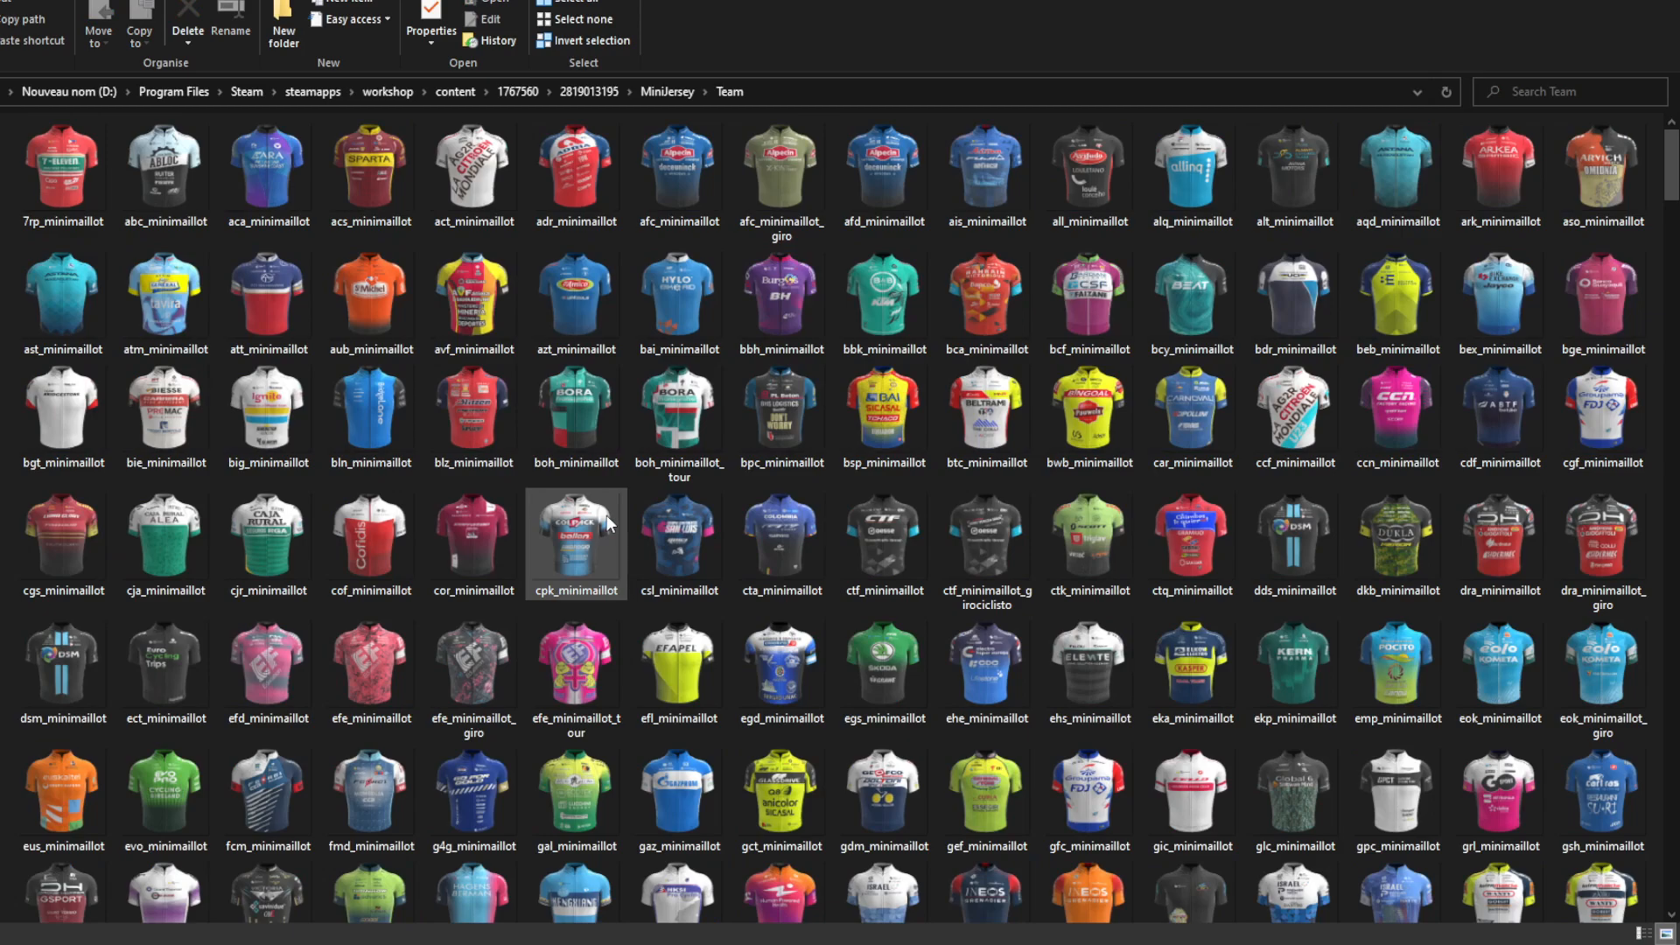
scroll("down", 3)
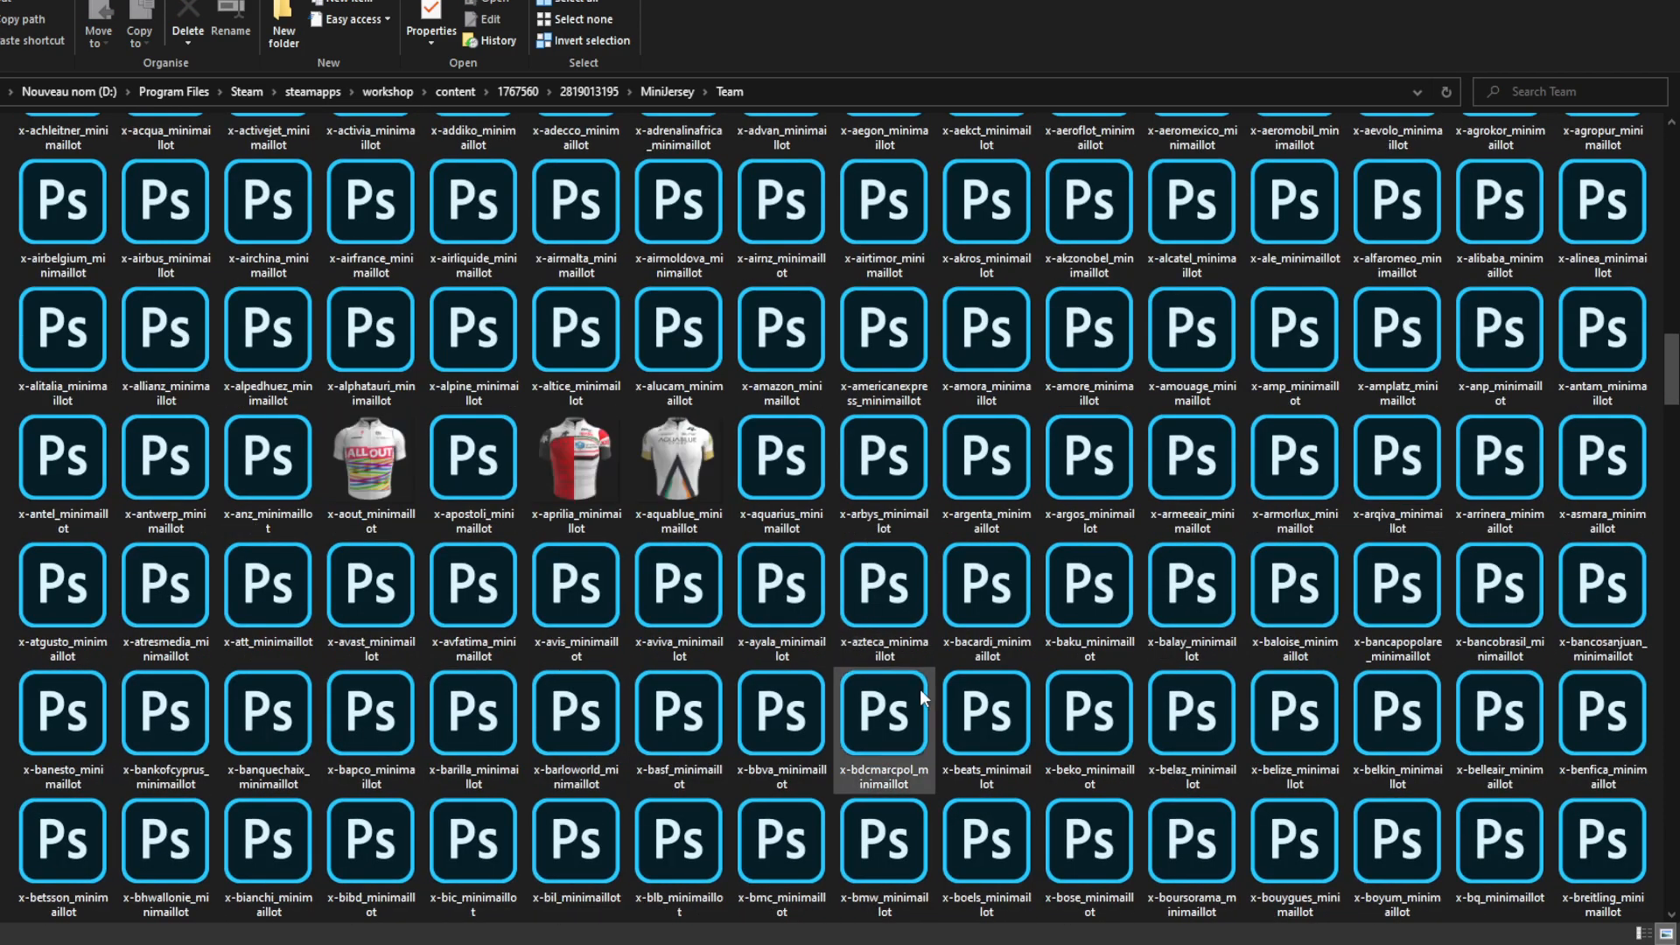
scroll("down", 3)
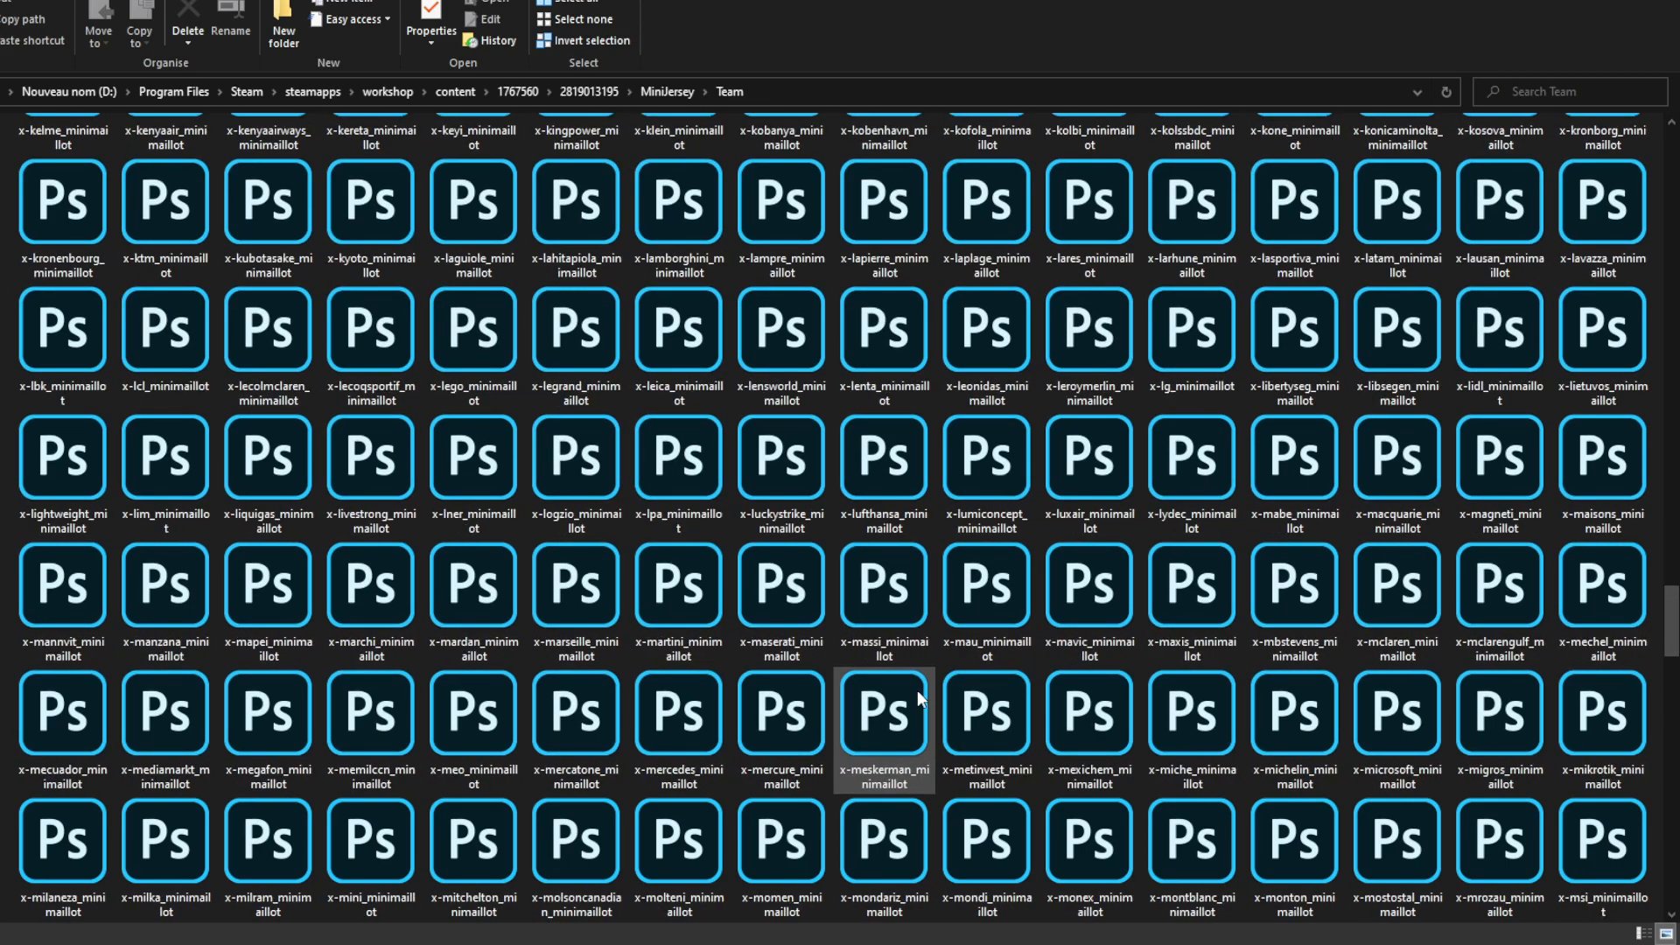
scroll("down", 3)
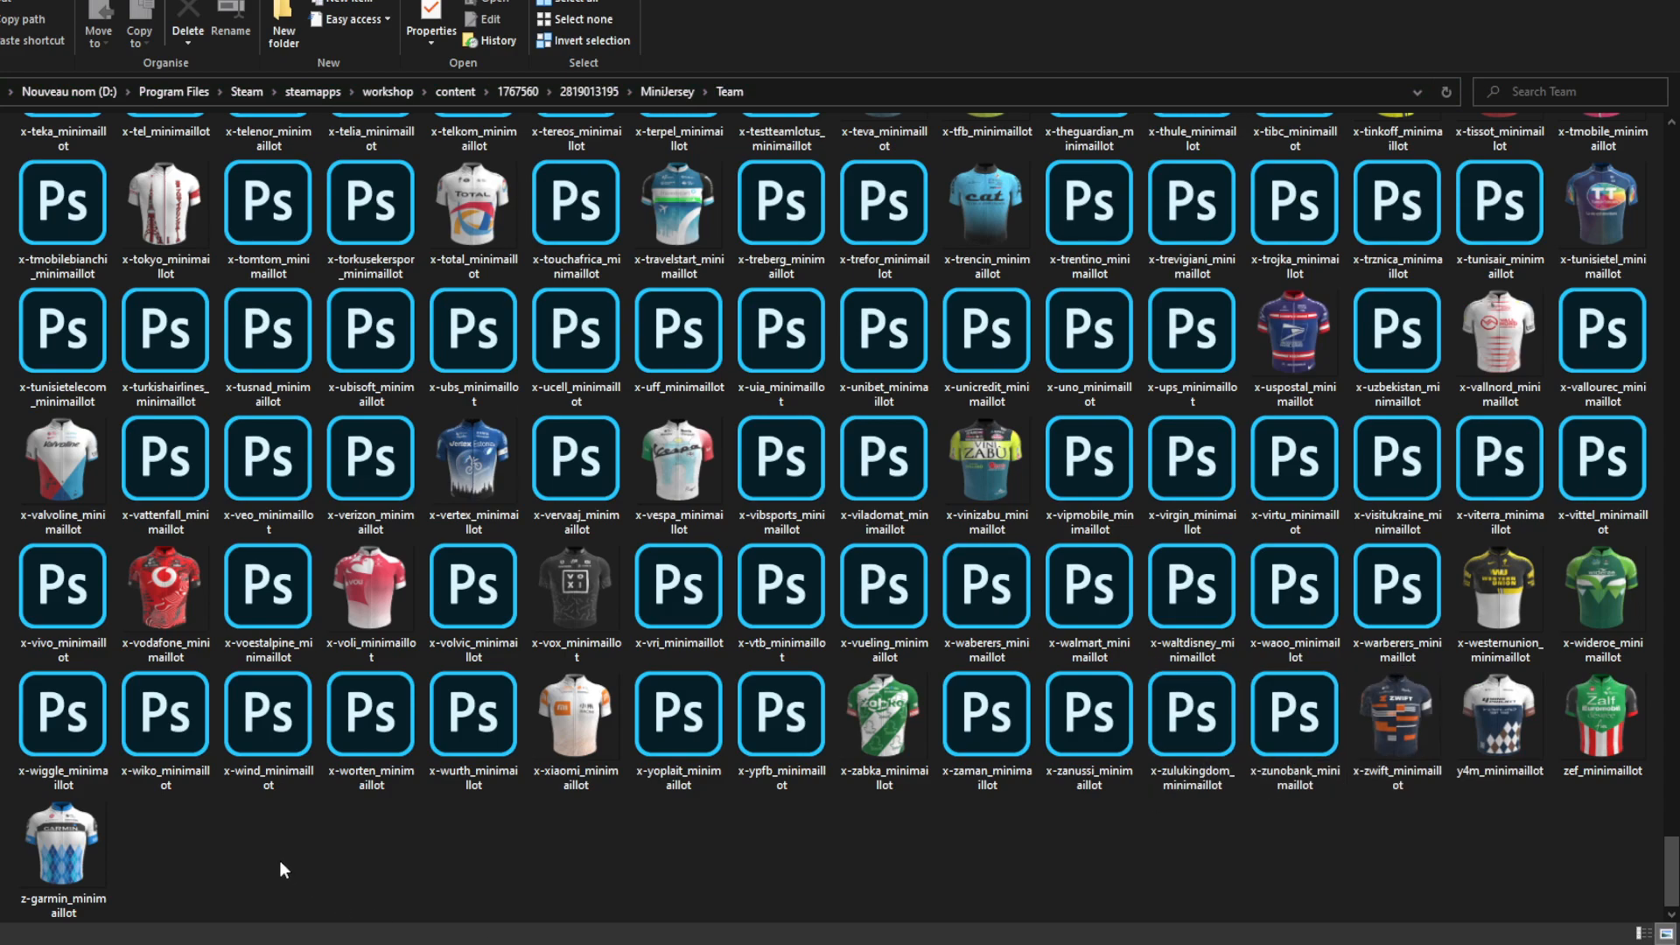
left_click(62, 846)
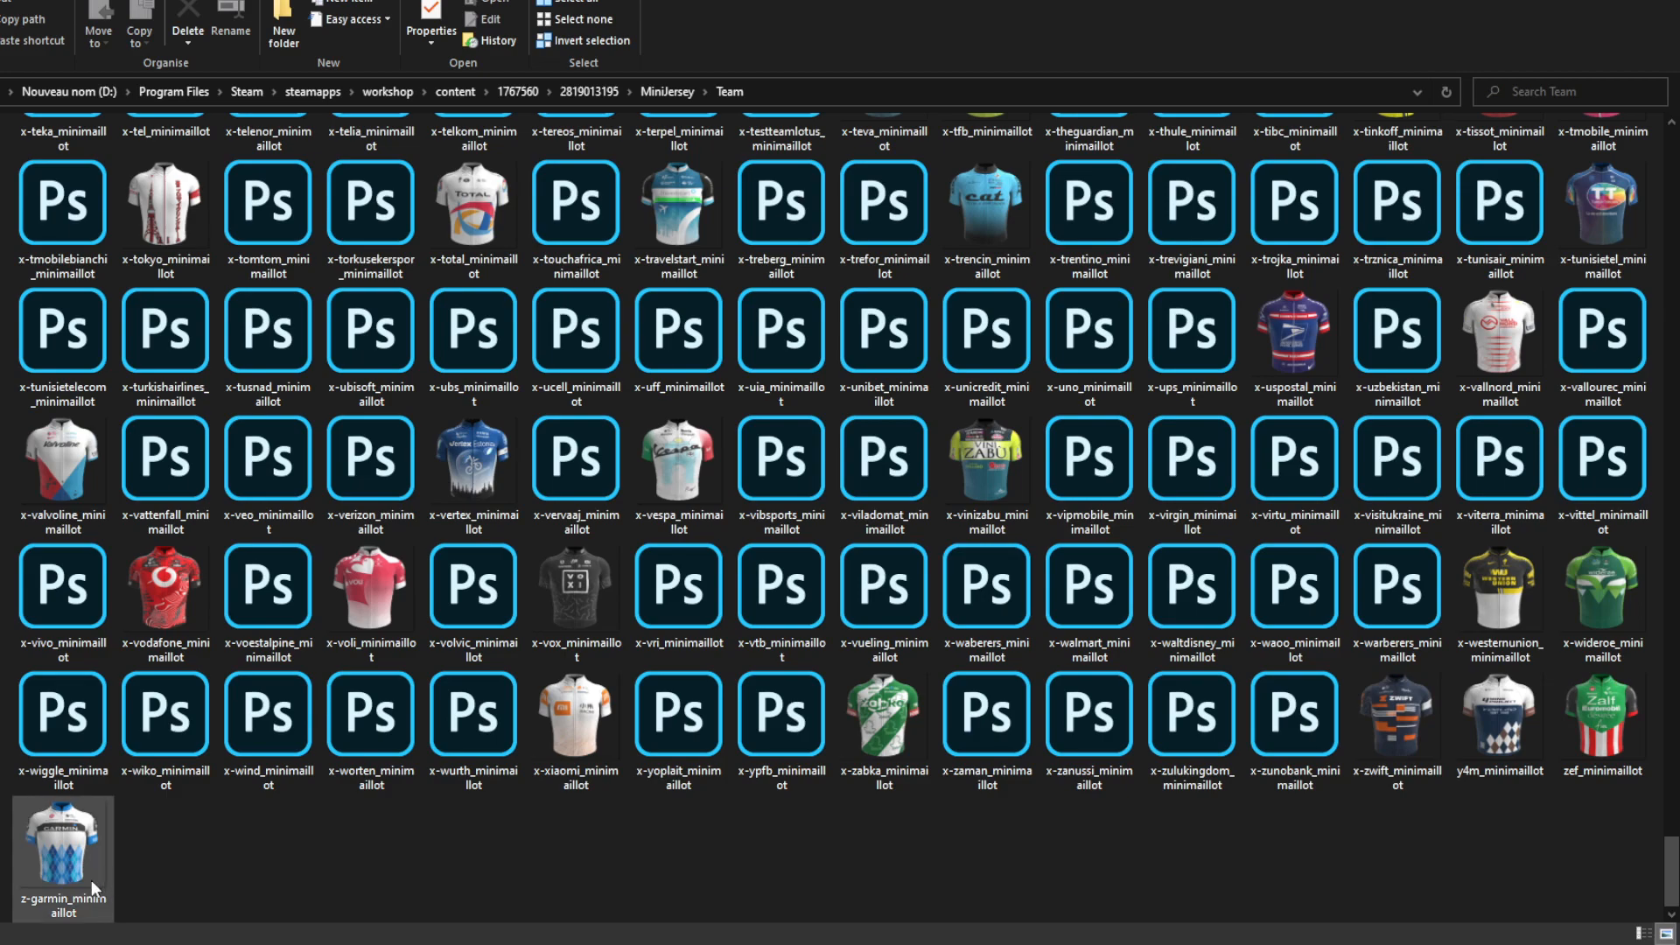
mouse_move(100, 887)
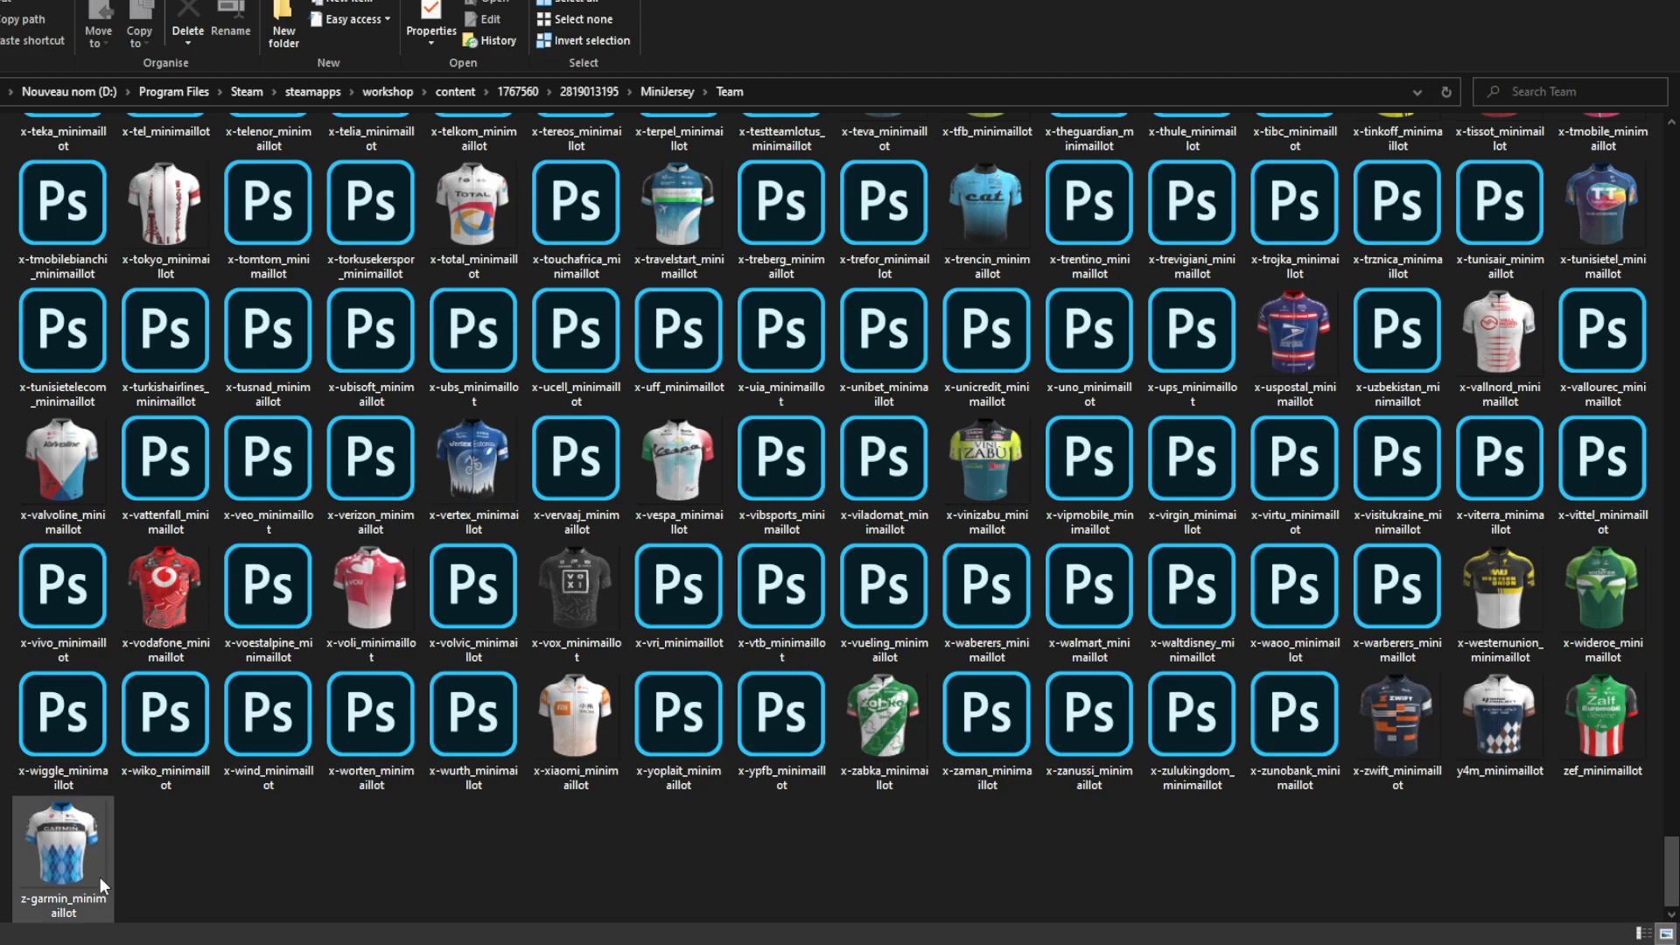
left_click(257, 863)
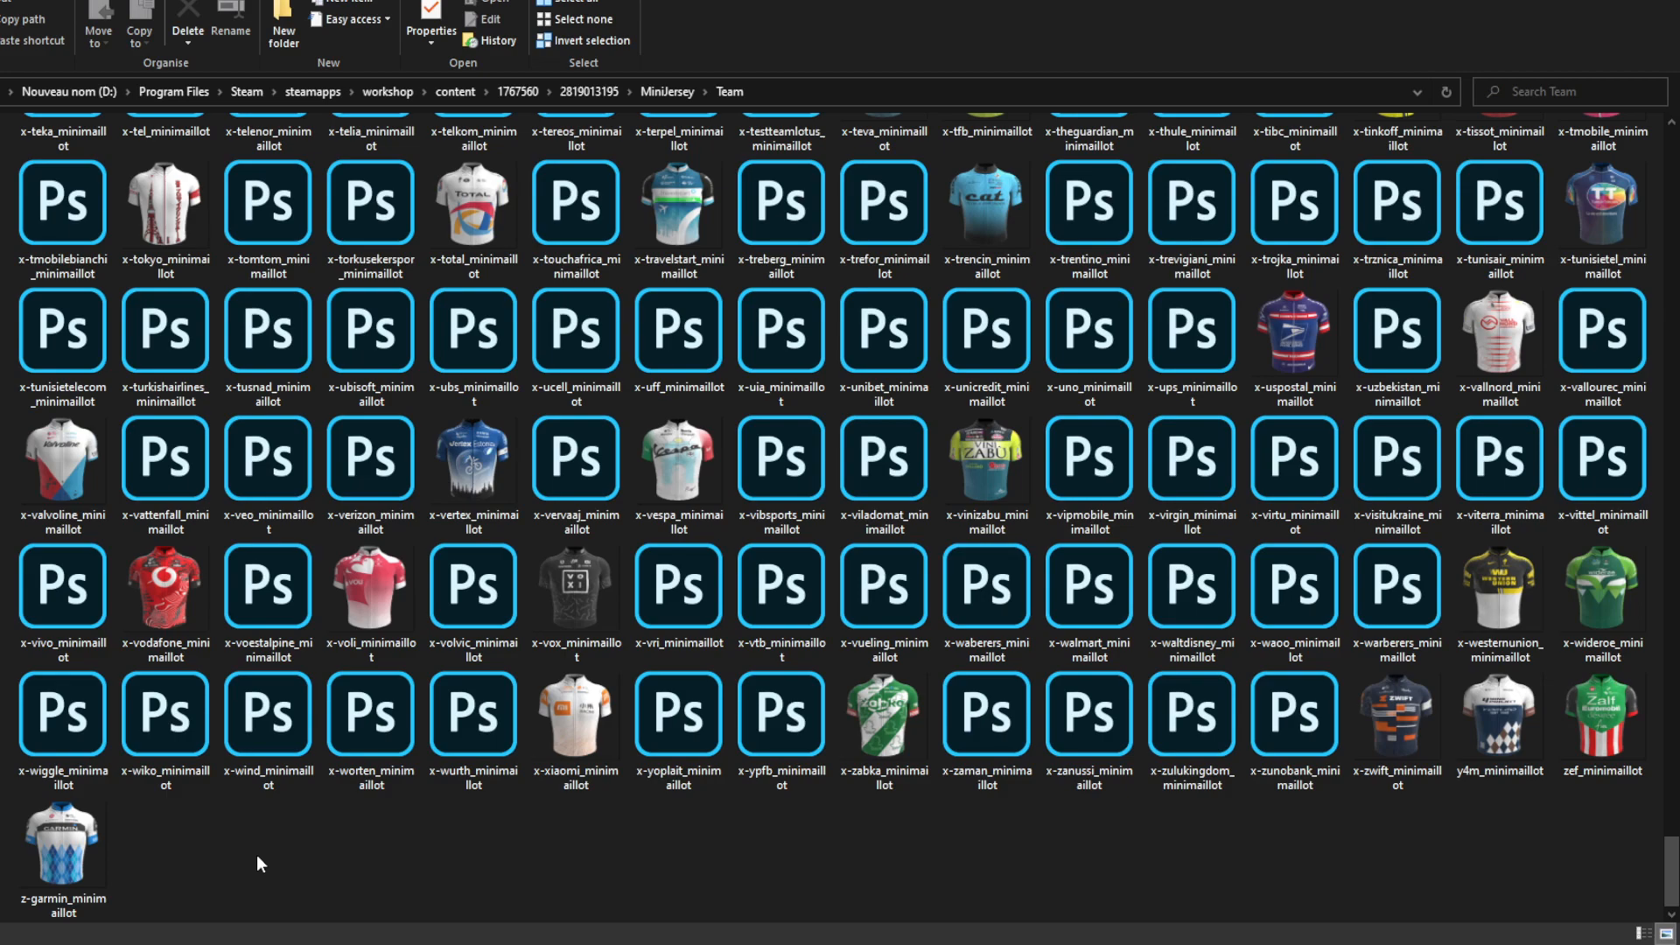
left_click(576, 712)
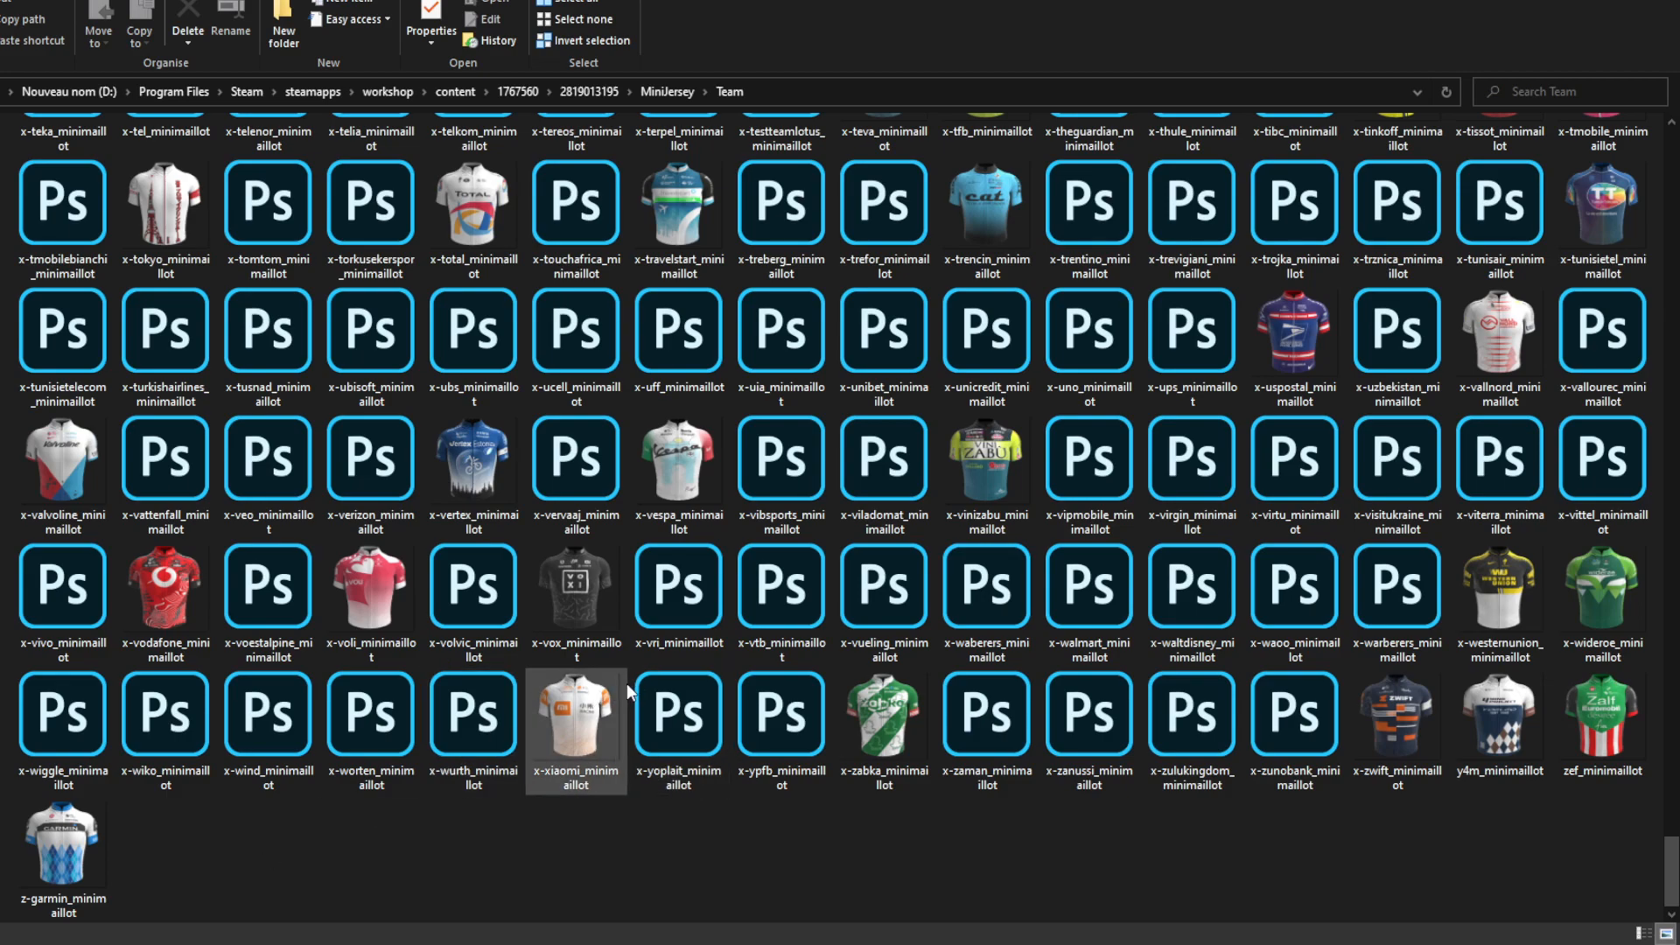
left_click(1294, 712)
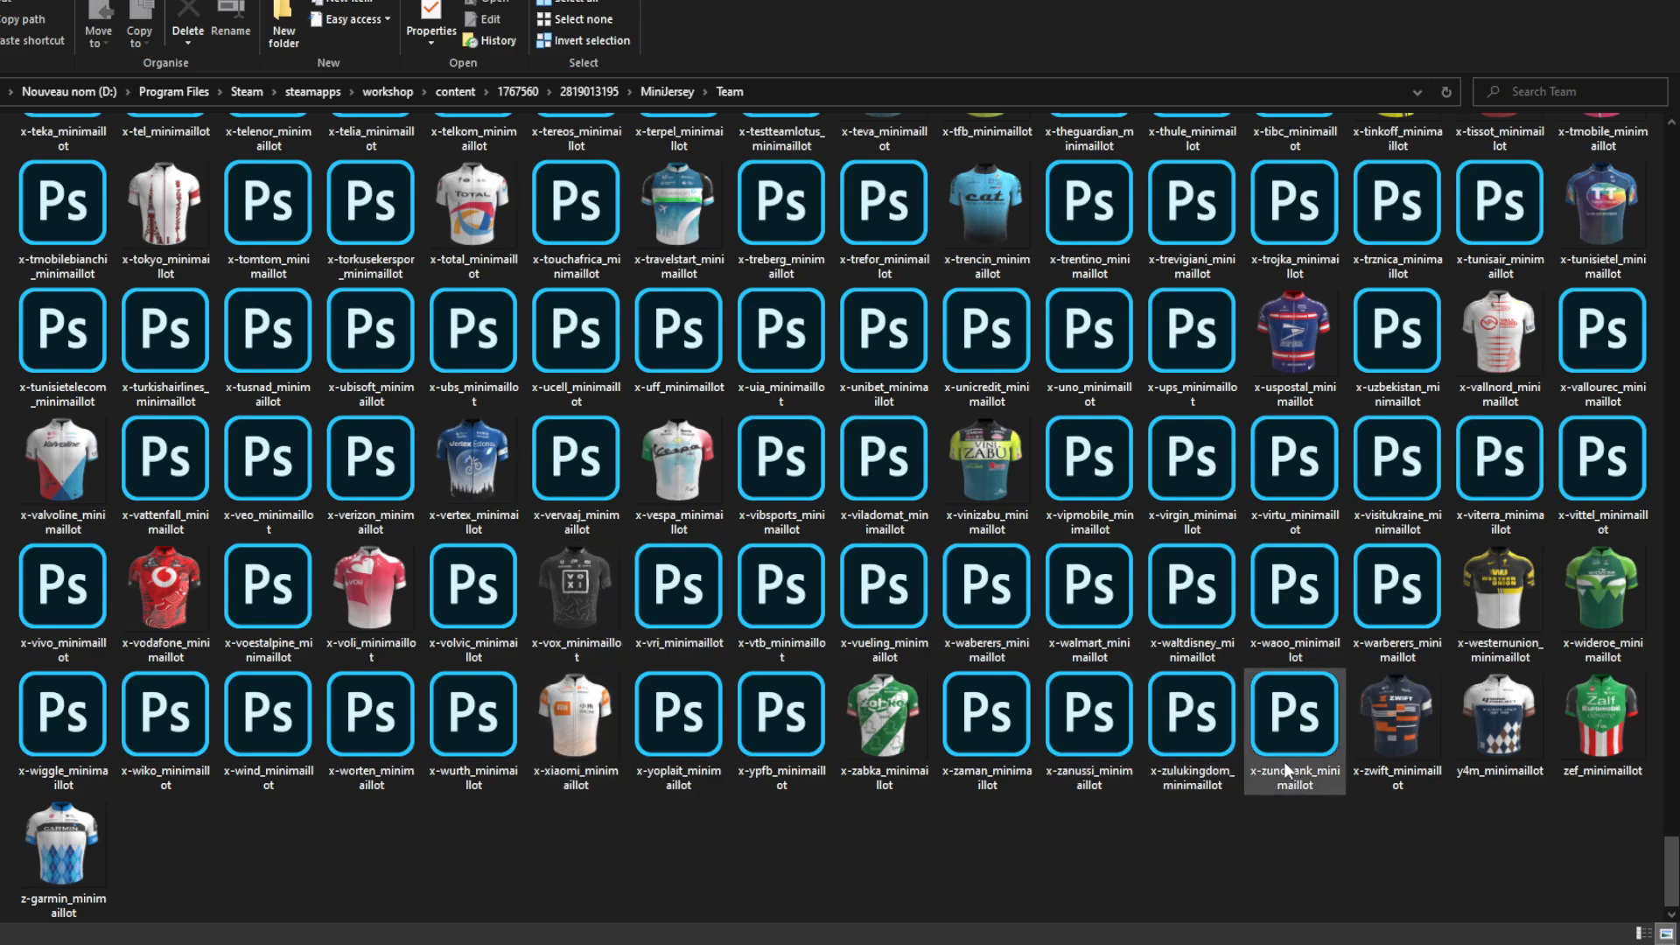
left_click(1396, 712)
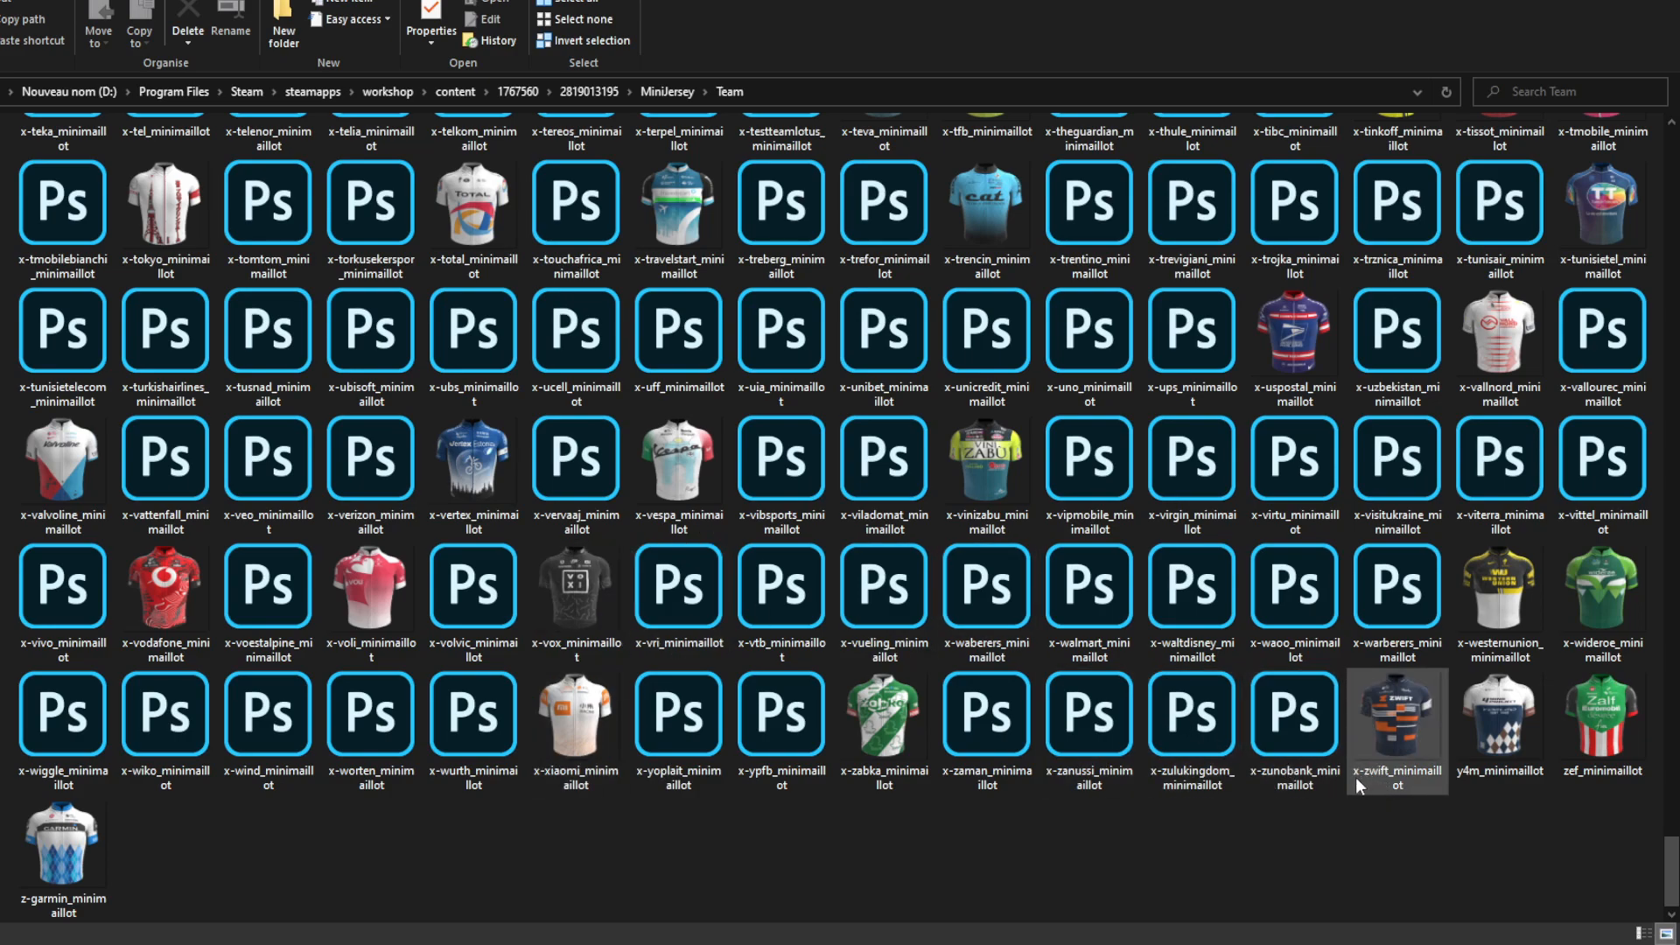
mouse_move(1376, 795)
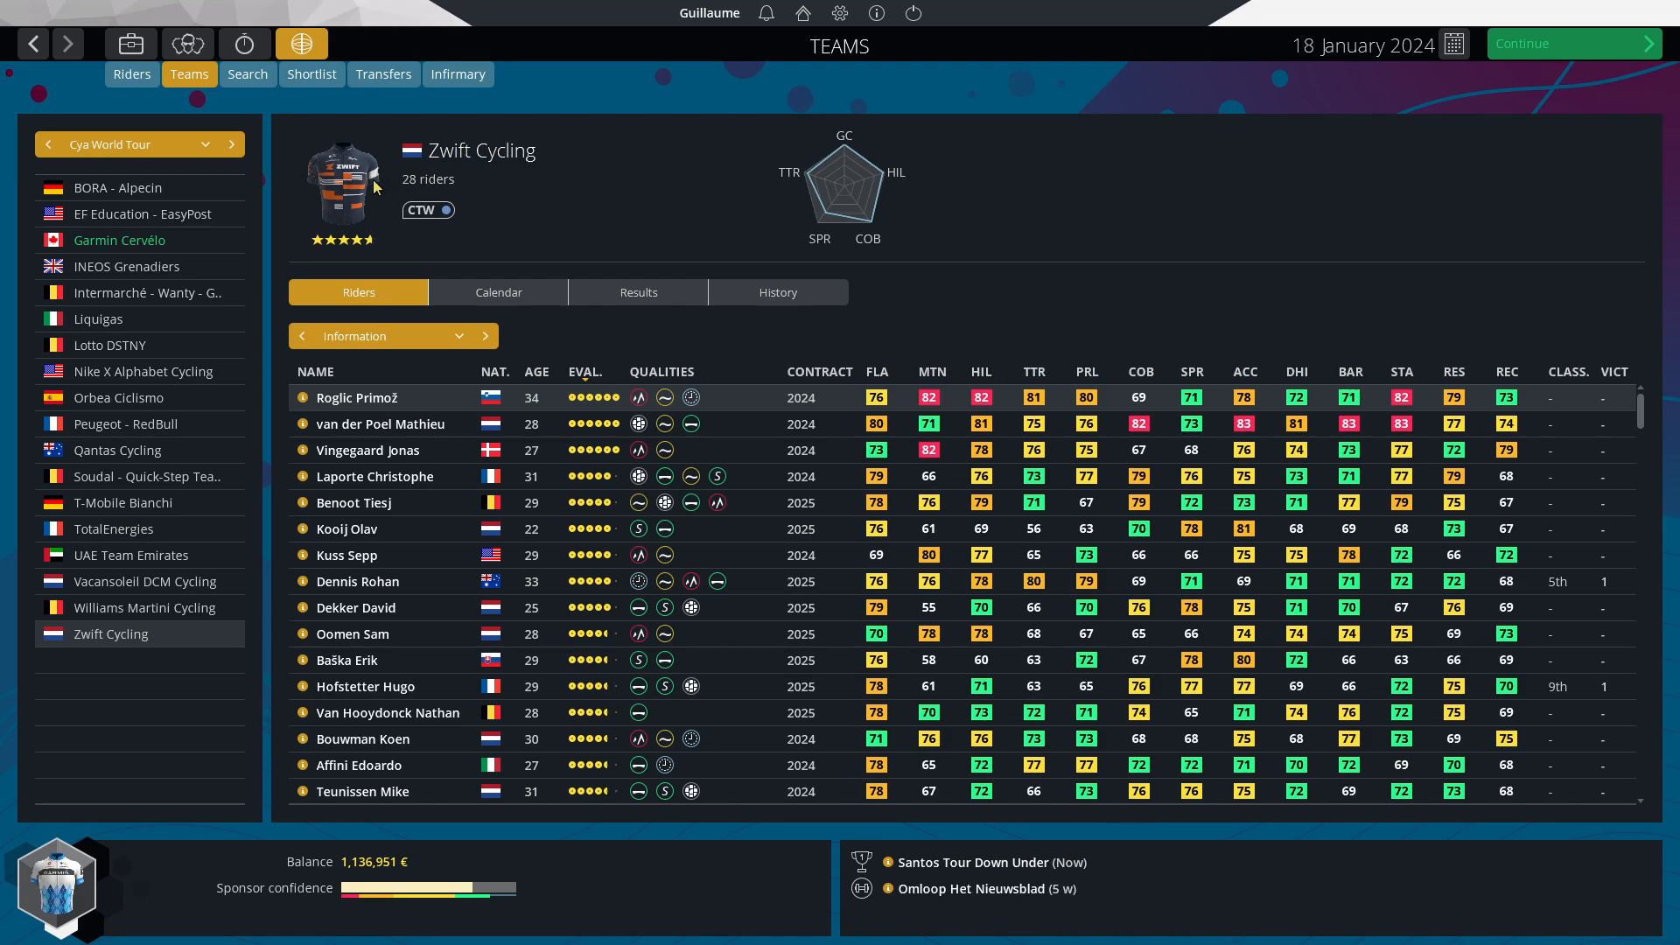
mouse_move(494, 386)
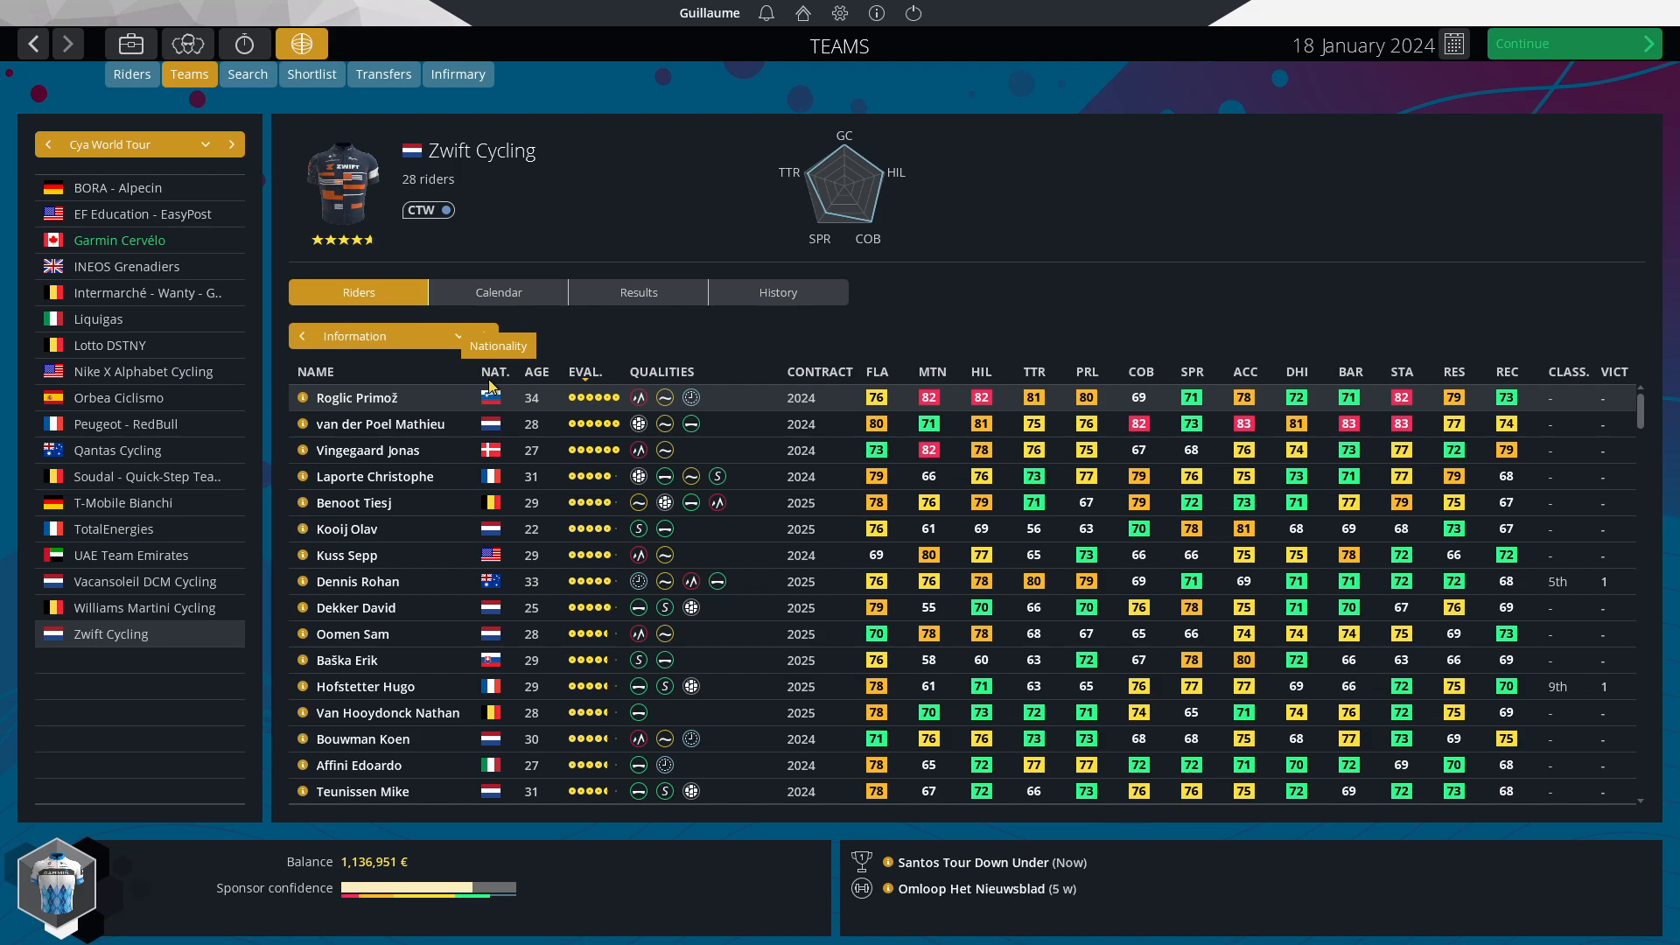
mouse_move(244, 324)
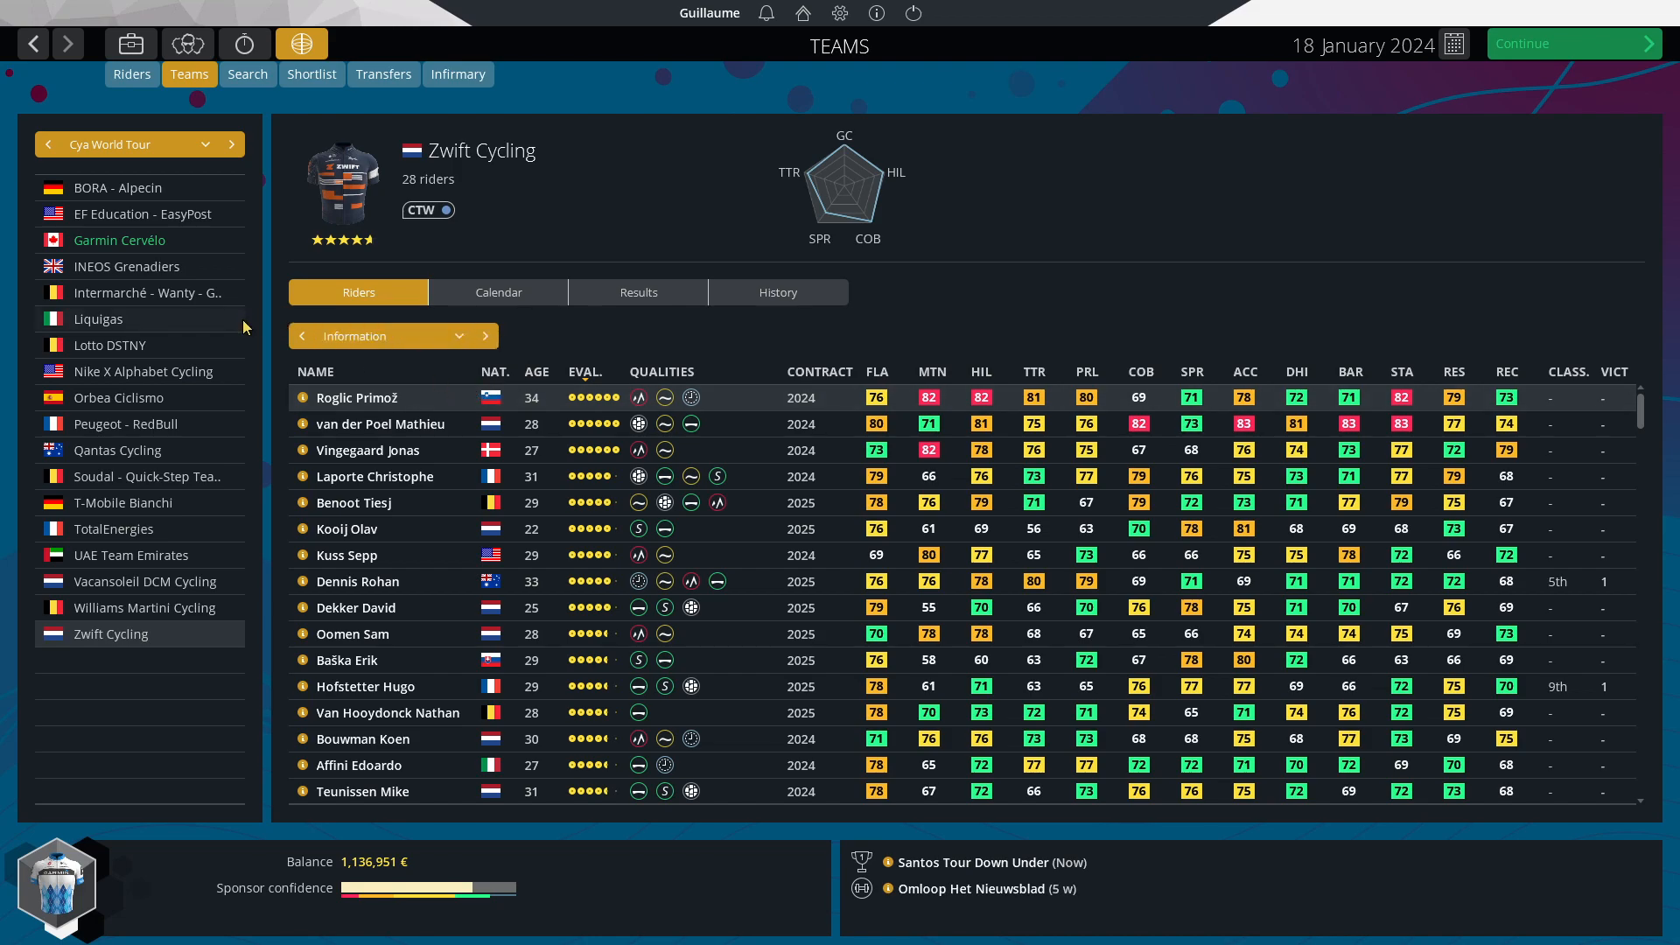
mouse_move(236, 389)
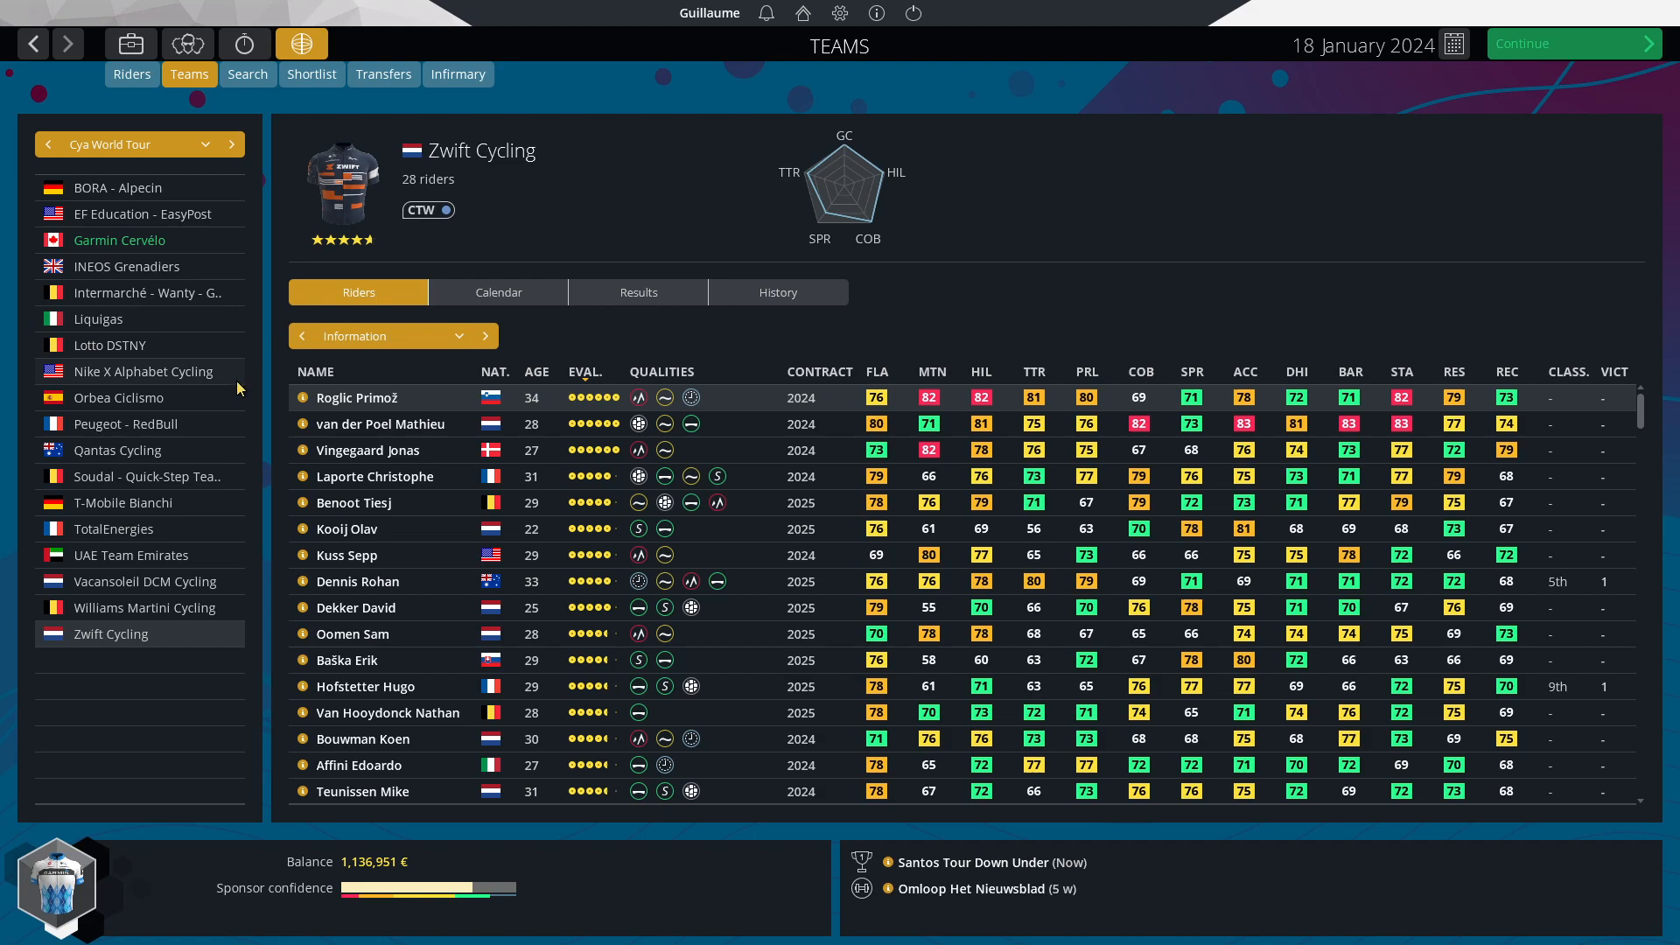
- Select Nike X Alphabet Cycling in the team list to show its 31-rider roster
left_click(143, 371)
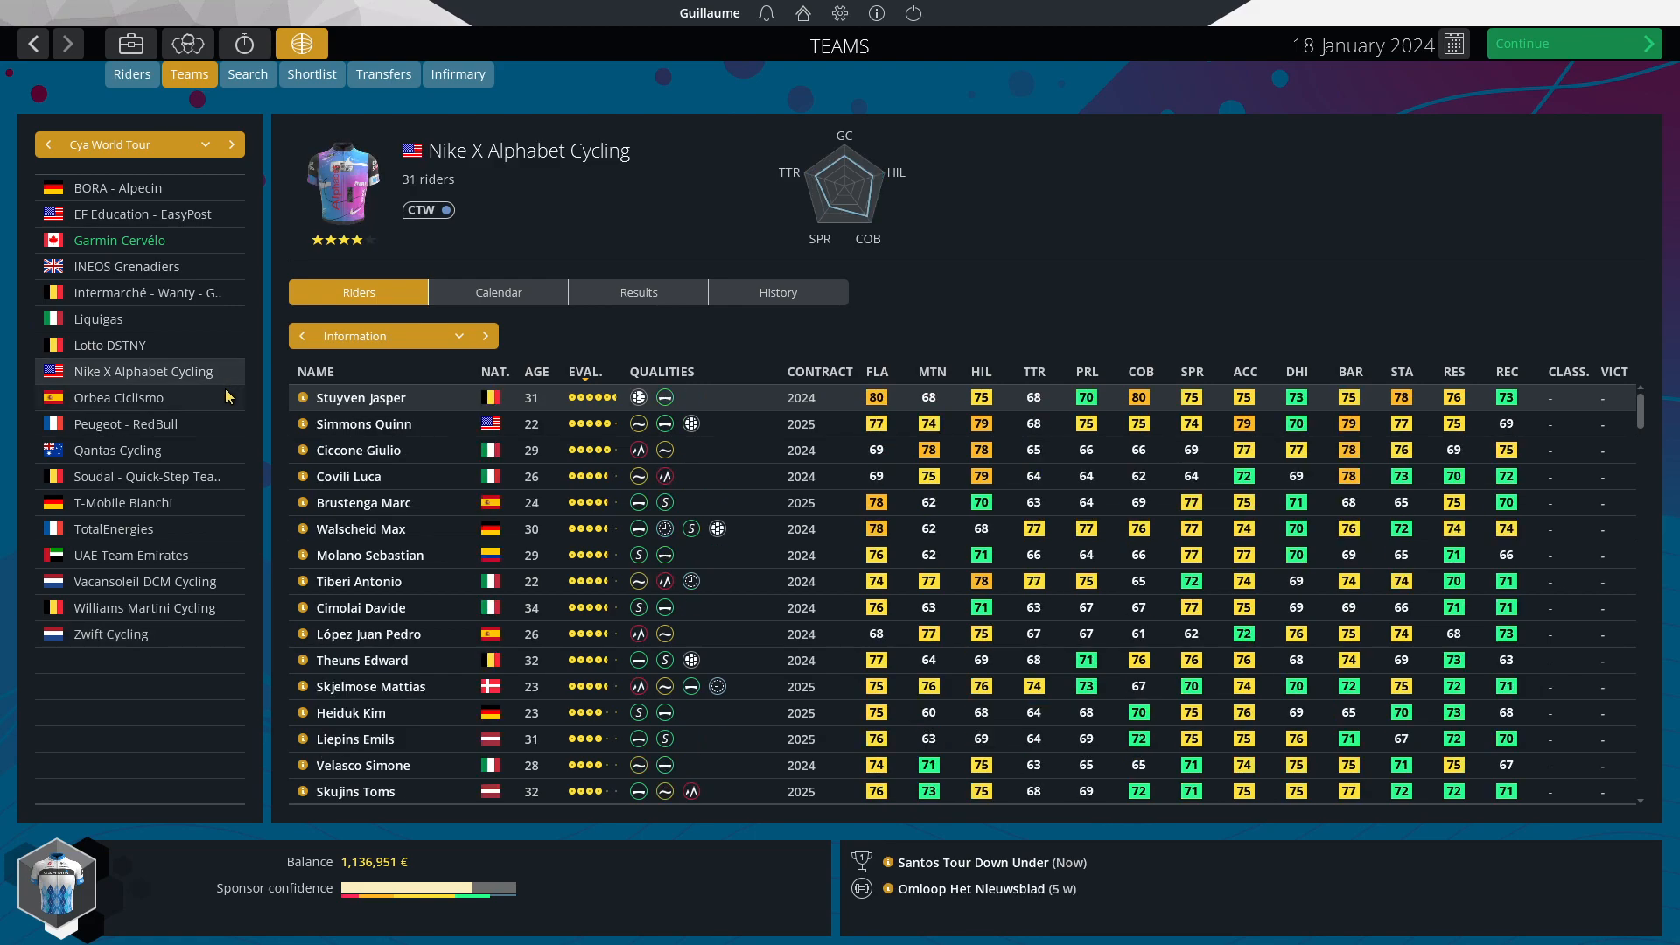